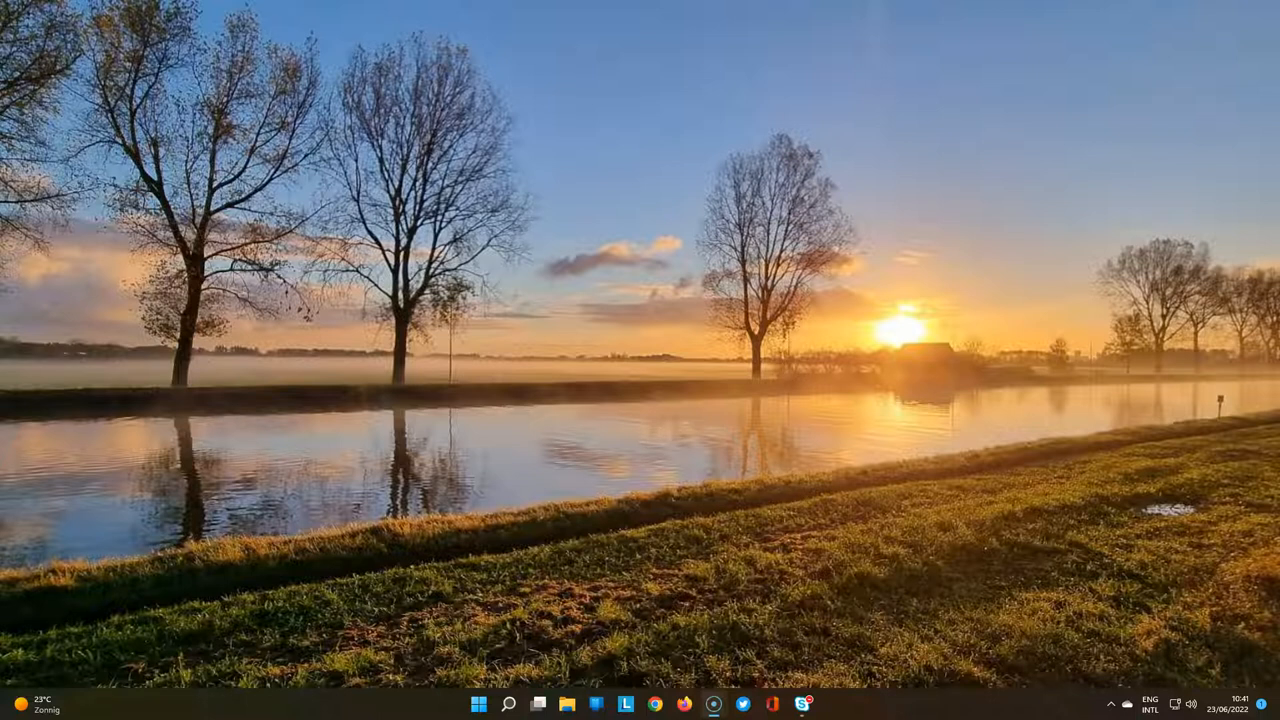
From the Start menu's Recommended list, pin Anaconda Prompt (miniconda3) to the taskbar
left_click(481, 705)
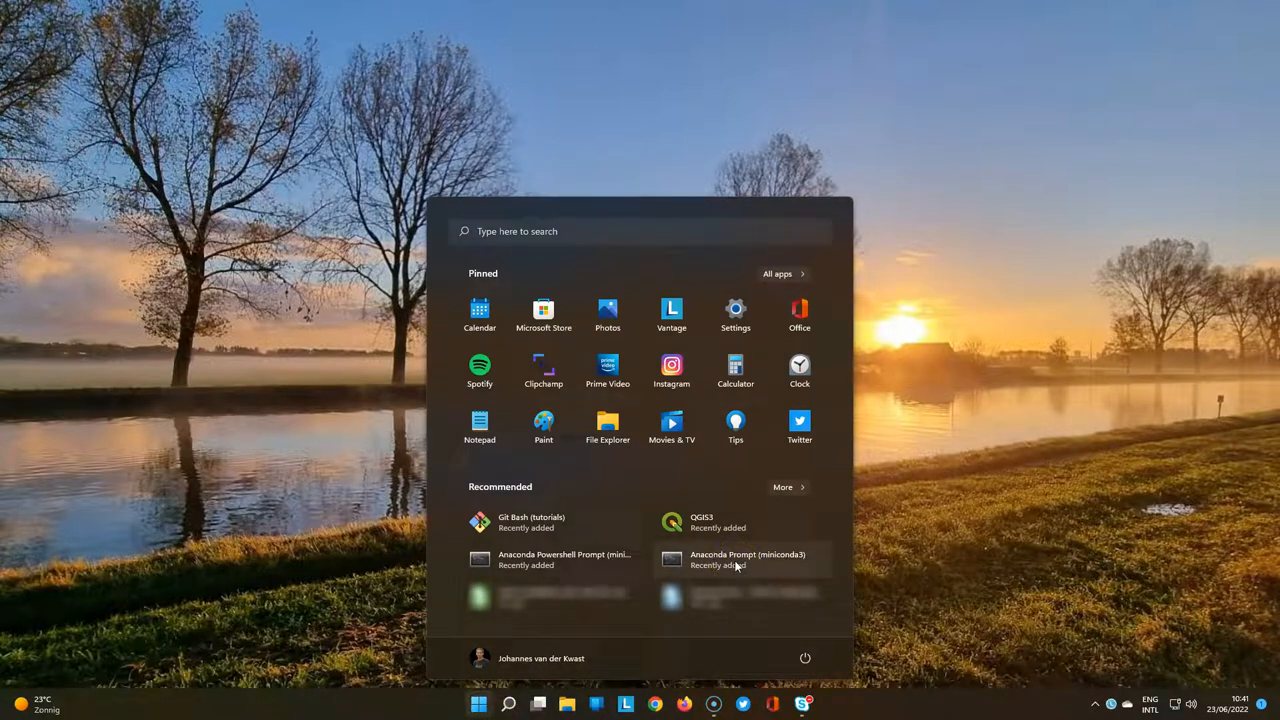
right_click(735, 560)
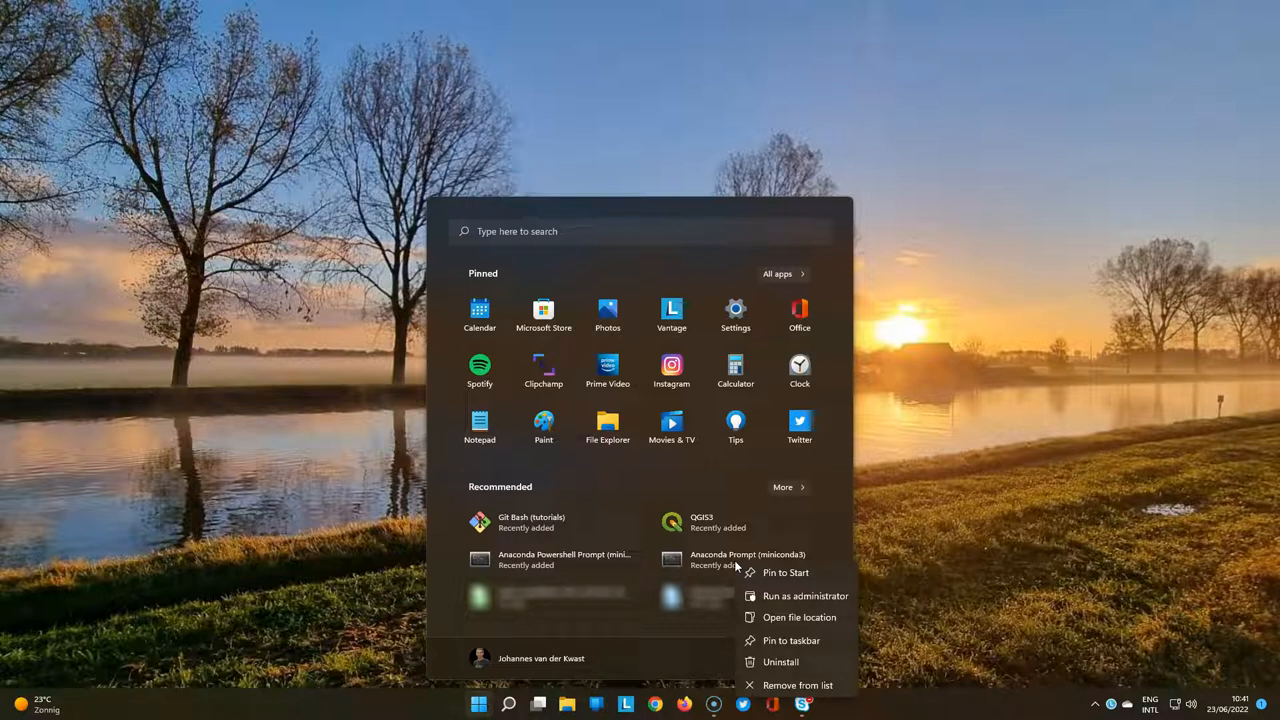
mouse_move(791, 640)
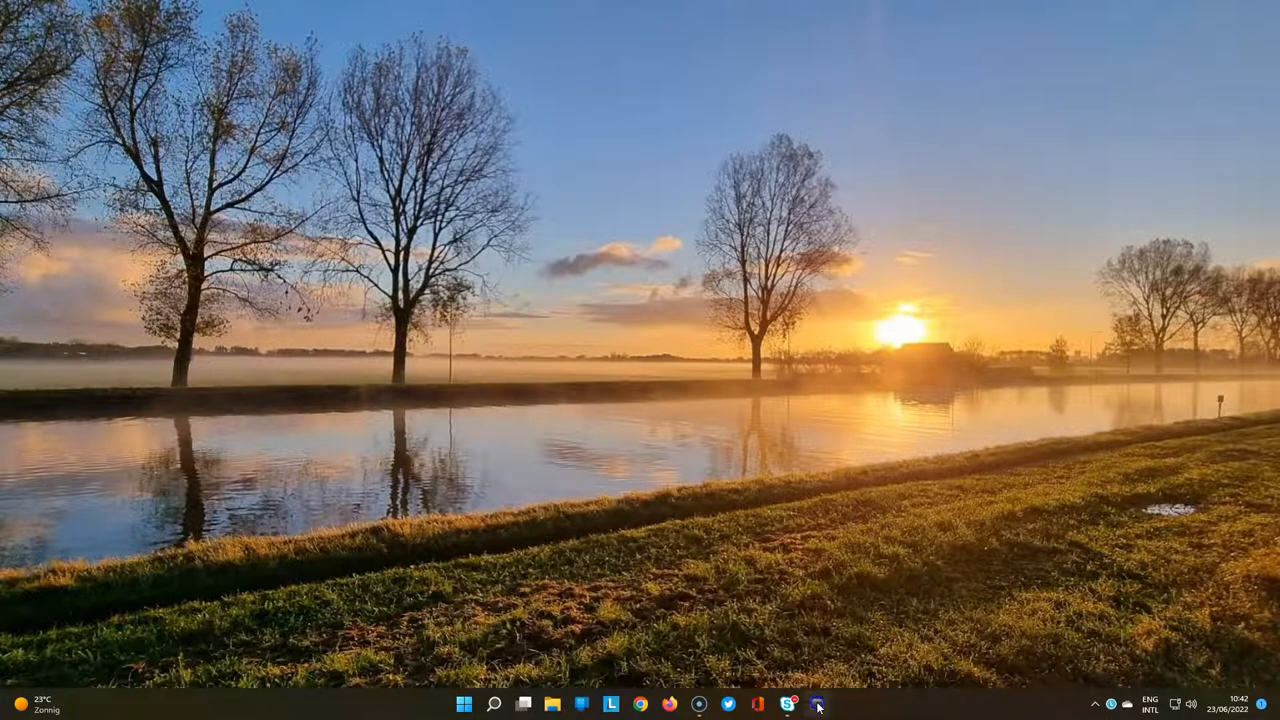
In Anaconda Prompt, activate 'tutorials', go to Z:\PCRasterTutorials and run 'jupyter lab'
left_click(823, 704)
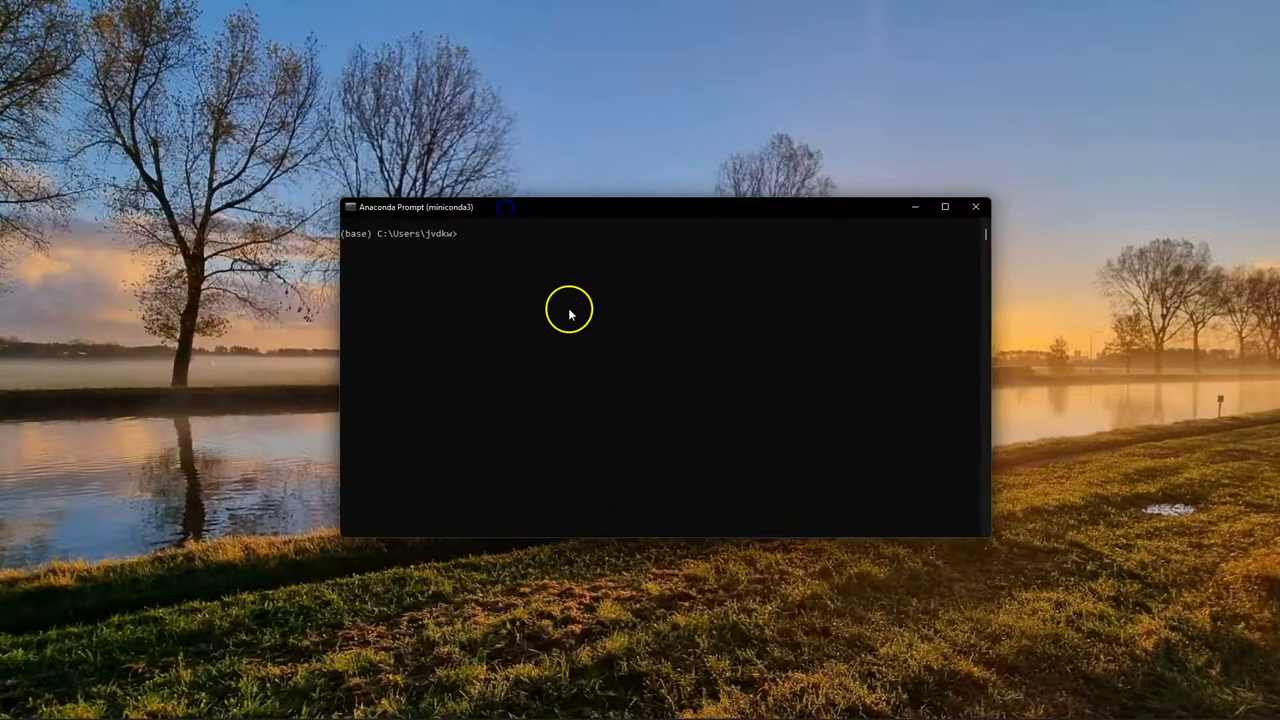
type("conda activate tutorials")
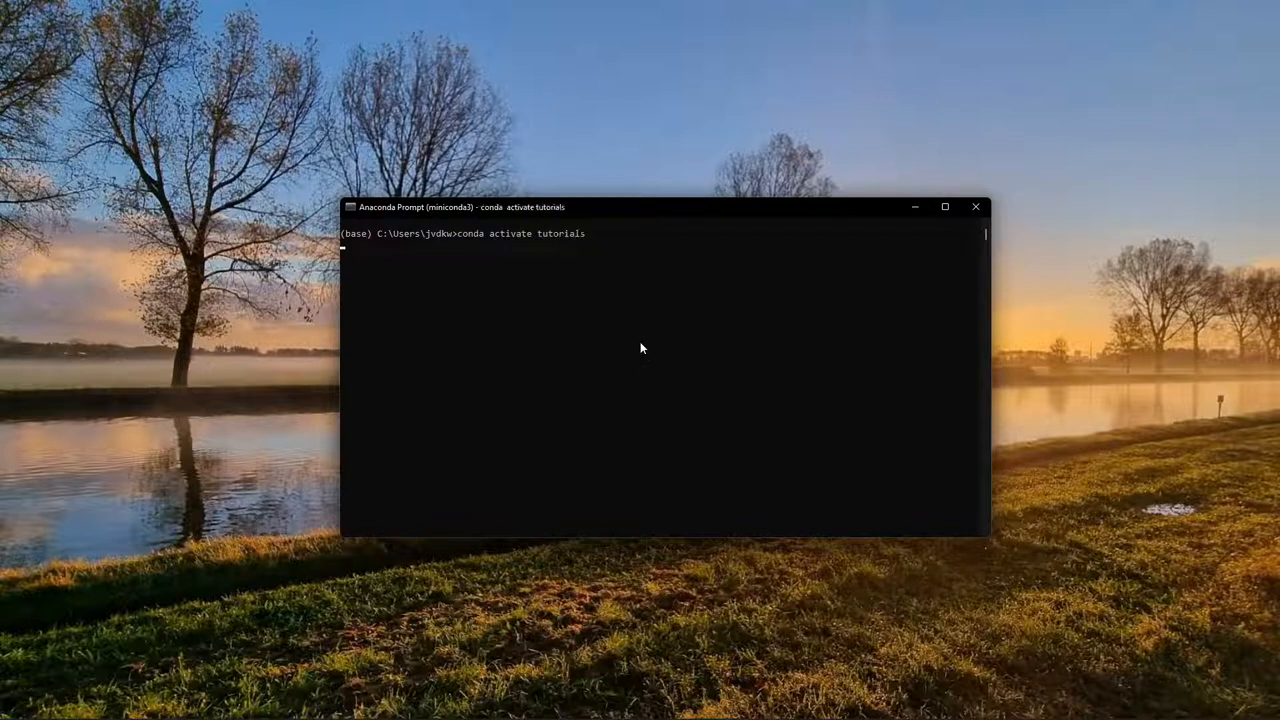
type("z:")
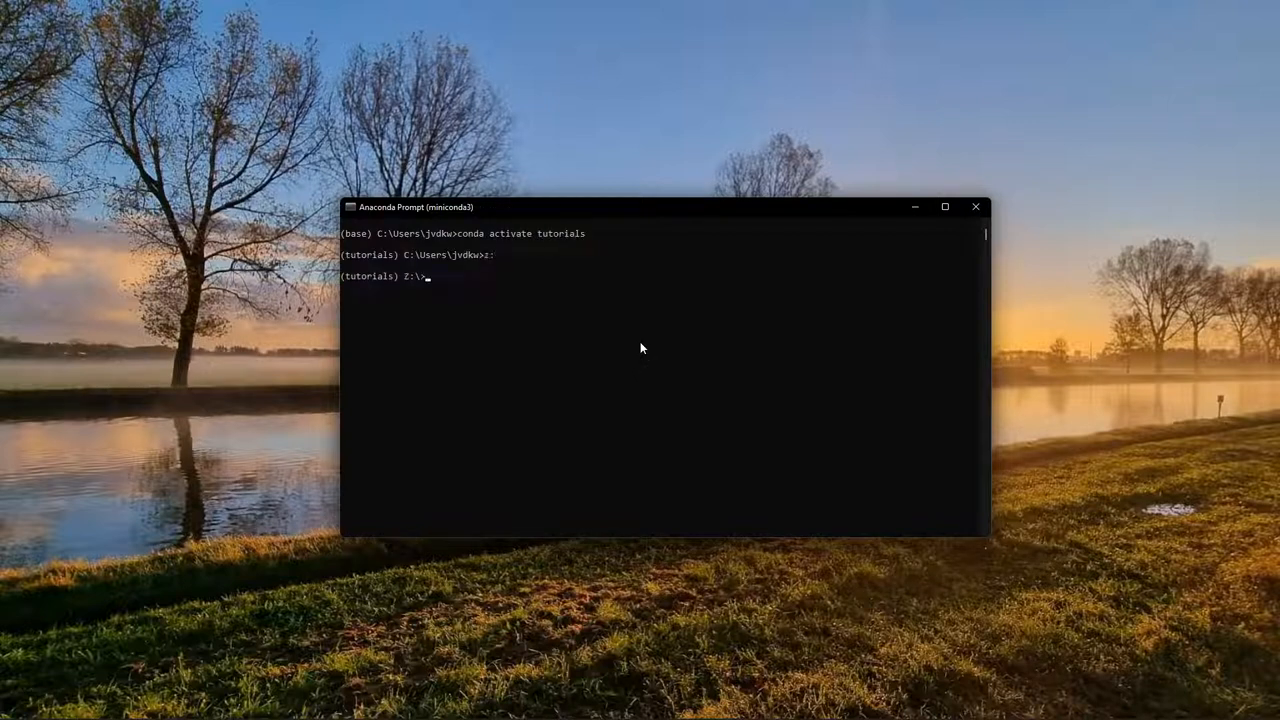
type("cd PCRasterTutorials")
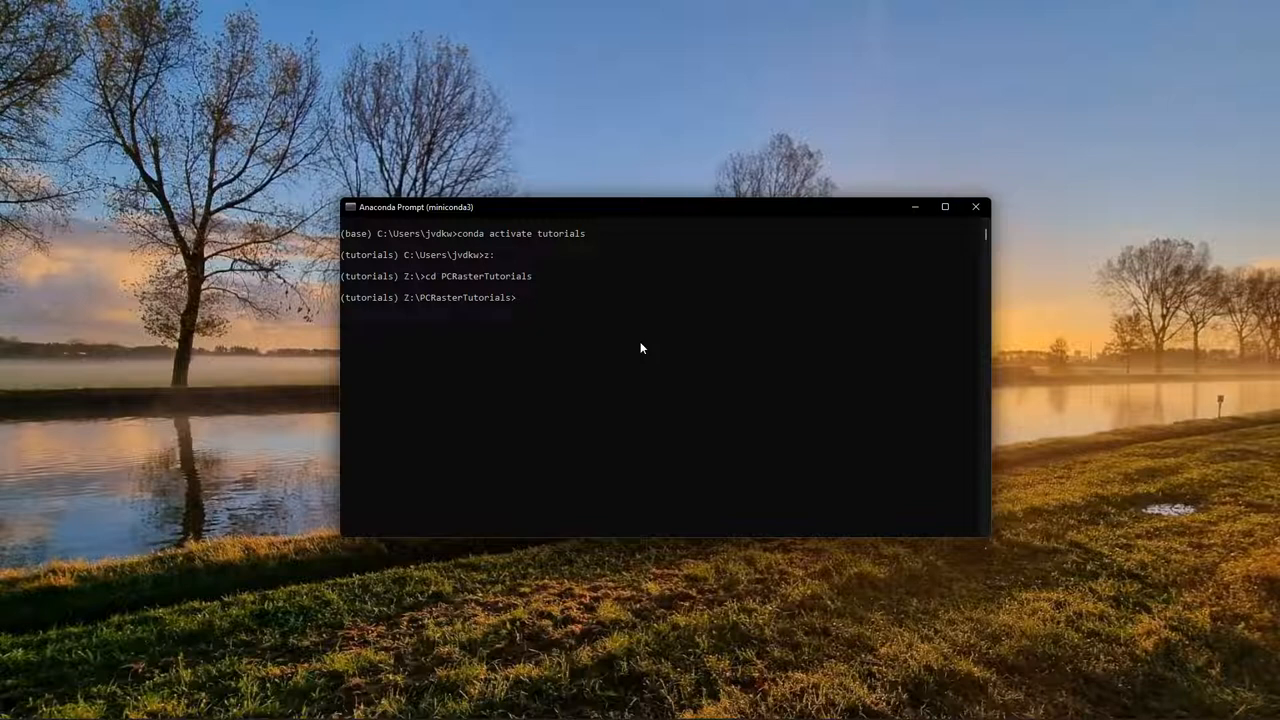
type("jupyter")
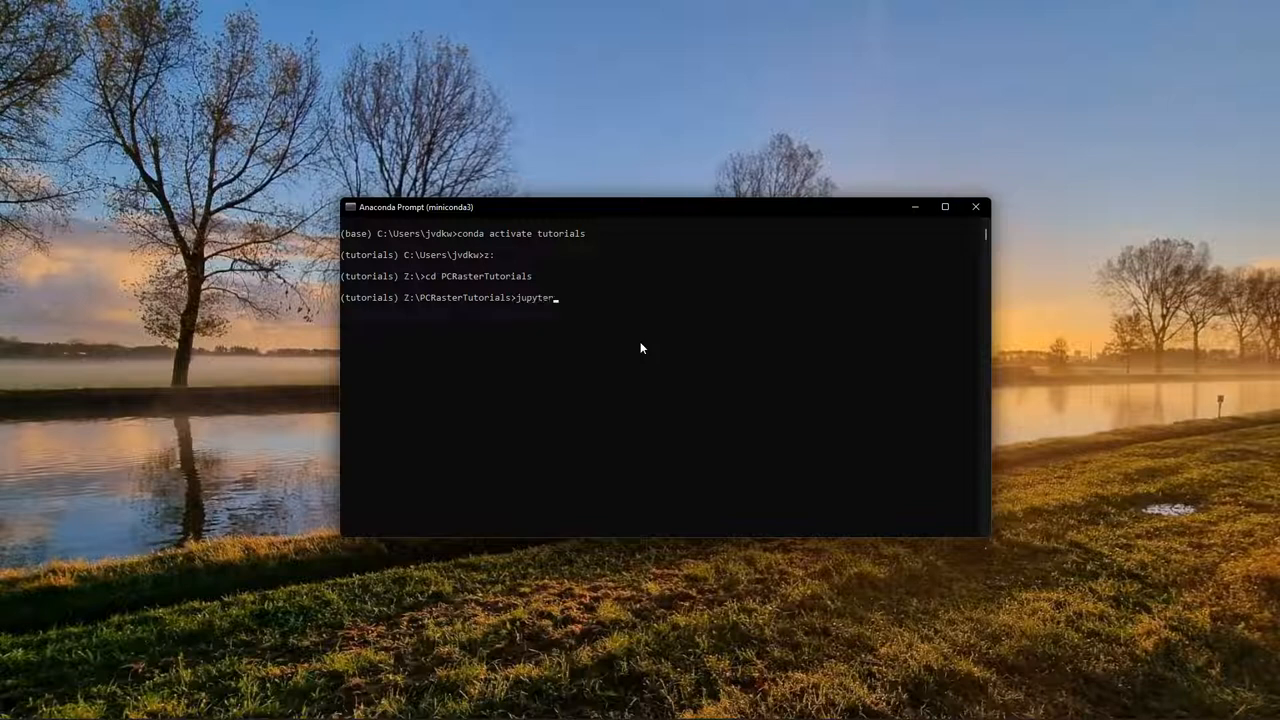
type("lab")
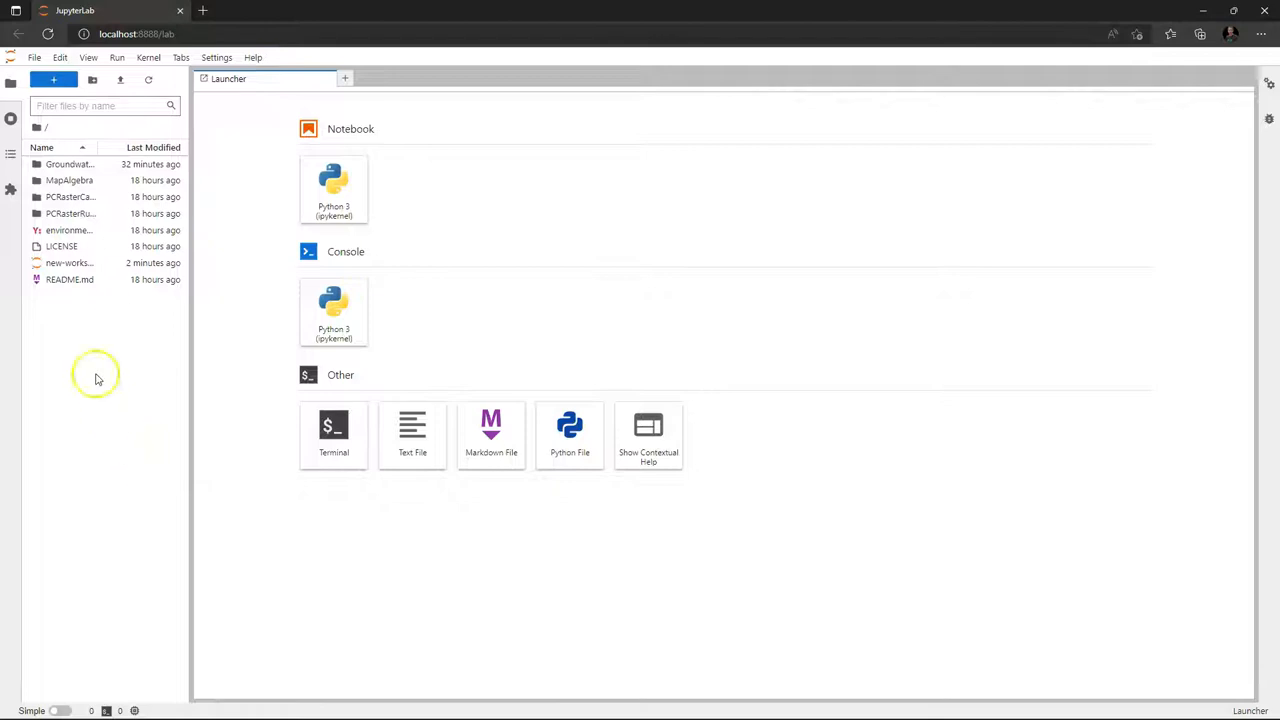
Enter the GroundwaterInterpolation folder and open Groundwater_level.ipynb
left_click(68, 164)
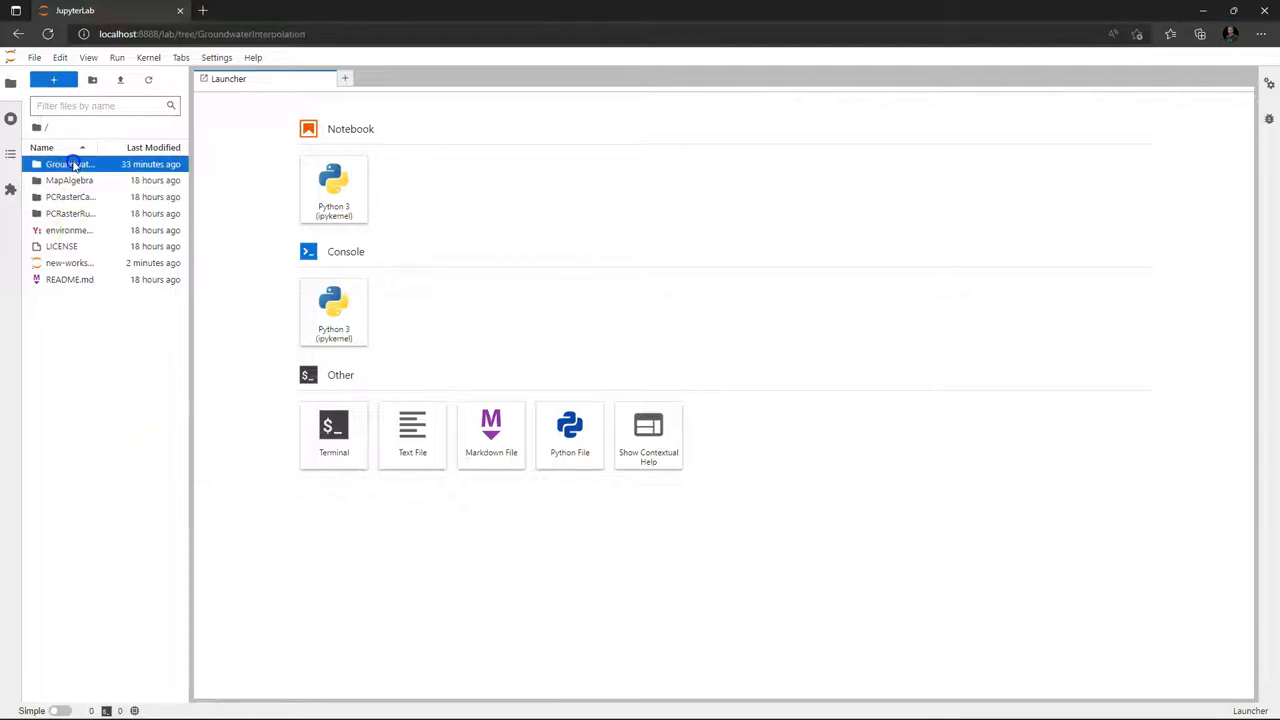
double_click(70, 164)
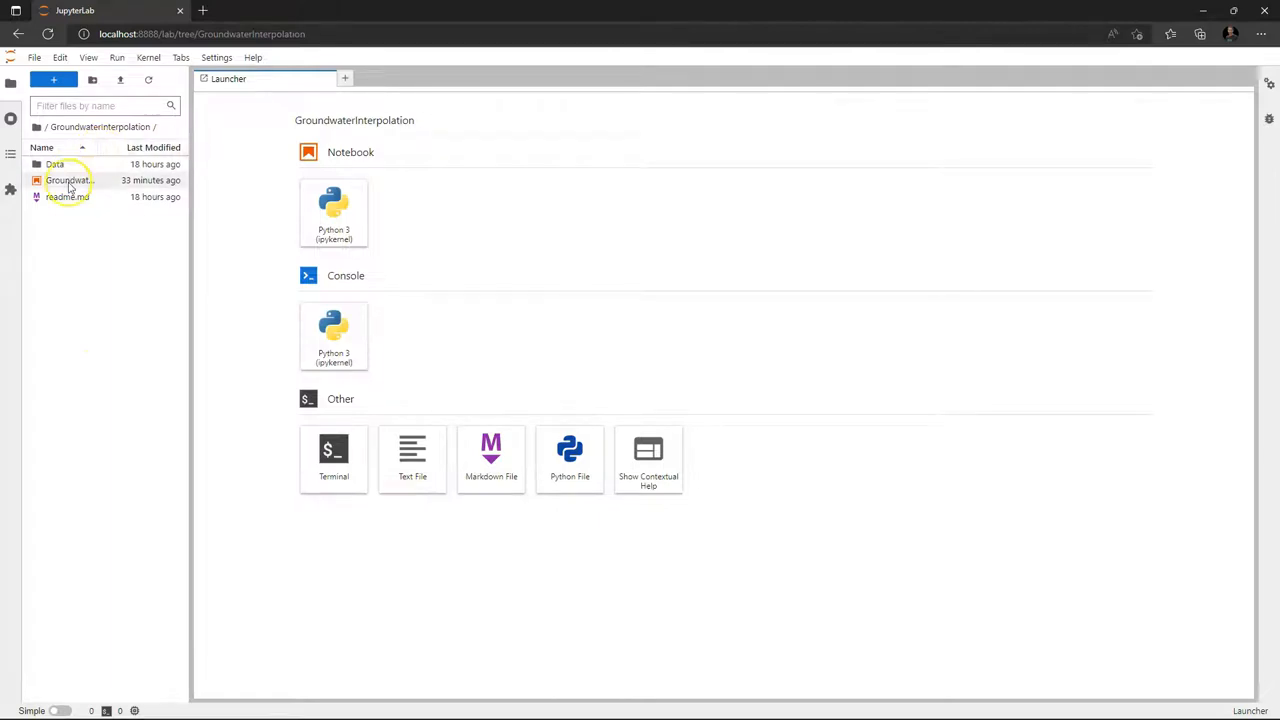
left_click(68, 180)
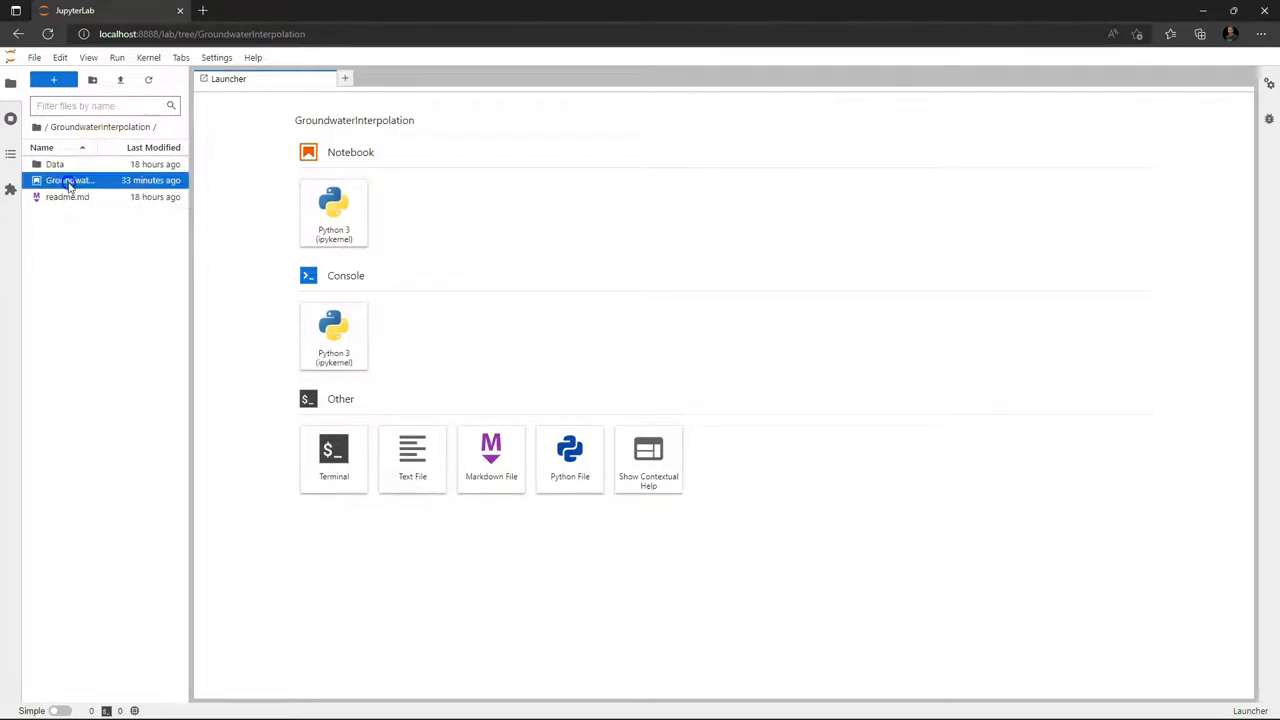
double_click(70, 180)
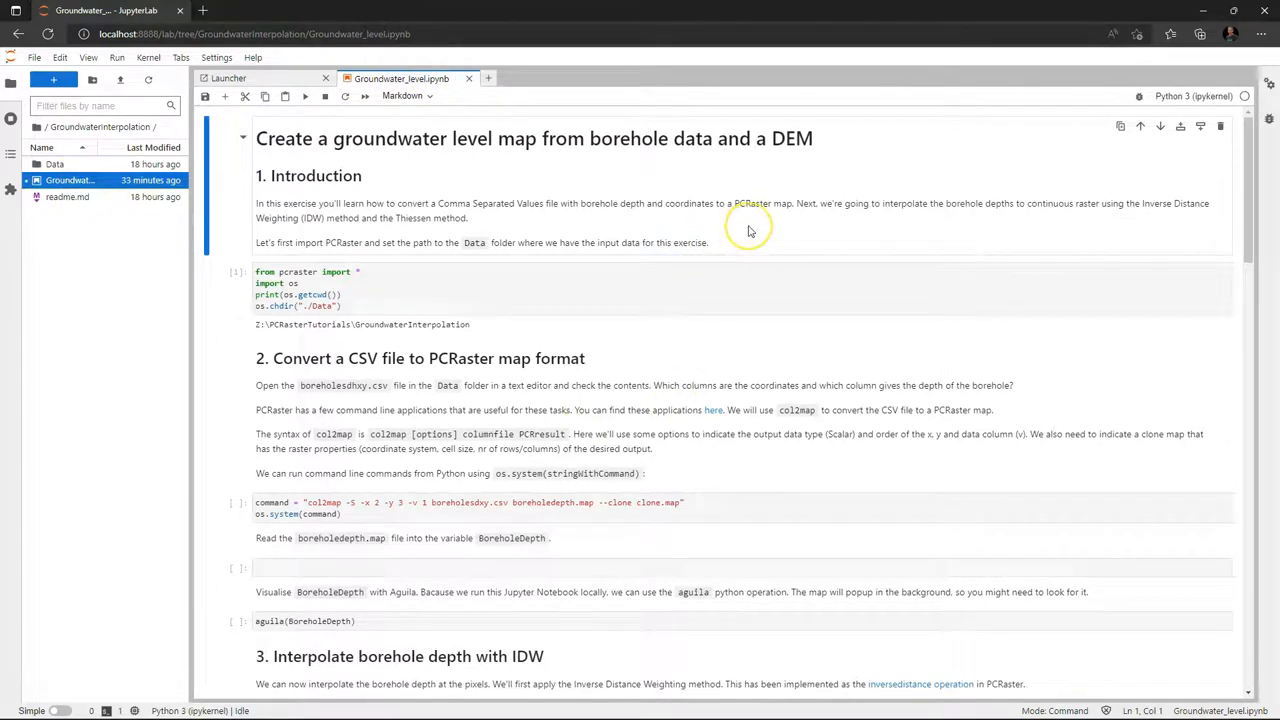
Attach a new console to the Groundwater_level notebook and start a Terminal from the Launcher
right_click(750, 231)
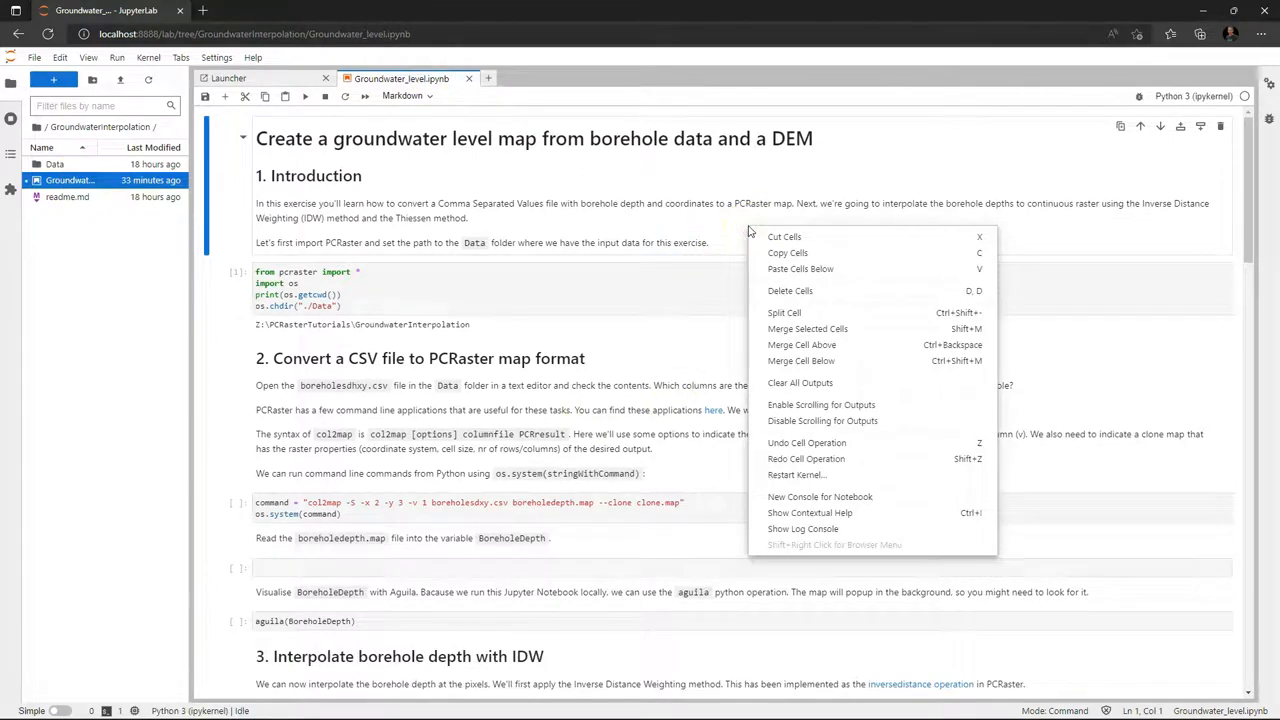
mouse_move(812, 497)
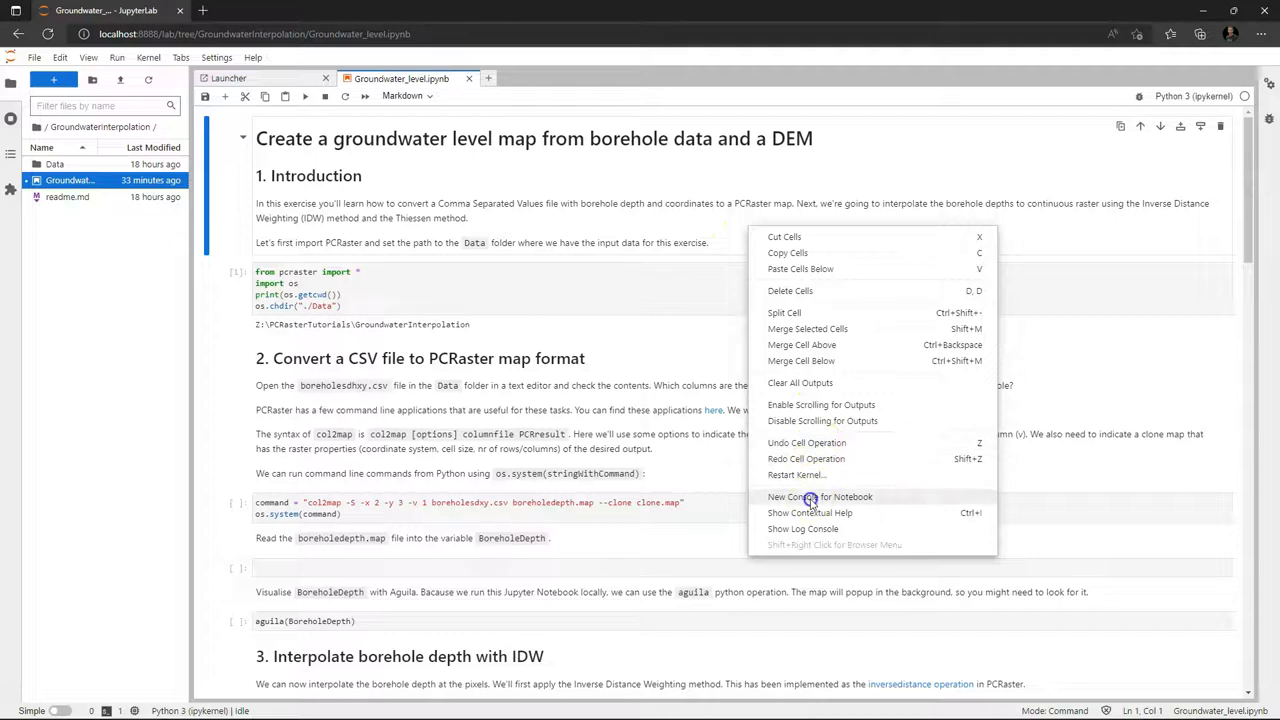
left_click(820, 496)
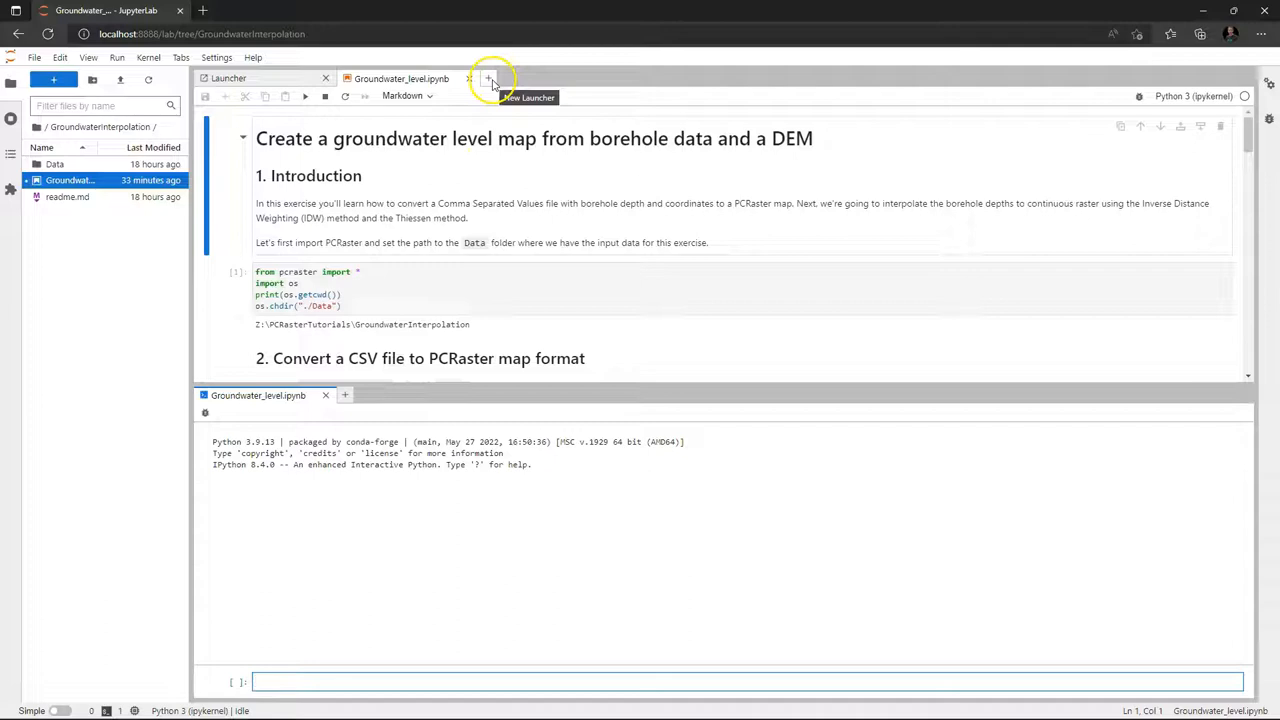
left_click(483, 78)
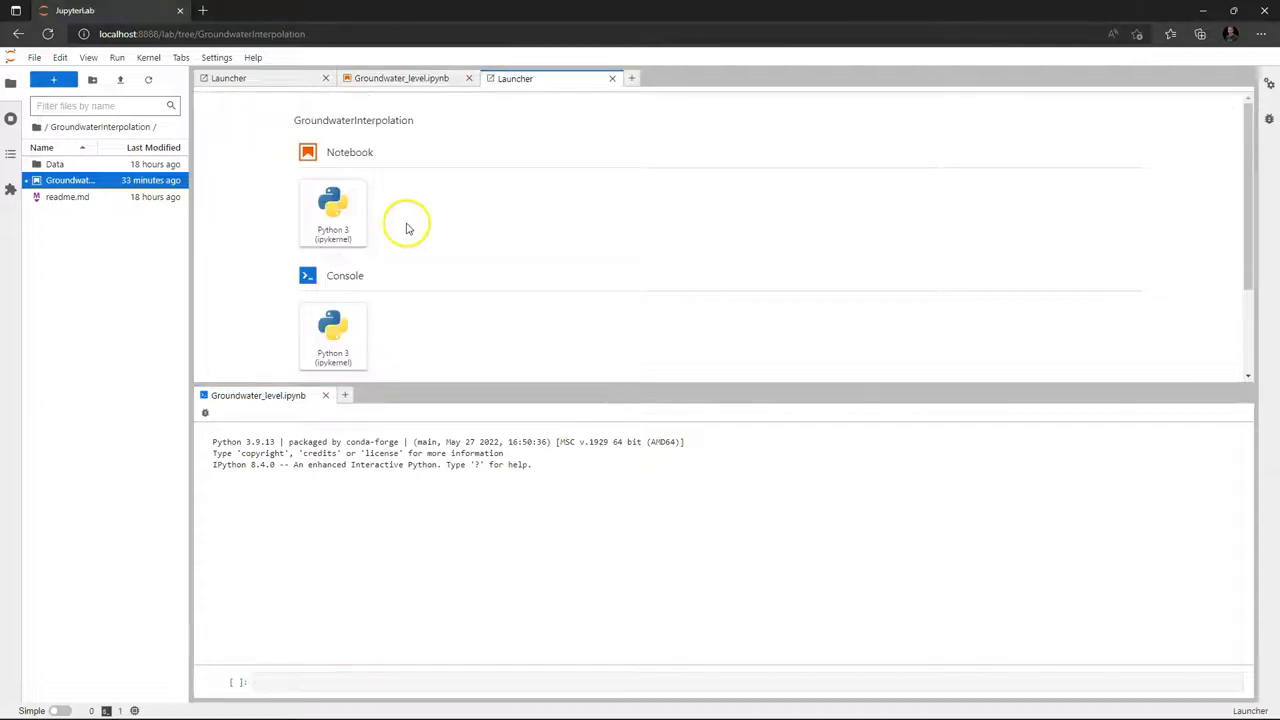
scroll("down", 3)
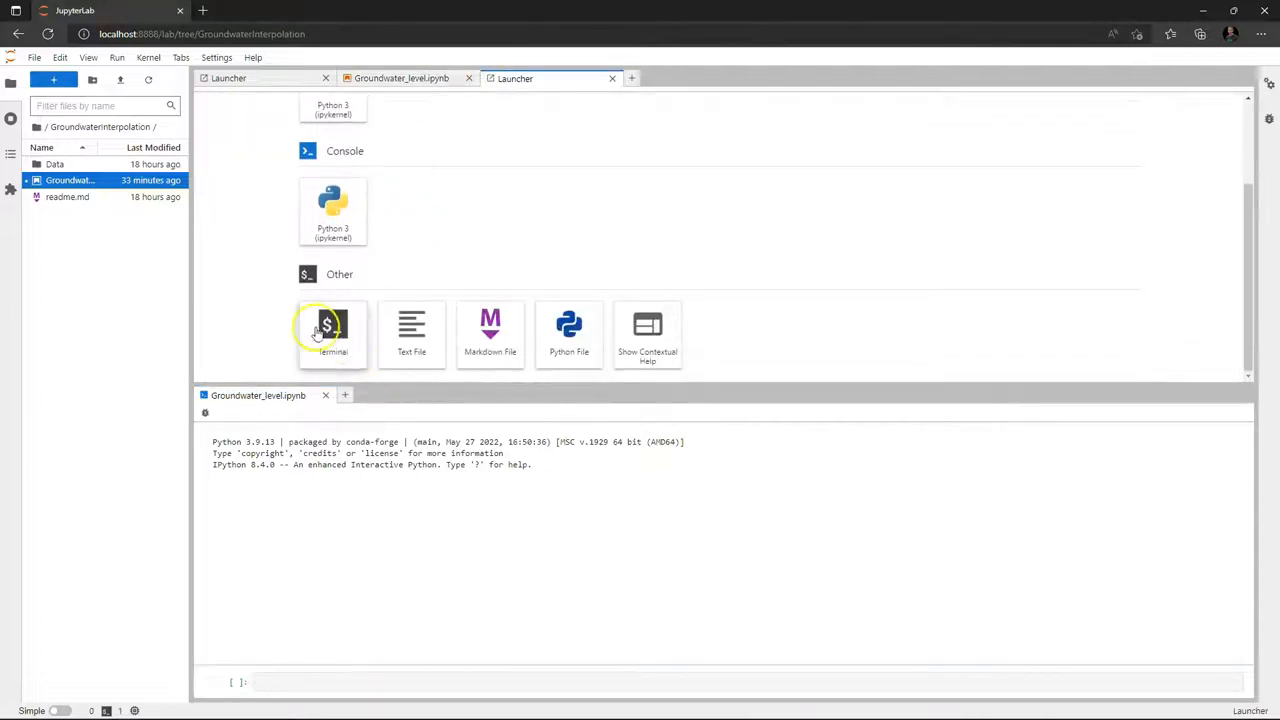
left_click(332, 325)
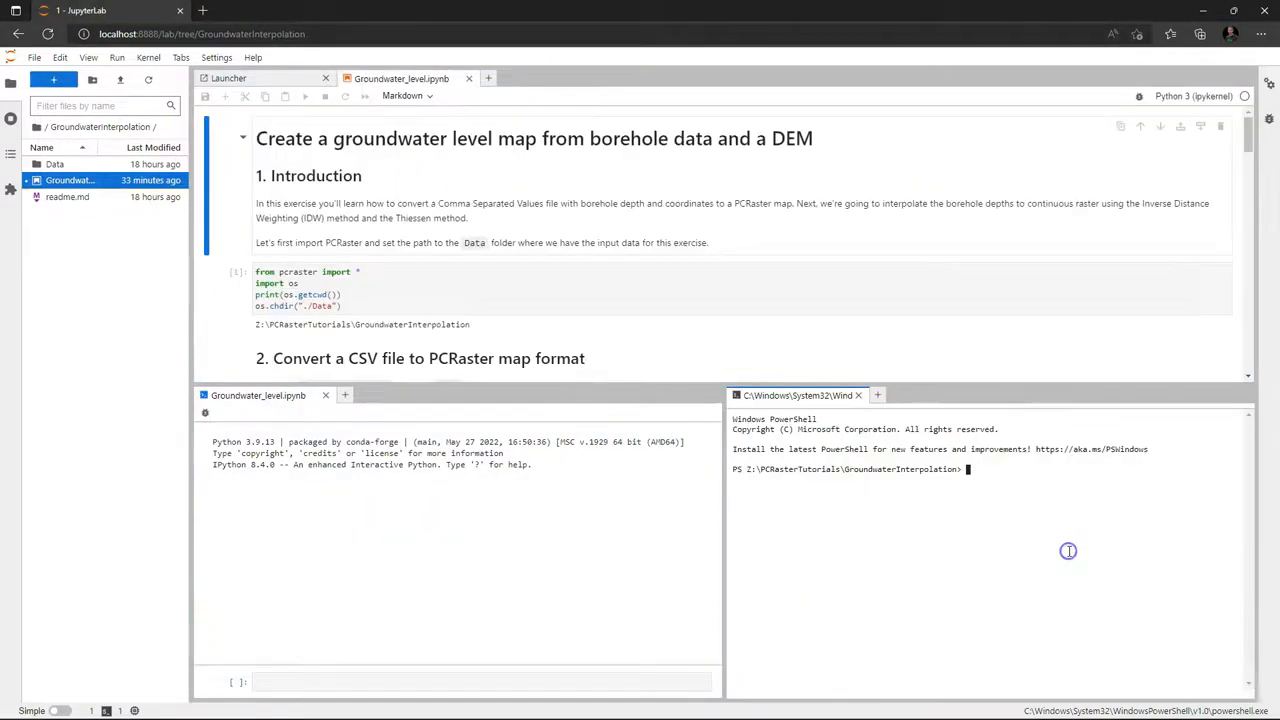
mouse_move(553, 248)
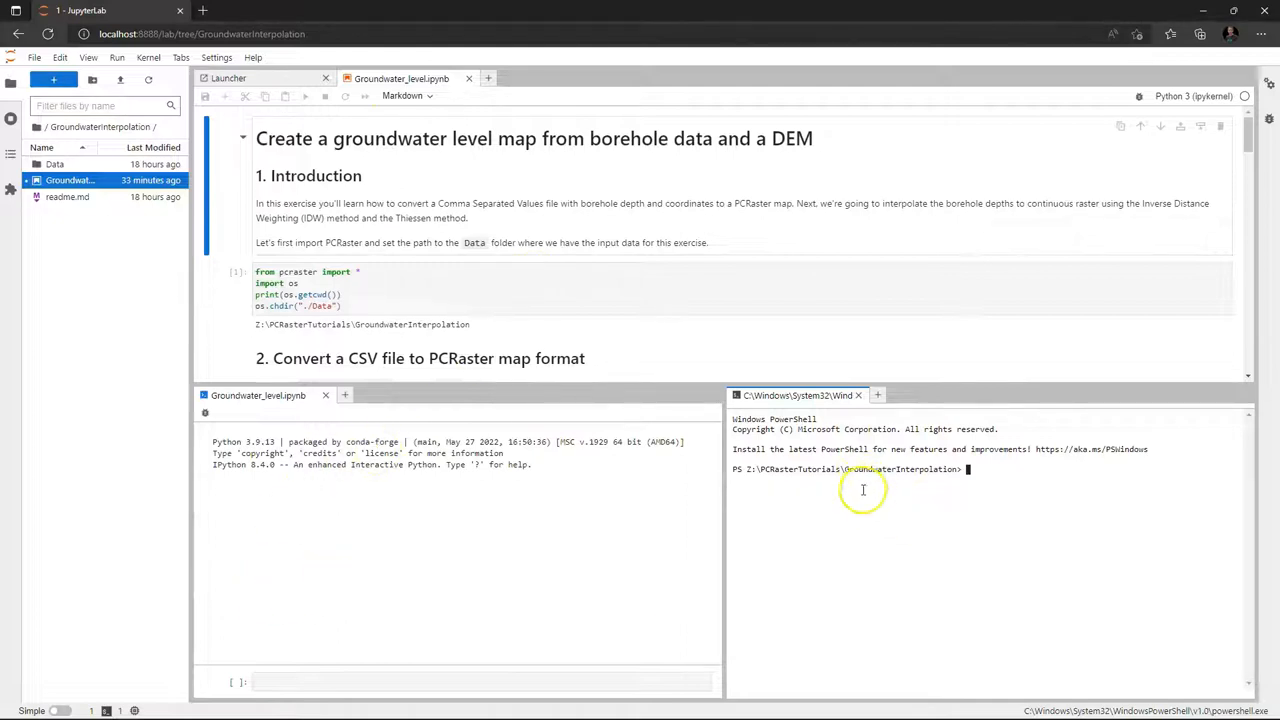
mouse_move(895, 524)
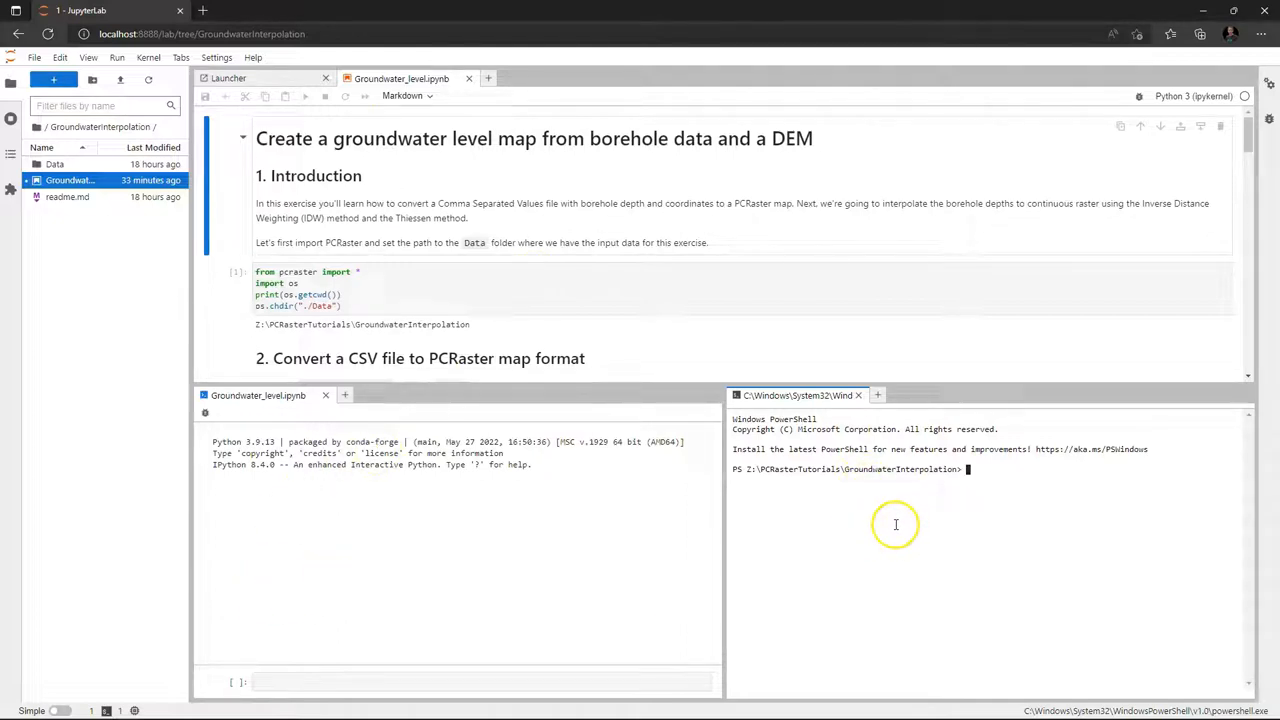
mouse_move(458, 593)
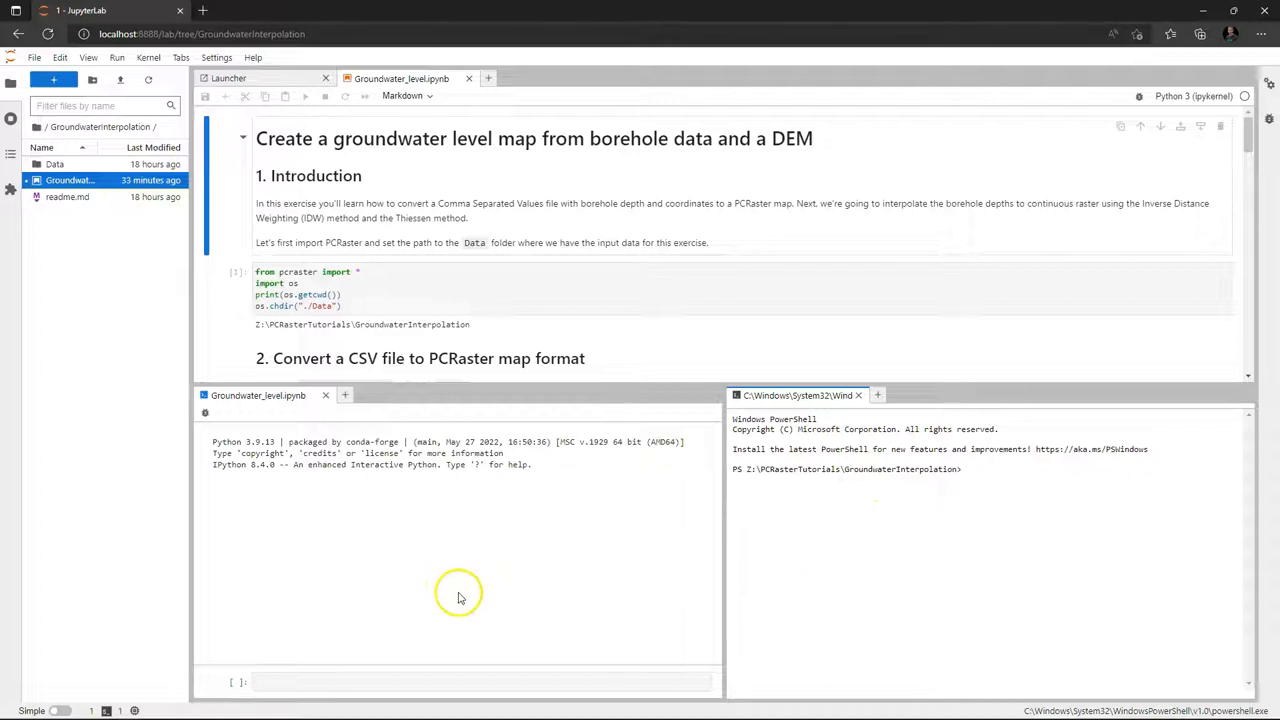
In the console, run 'from pcraster import *' and 'import os'
left_click(475, 683)
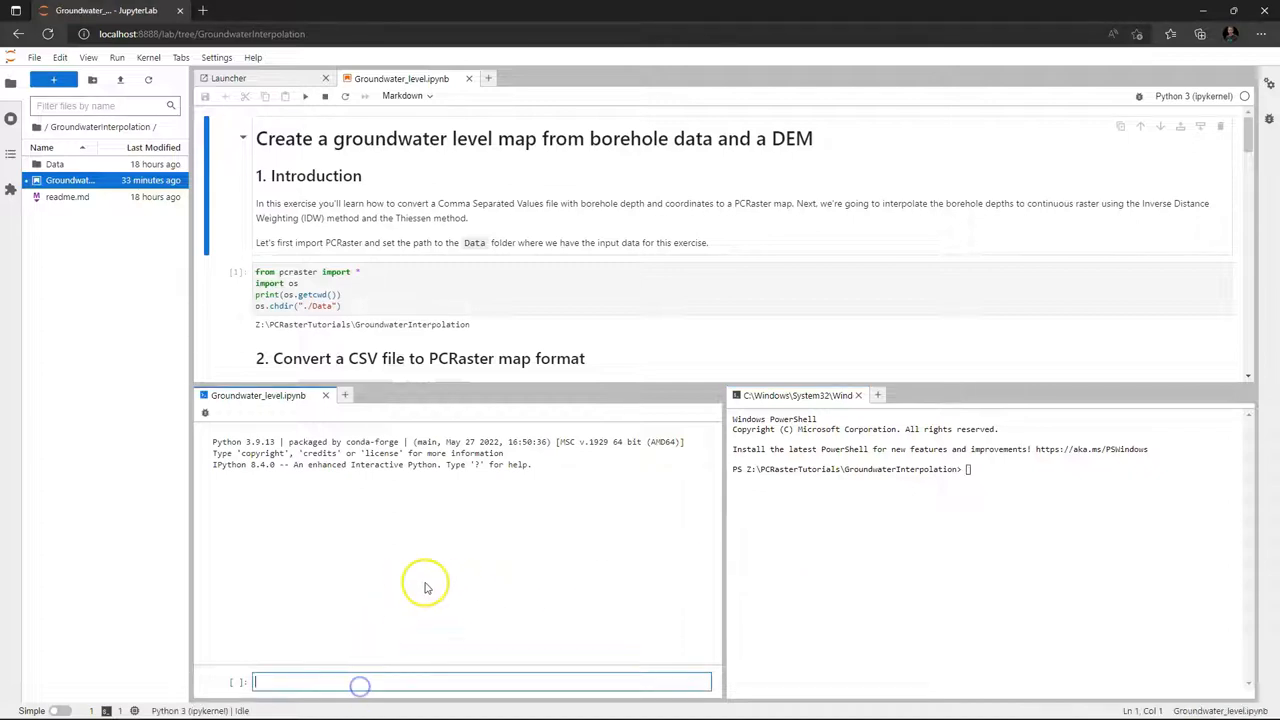
mouse_move(435, 584)
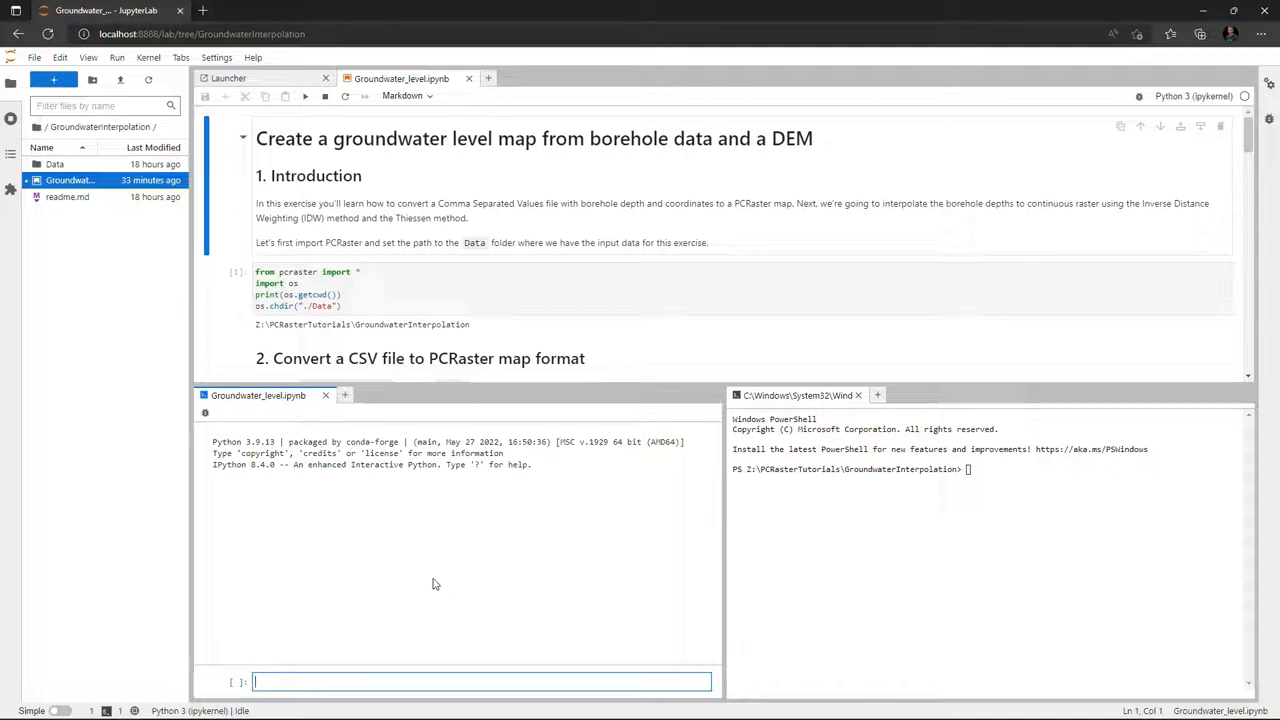
mouse_move(411, 537)
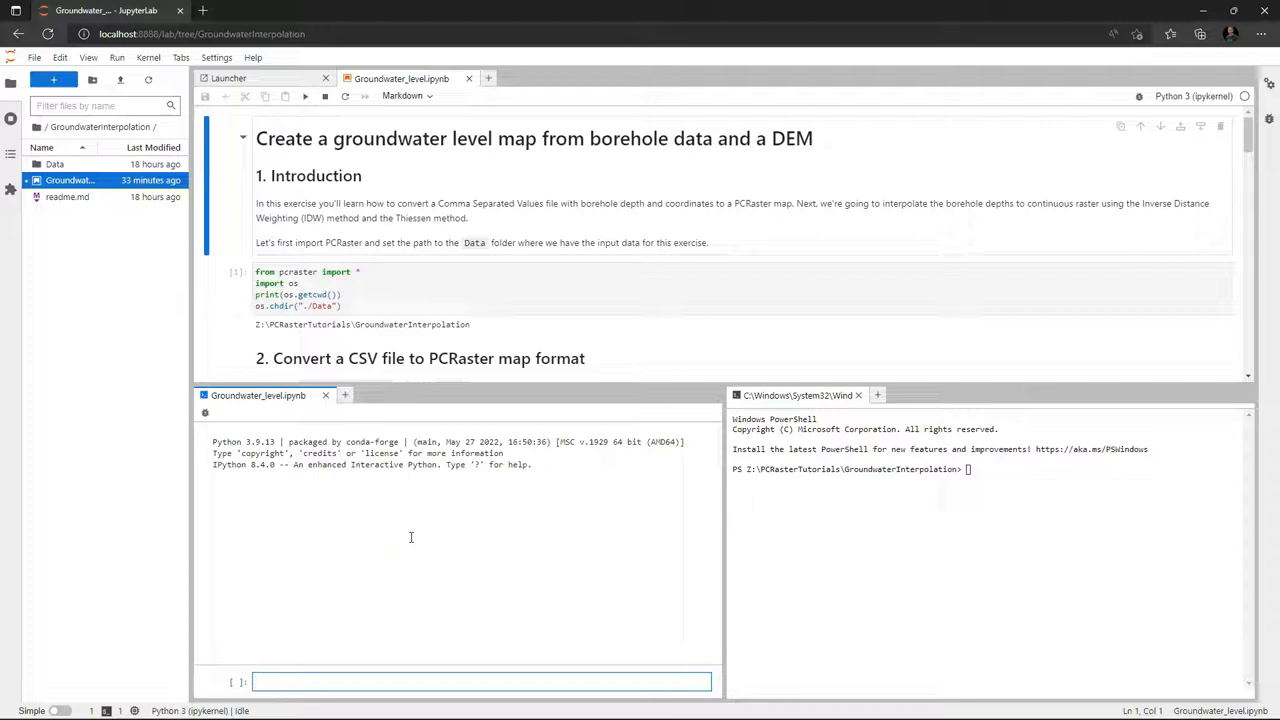
type("from")
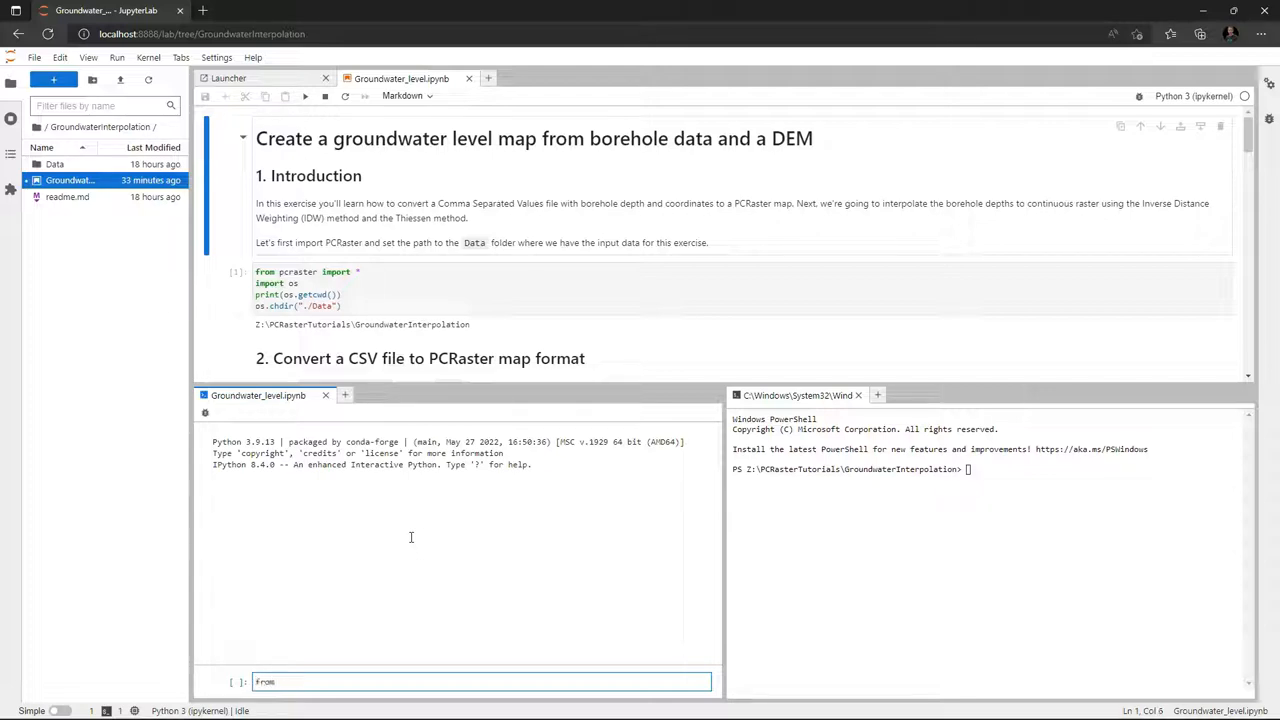
type("pcraster import")
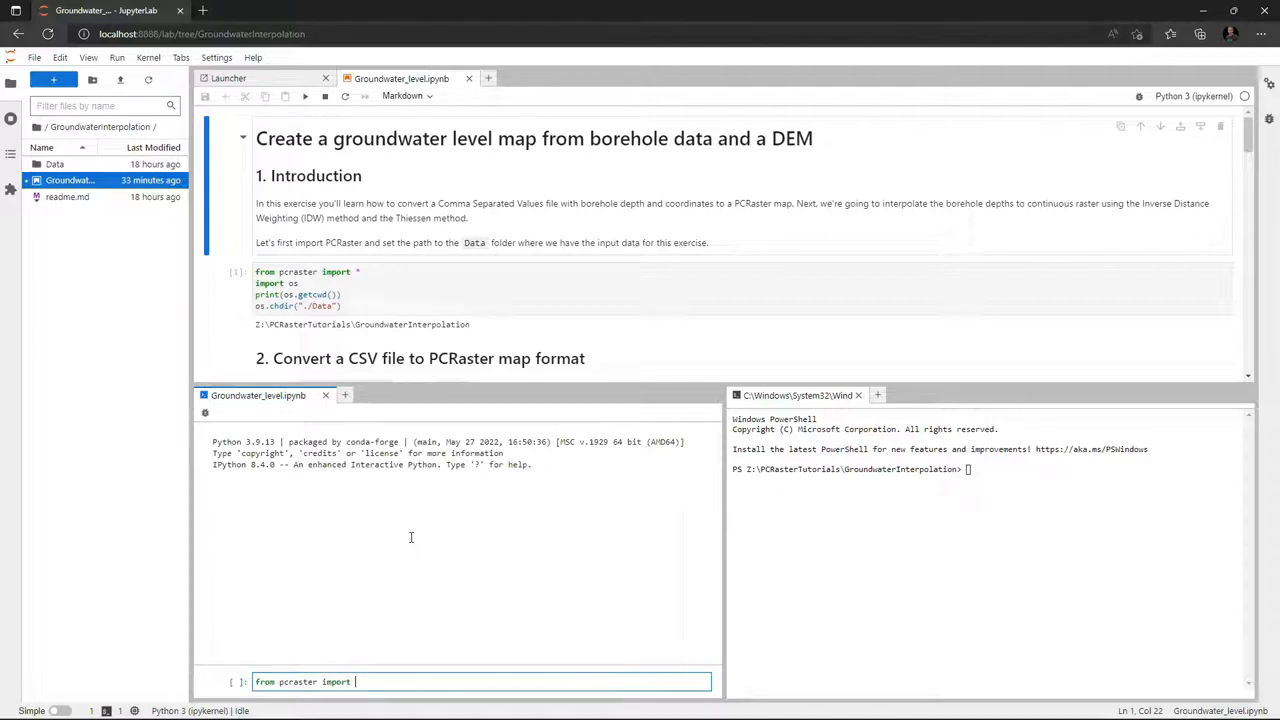
type("*")
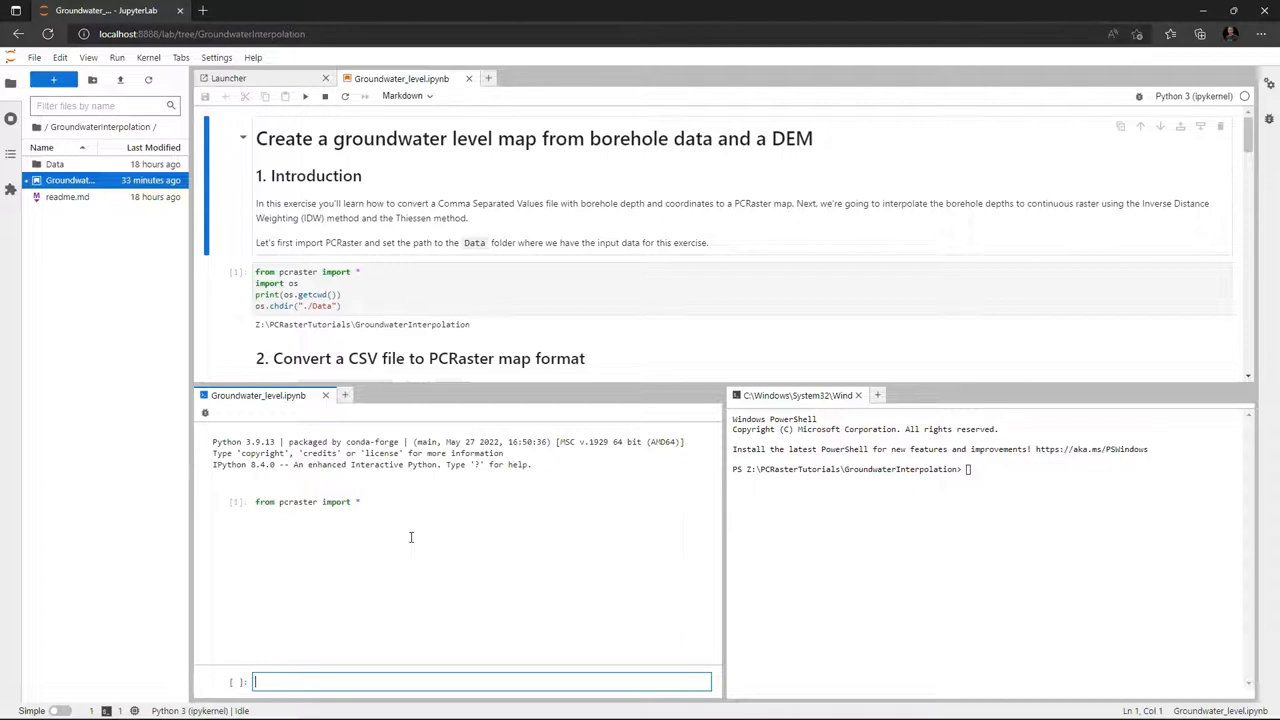
type("import")
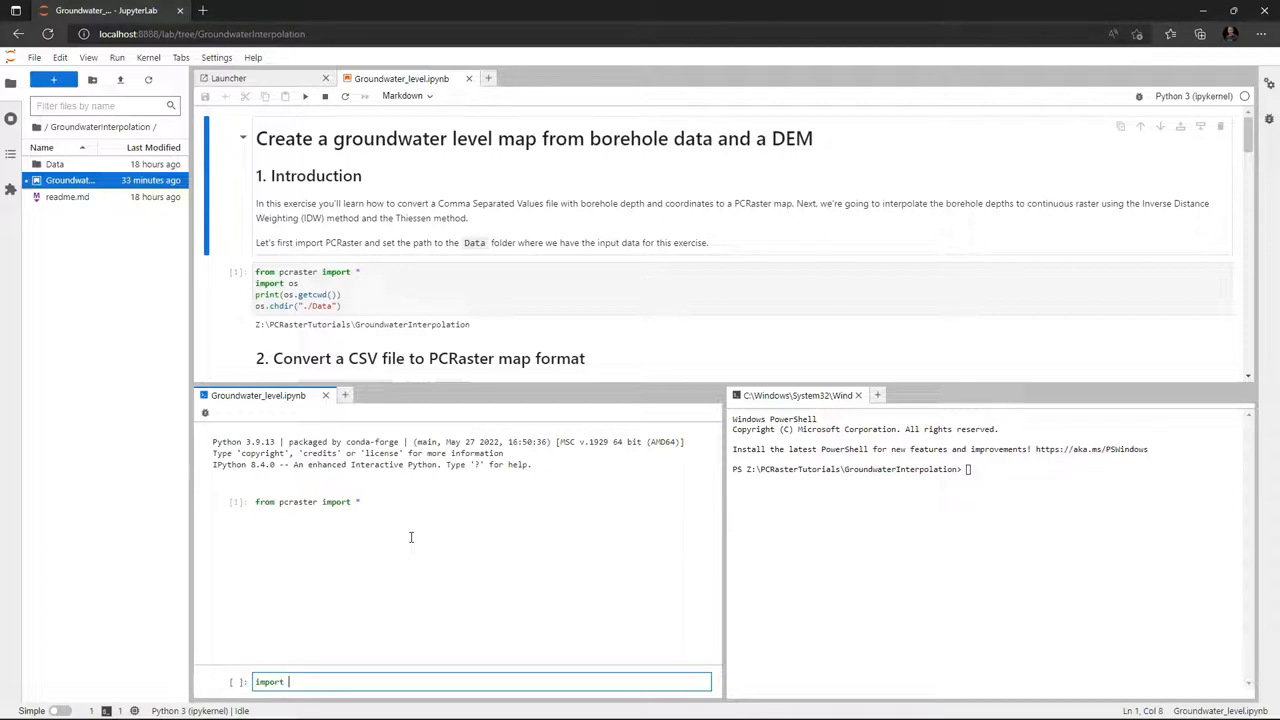
key("Enter")
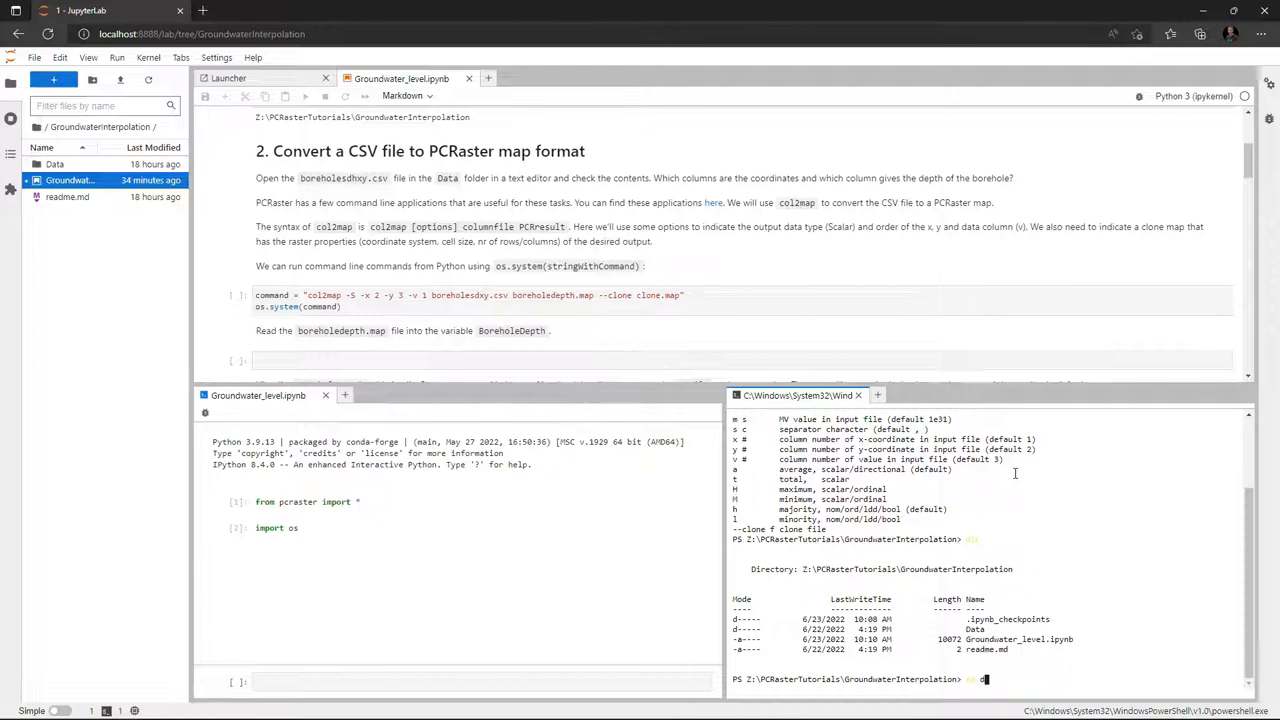
In the terminal, run 'cd data' and 'type .\boreholesdxy.csv' to print the borehole data
type("cd data")
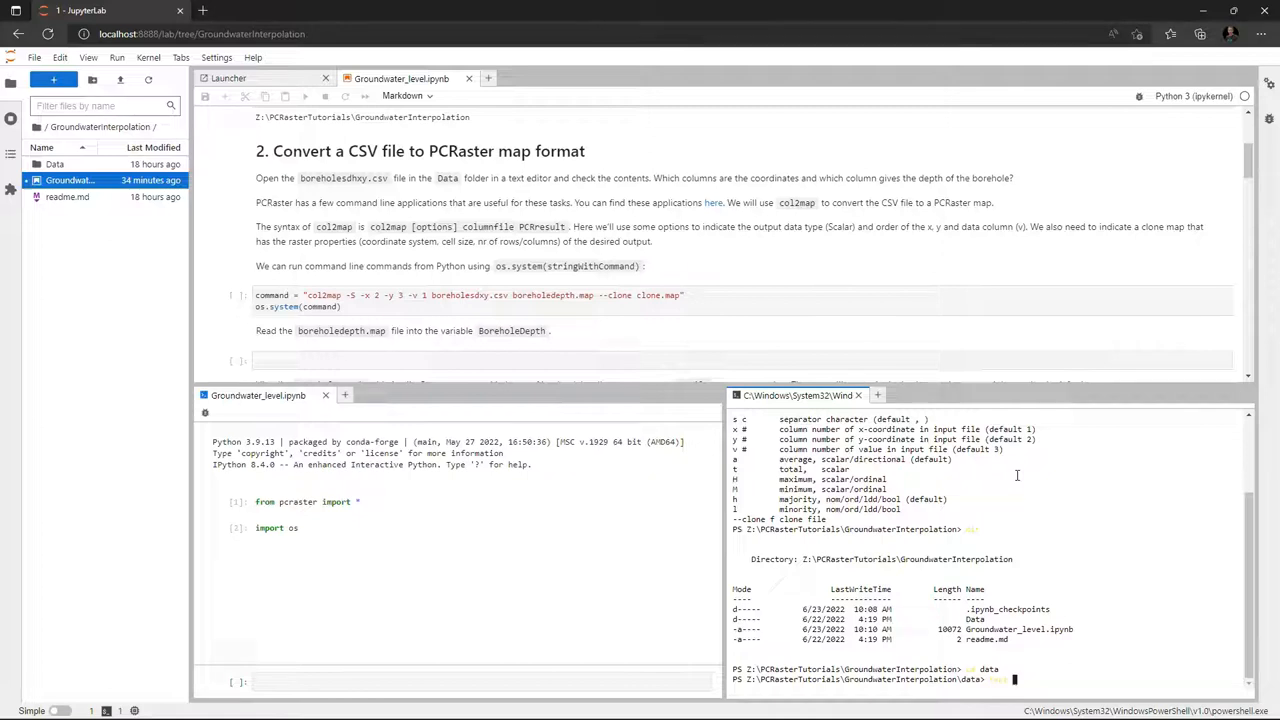
type(".\\boreholesdxy.csv | mo")
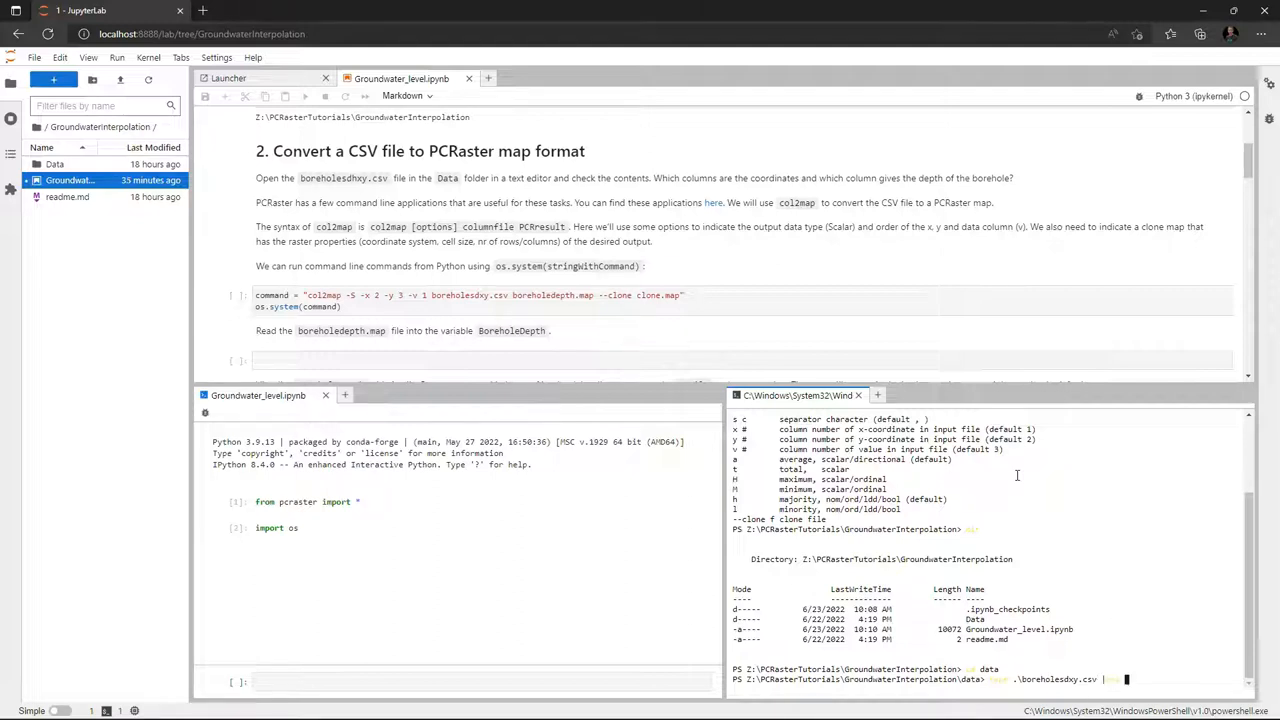
key("Enter")
type("col2map -S -")
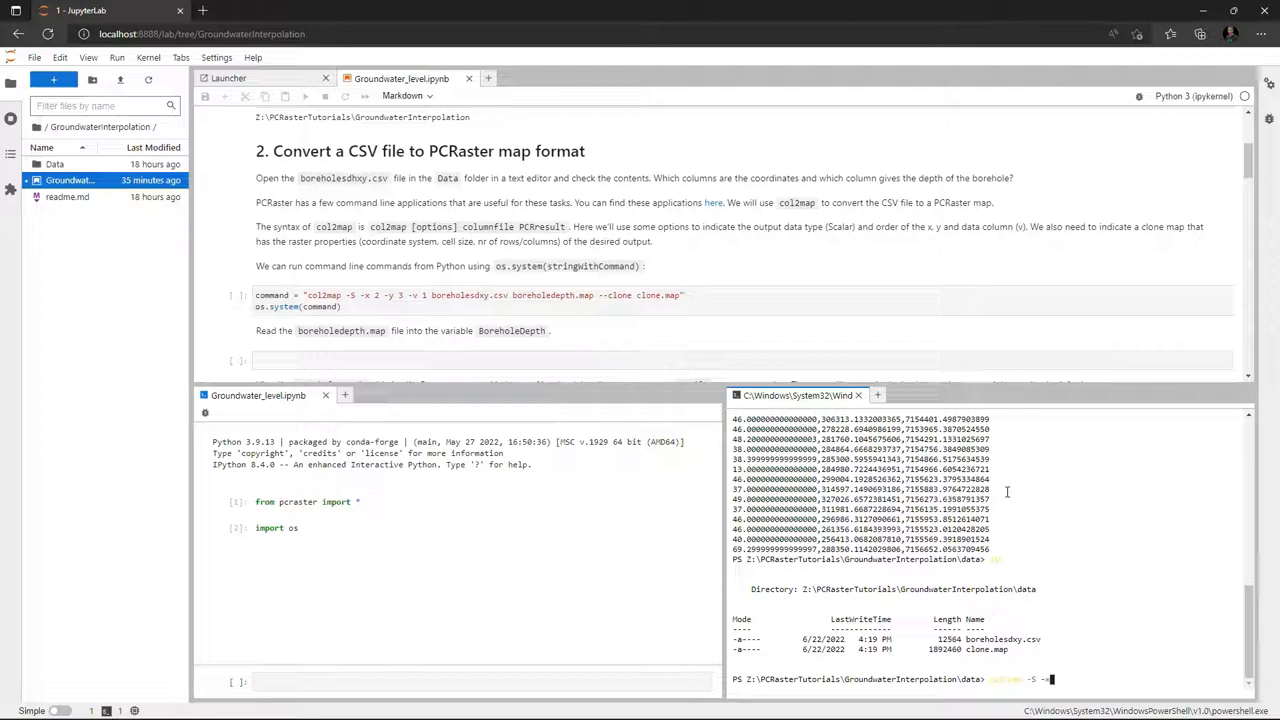
Run 'col2map -S -x 2 -y 3 -v 1' on boreholesdxy.csv into boreholedepth.map with clone.map
type("x")
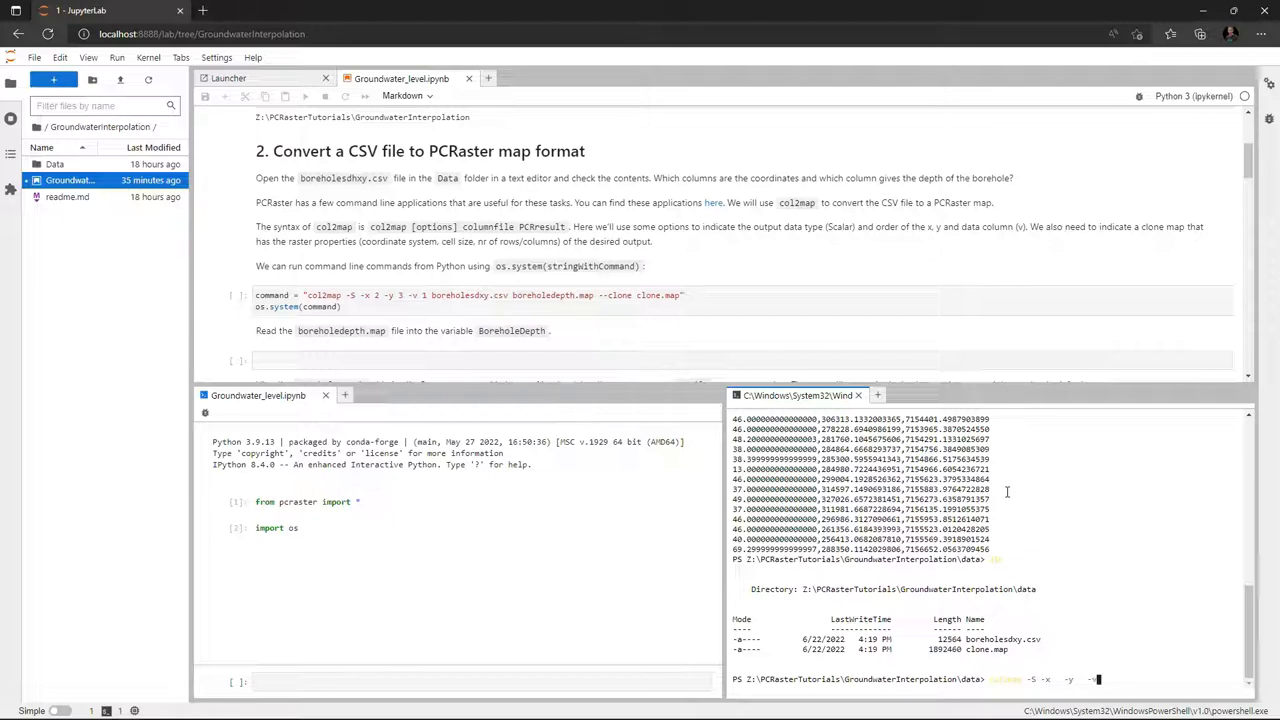
type("v")
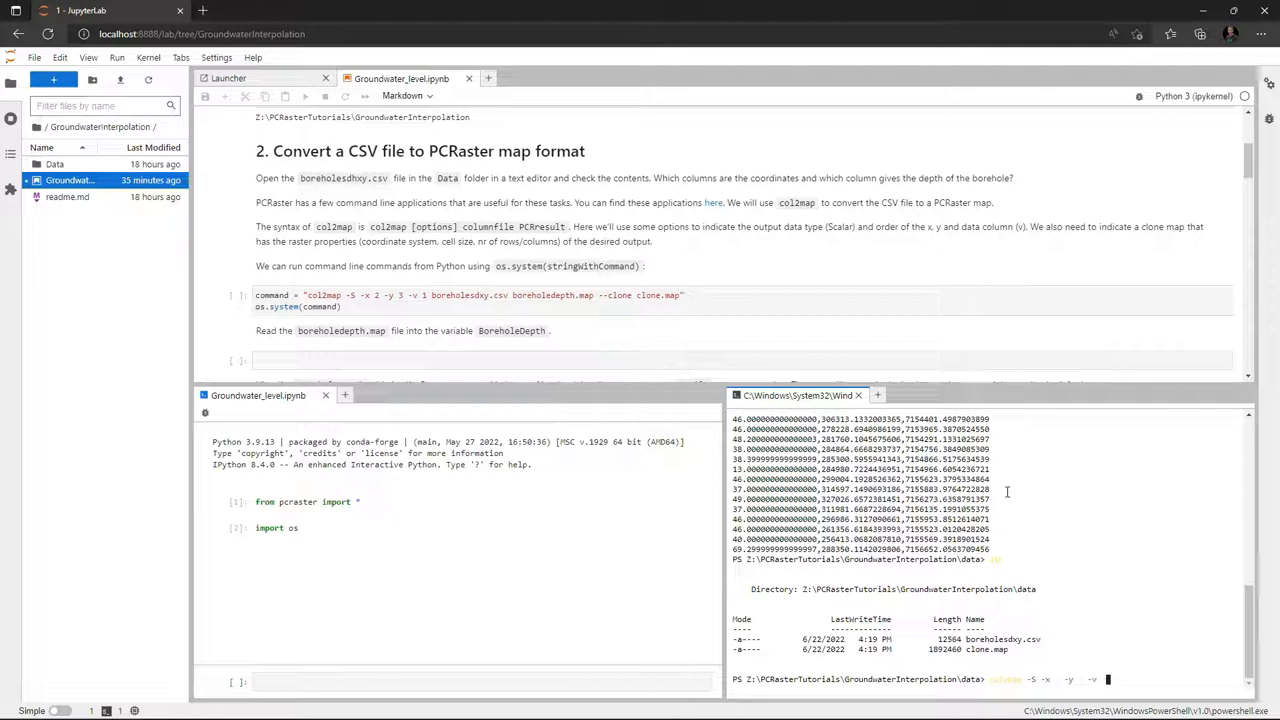
type(".\\boreholesdxy.csv boreholedepth.map --clone")
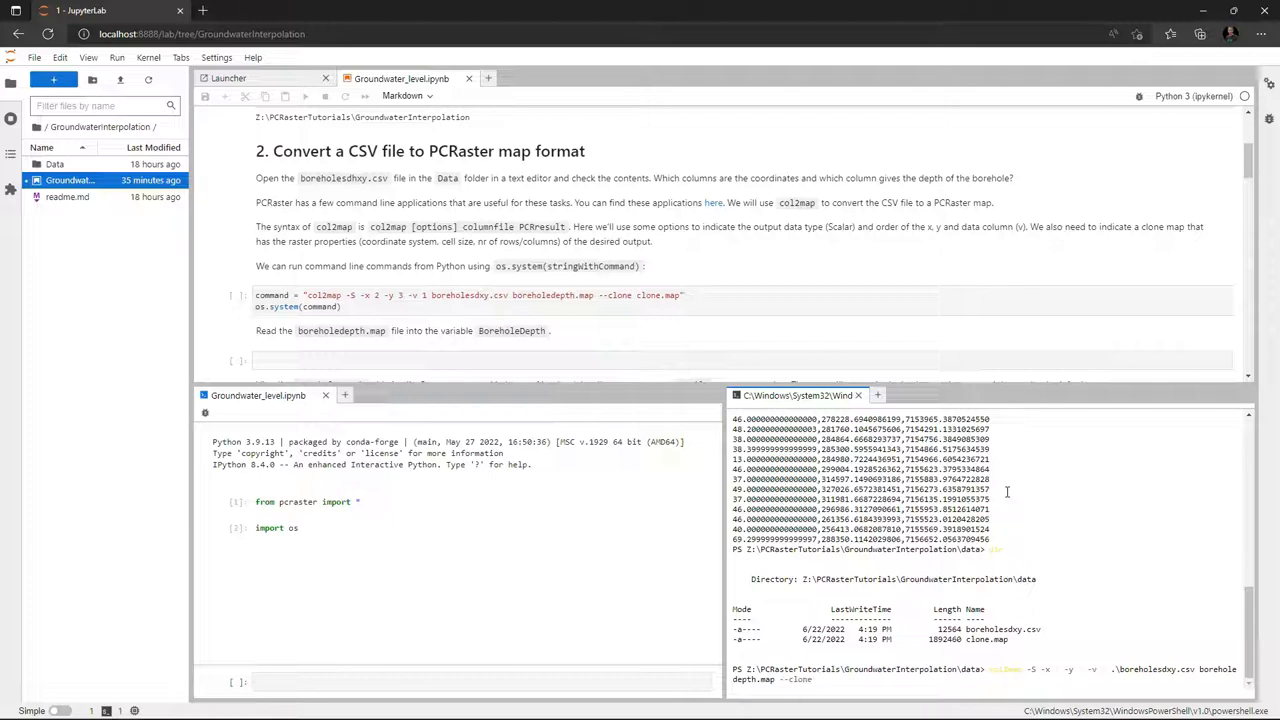
type(".\\clone.map")
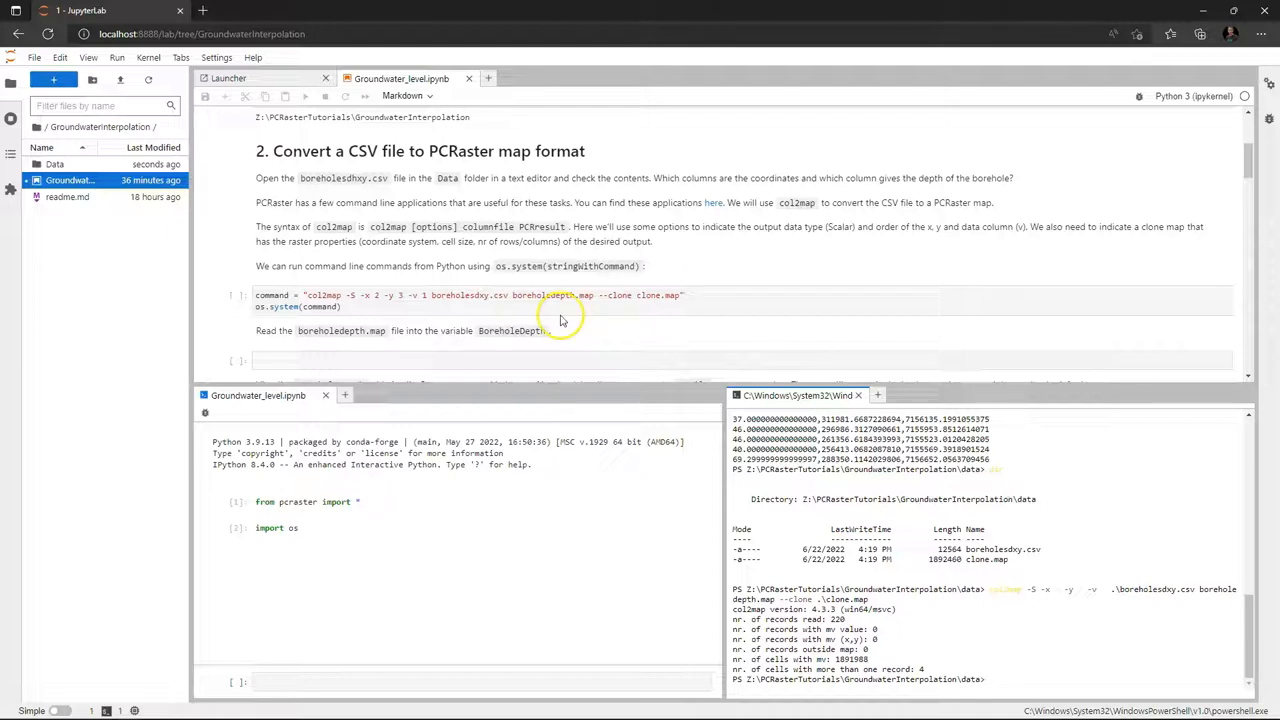
scroll("down", 3)
type("aguila")
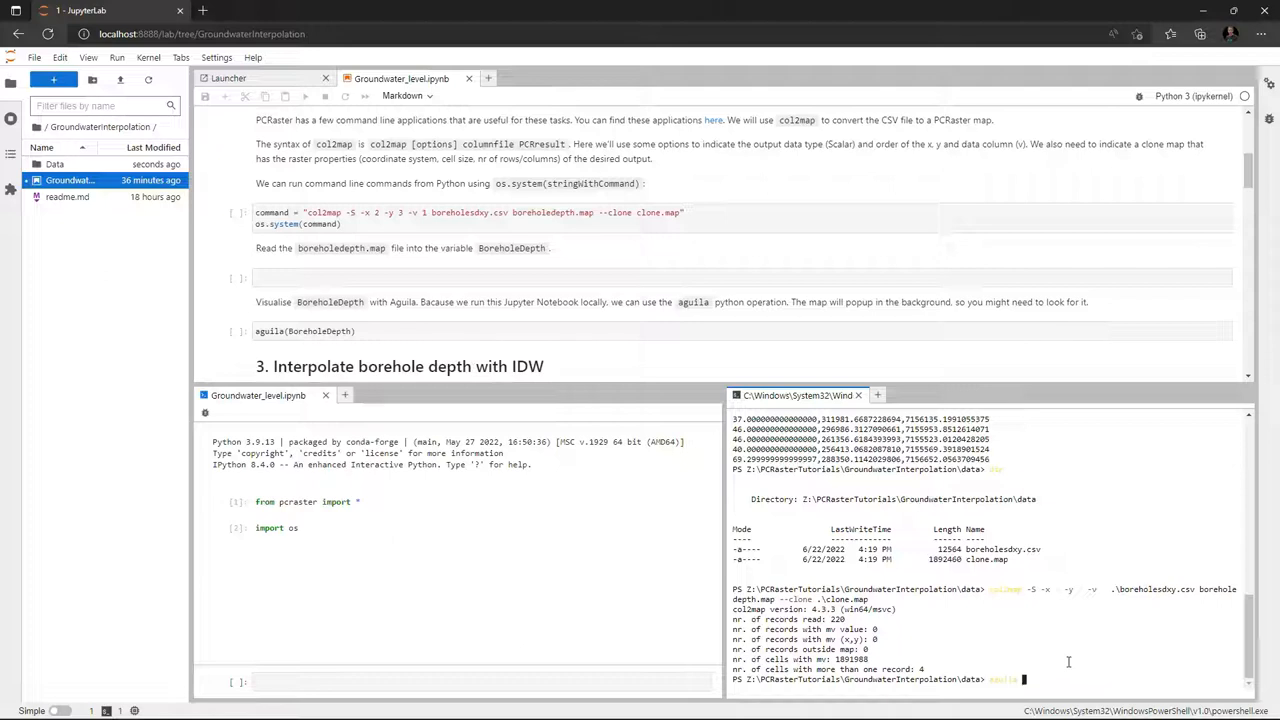
Run 'aguila .\boreholedepth.map' in the terminal to view the borehole depth map
type("boreholedepth.ma")
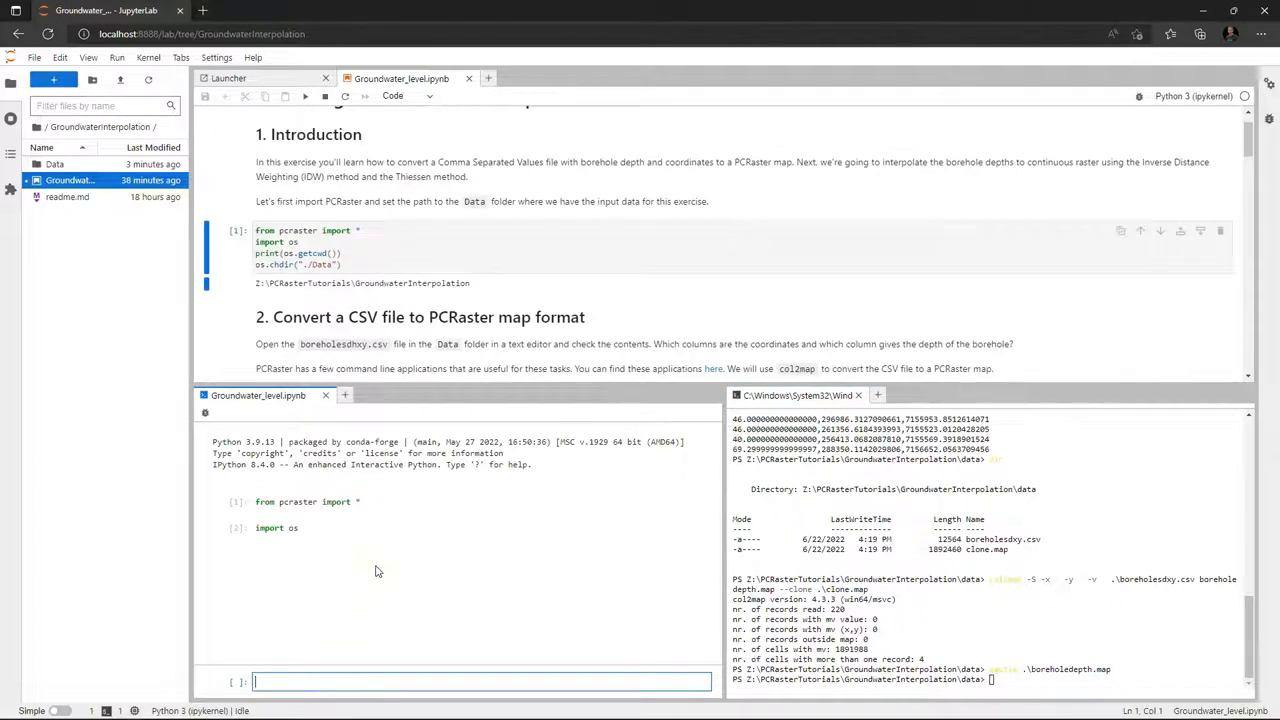
type("print")
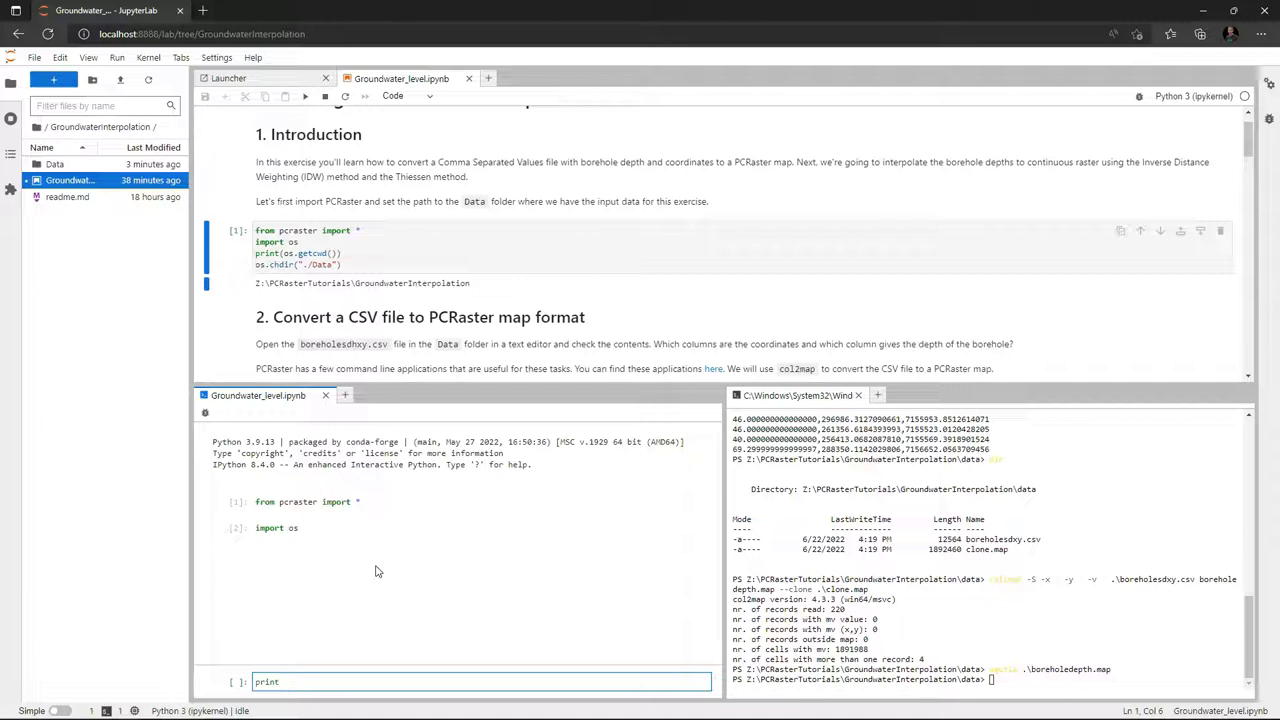
Print os.getcwd(), run os.chdir("./Data"), and print the working directory again
type("(o")
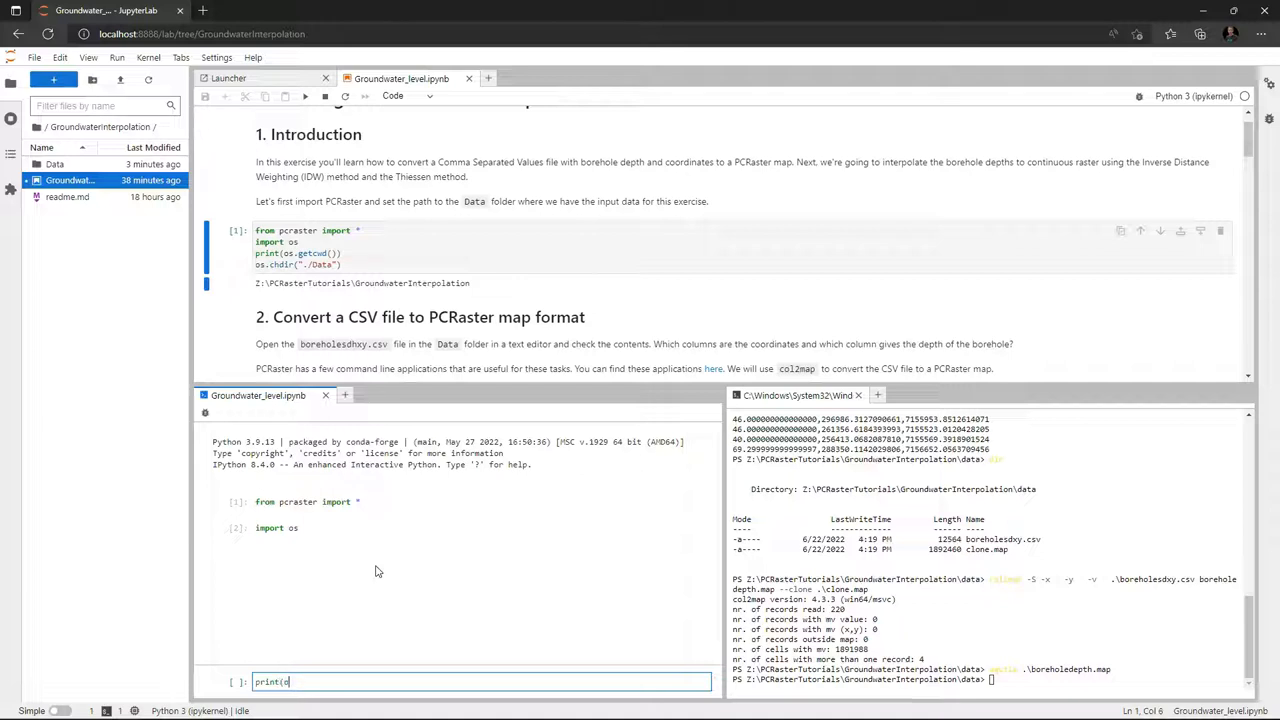
type("s.get")
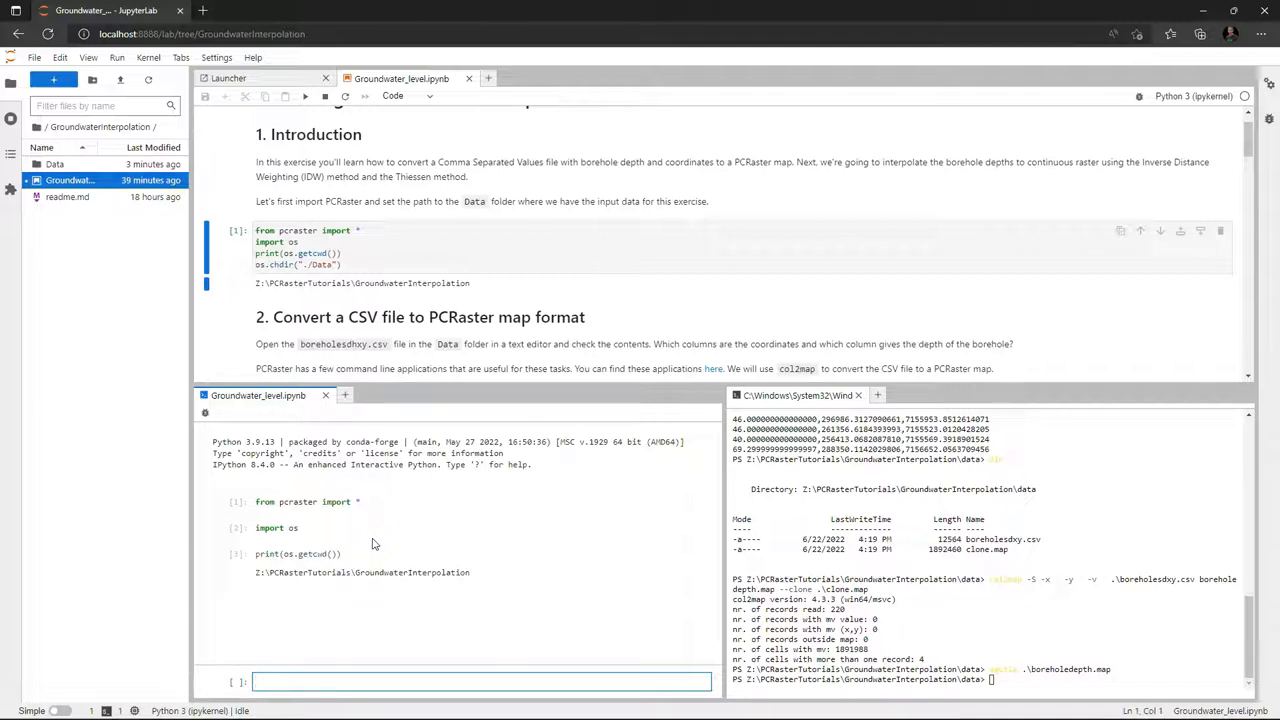
type("os.ch")
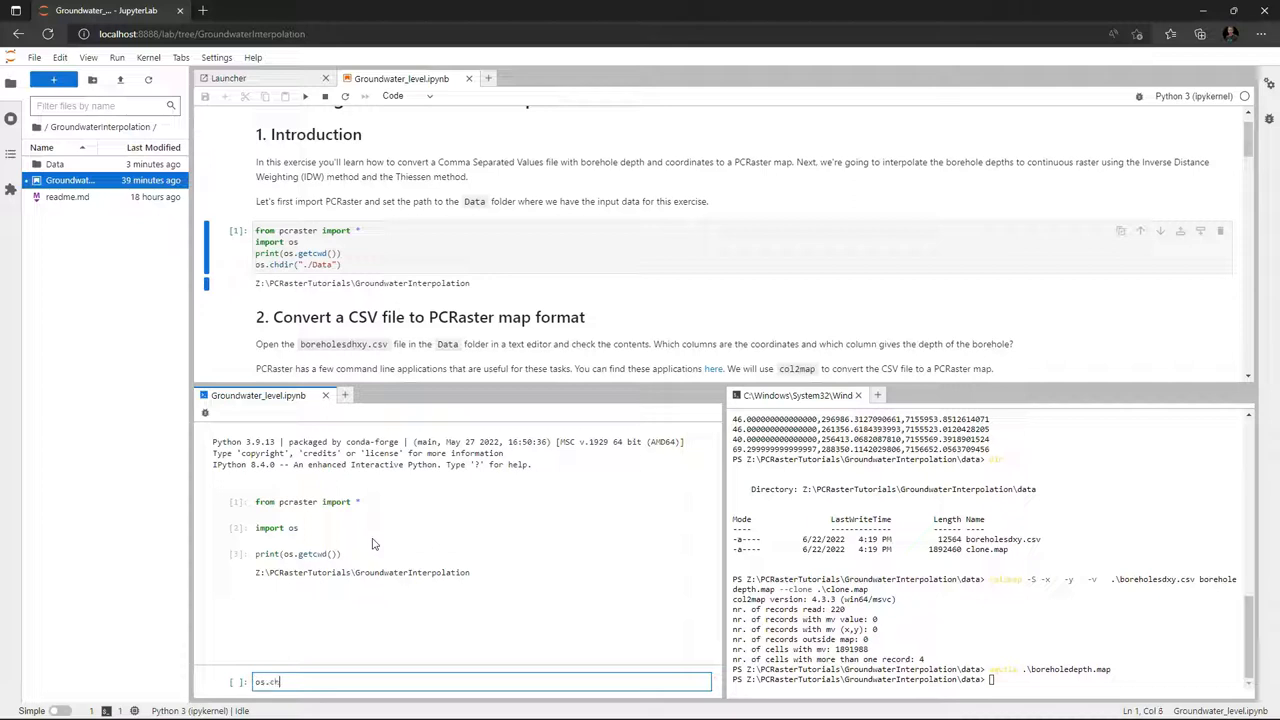
type("dir")
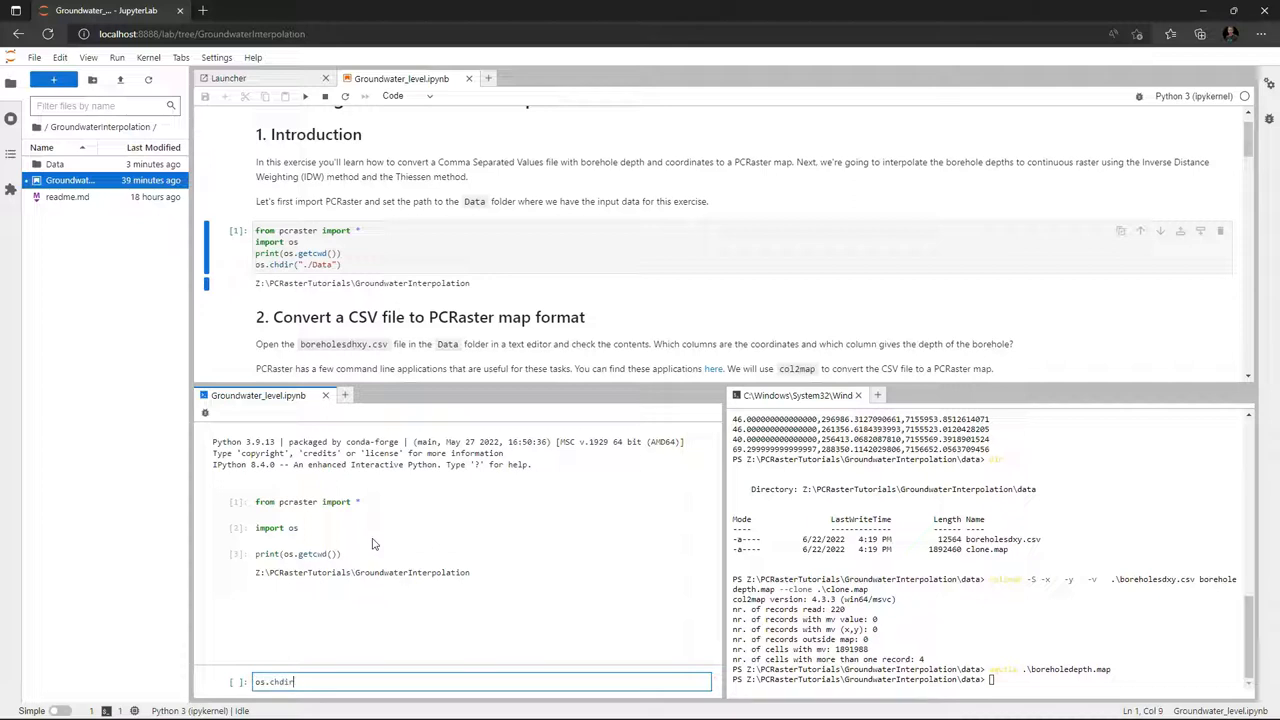
type("(\"")
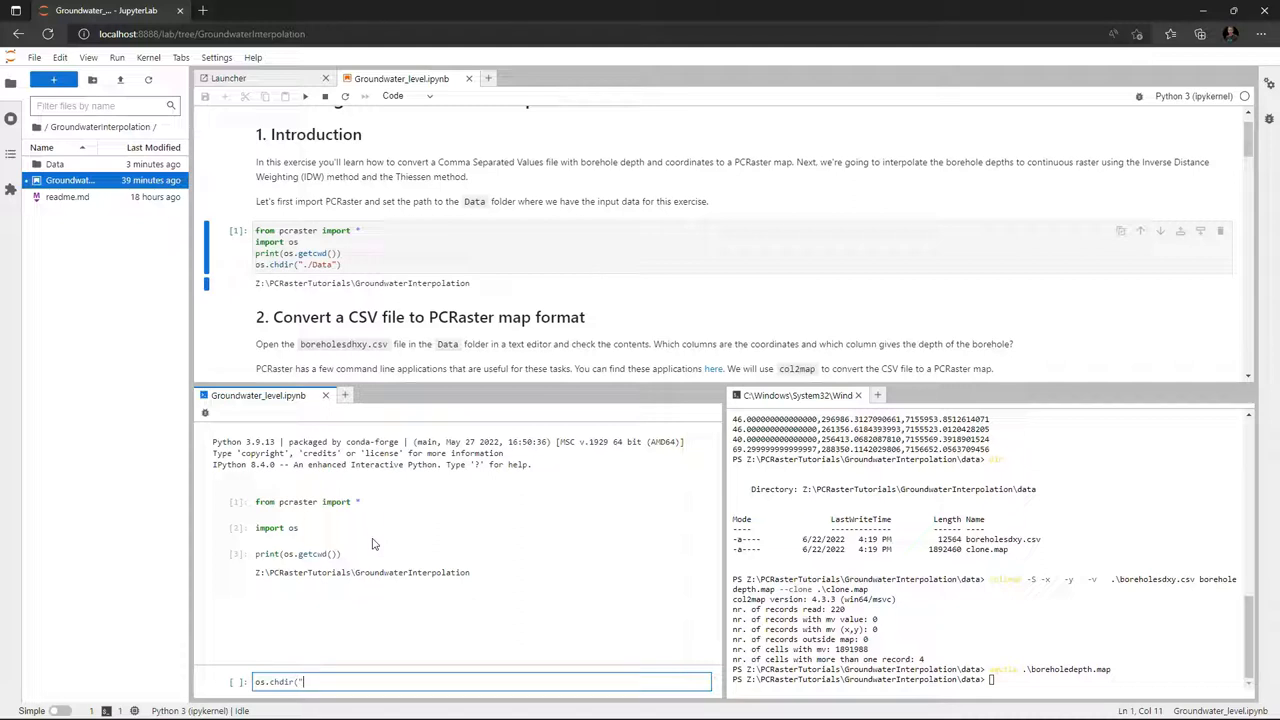
type("./Data")
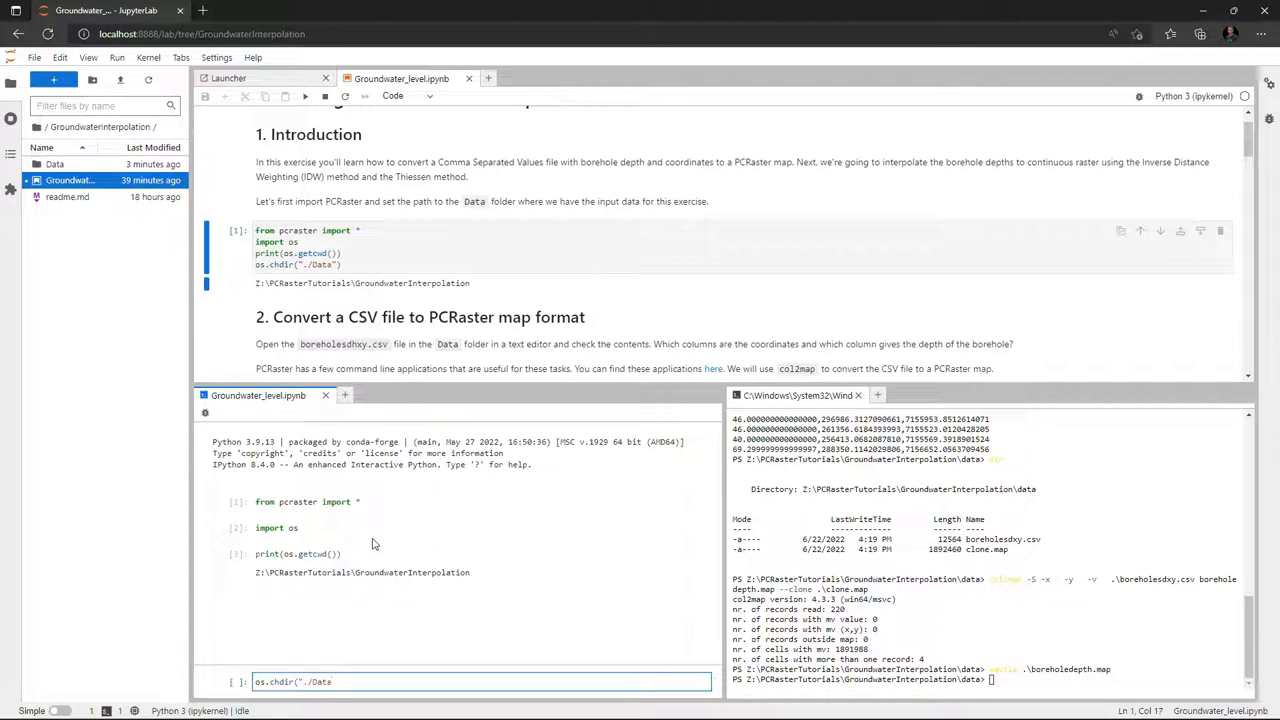
key("Enter")
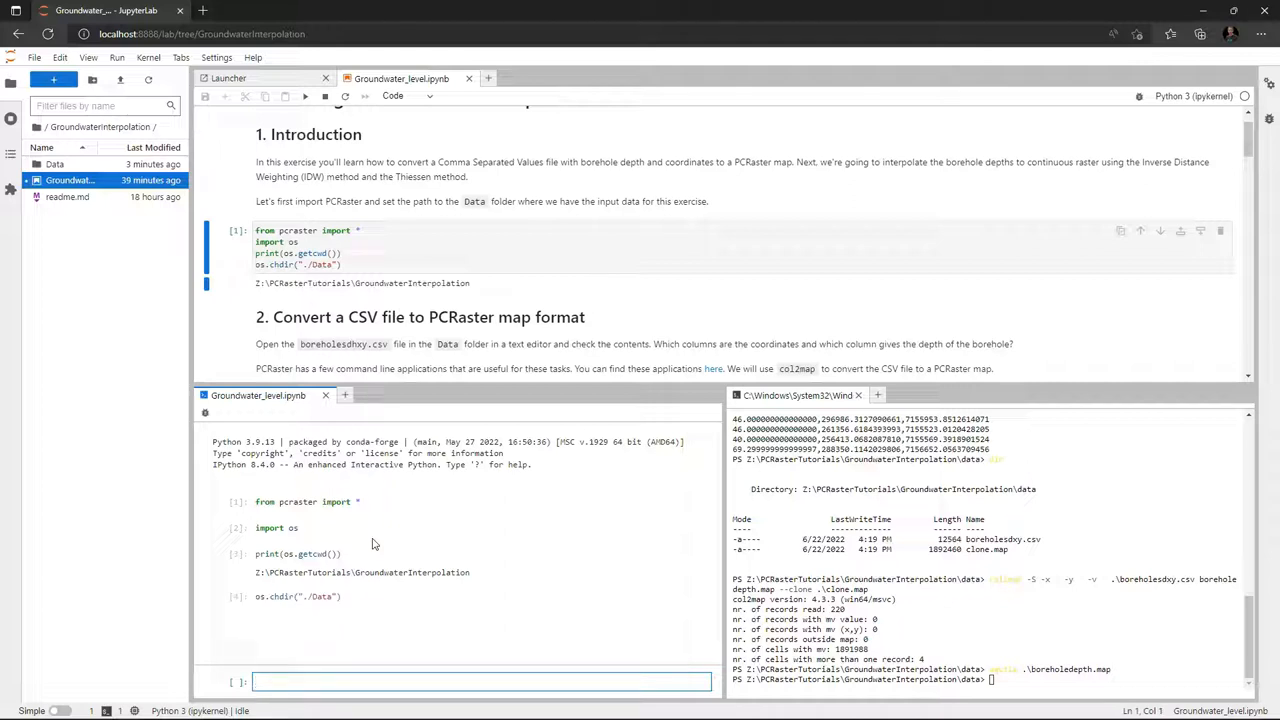
type("print(os.getcwd())")
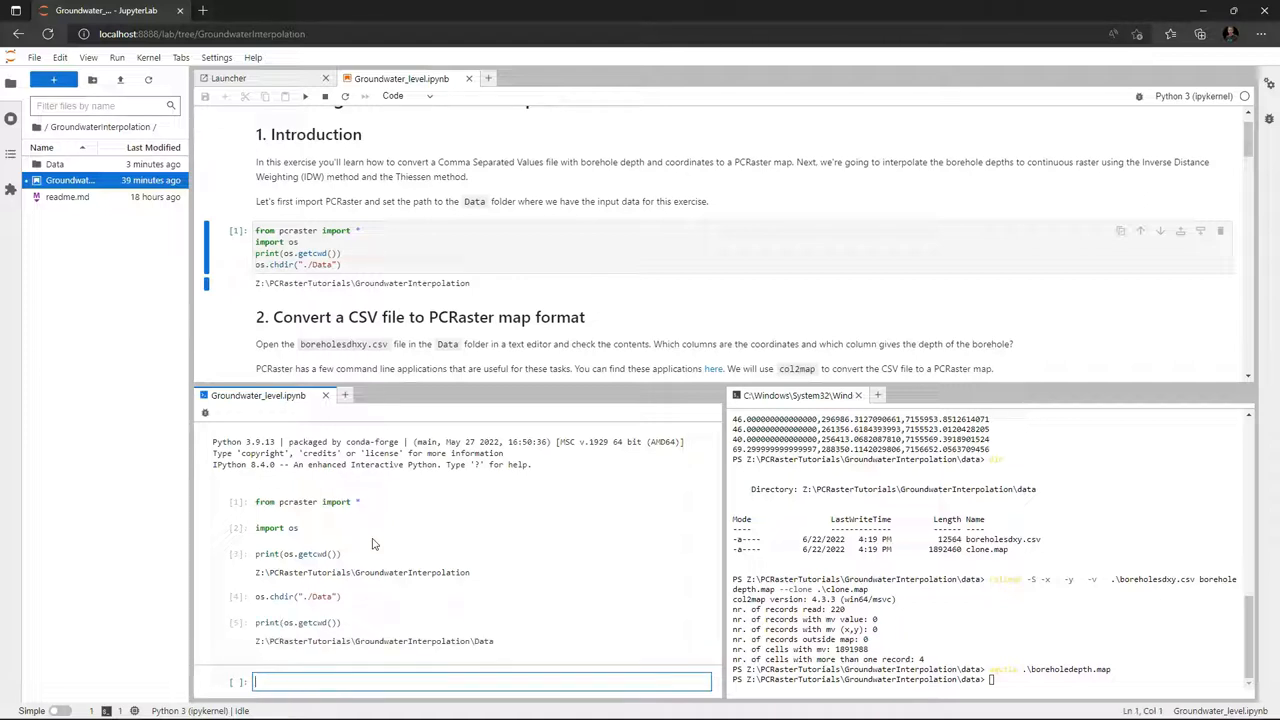
Run BoreholeDepth = readmap("boreholedepth.map"), view it with aguila(BoreholeDepth), then close Aguila
scroll("down", 3)
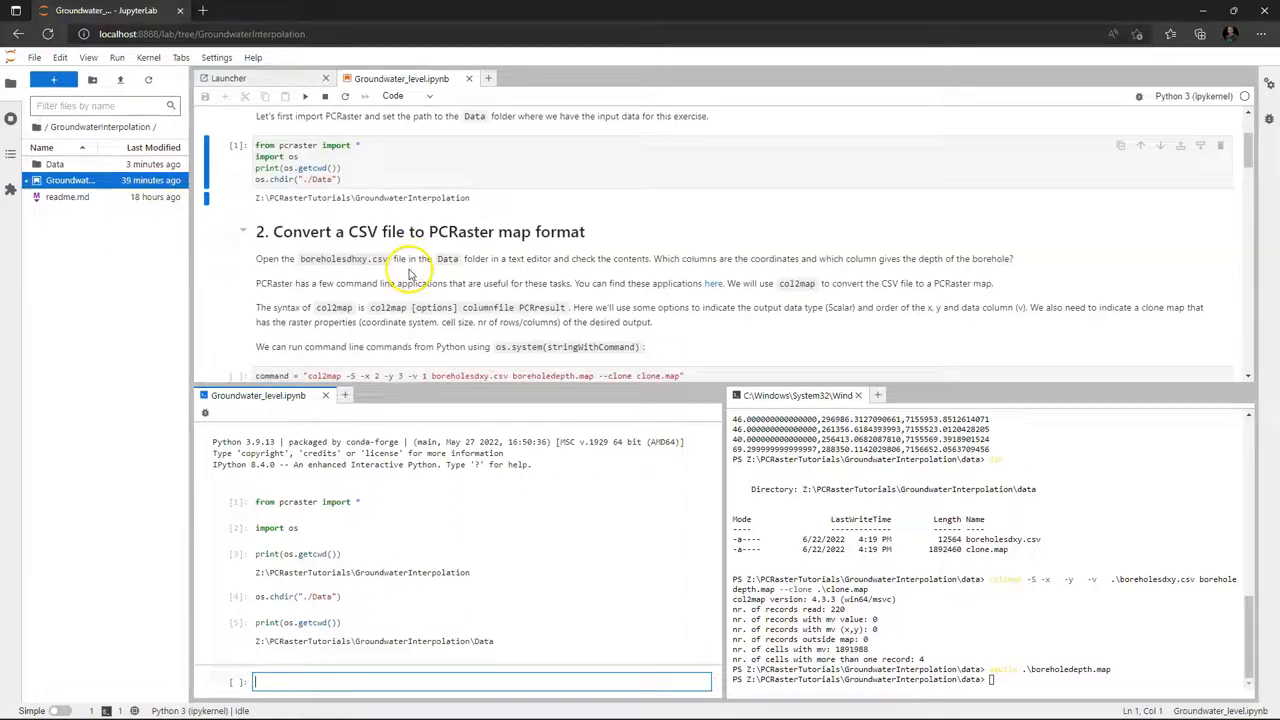
scroll("down", 3)
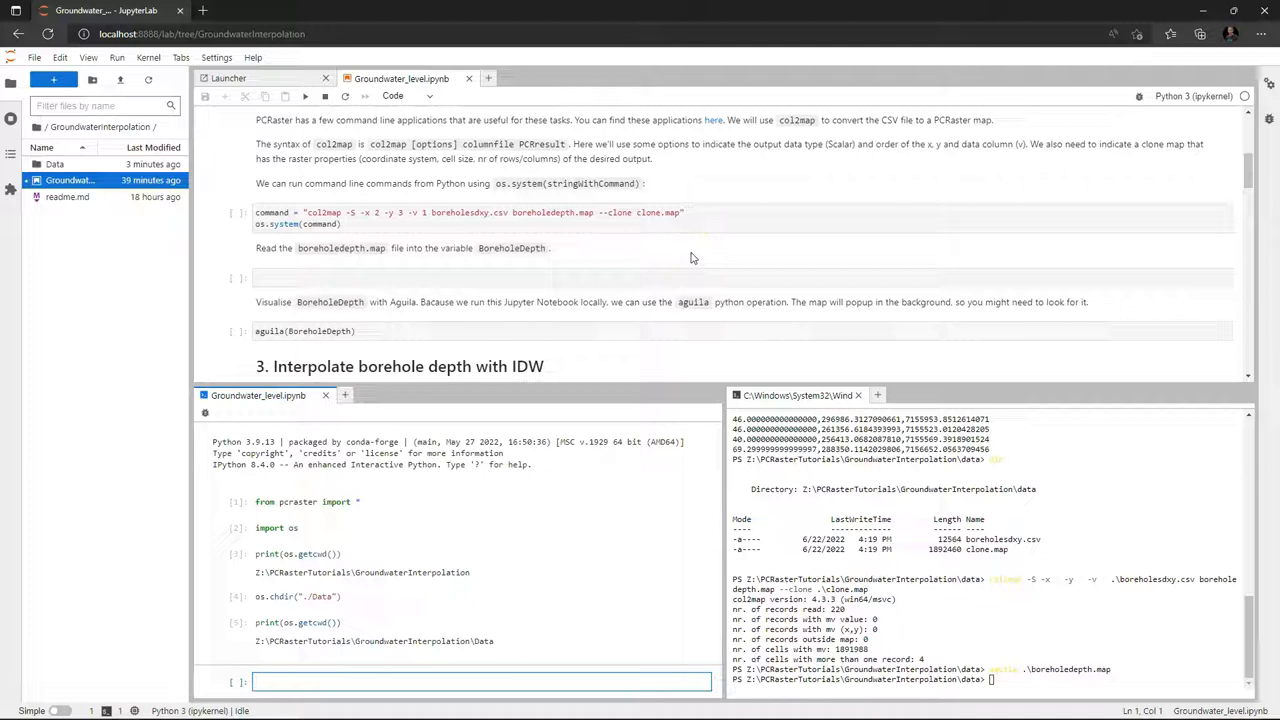
type("b")
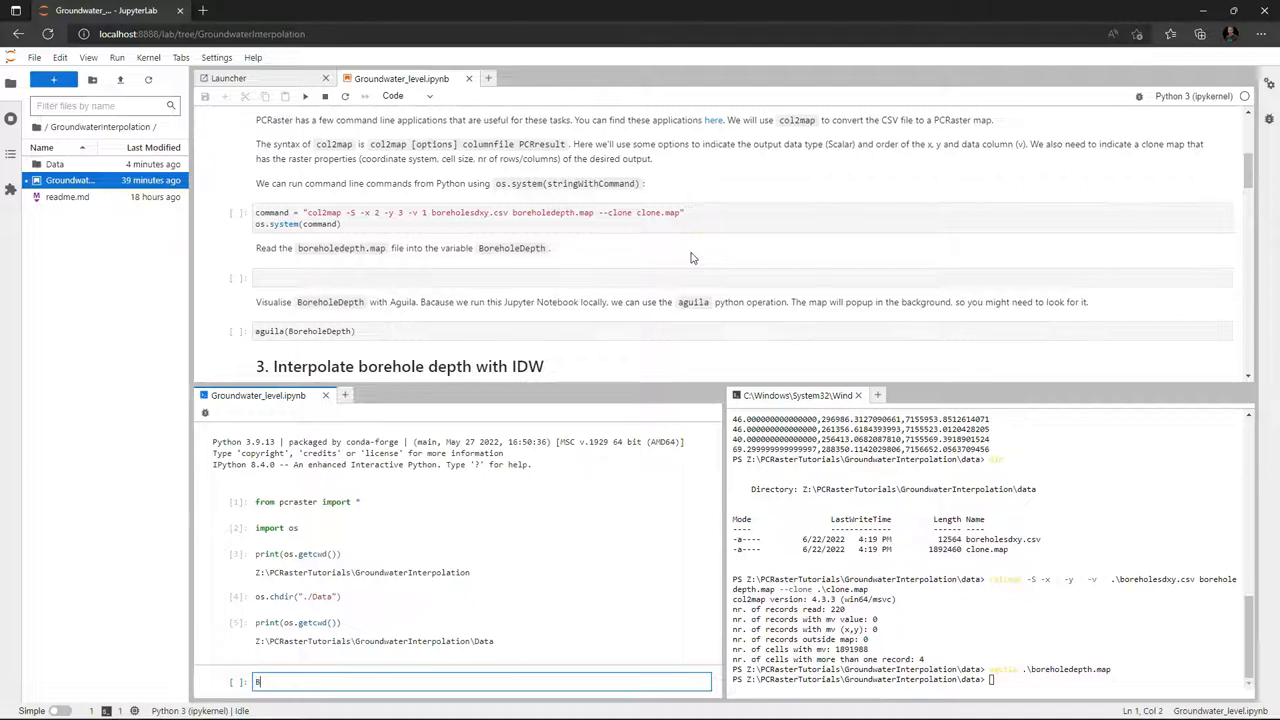
type("BoreholeDepth = readmap(")
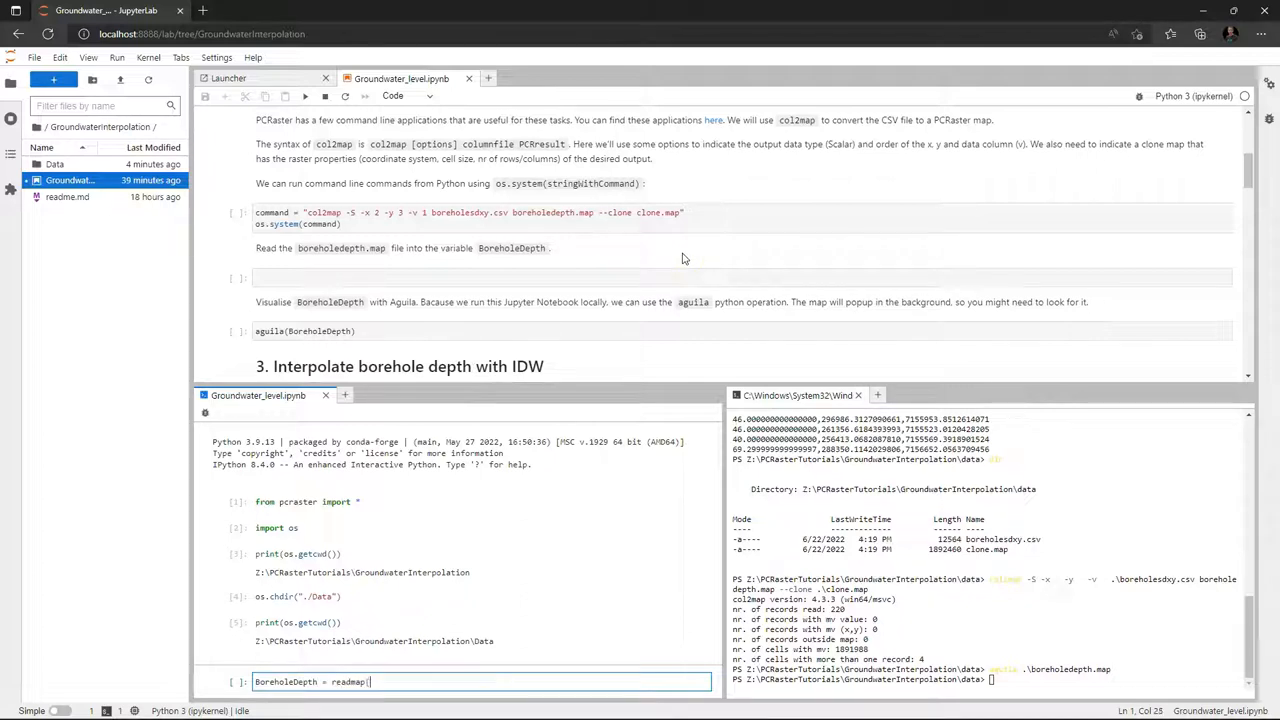
type("\"")
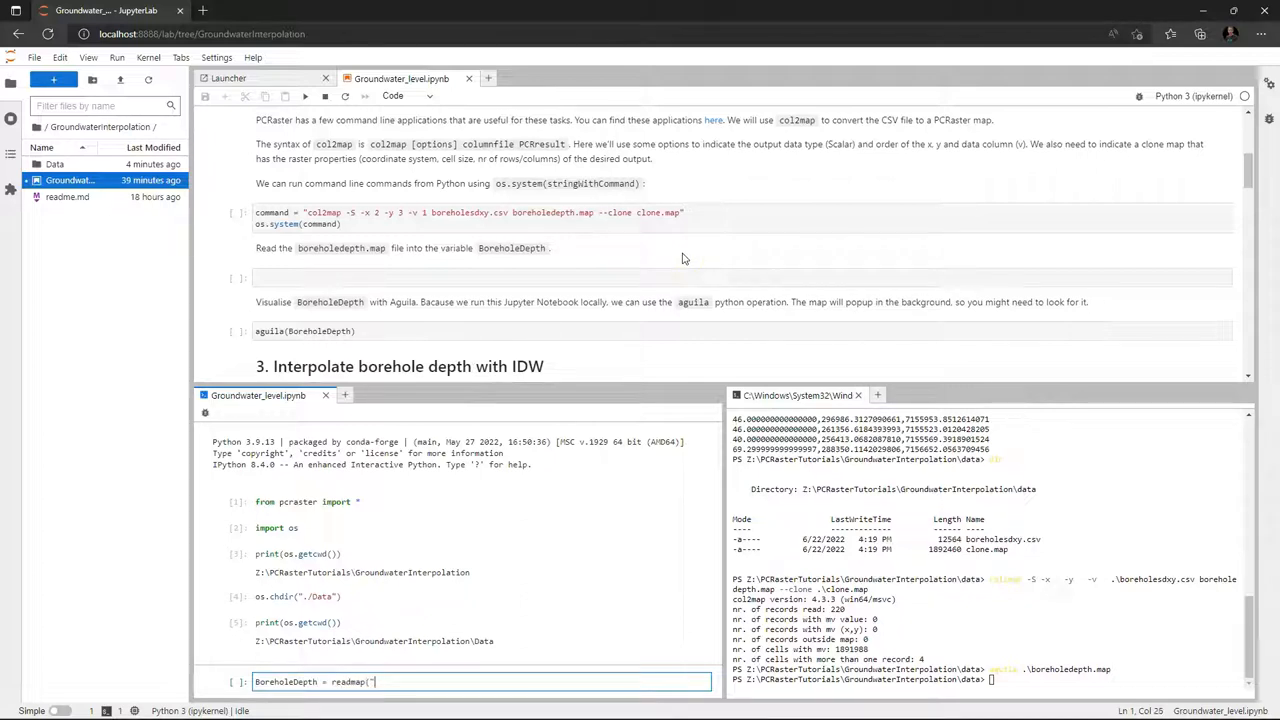
type("bore")
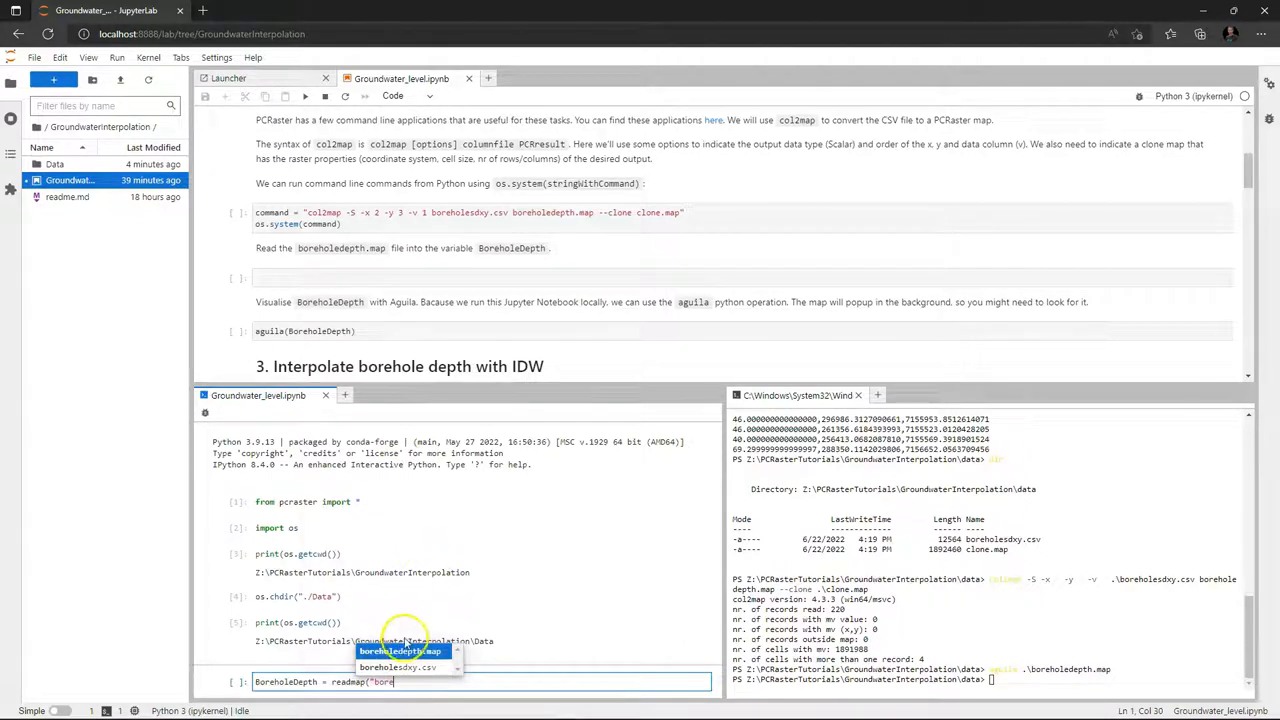
left_click(398, 651)
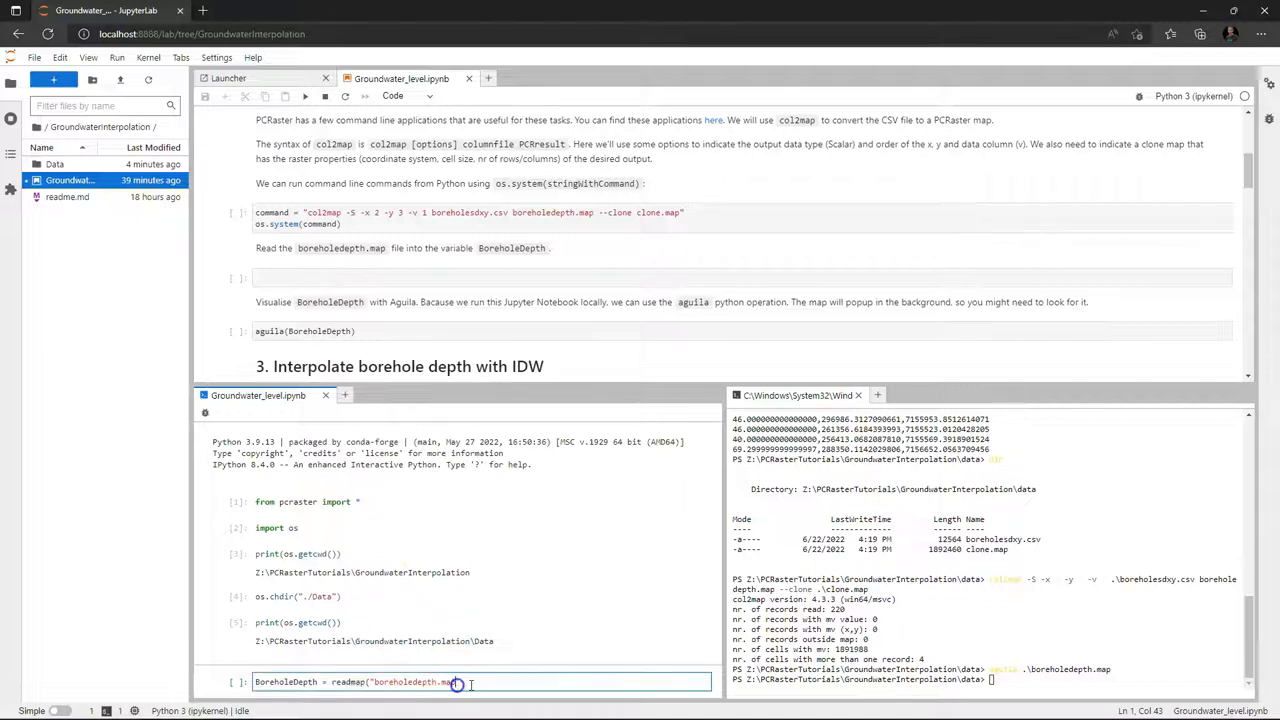
type(")")
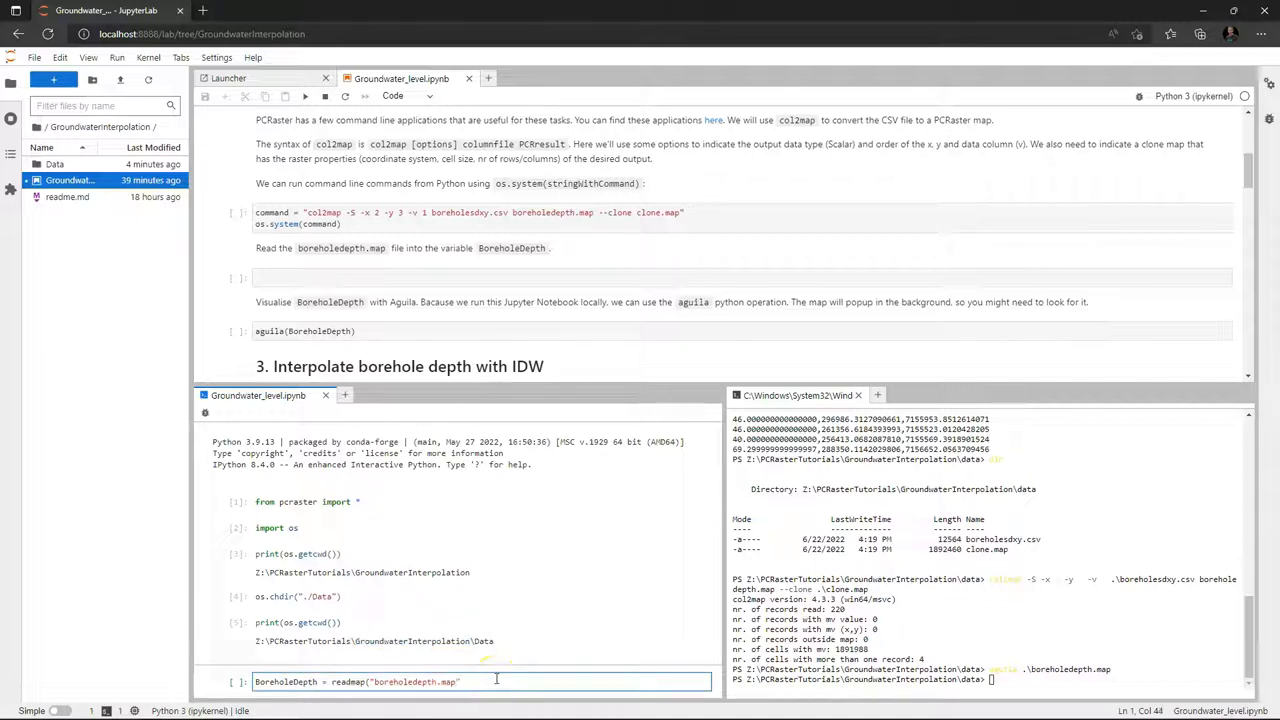
type(")")
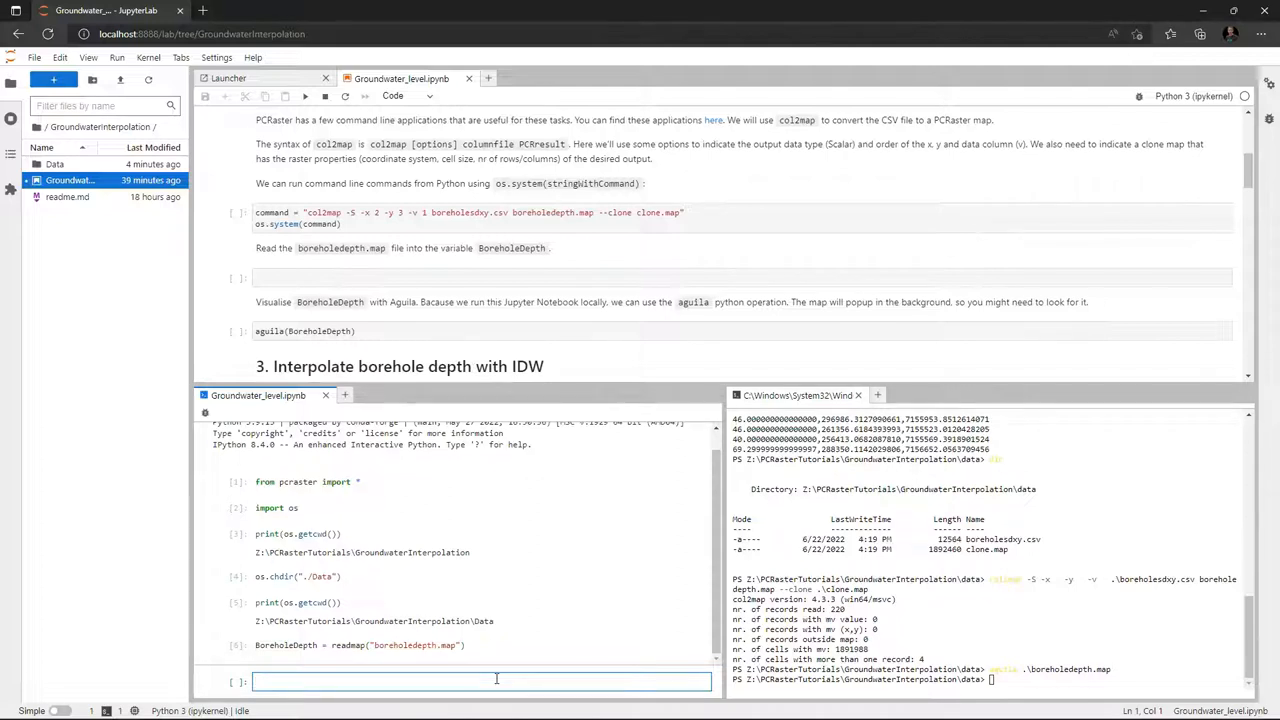
type("aguil")
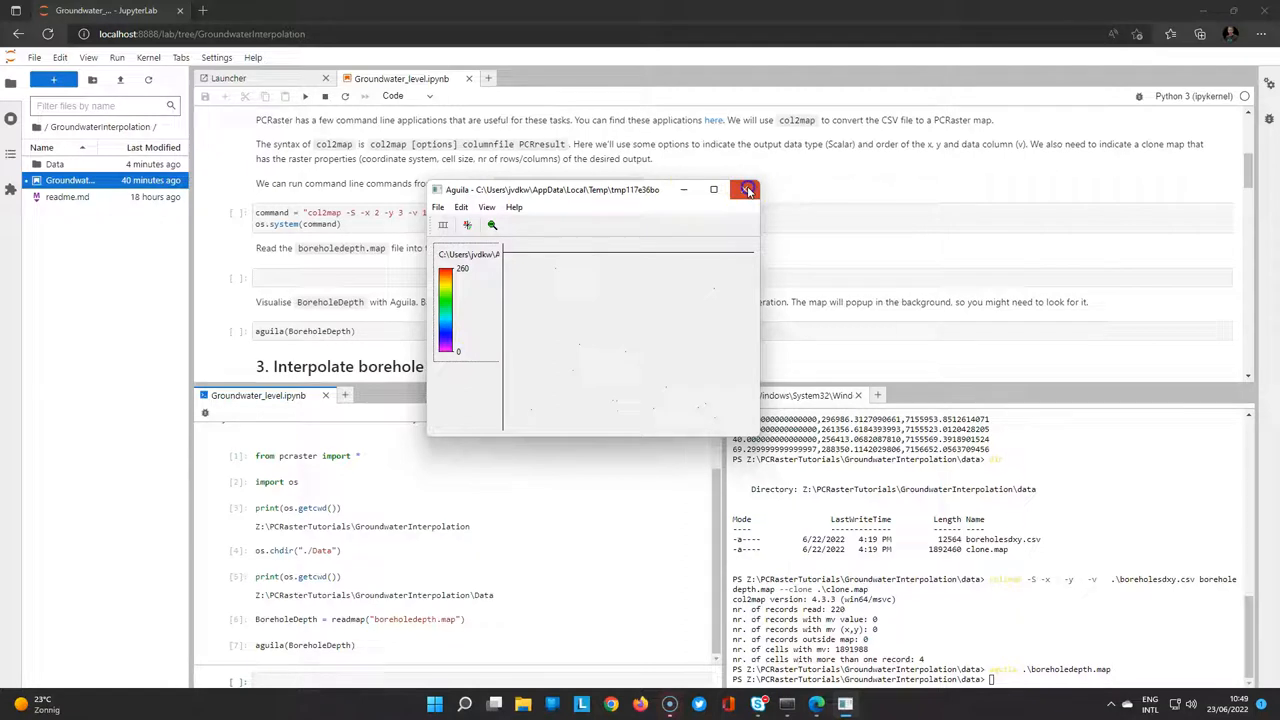
left_click(747, 190)
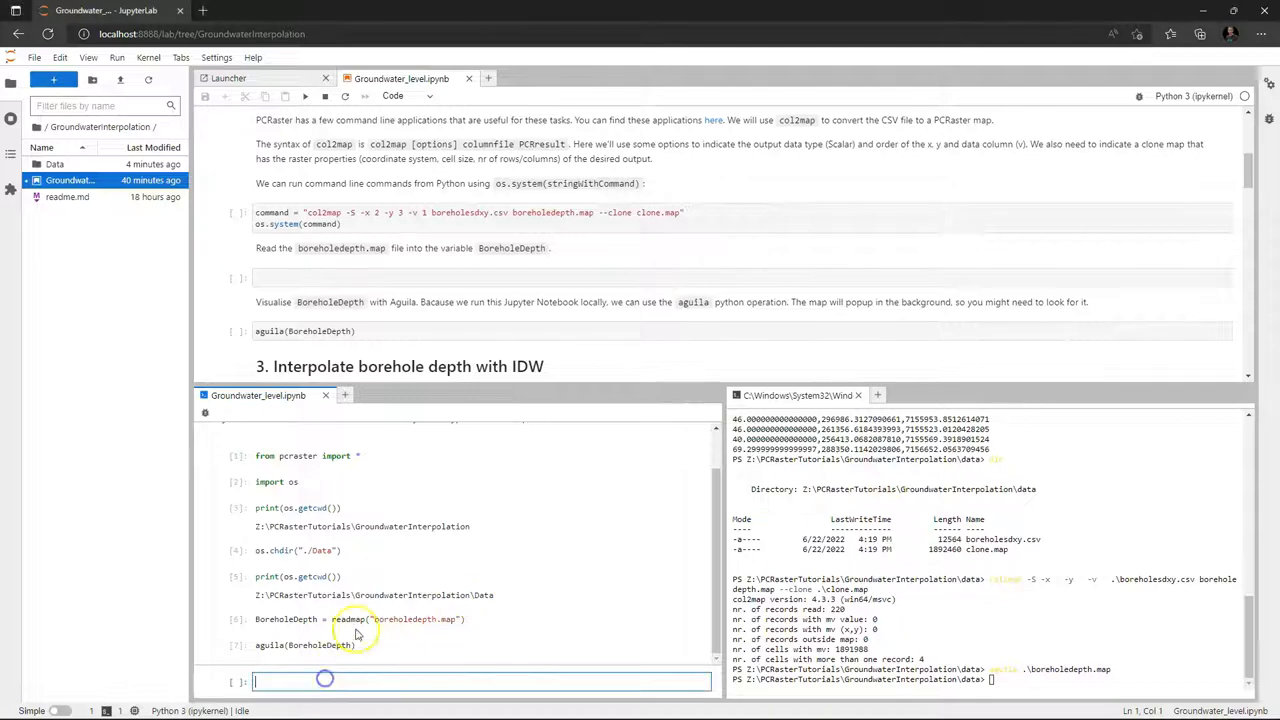
Scroll to the interpolation section and enter Mask = readmap("clone.map") in the console
scroll("down", 3)
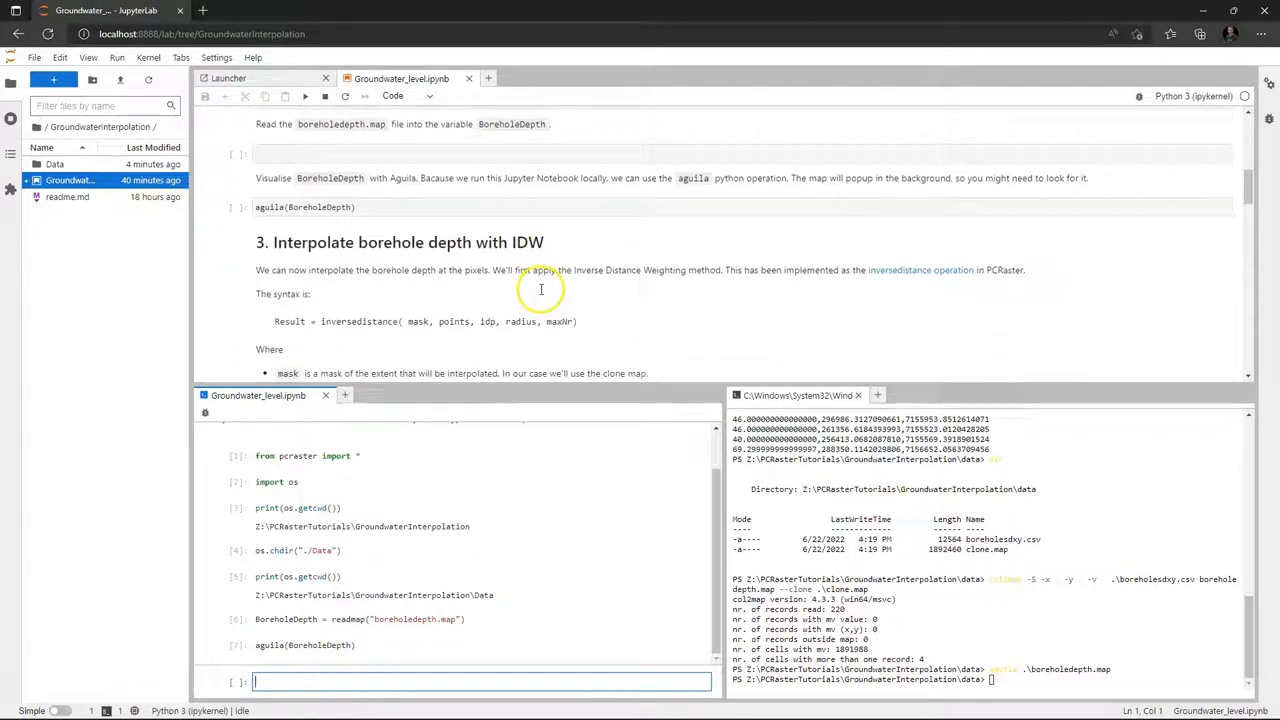
scroll("down", 3)
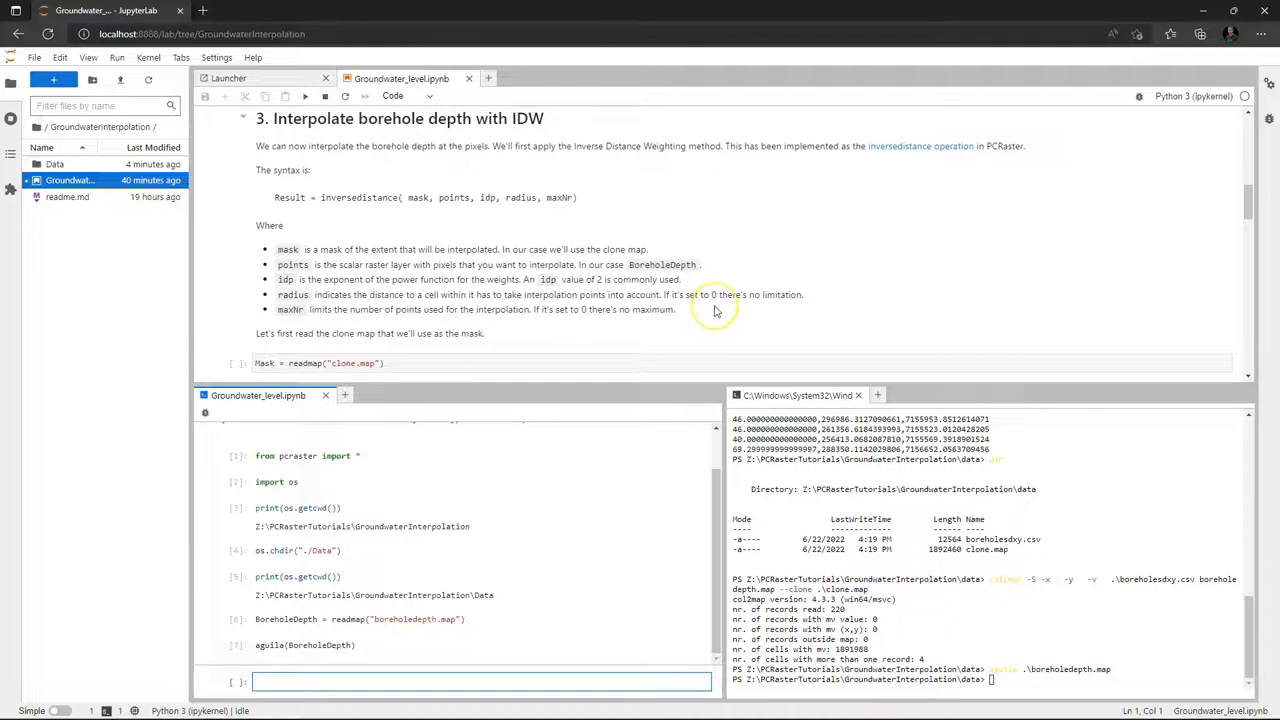
scroll("down", 3)
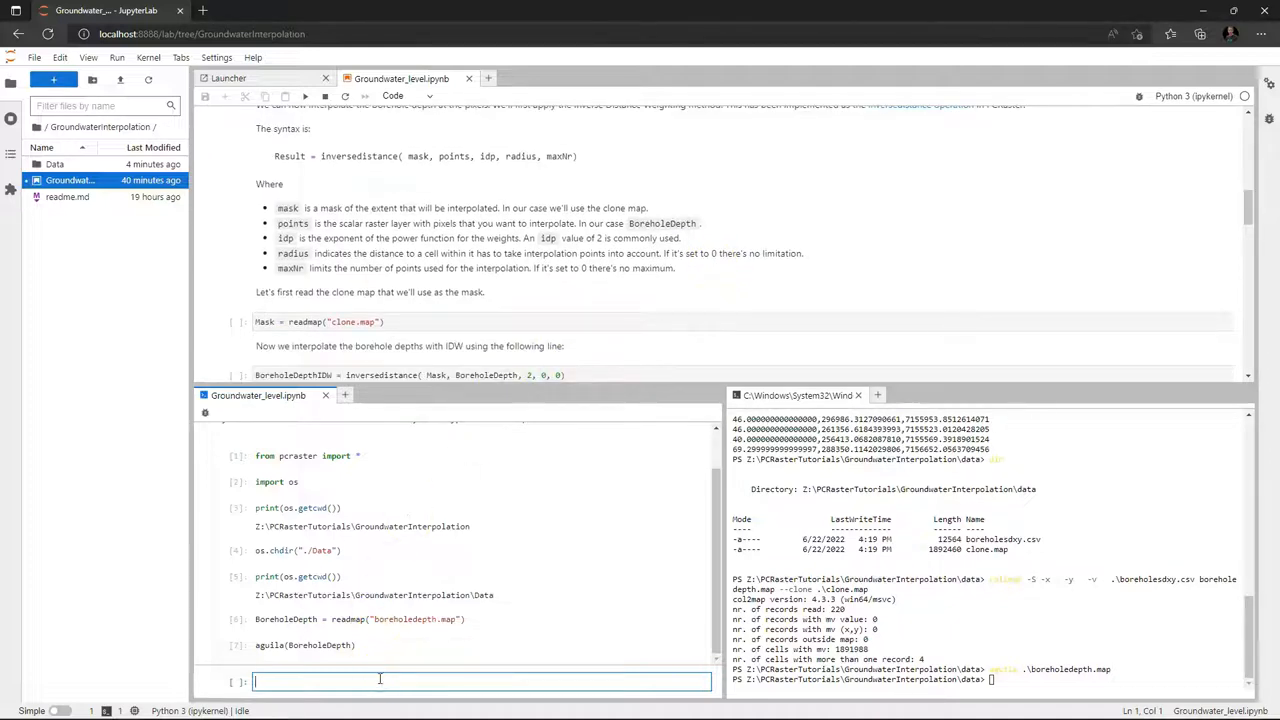
type("Mask =")
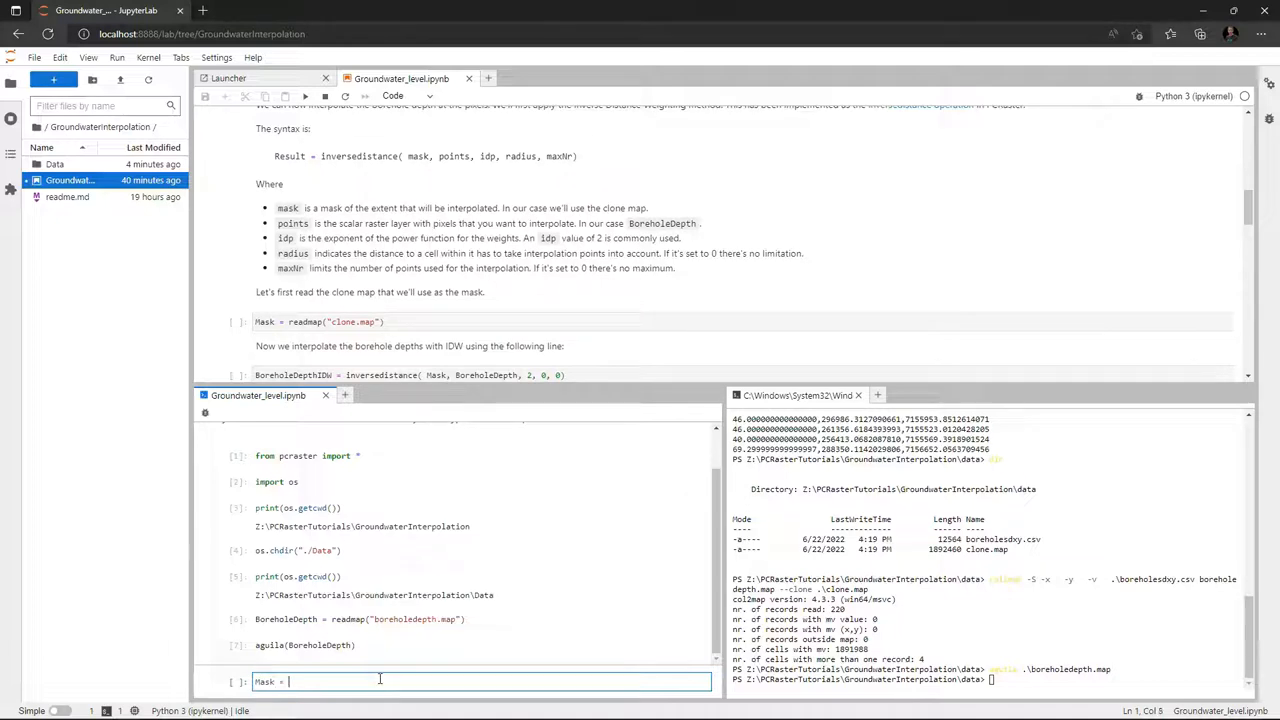
type("readmap")
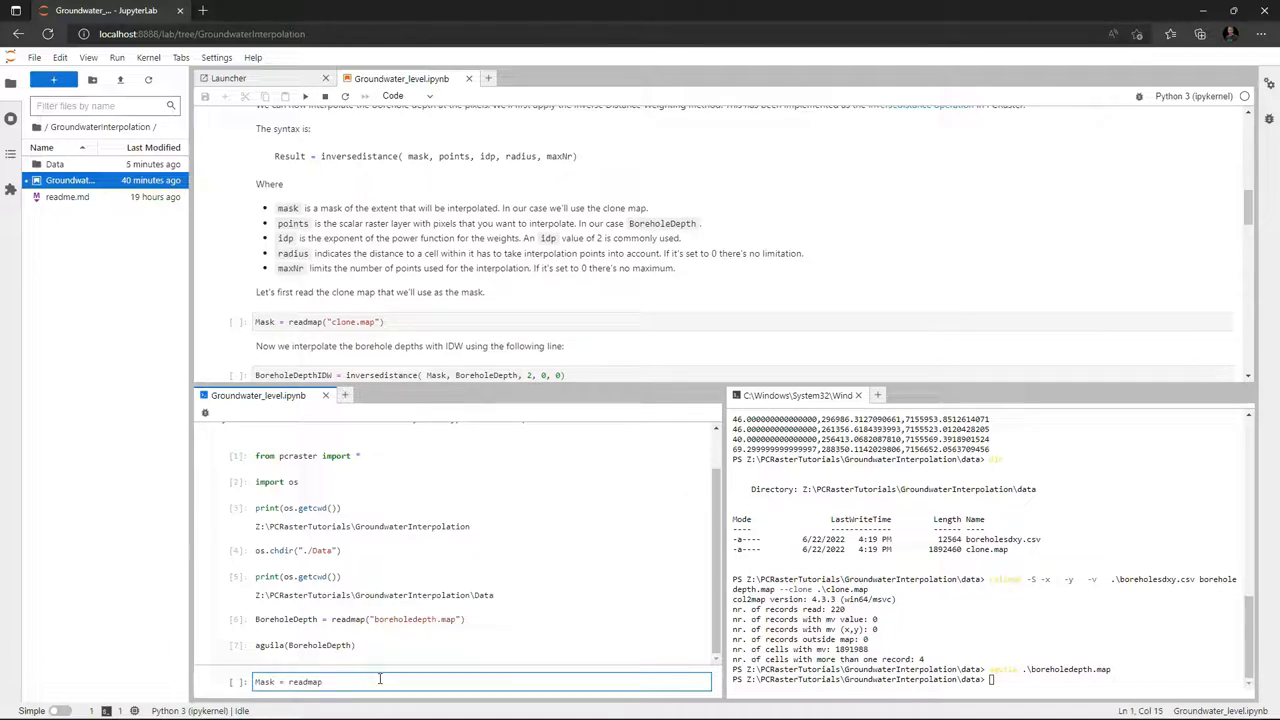
type("(")
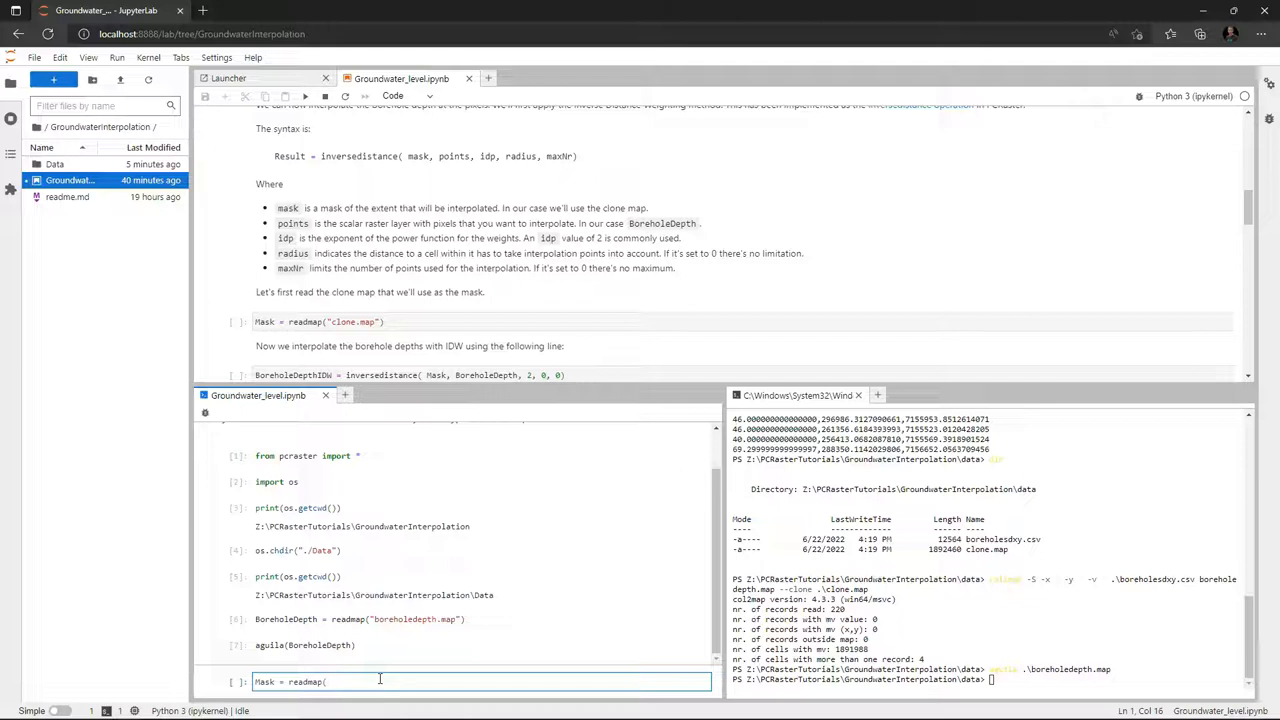
type("clone.map\"")
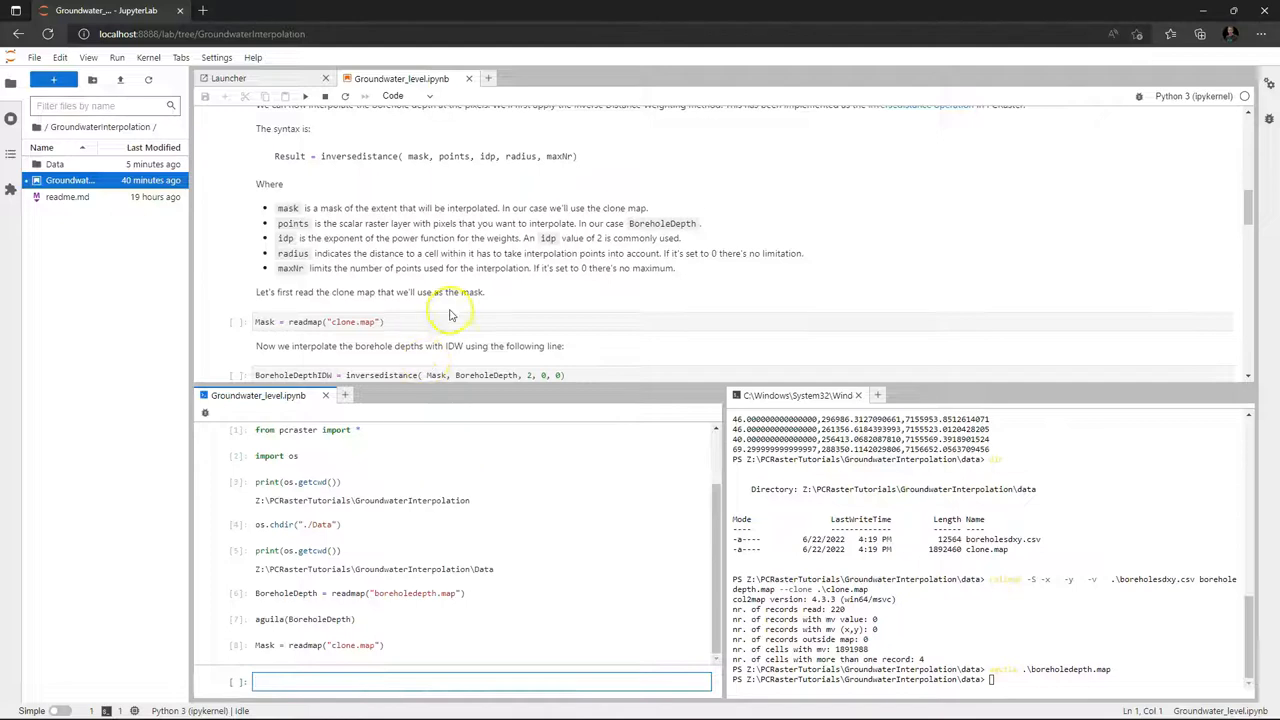
Select the BoreholeDepthIDW = inversedistance(Mask, BoreholeDepth, 2, 0, 0) cell to run it
scroll("down", 3)
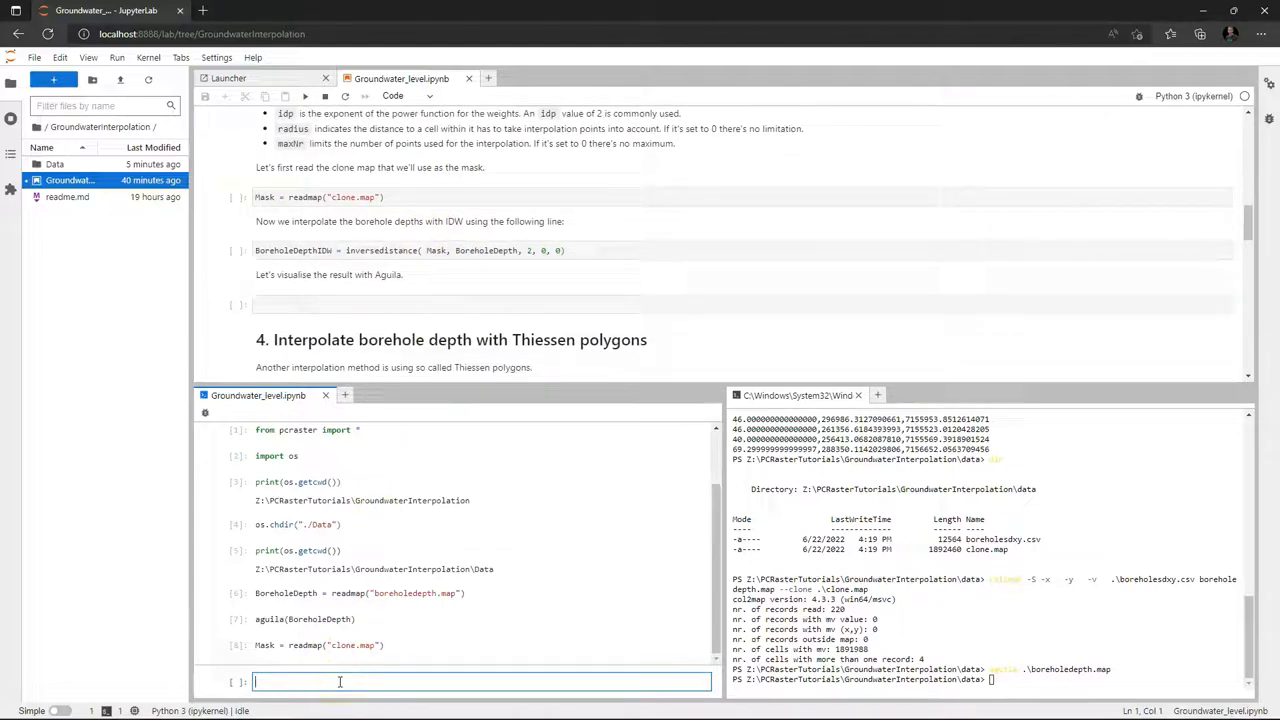
mouse_move(285, 250)
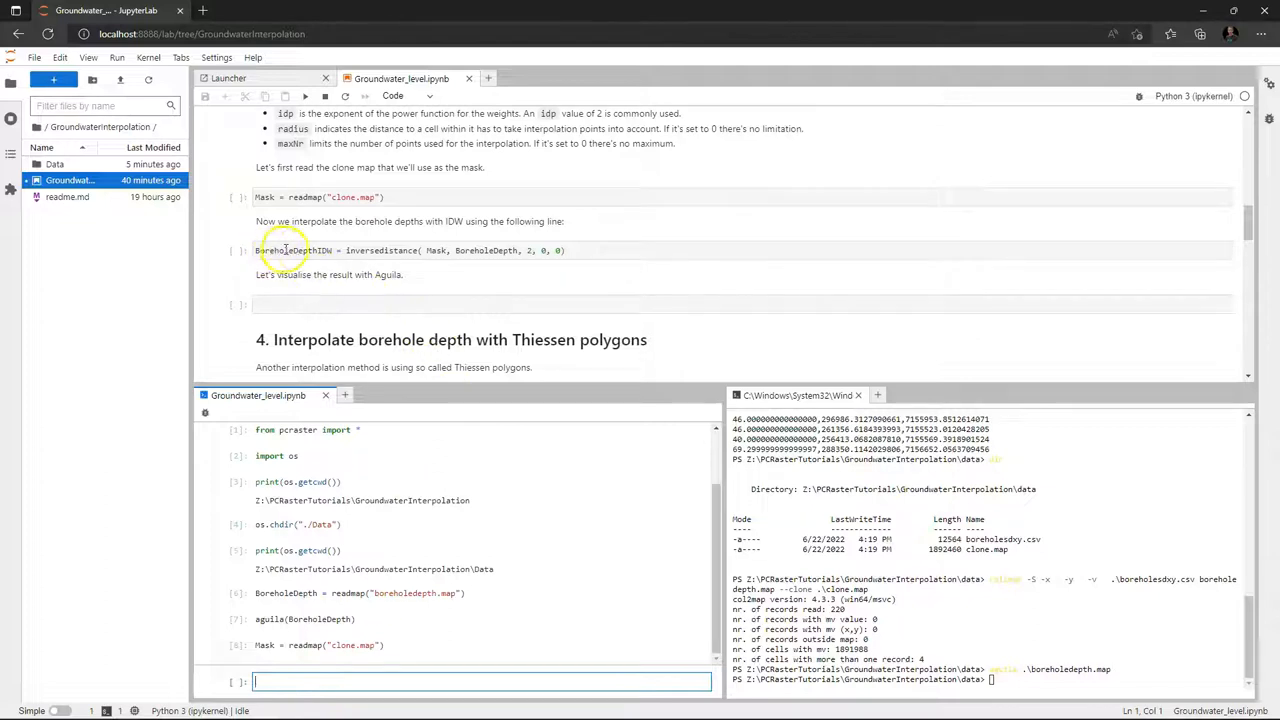
mouse_move(578, 250)
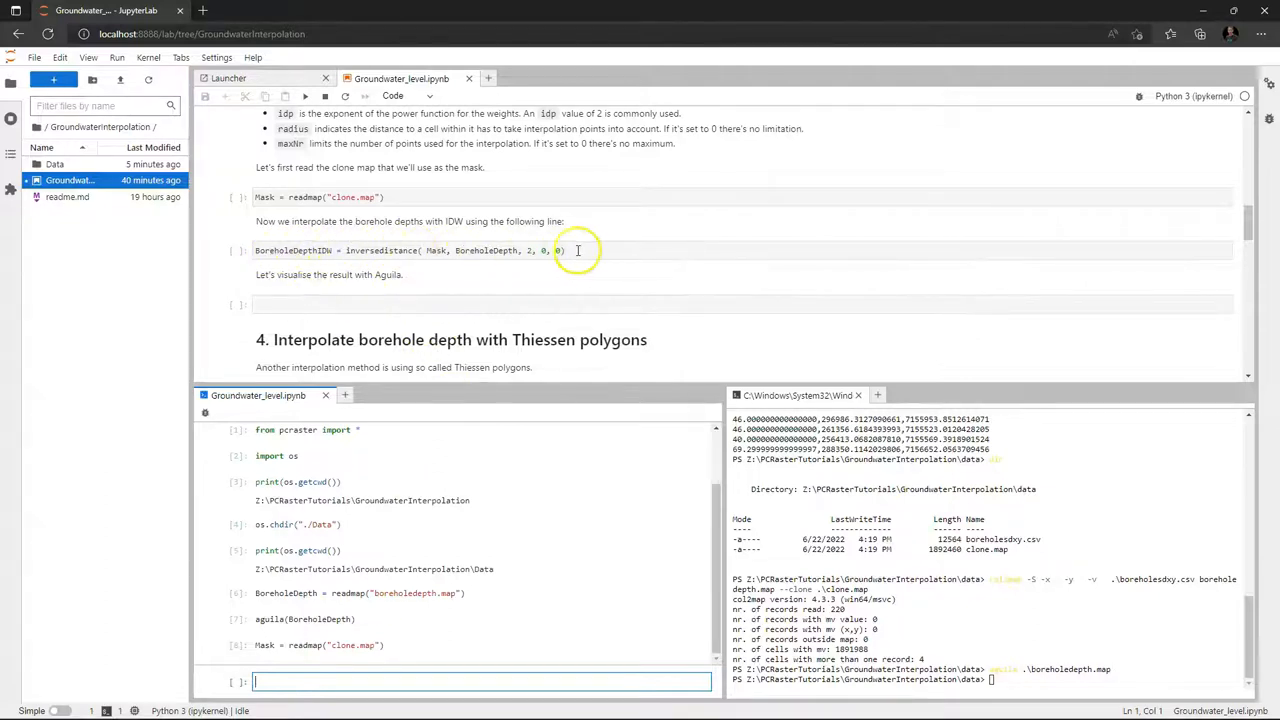
left_click(578, 250)
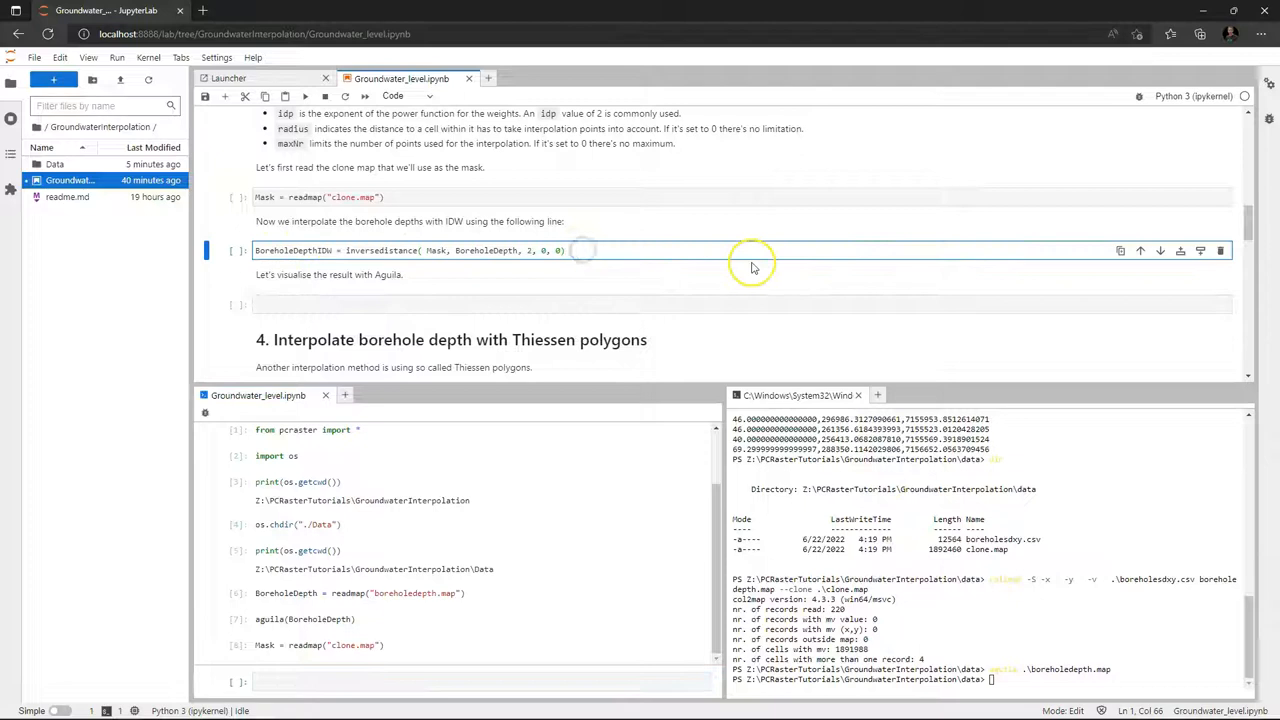
left_click(305, 96)
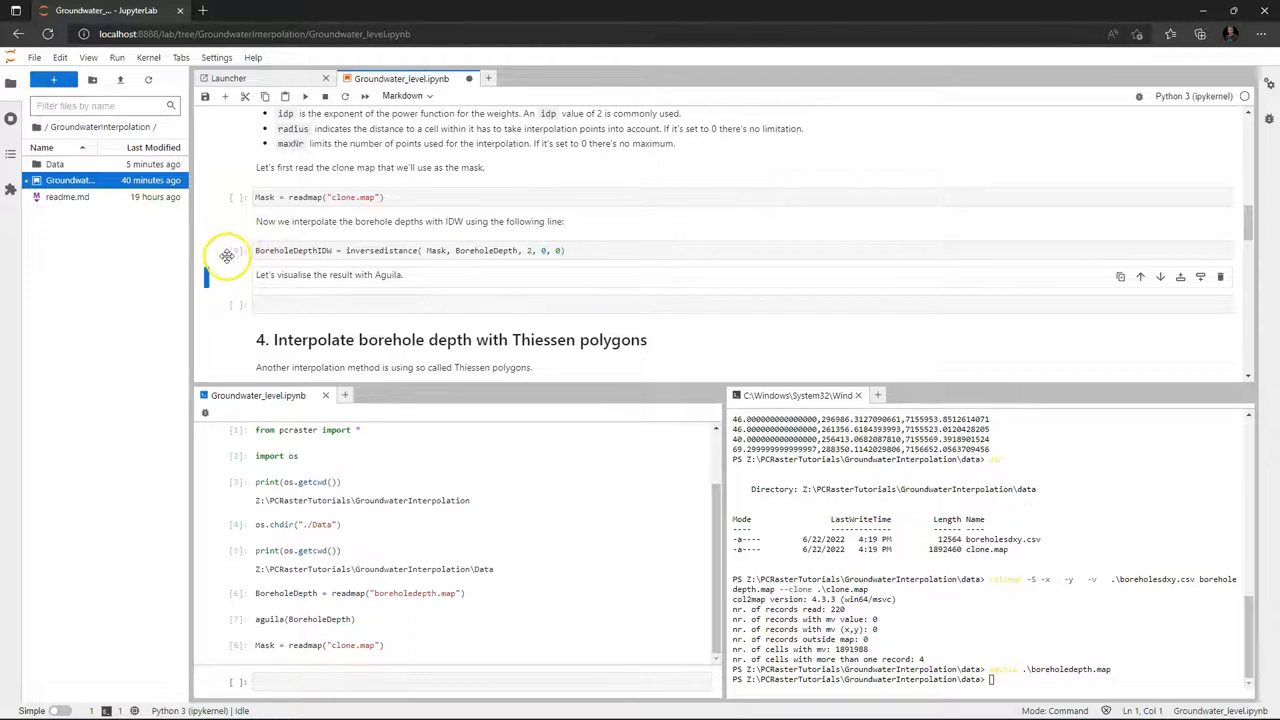
mouse_move(343, 296)
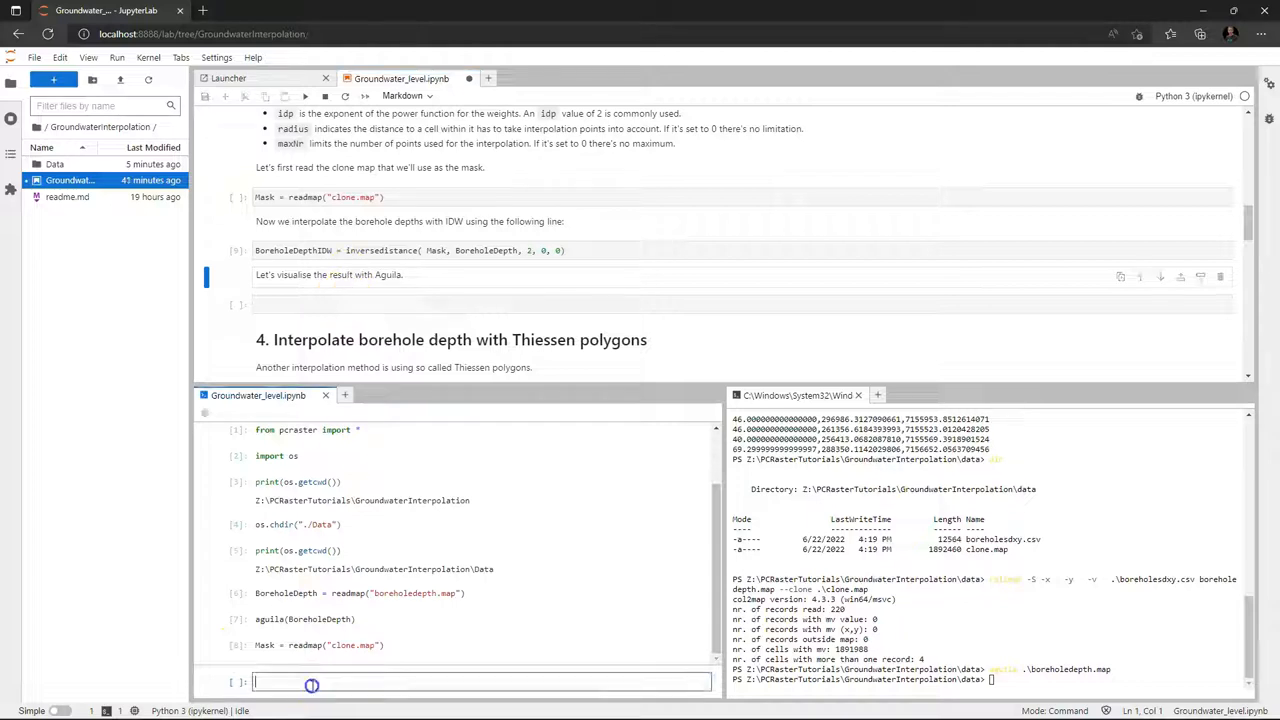
Run aguila(BoreholeDepthIDW) in the console, then close the Aguila window
type("aguila(B")
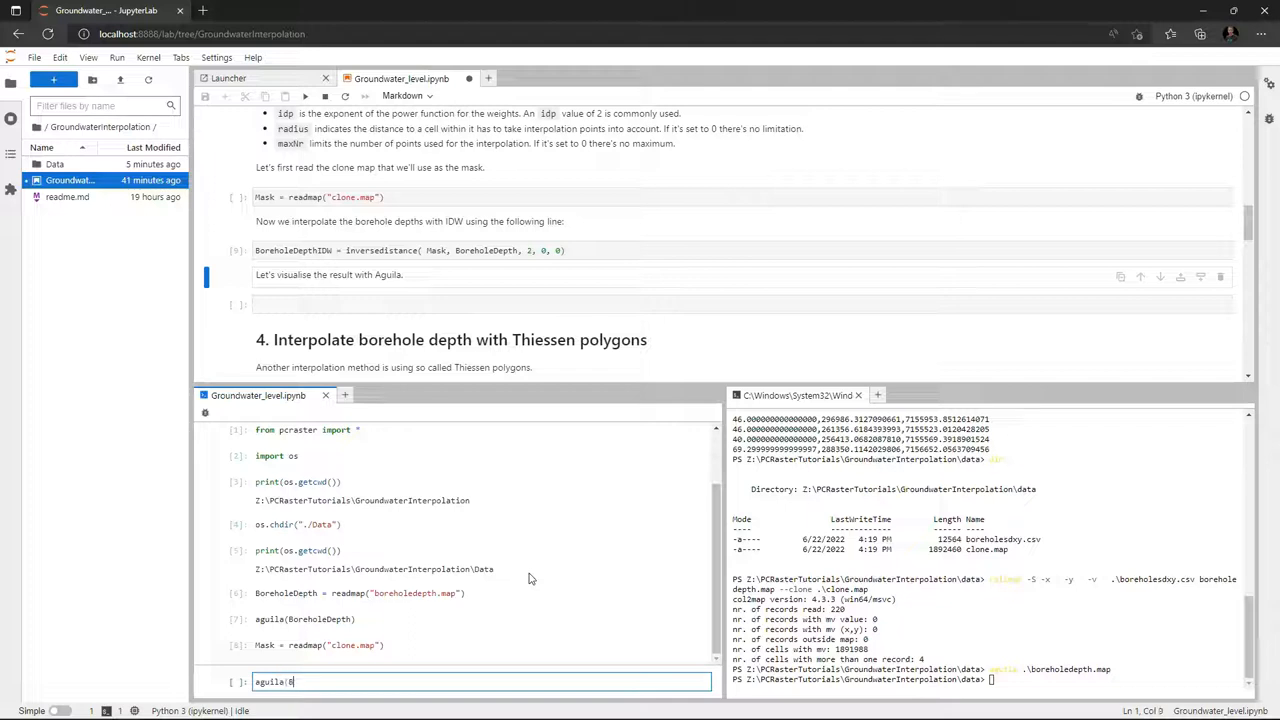
type("oreholeDepth")
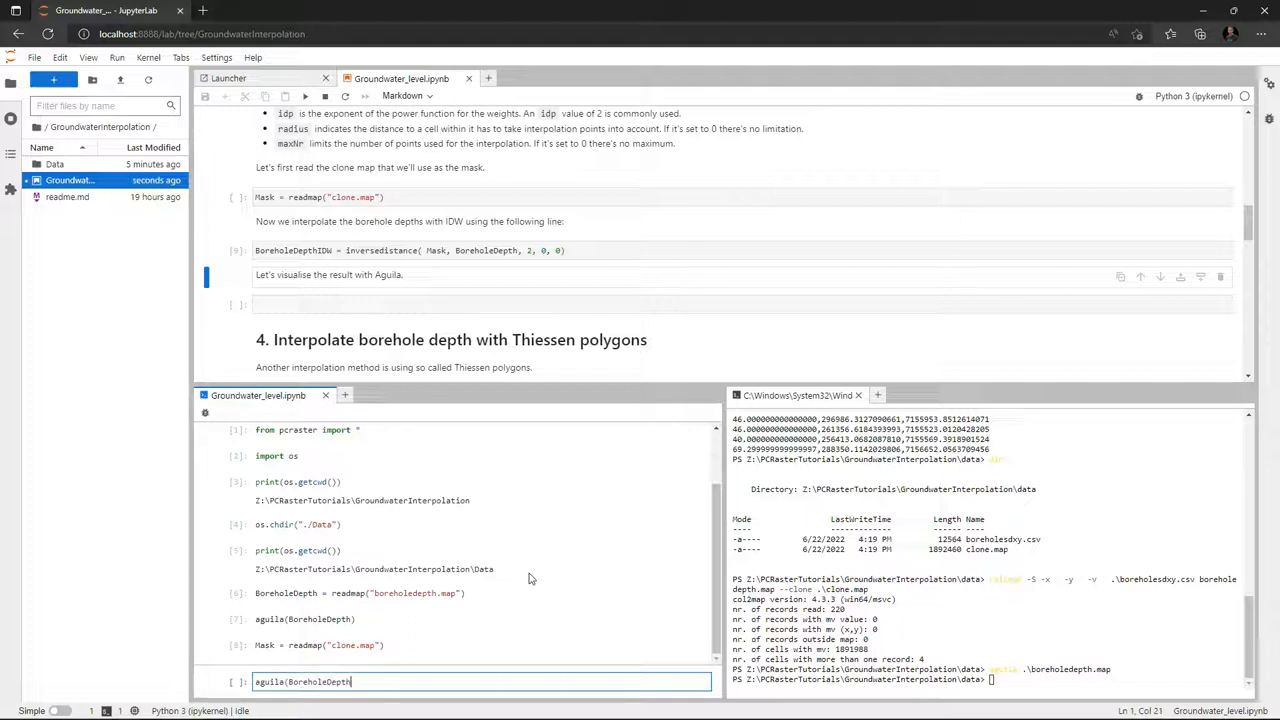
type("IDW)")
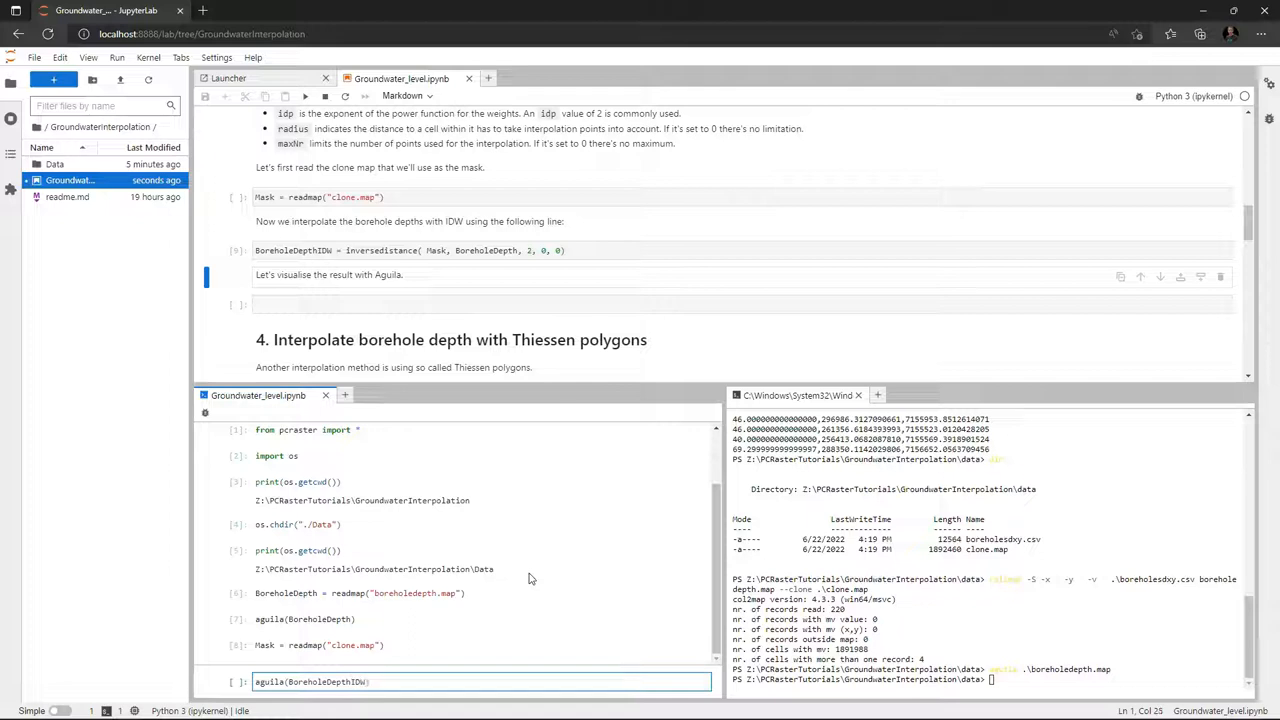
key("Shift+Enter")
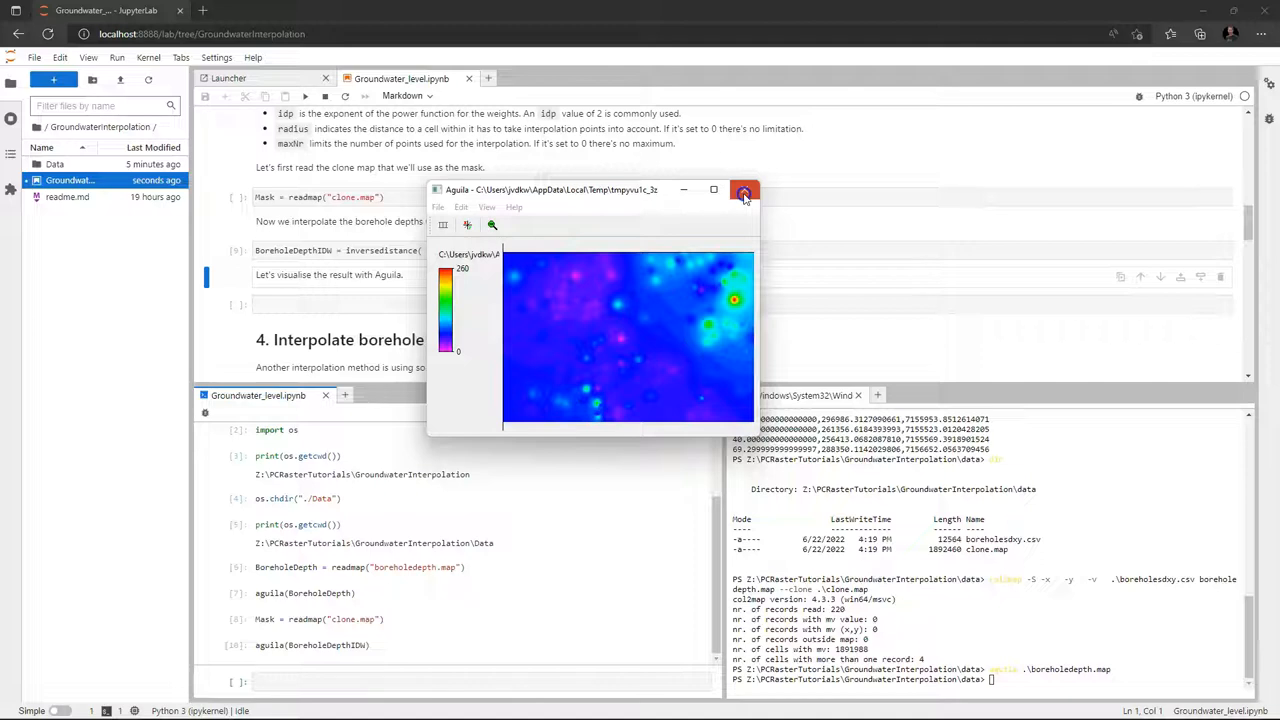
left_click(744, 190)
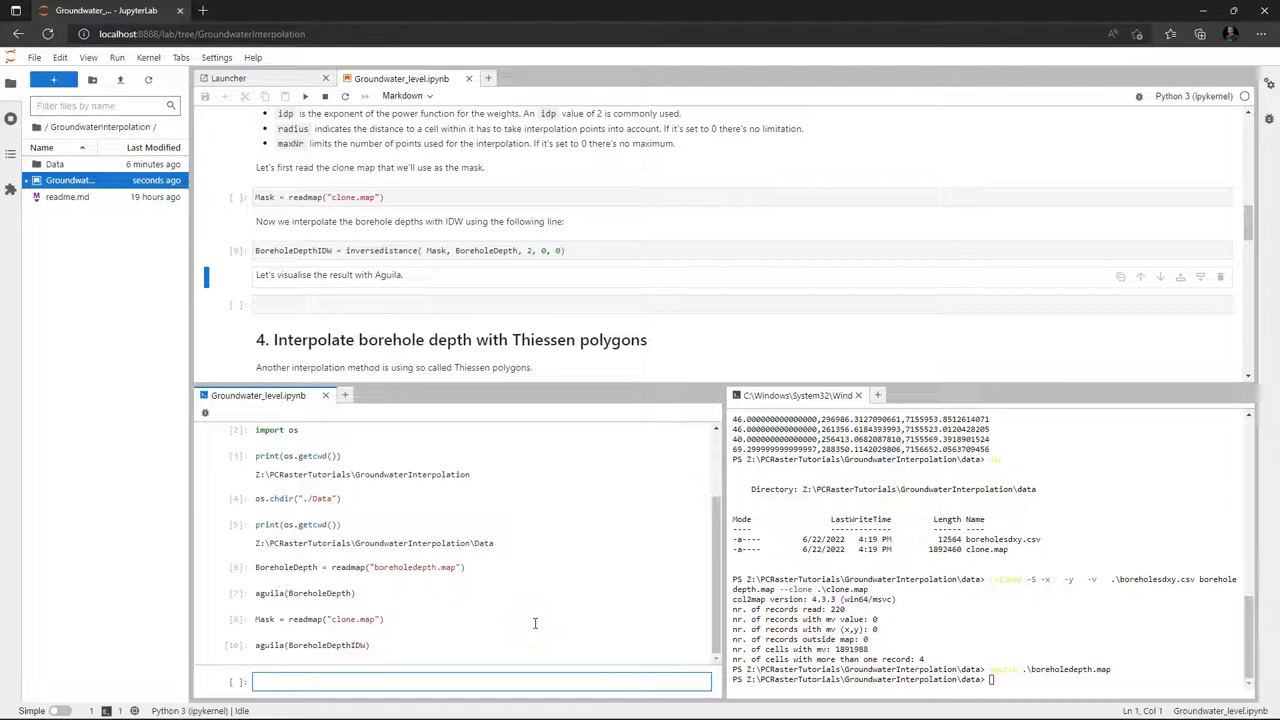
Save BoreholeDepthIDW as boreholedepthIDW.map, view it in Aguila from the terminal, then close
type("report(Bore")
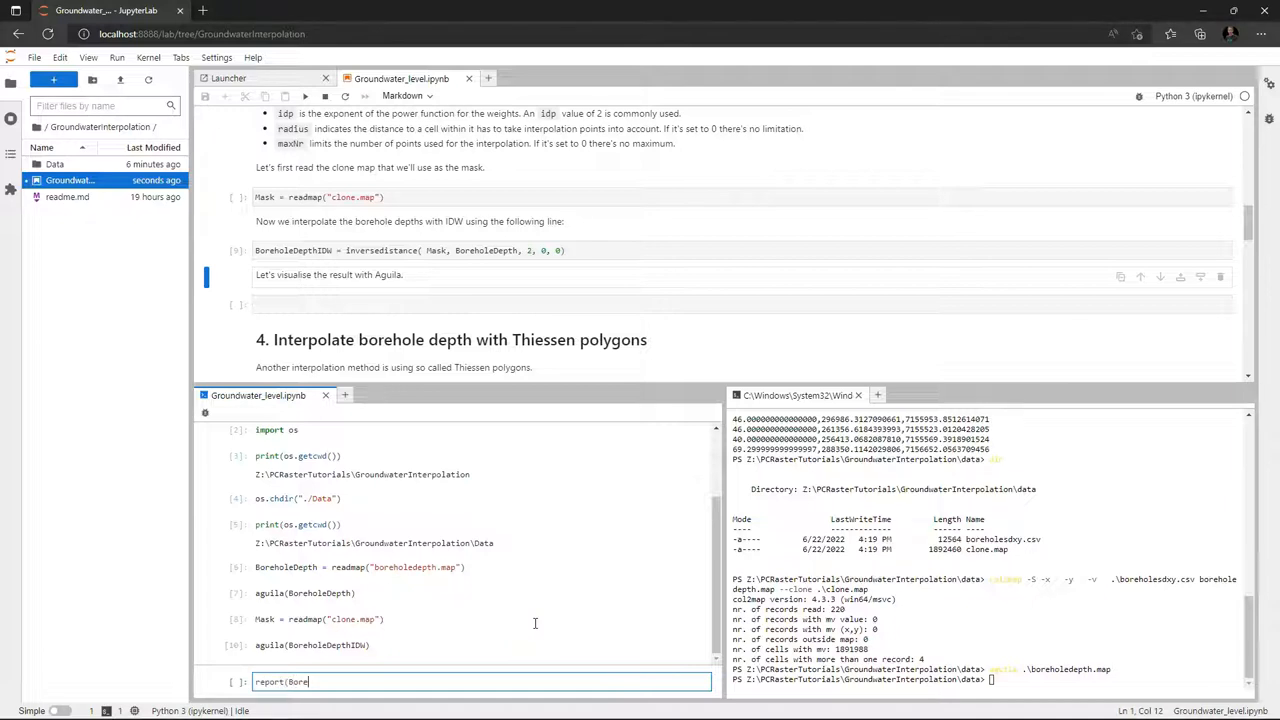
type("holeDepth")
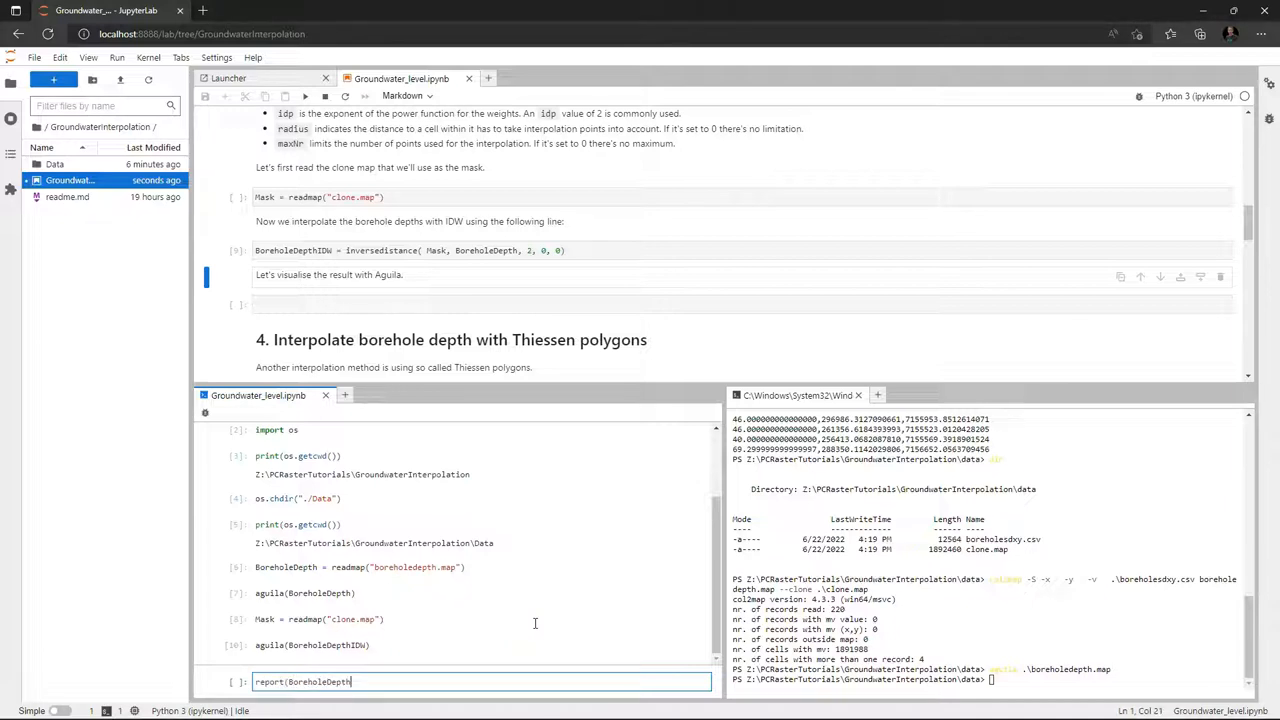
type("IDw,")
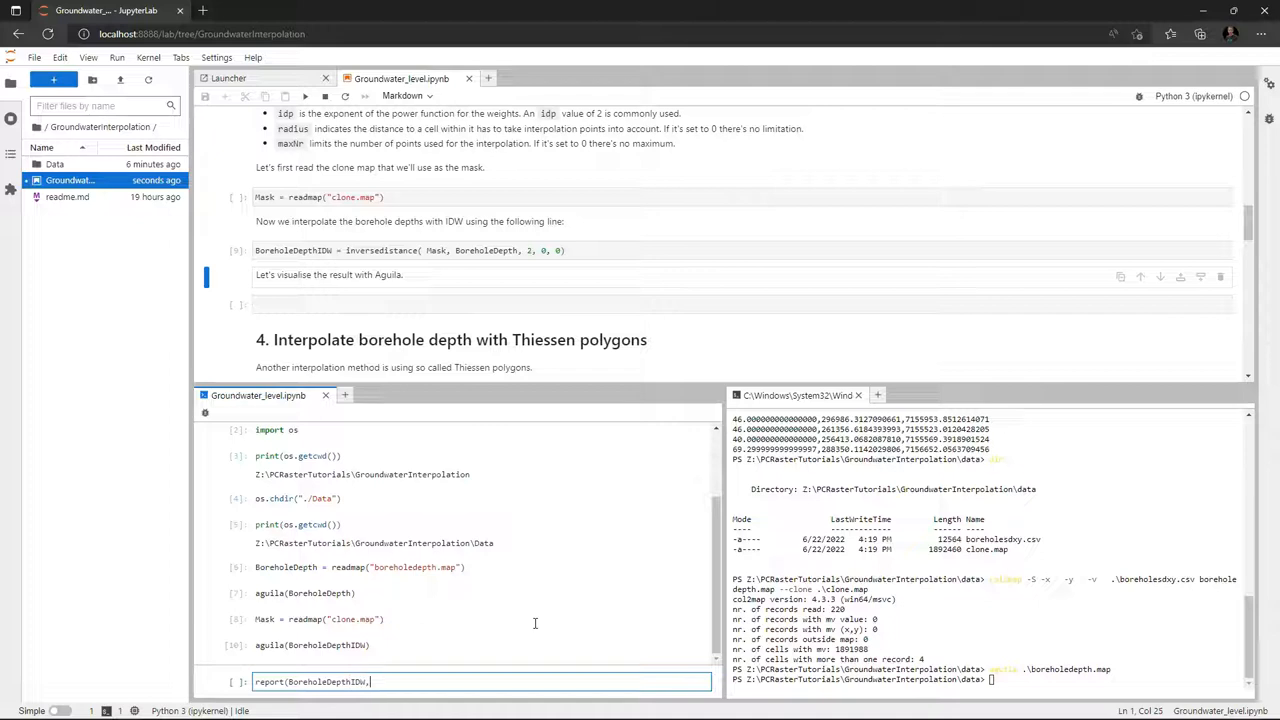
type("\"b")
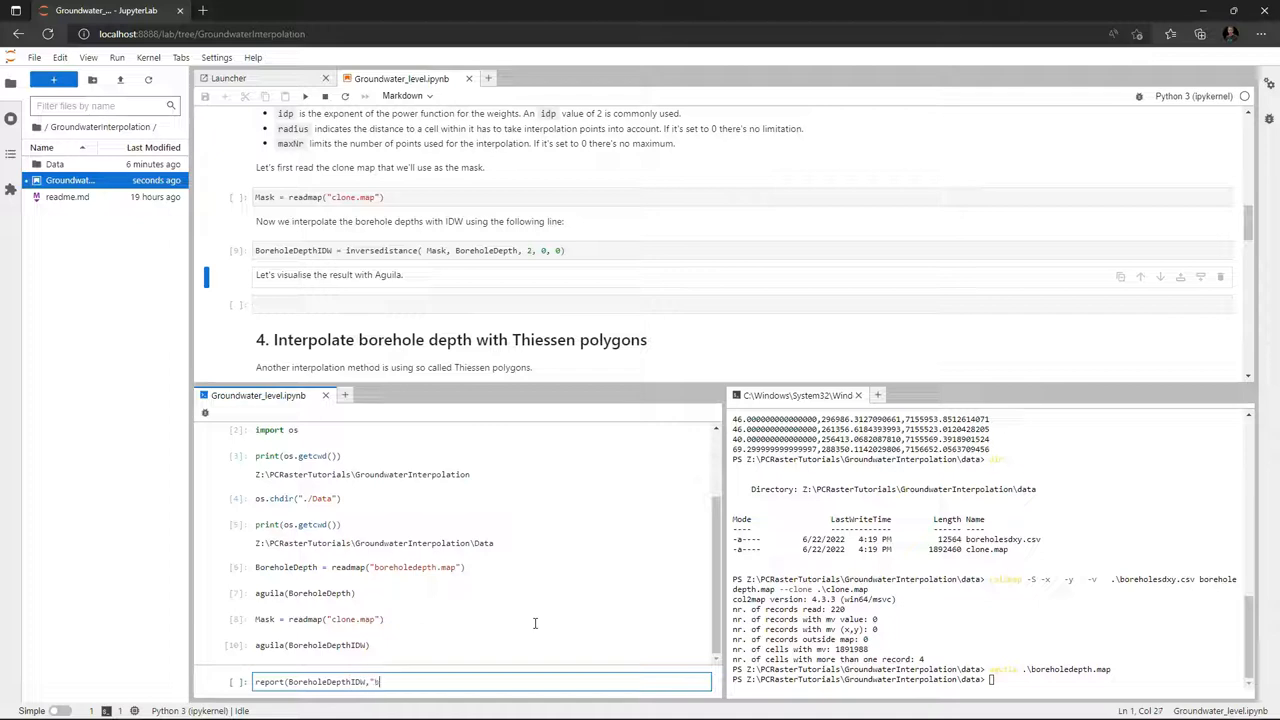
type("oreholedepth")
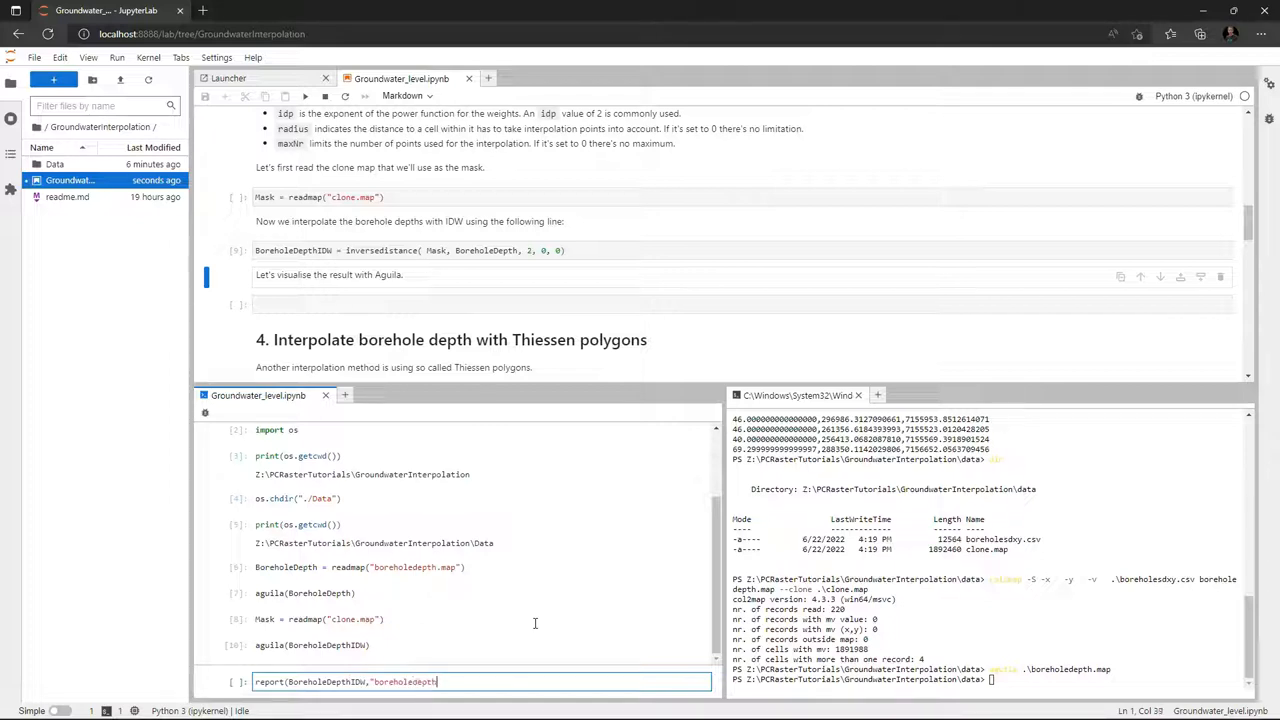
type("IDW")
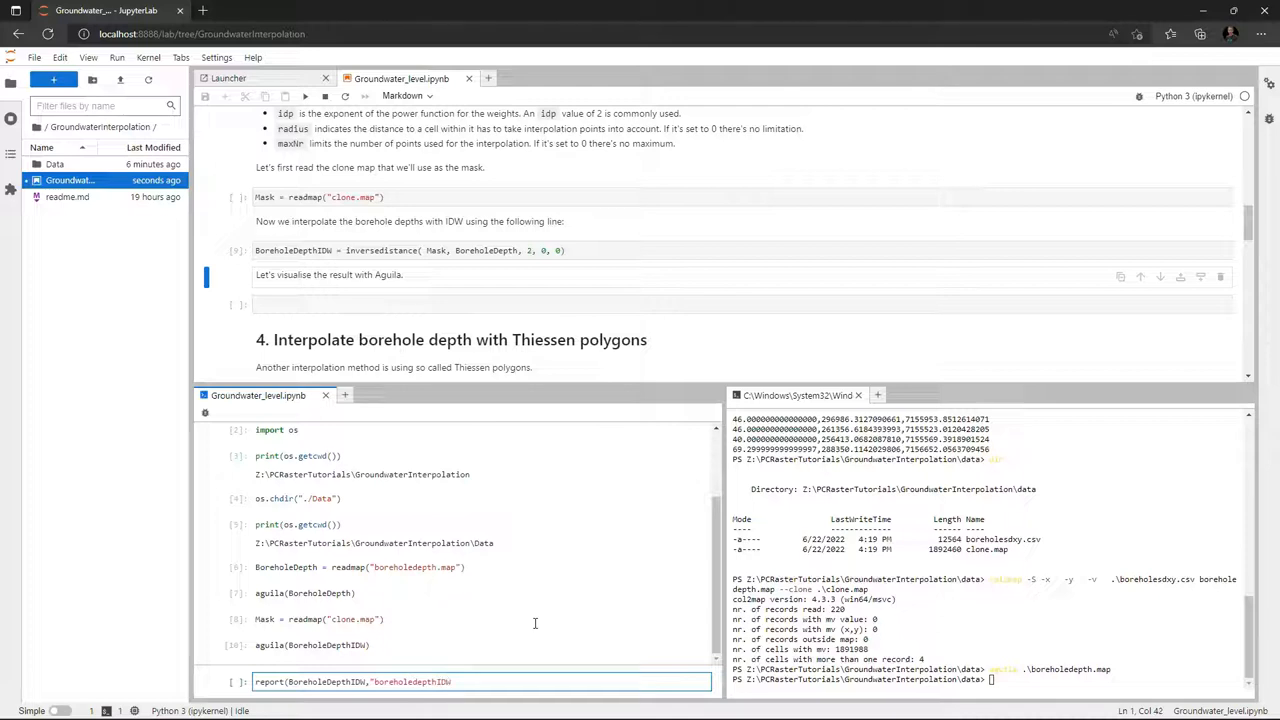
type(".map\"")
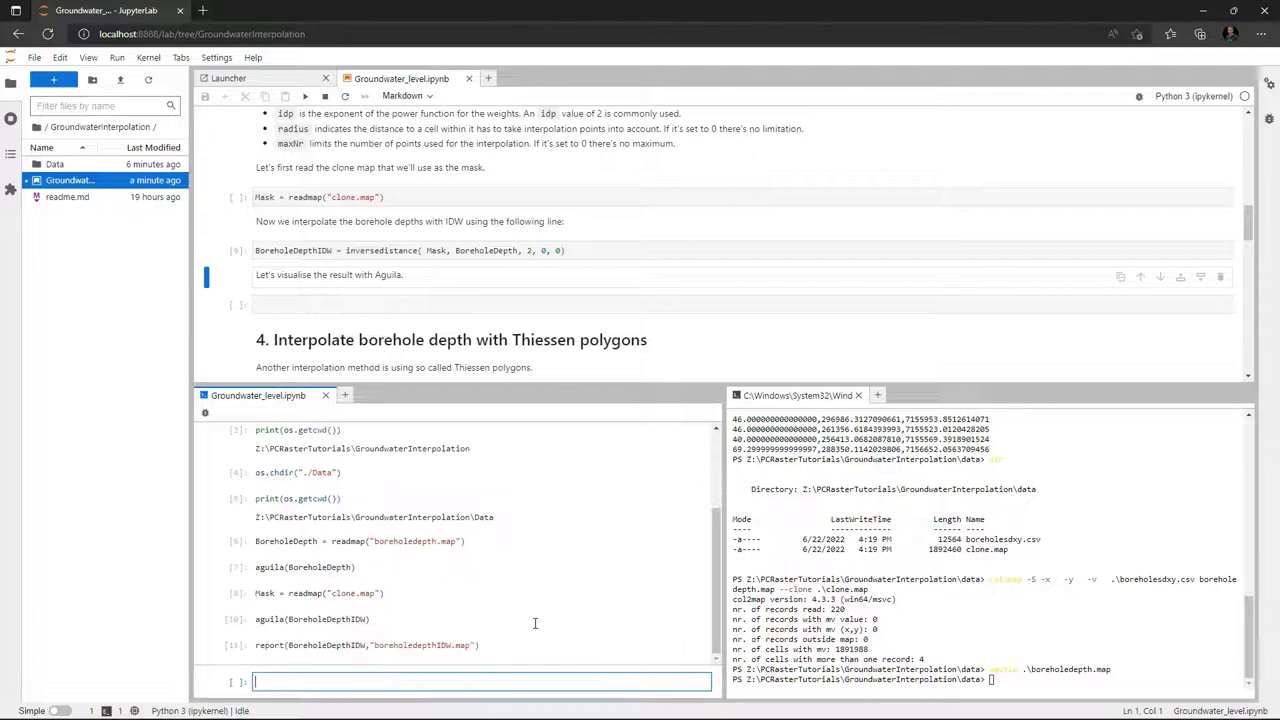
mouse_move(917, 645)
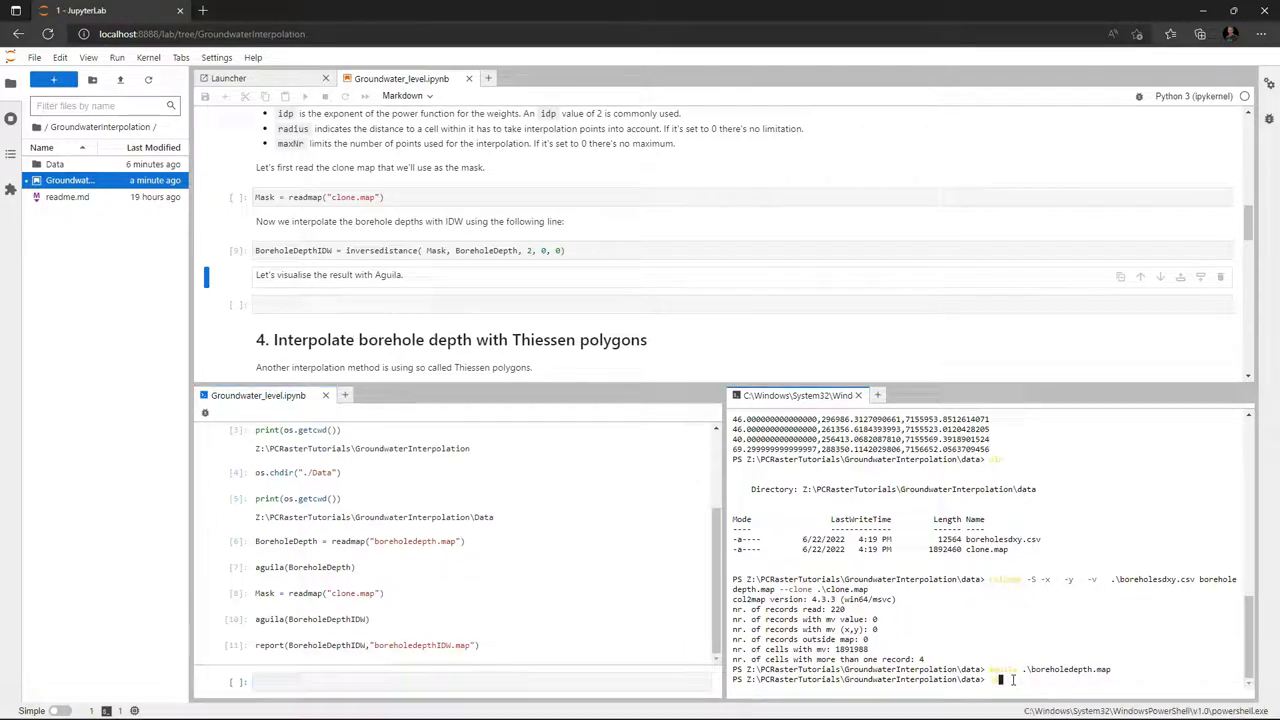
type("boreholedepthIDW.map")
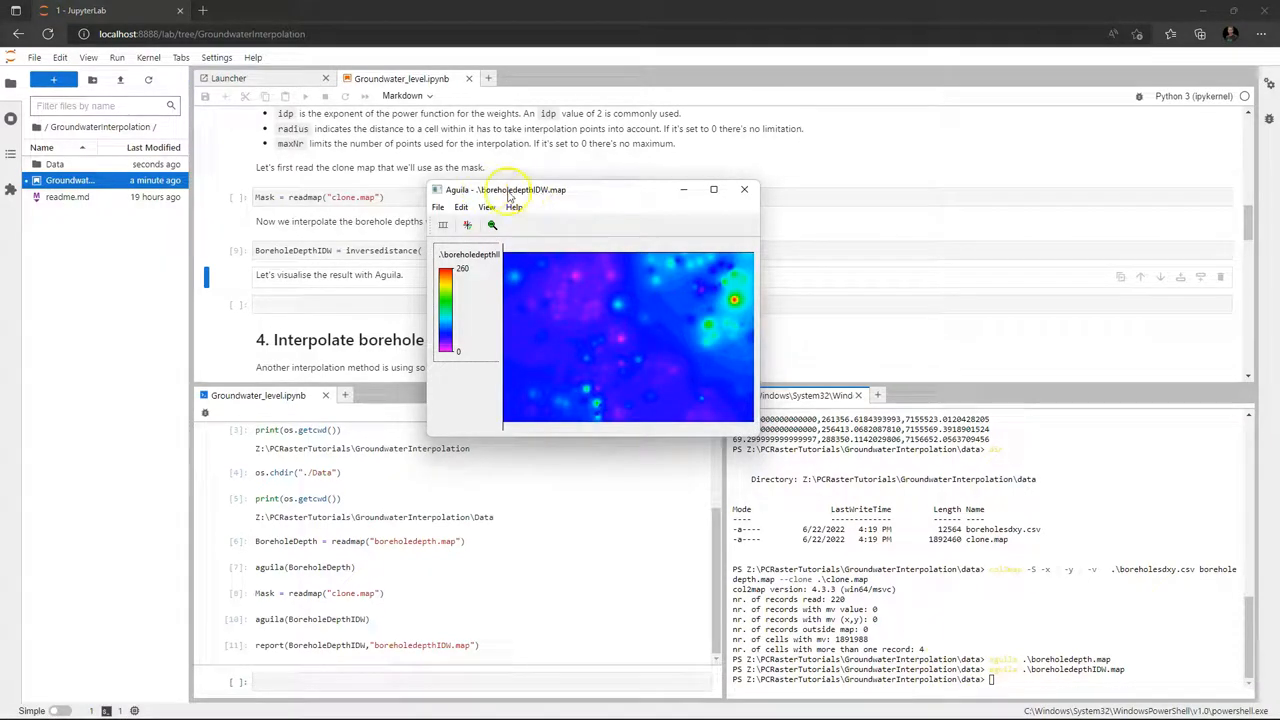
mouse_move(646, 200)
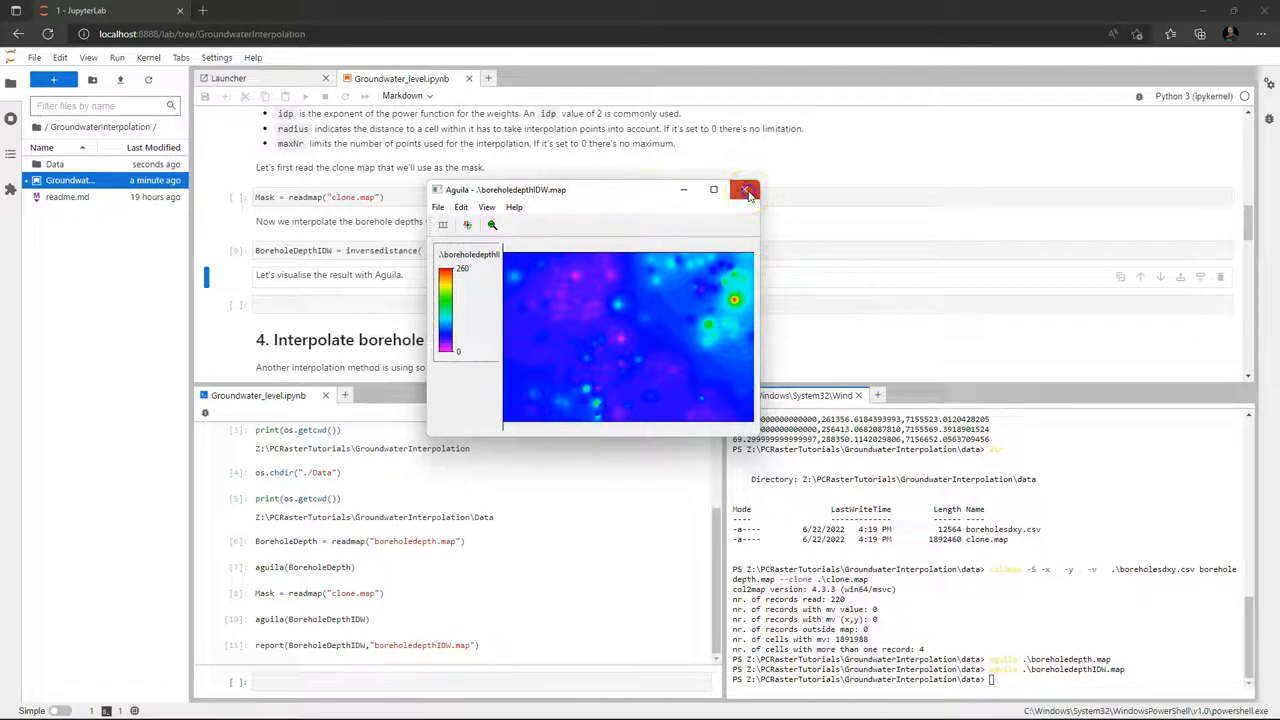
left_click(745, 190)
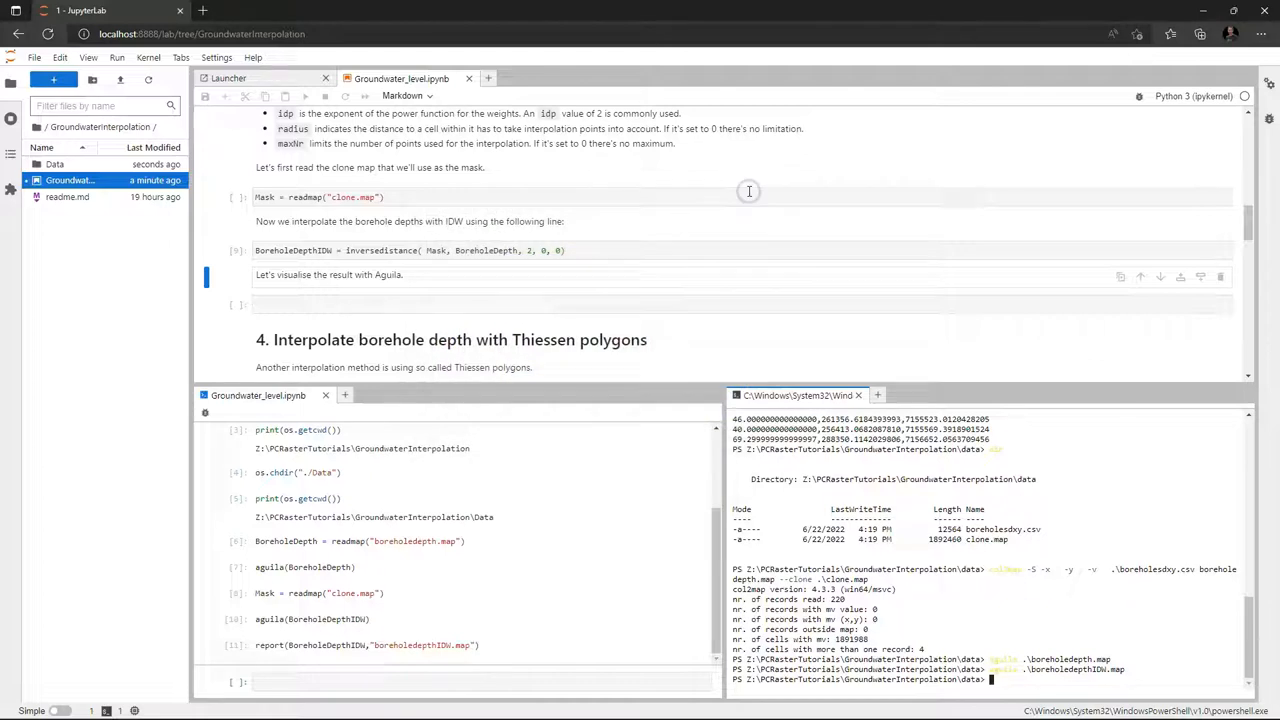
mouse_move(395, 610)
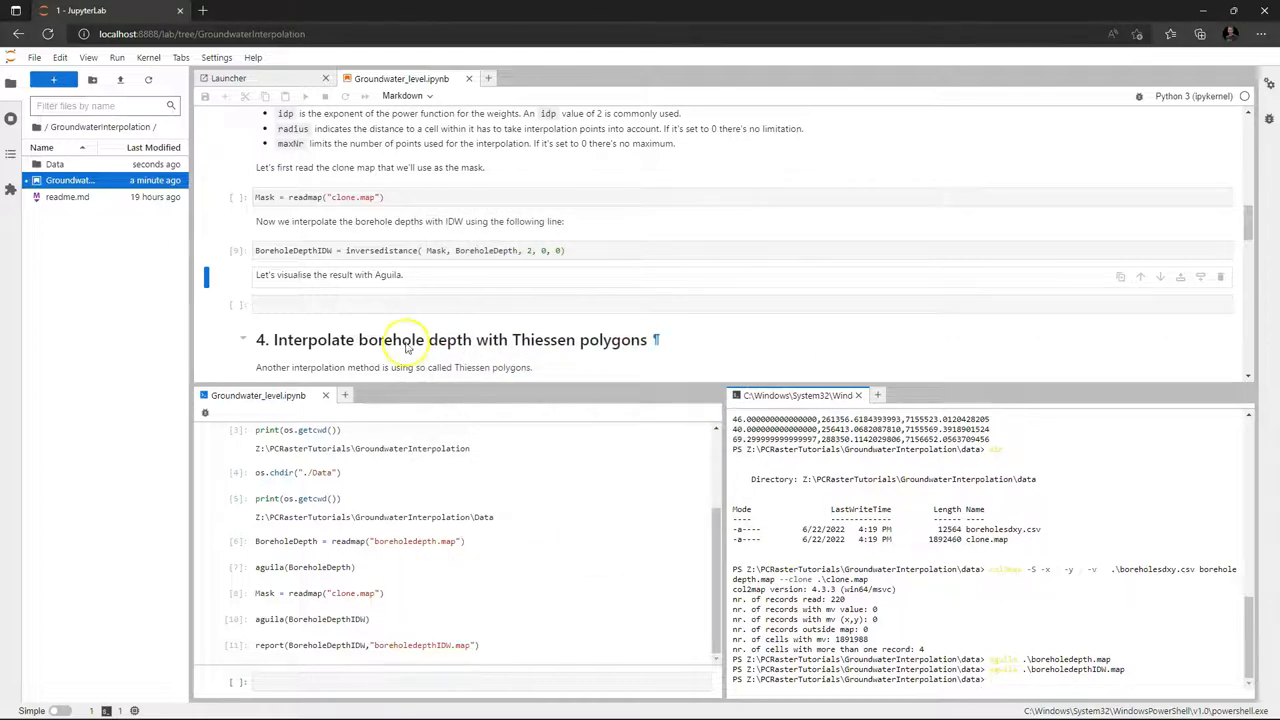
Select the Boreholes = defined(BoreholeDepth) cell to run it
scroll("down", 3)
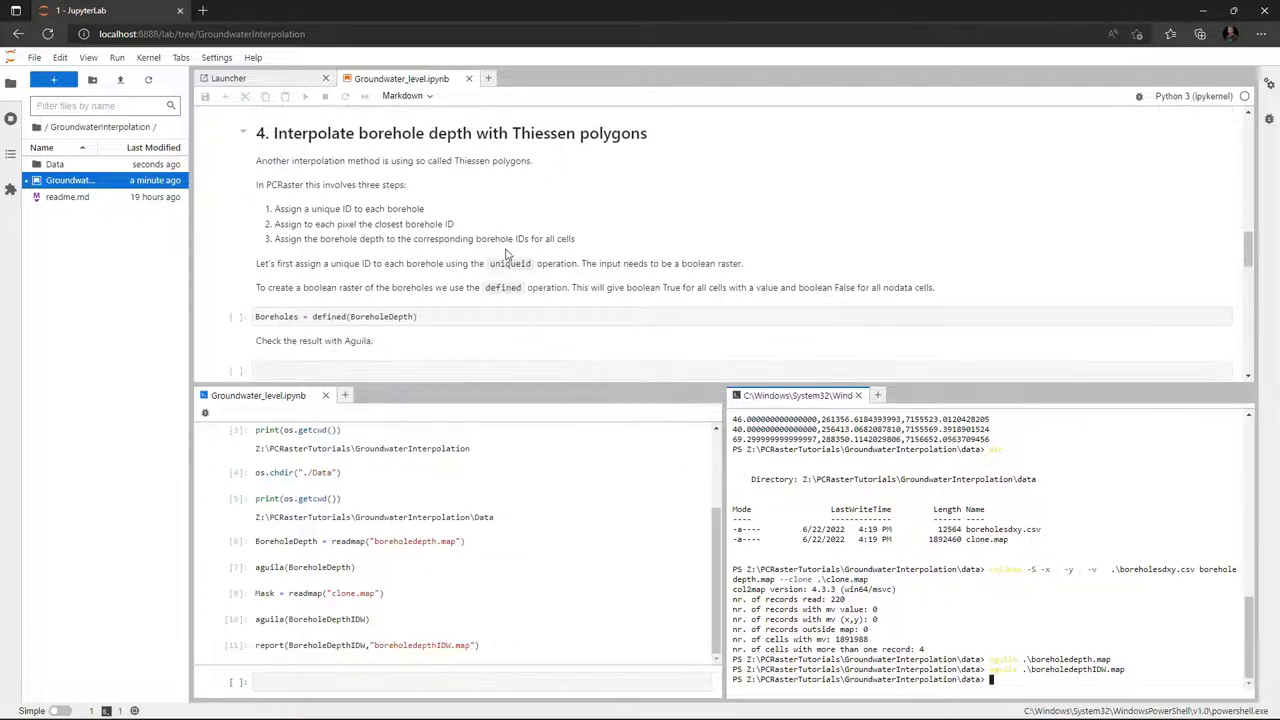
scroll("down", 3)
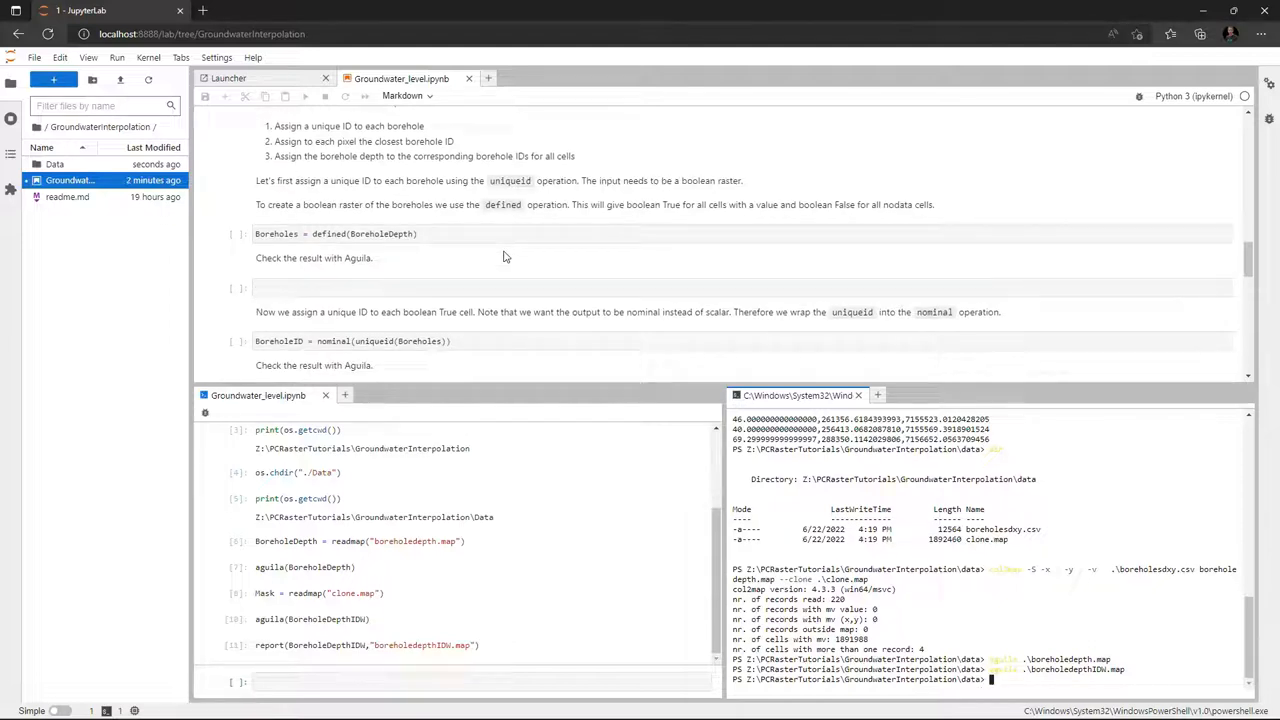
left_click(475, 233)
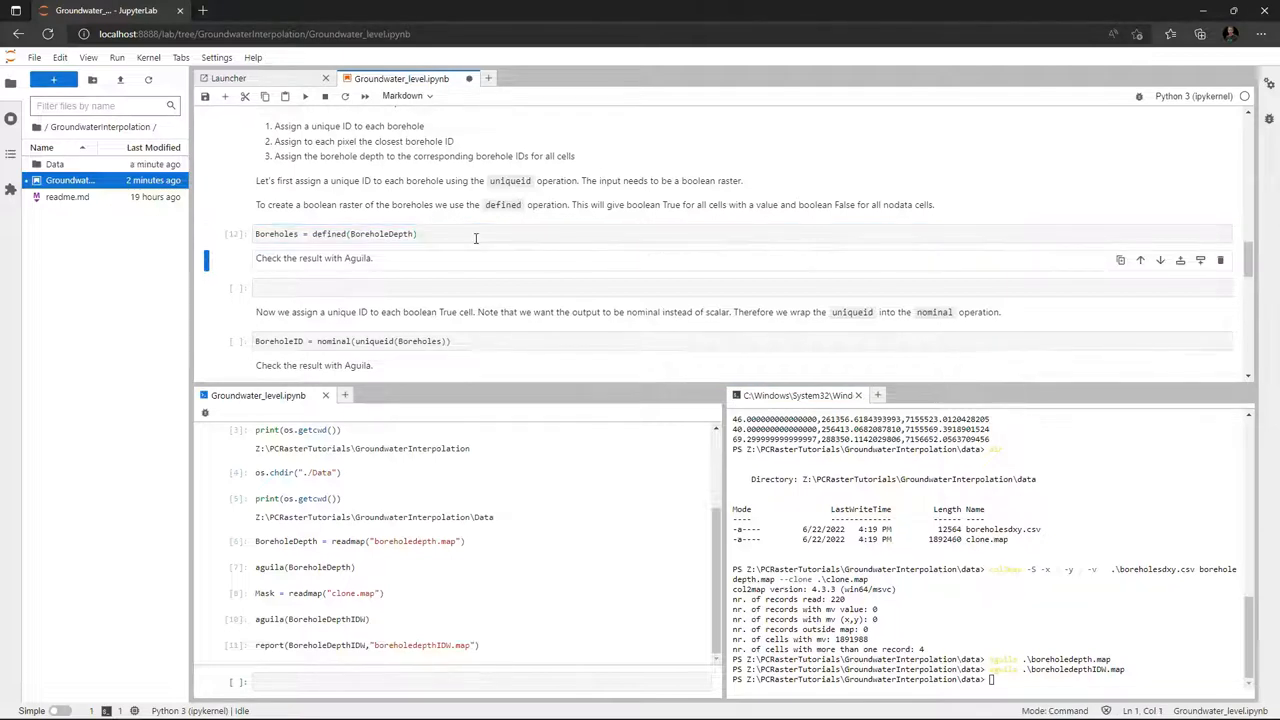
View Boreholes with aguila(Boreholes) from the console, close it, then run the BoreholeID cell
left_click(365, 438)
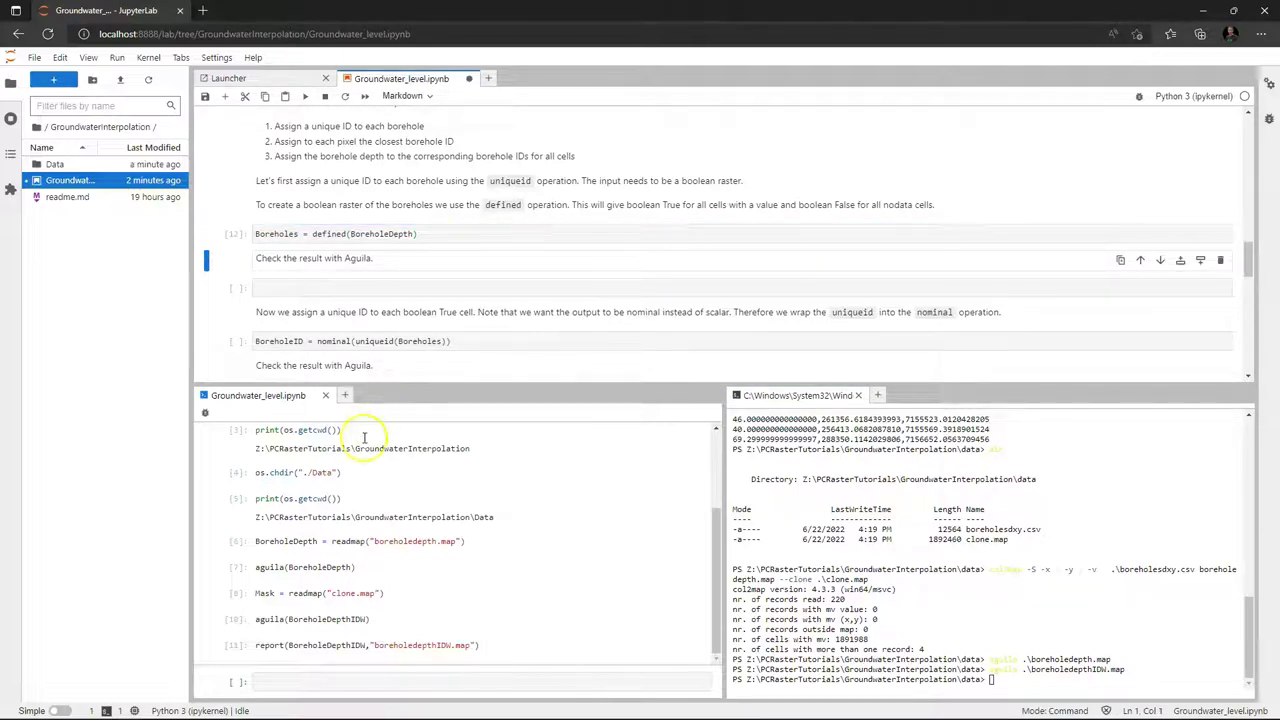
type("aguila")
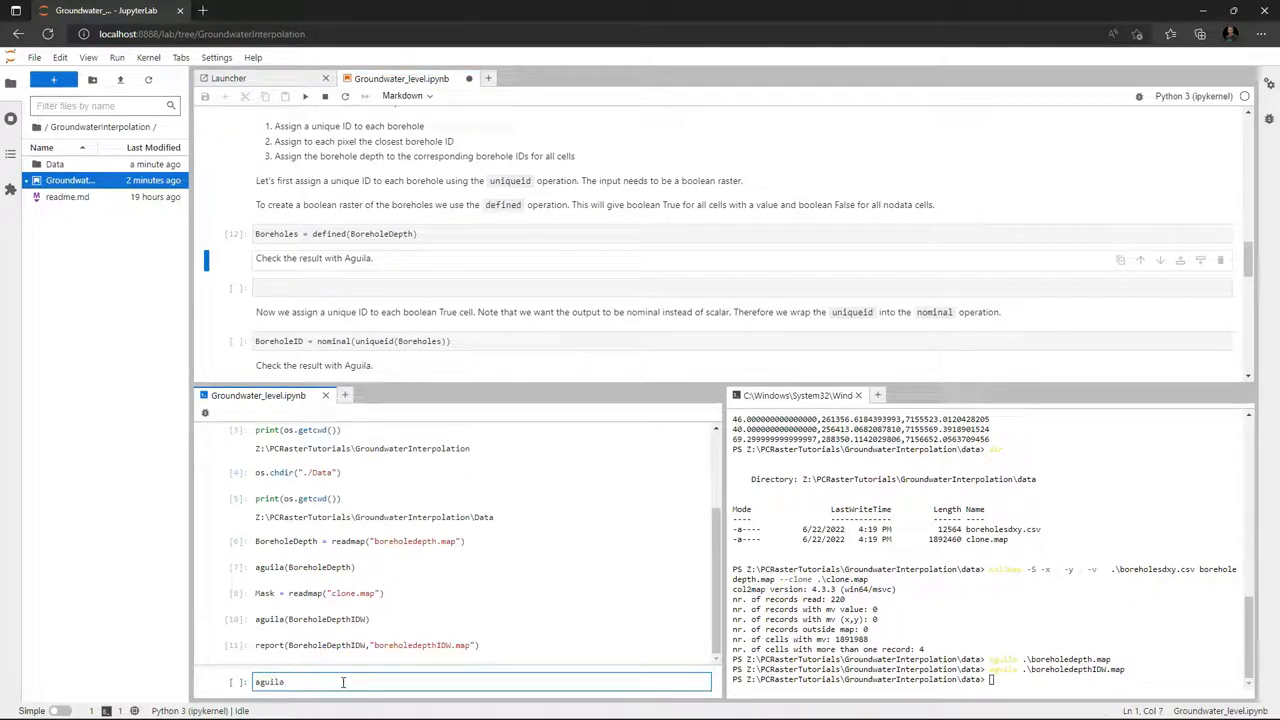
type("(")
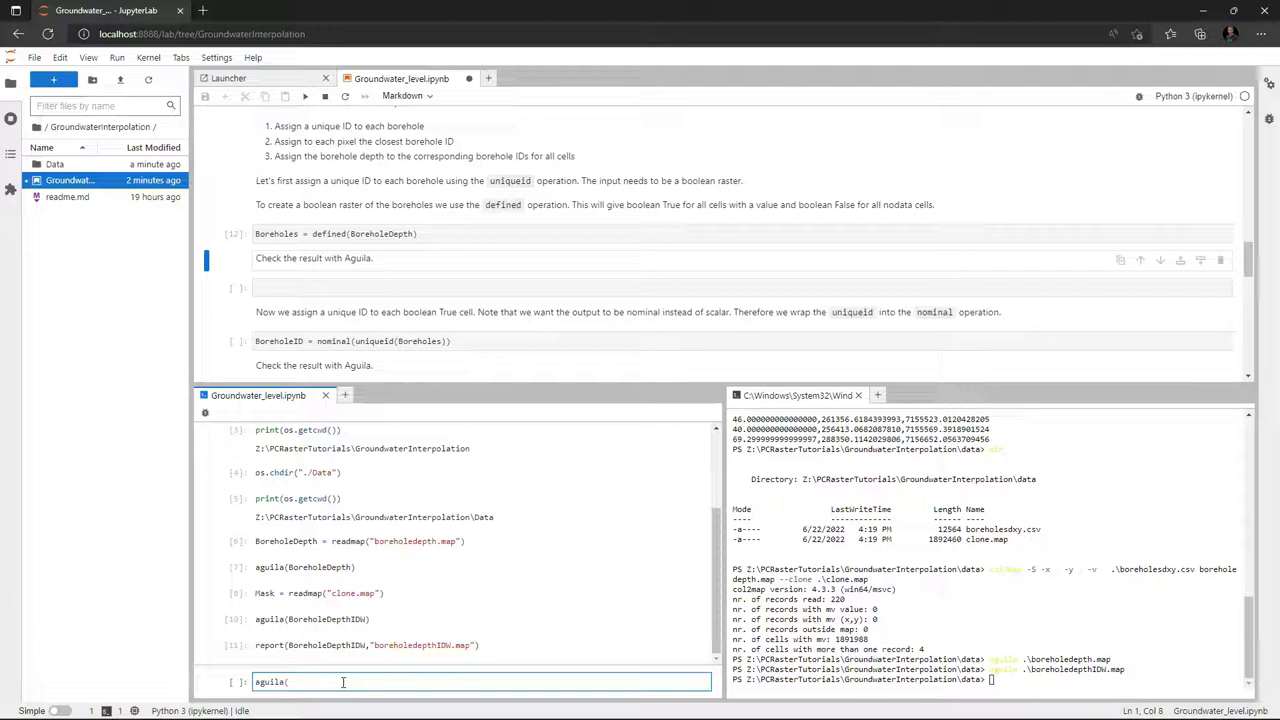
type("Boreholes")
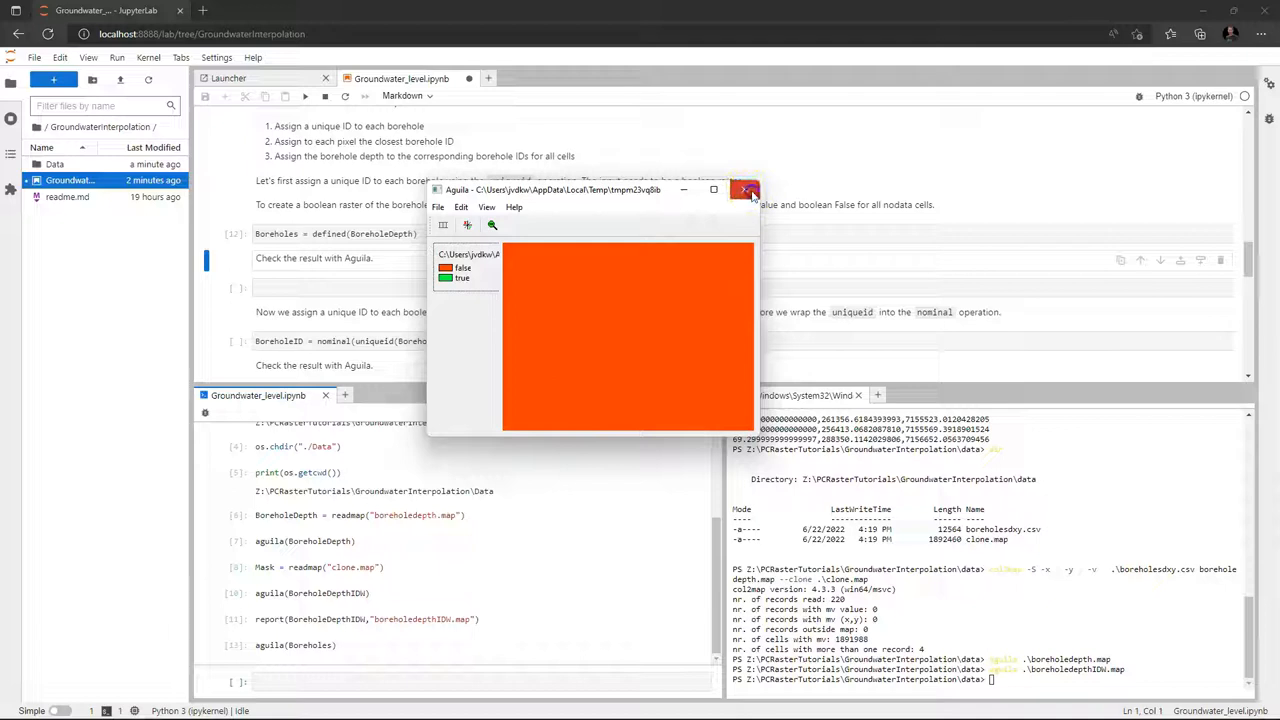
left_click(745, 190)
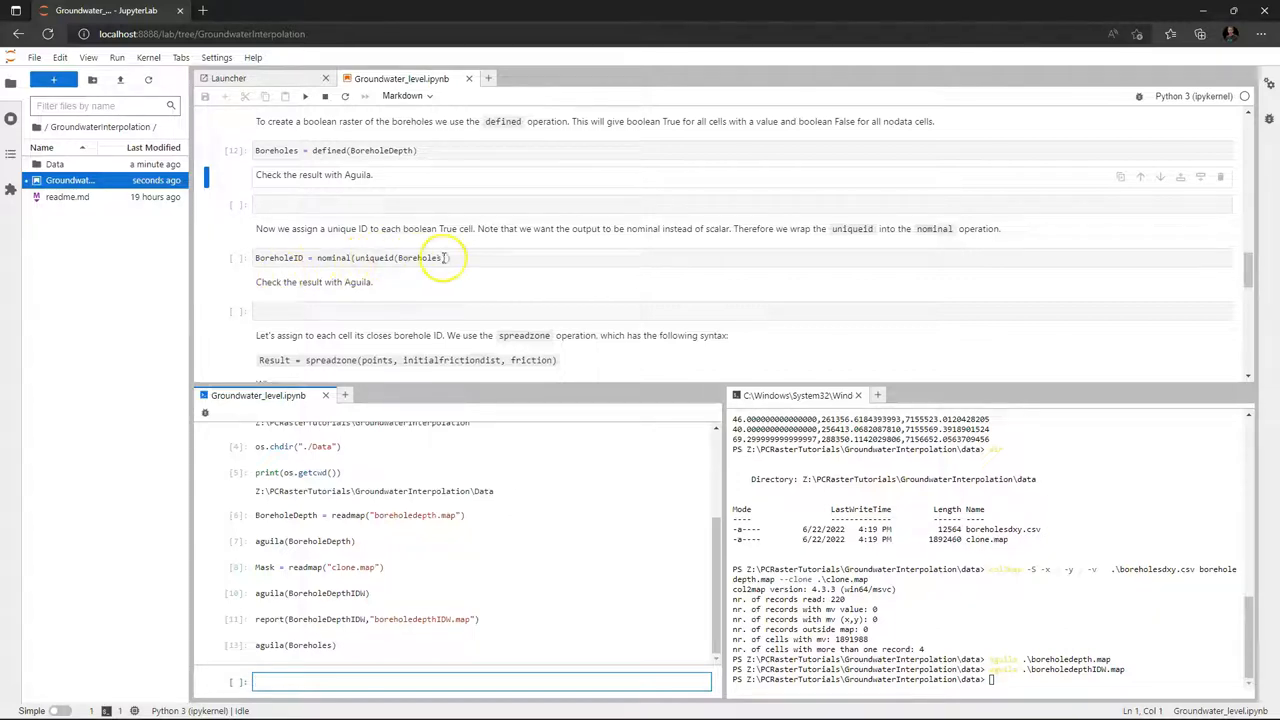
left_click(441, 258)
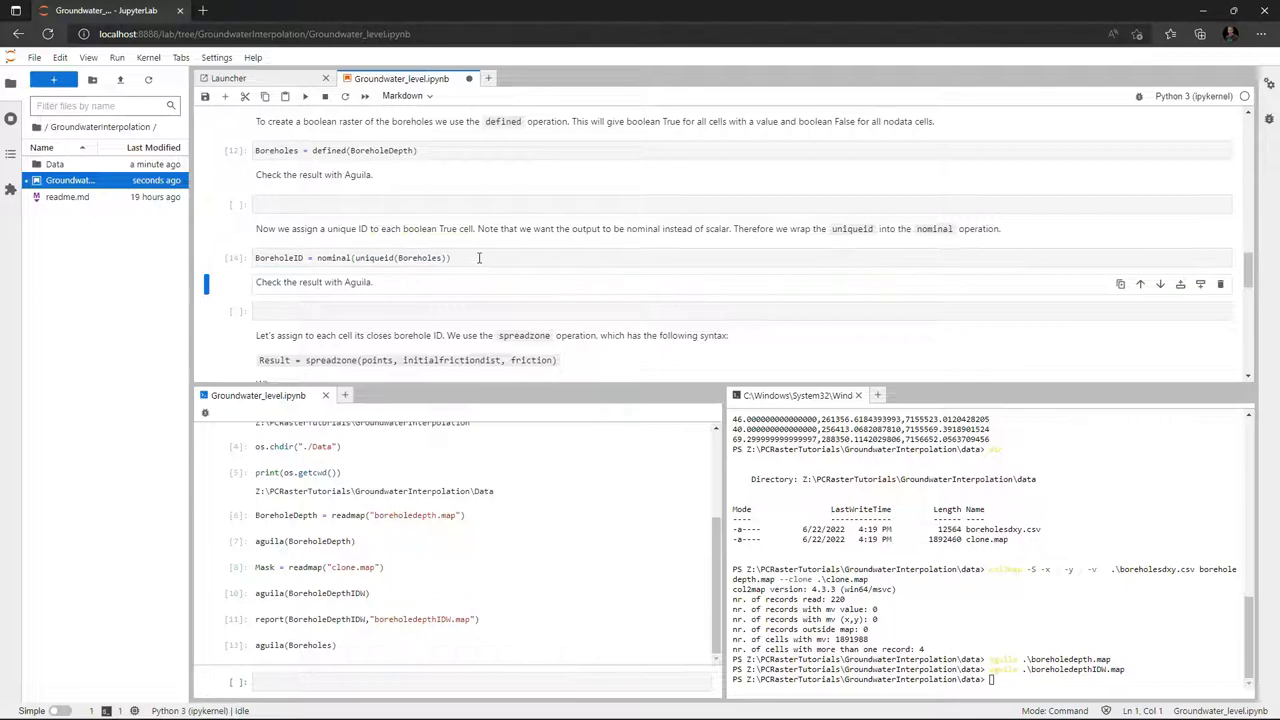
Run aguila(BoreholeID) in a new cell, query one borehole's ID, then close the viewer
type("a")
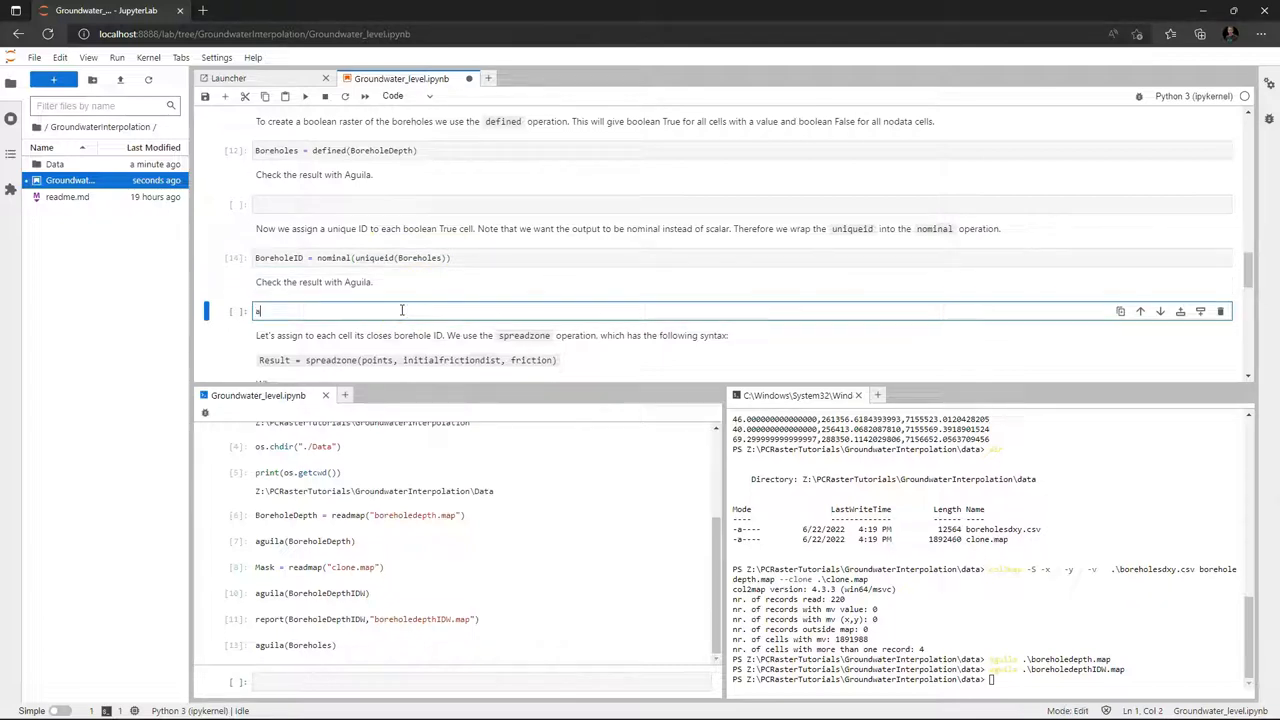
type("guila(")
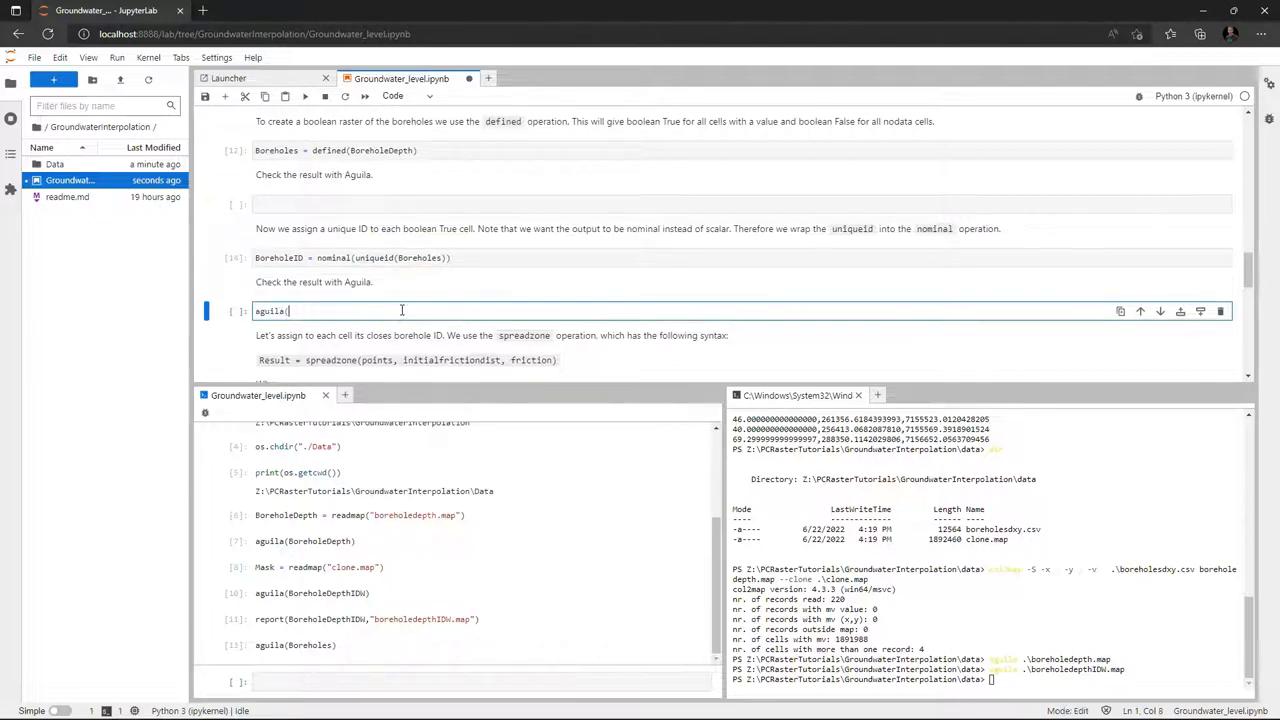
type("BoreholeID)")
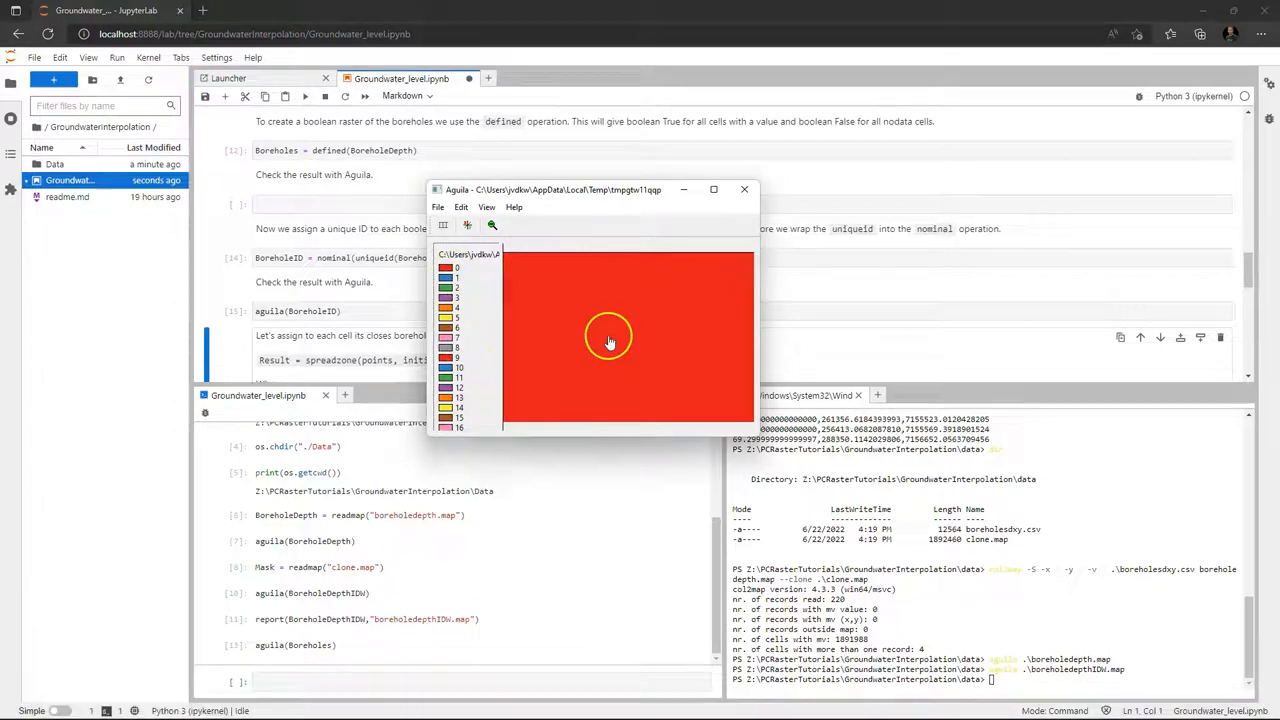
mouse_move(587, 357)
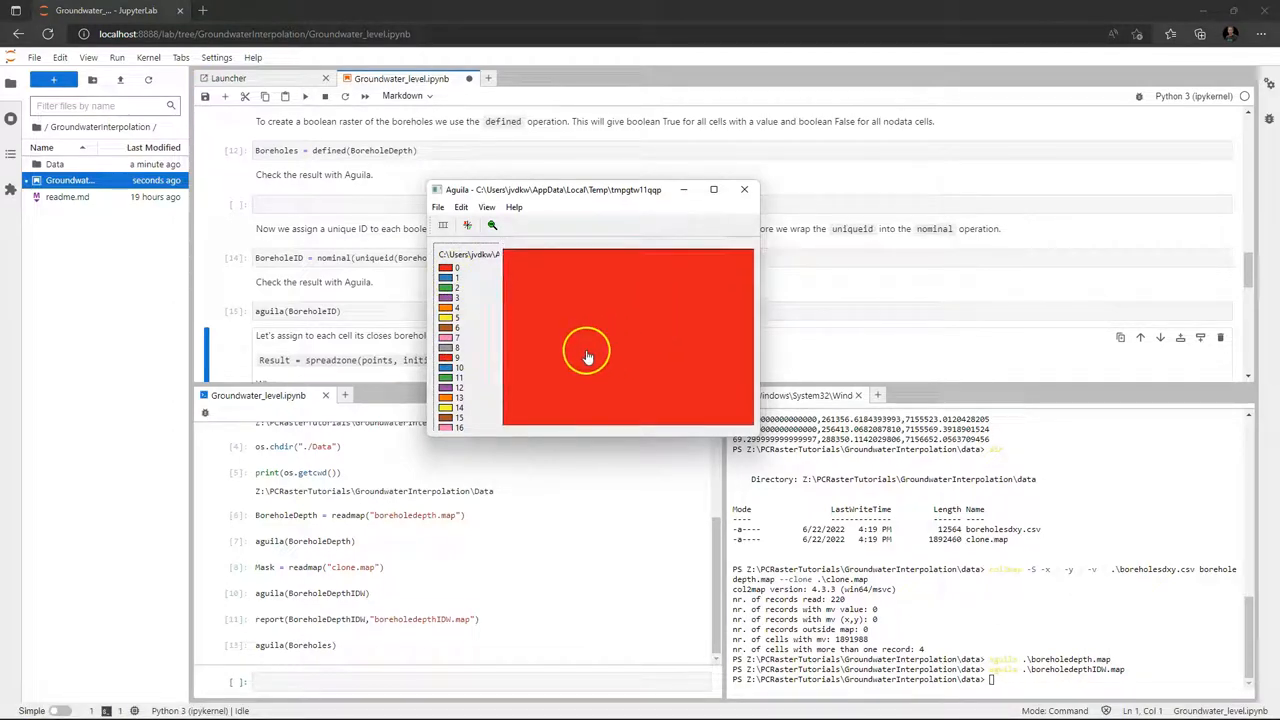
mouse_move(664, 377)
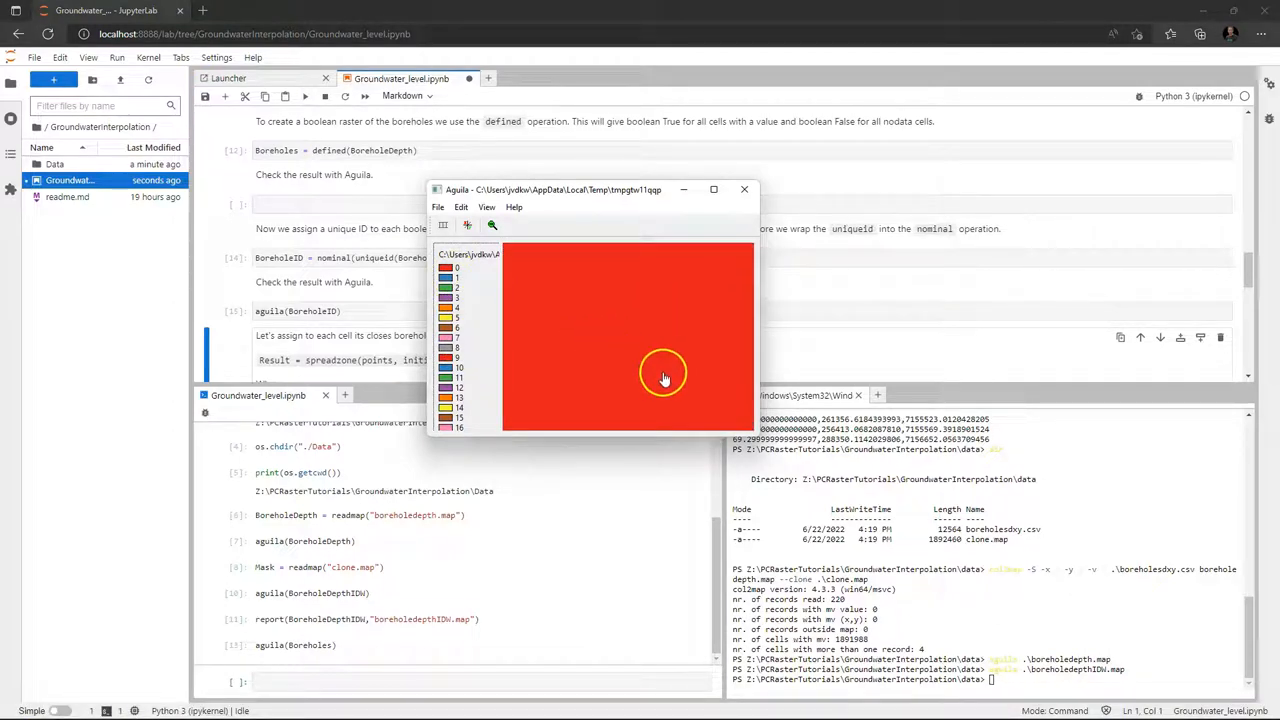
mouse_move(656, 361)
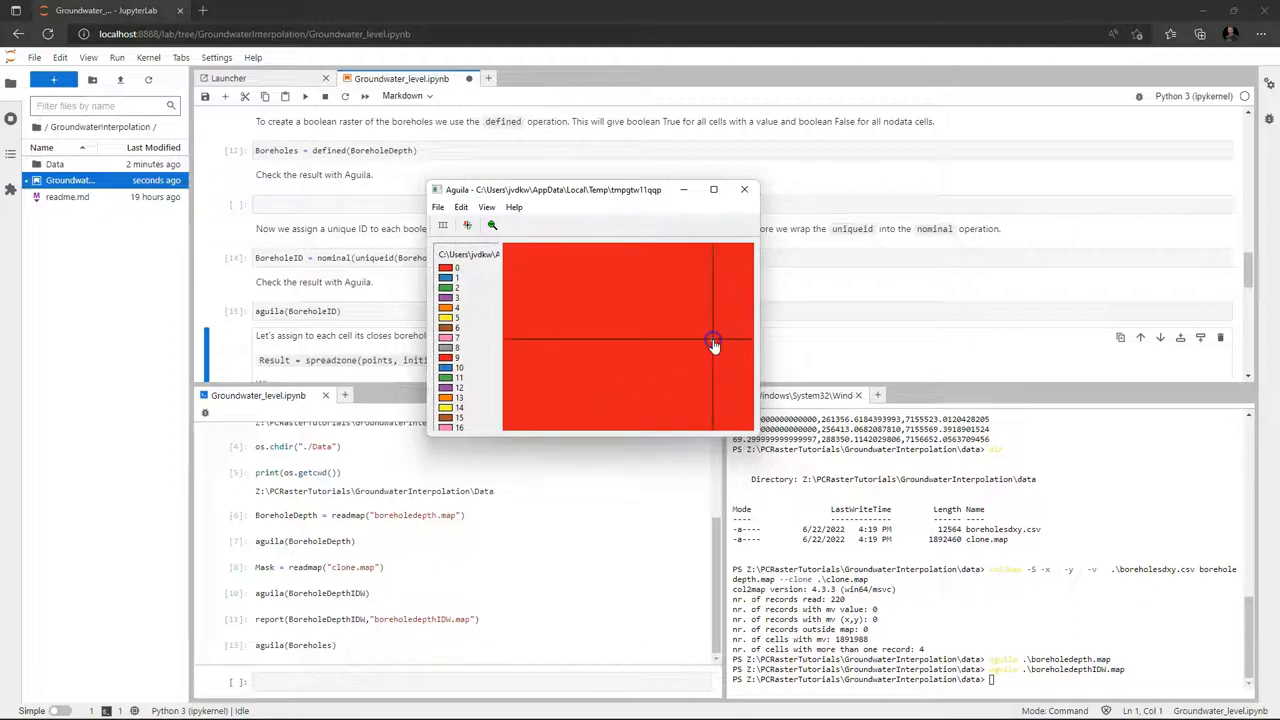
left_click(713, 344)
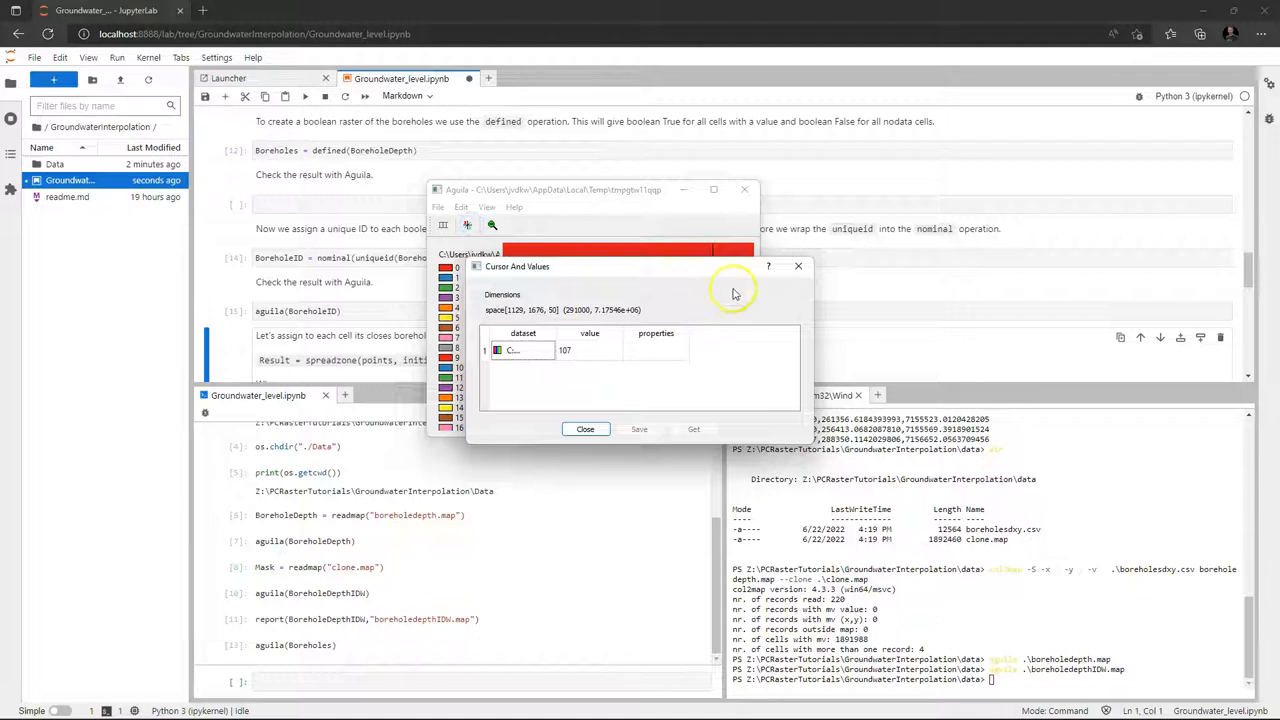
left_click(585, 429)
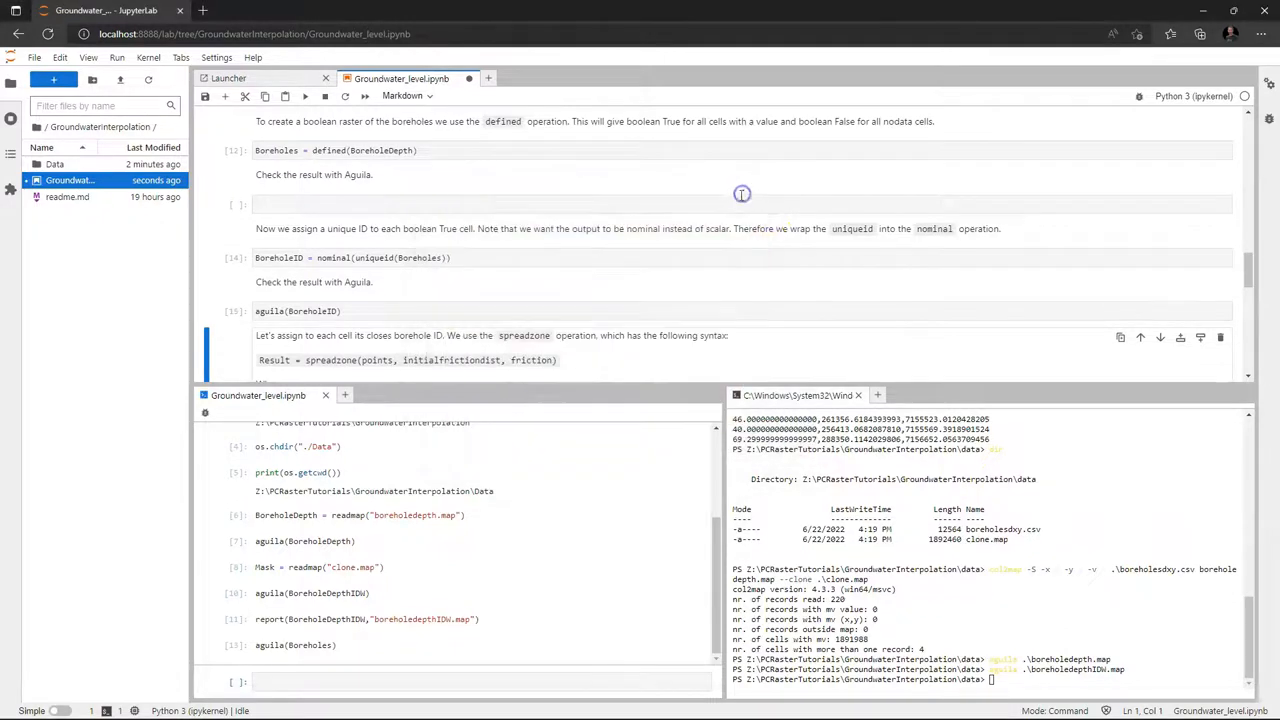
scroll("down", 3)
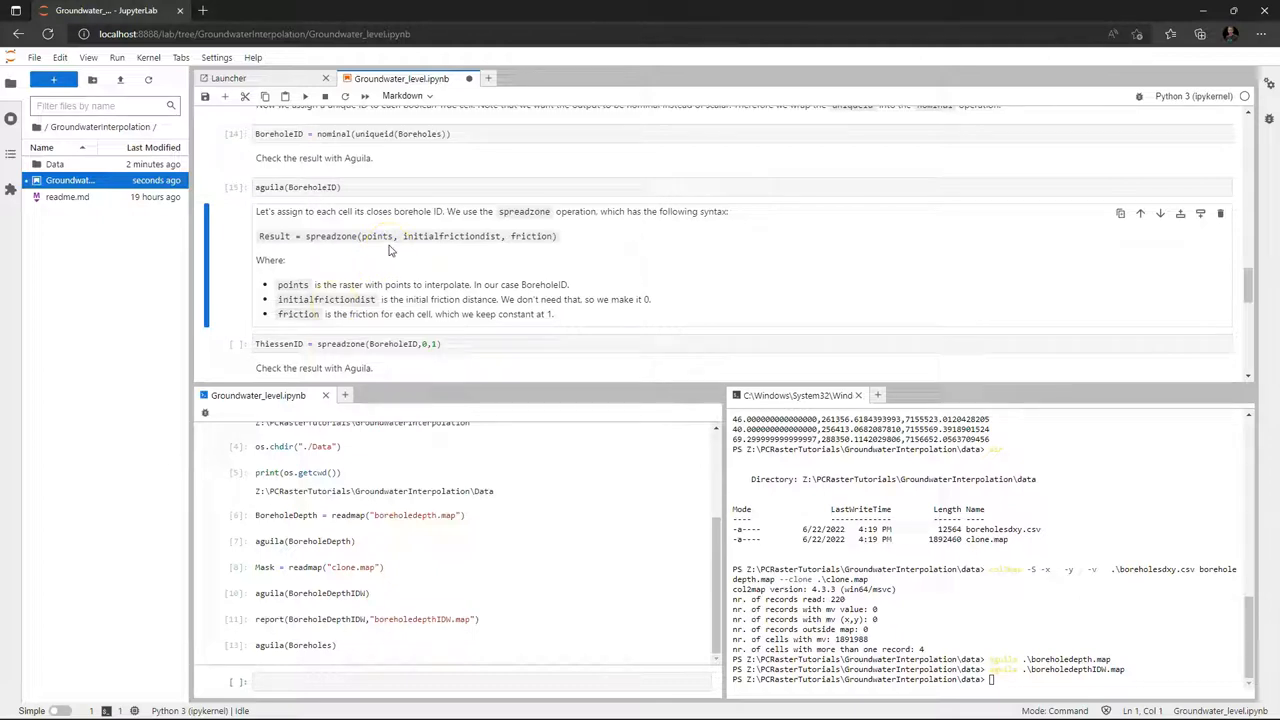
Run ThiessenID = spreadzone(BoreholeID,0,1) and display it with aguila(ThiessenID)
scroll("down", 3)
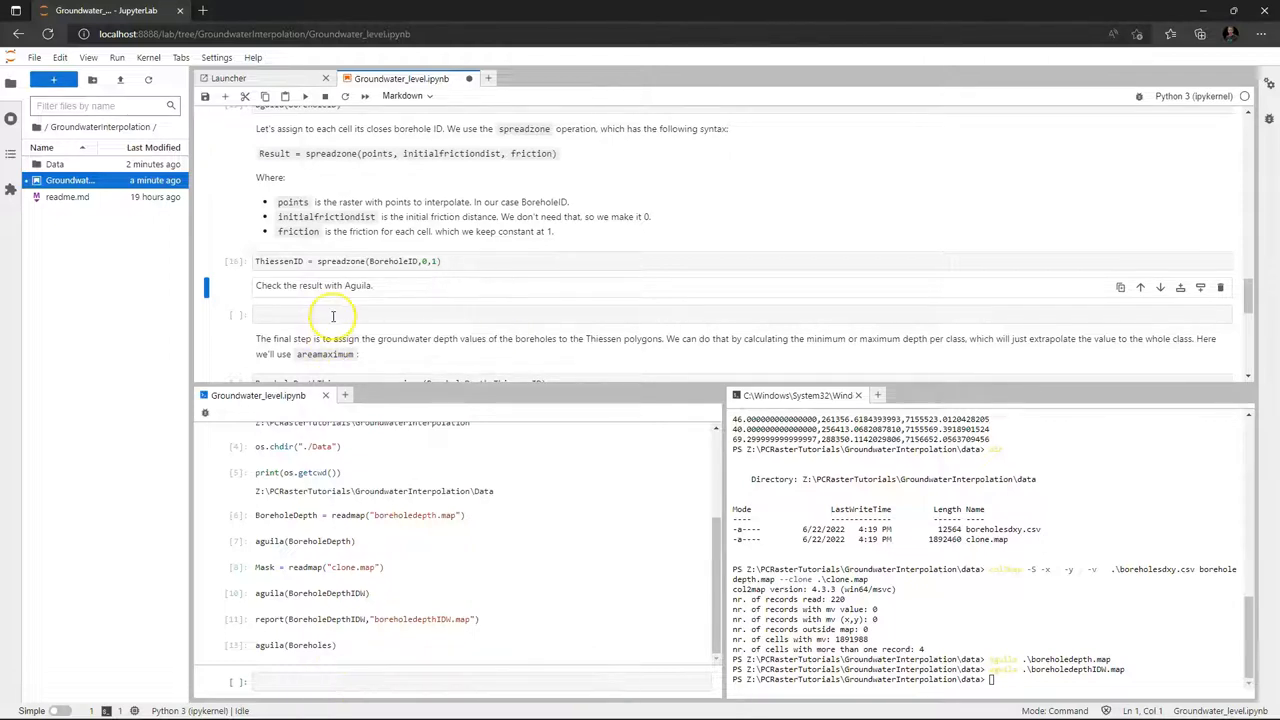
type("aguila(T")
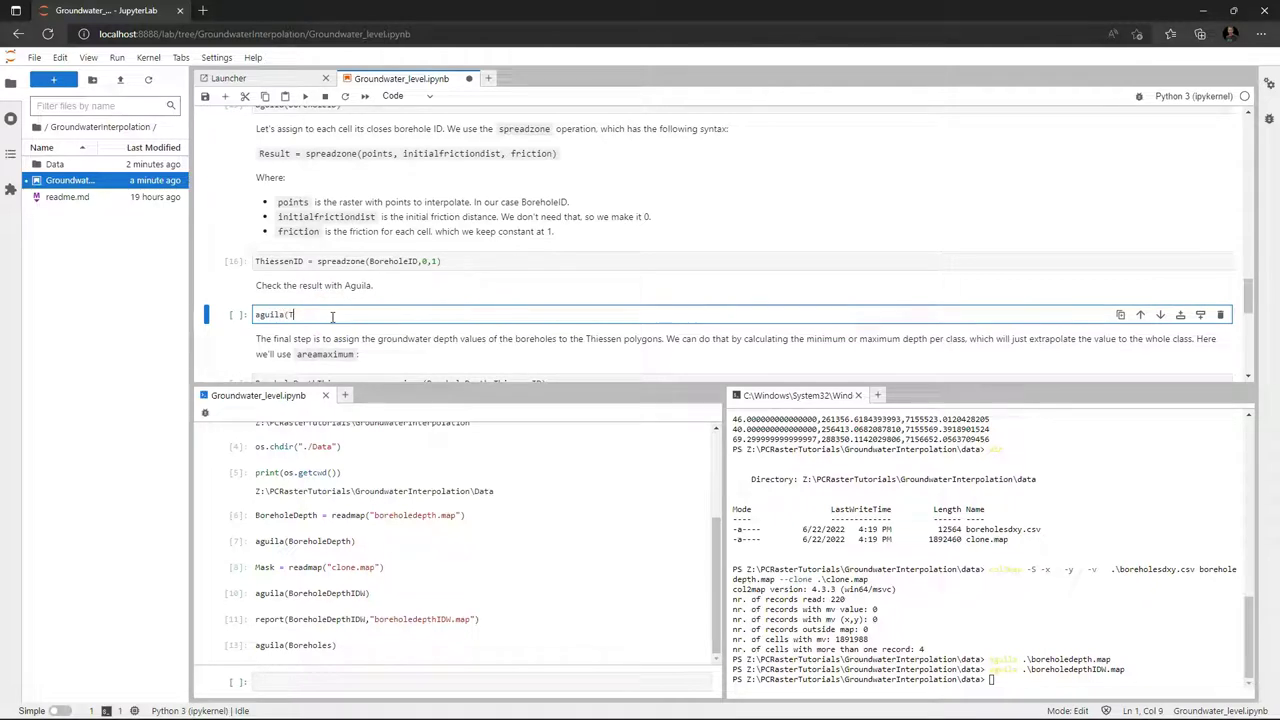
type("hiessenID)")
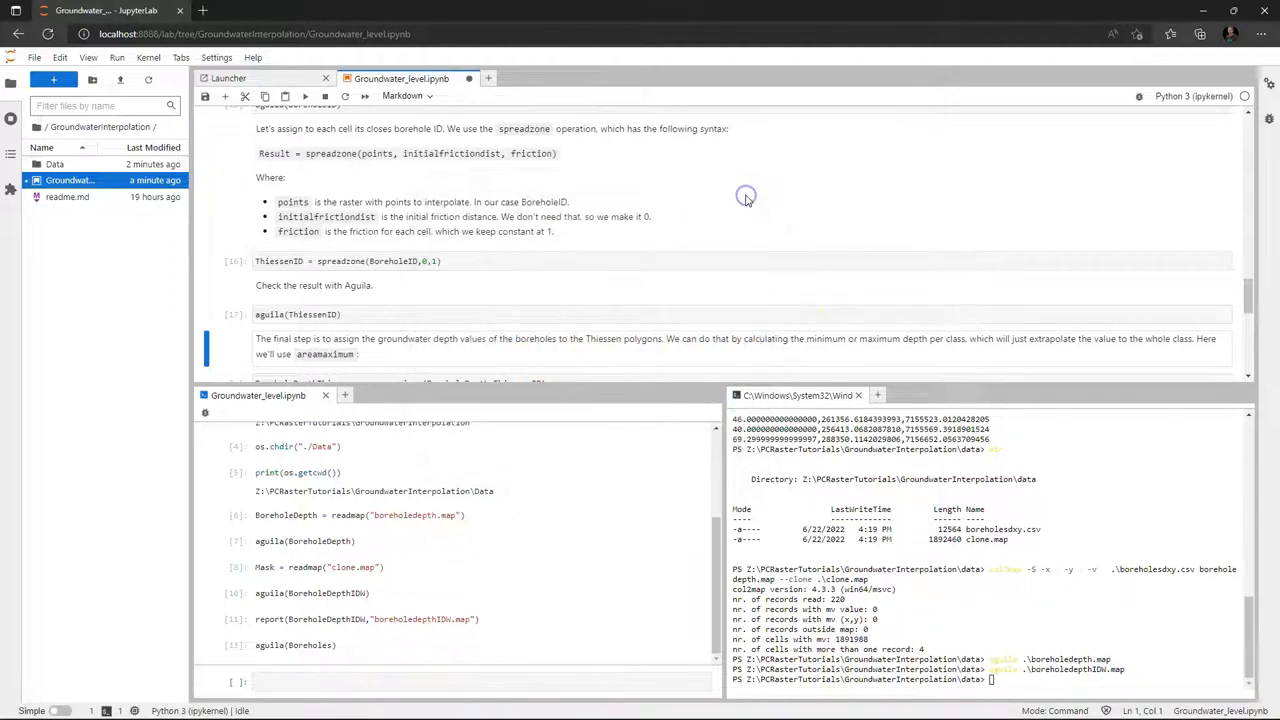
Bring up the Aguila IDW and Thiessen comparison windows and close them via File > Close
scroll("down", 3)
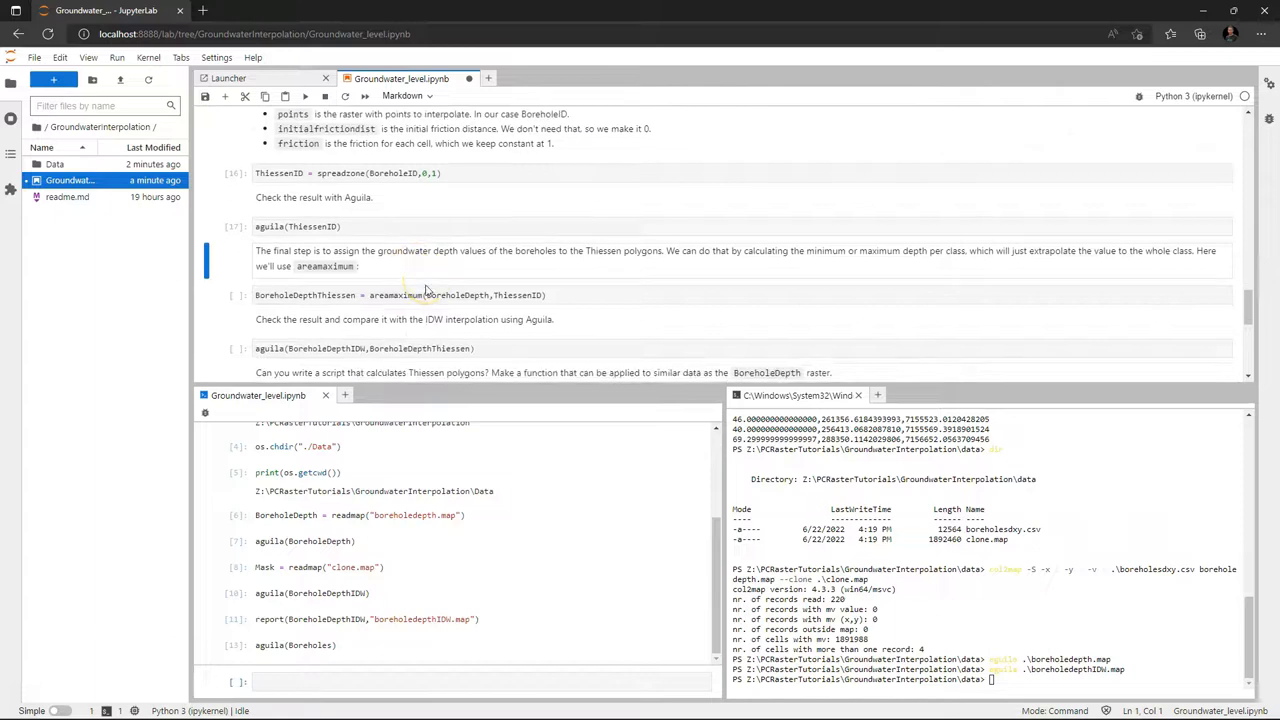
scroll("down", 3)
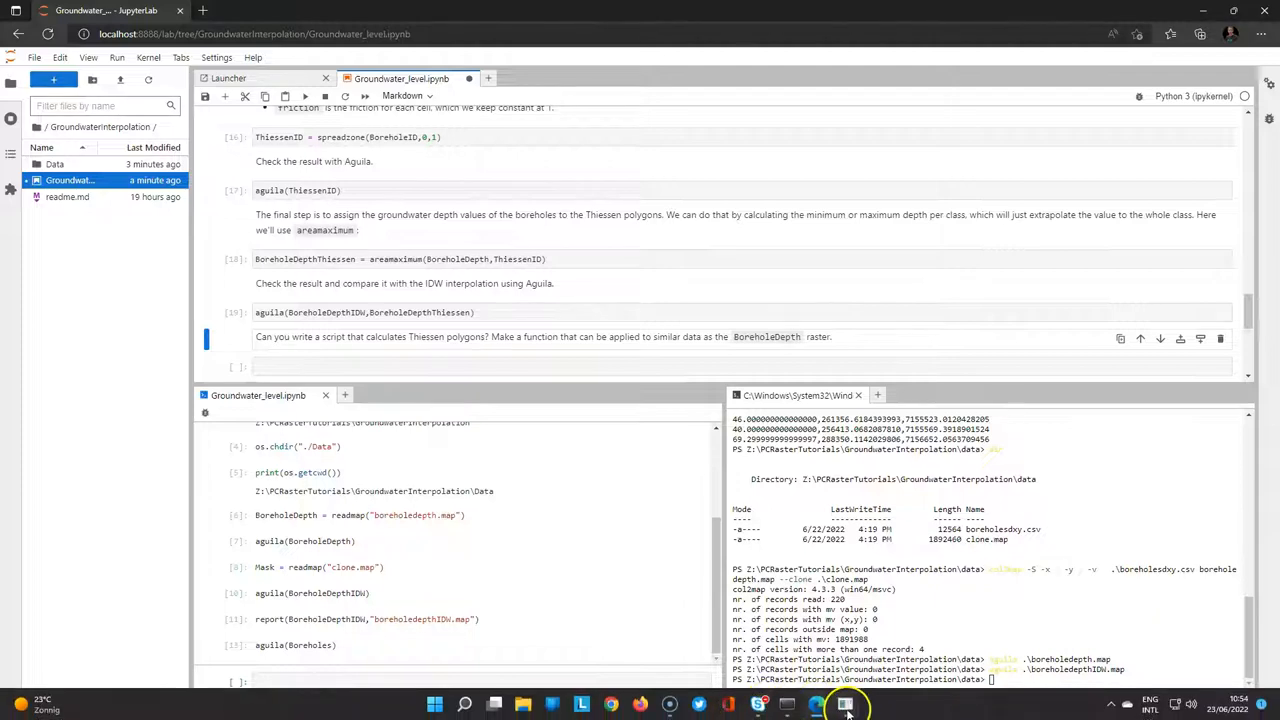
left_click(843, 703)
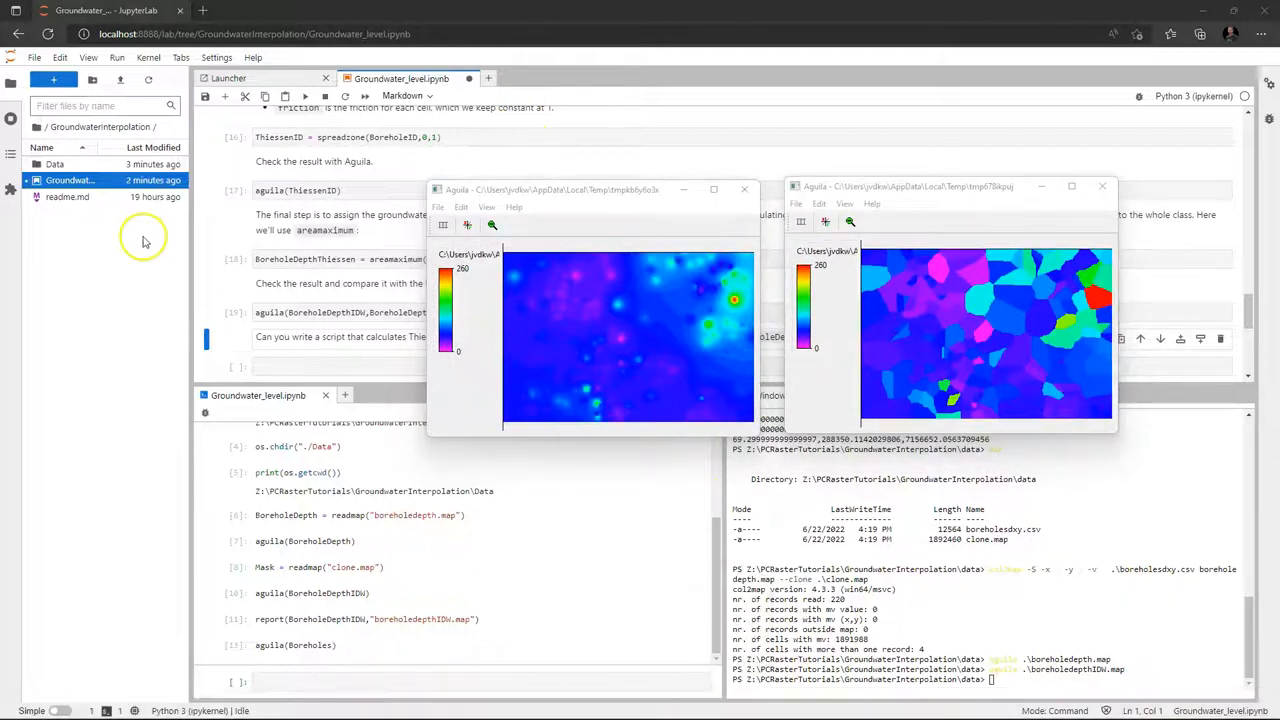
left_click(437, 207)
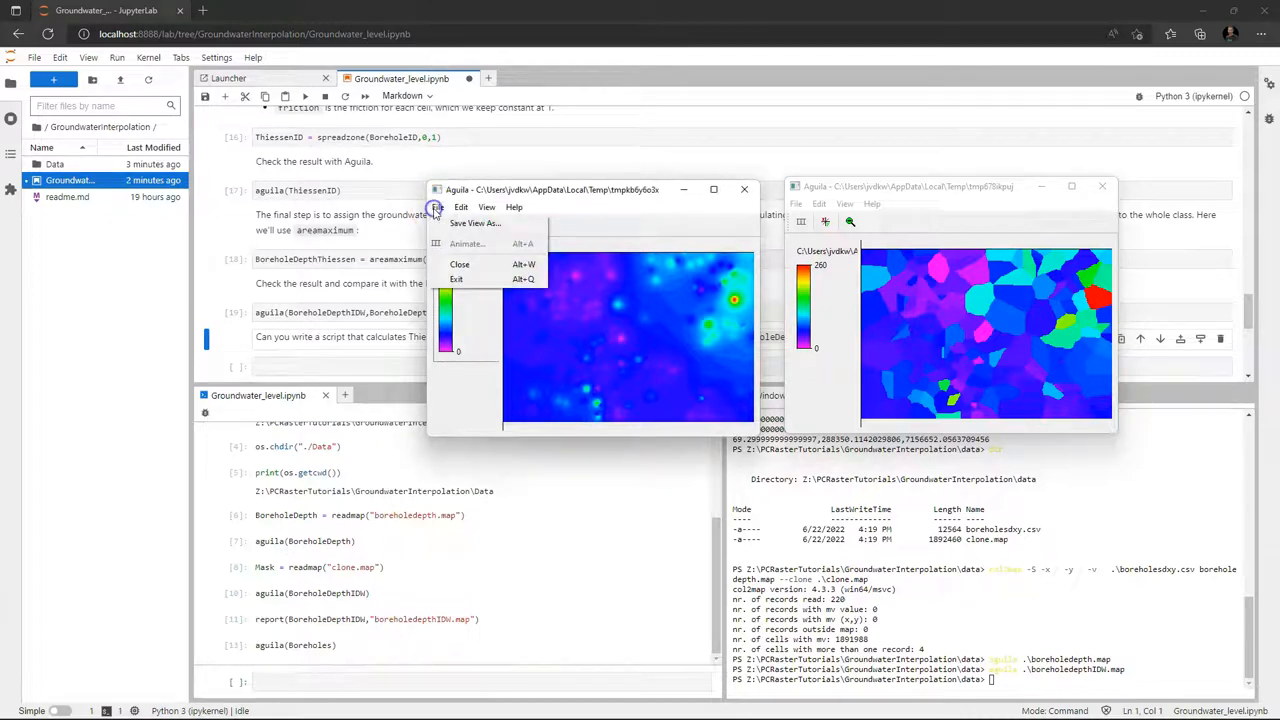
left_click(459, 264)
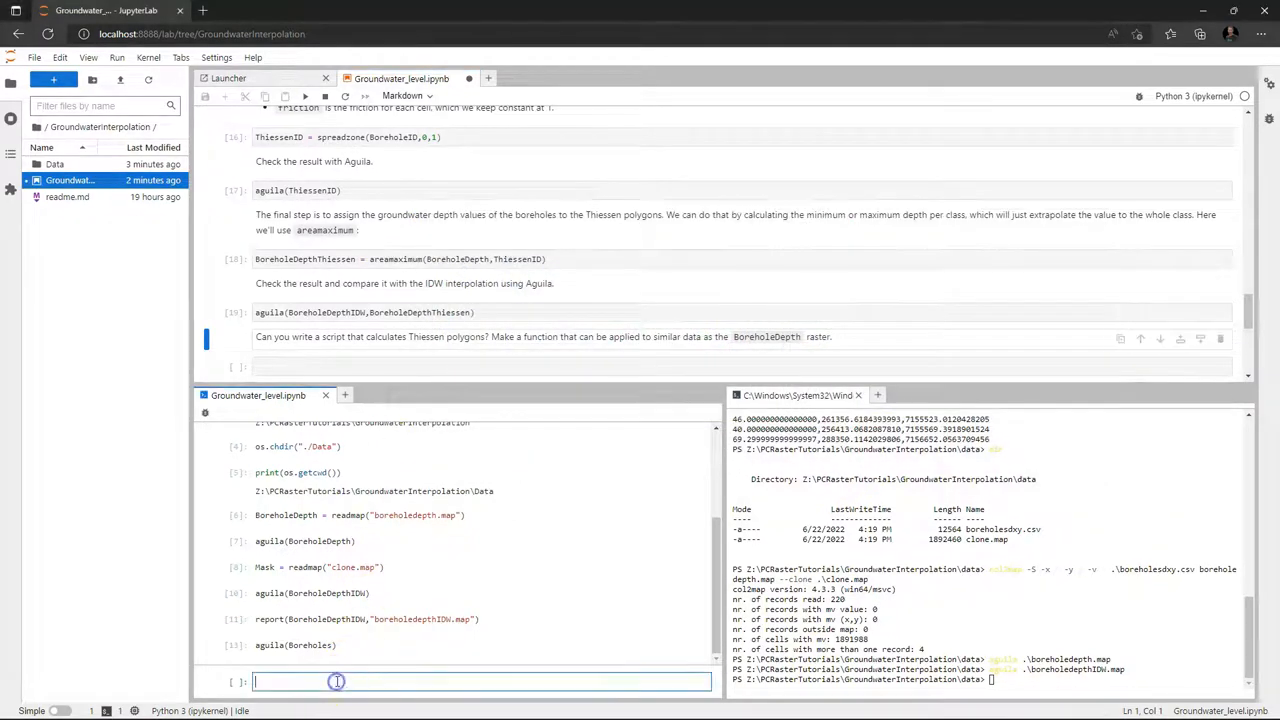
Enter report(BoreholeDepthThiessen,"boreholedepthThiessen.map") in the console
type("report")
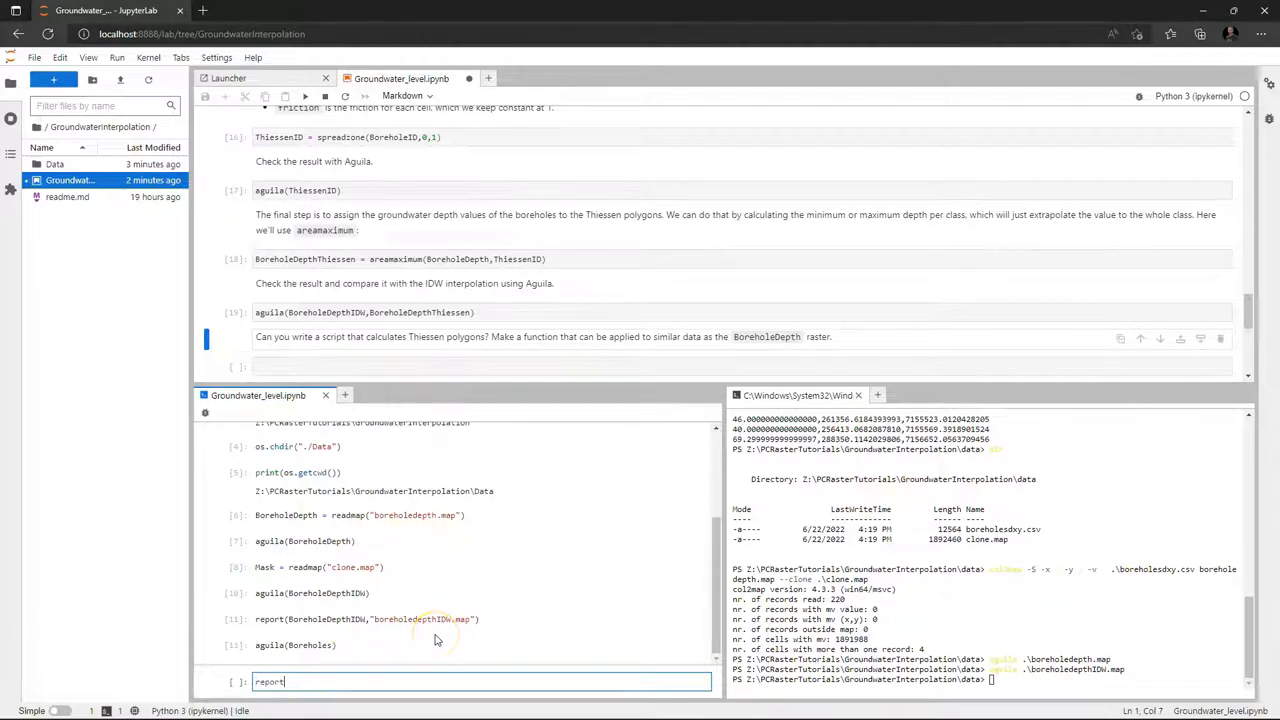
type("(")
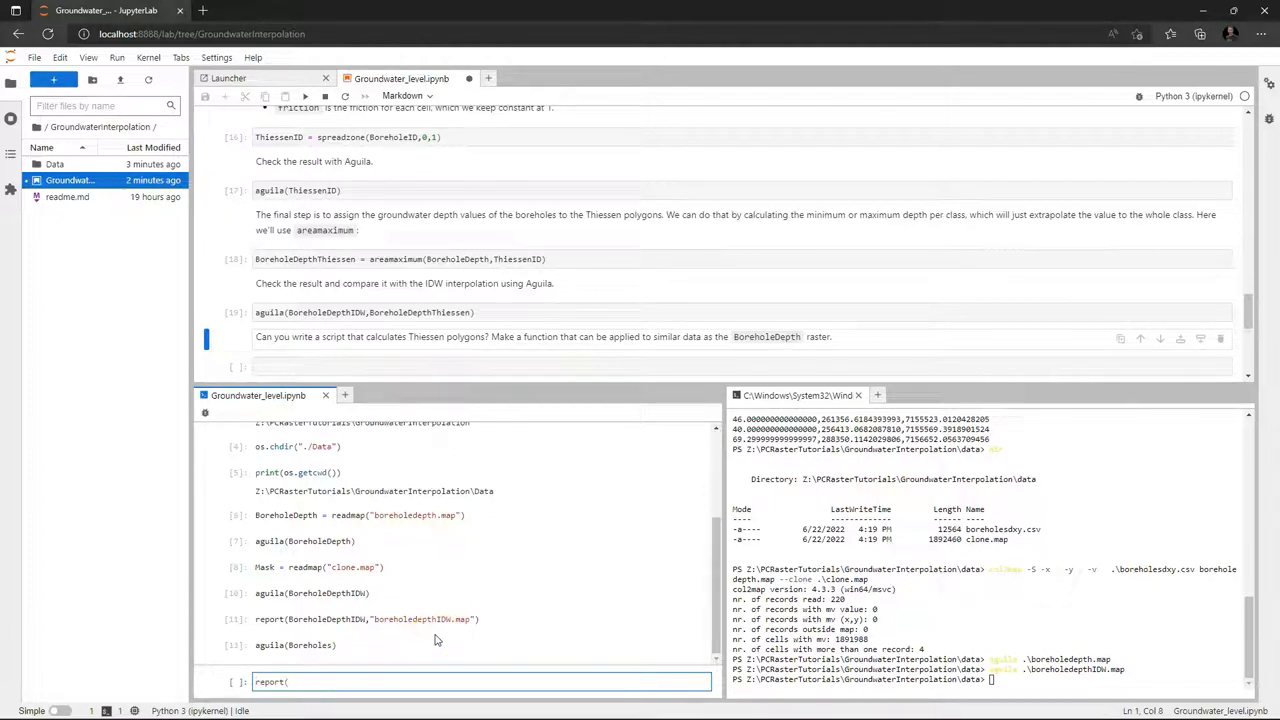
type("(BoreholeDepth")
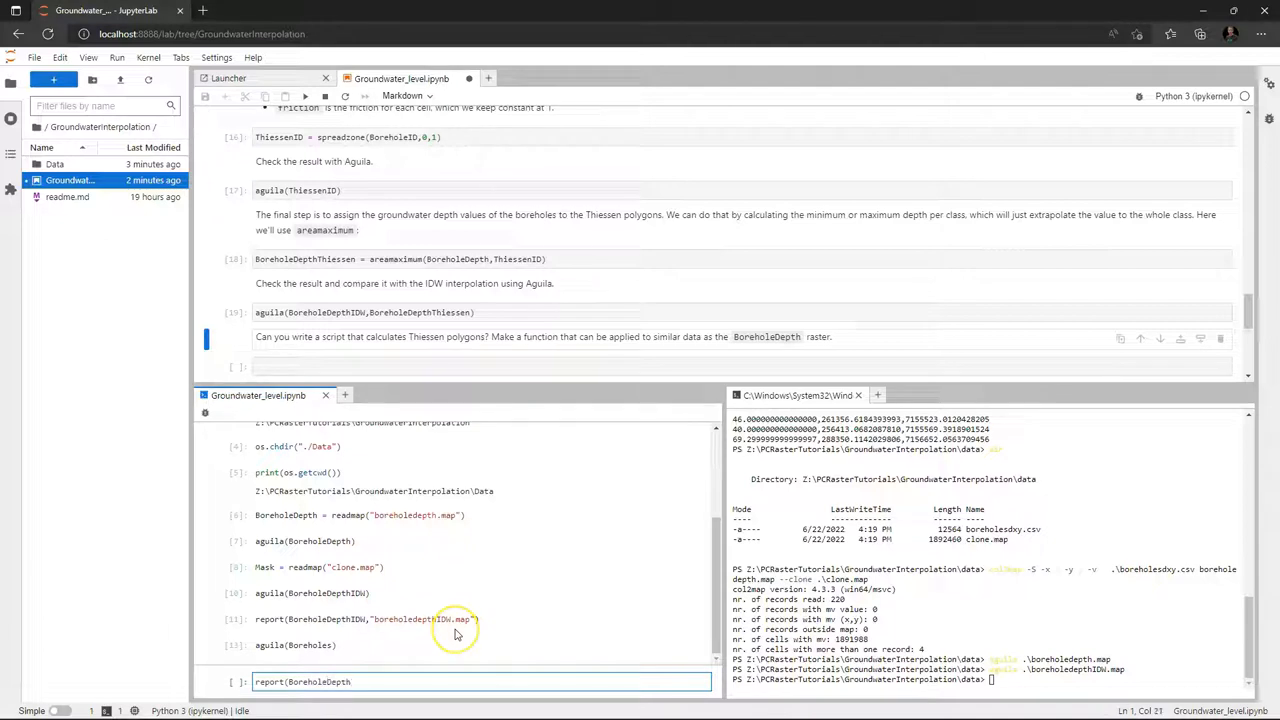
type("Thiesse")
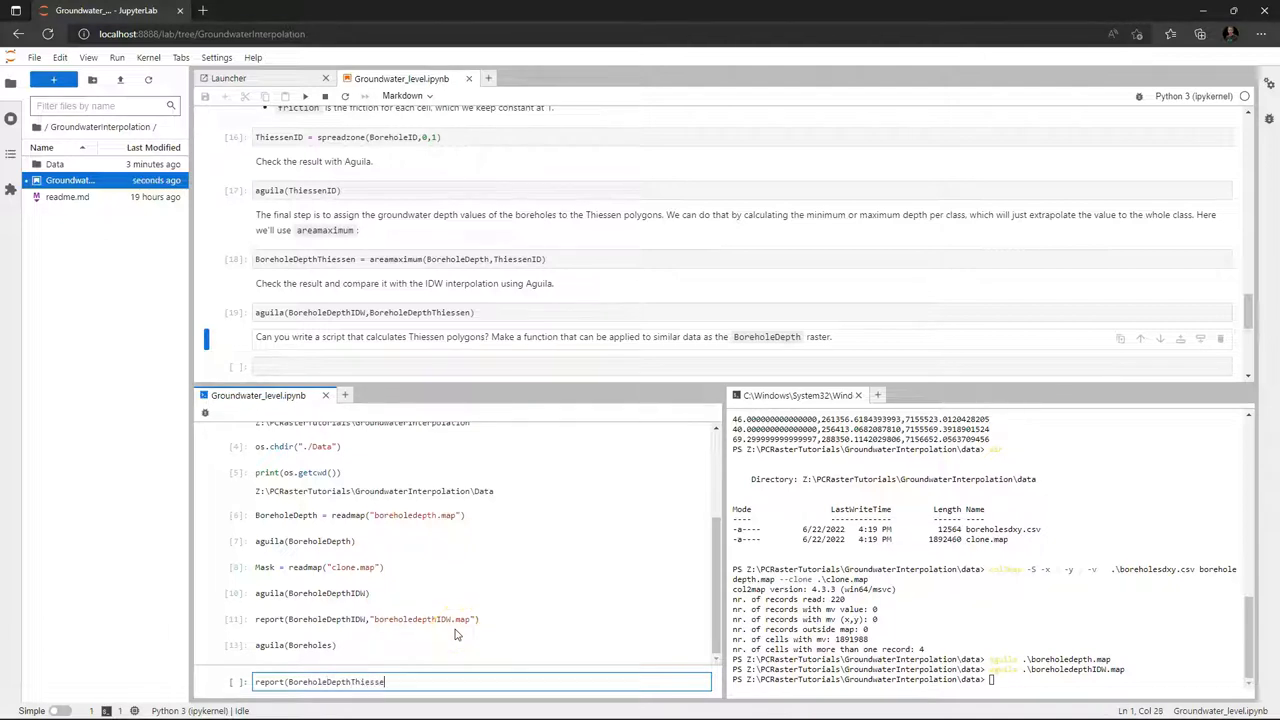
type(",")
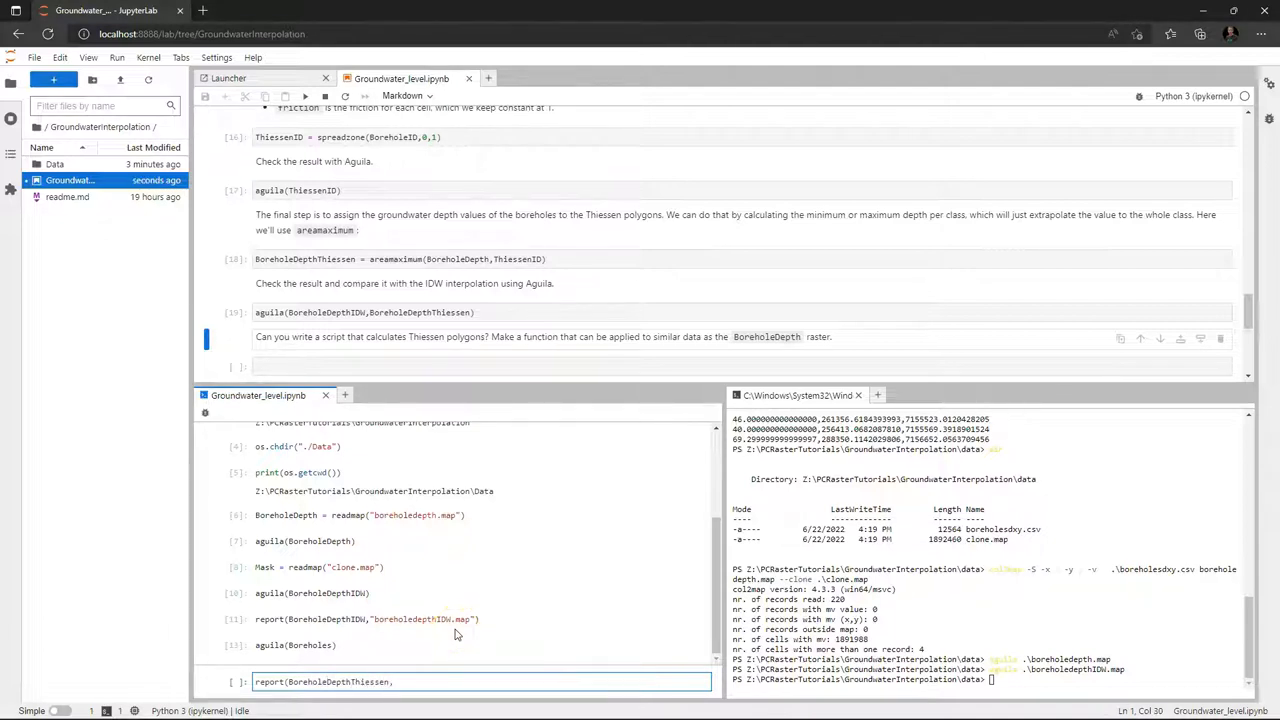
type("\"")
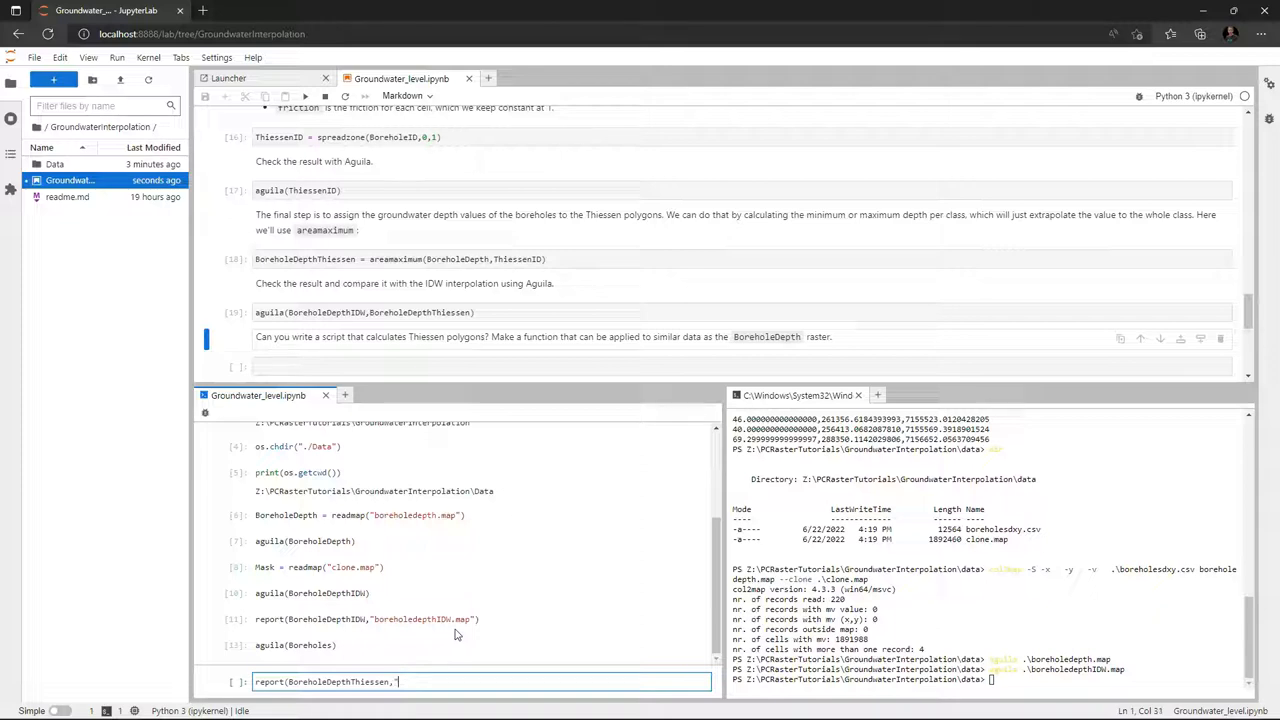
type("boreholedepthThiessen.map")
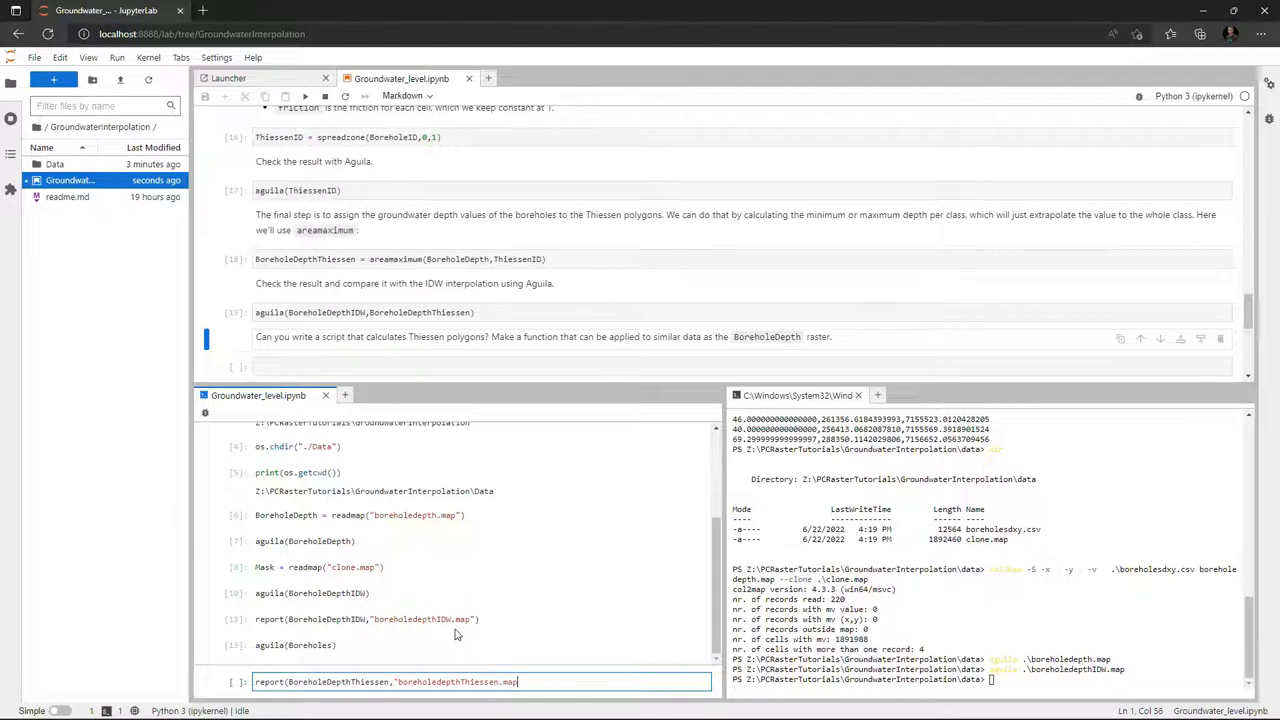
type(")")
left_click(990, 680)
type("aguila .\\boreholedepthIDW.map .\\boreholedepthThiessen.map")
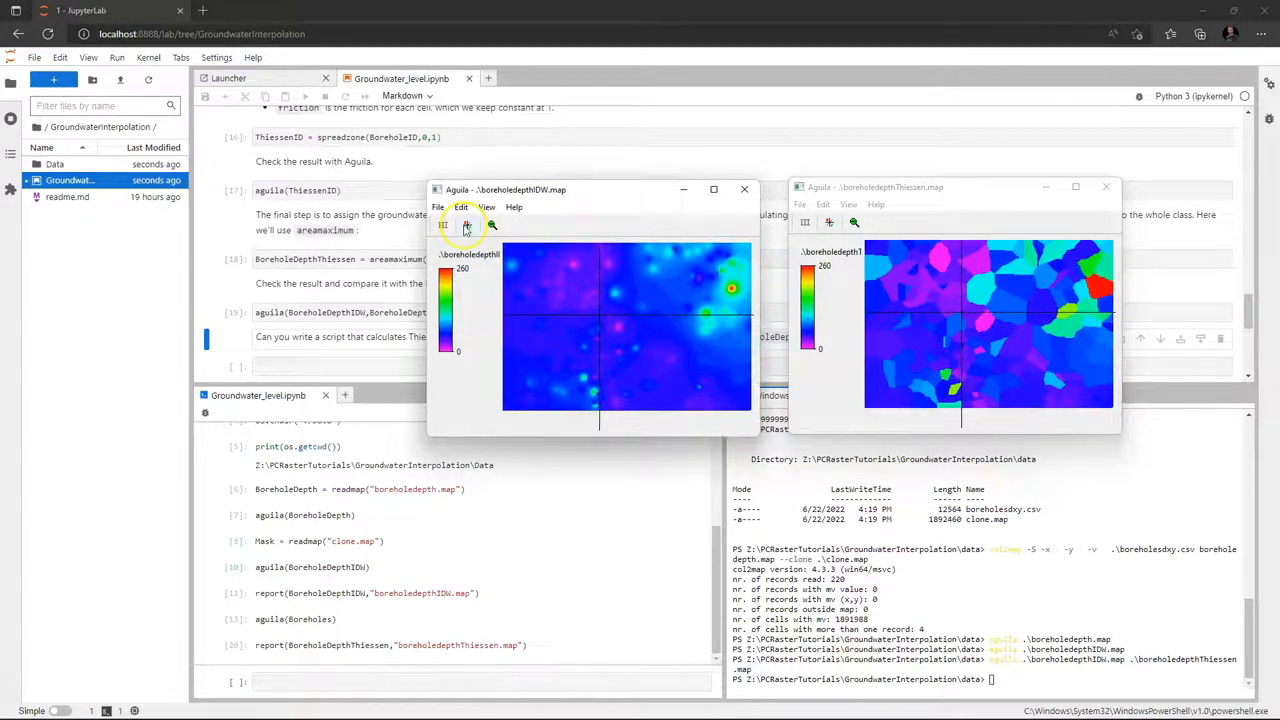
Read both maps' depth values with Cursor and Values, then exit Aguila
left_click(982, 343)
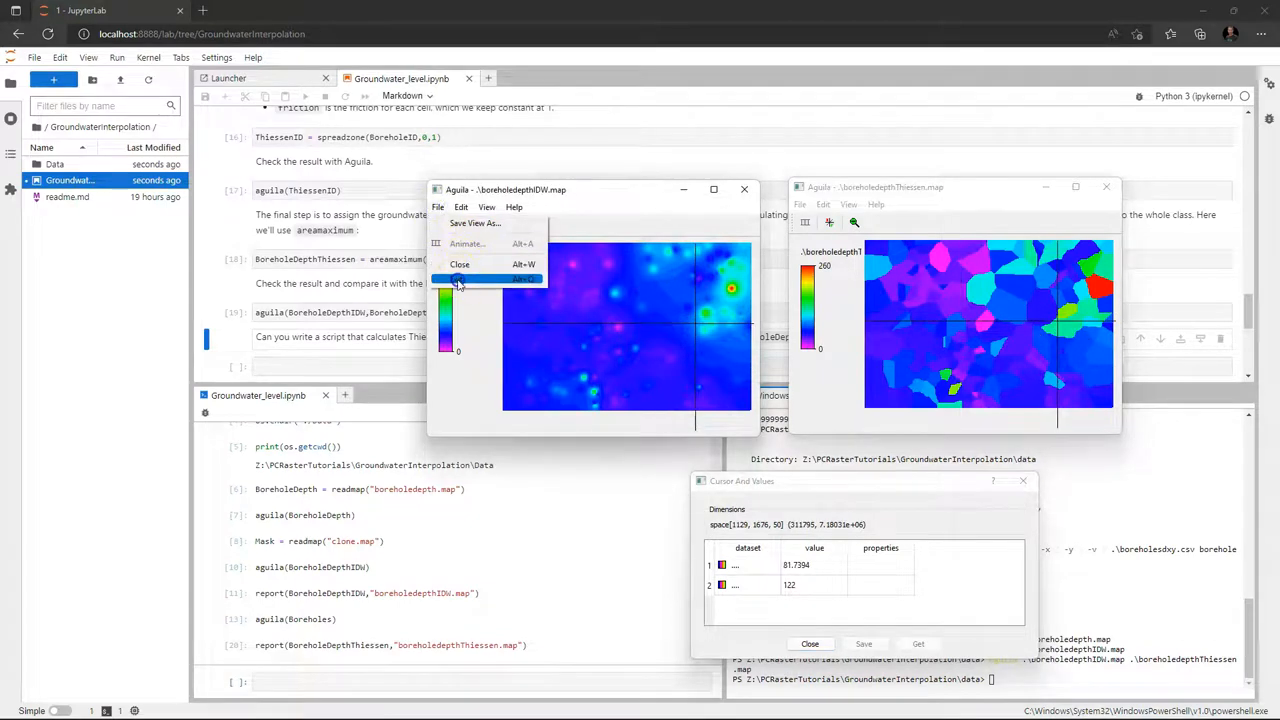
left_click(459, 264)
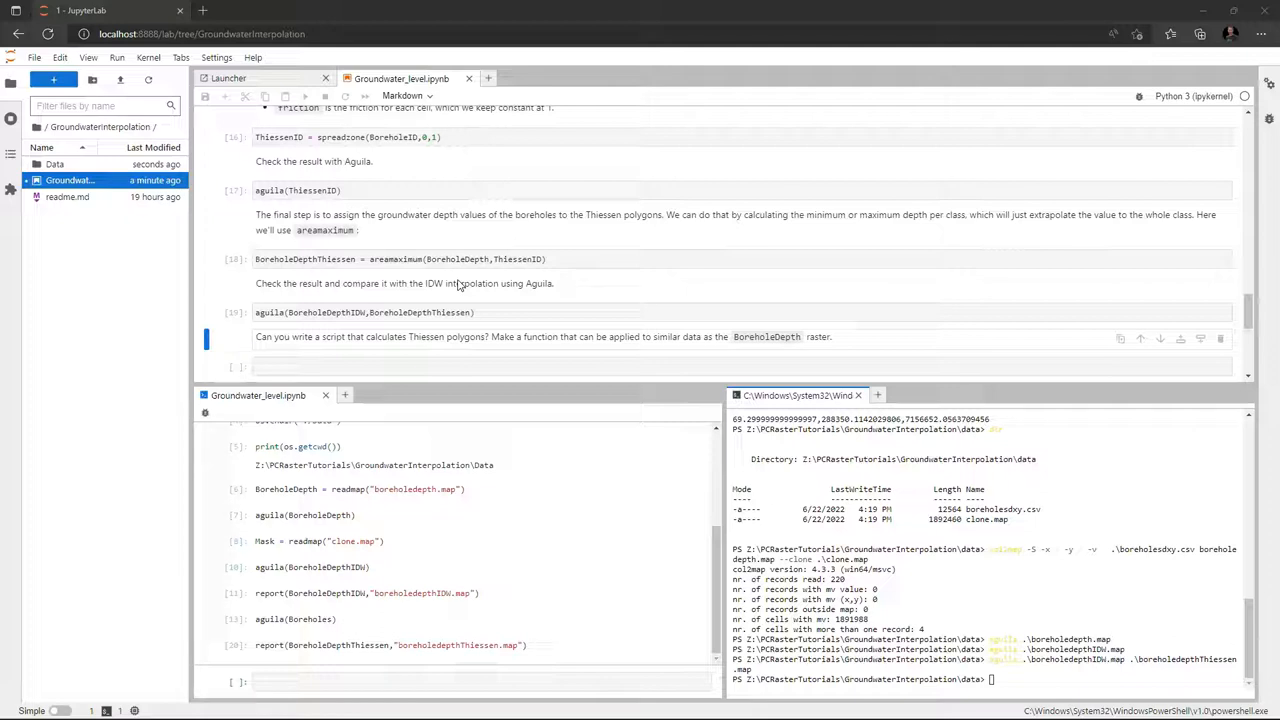
mouse_move(514, 294)
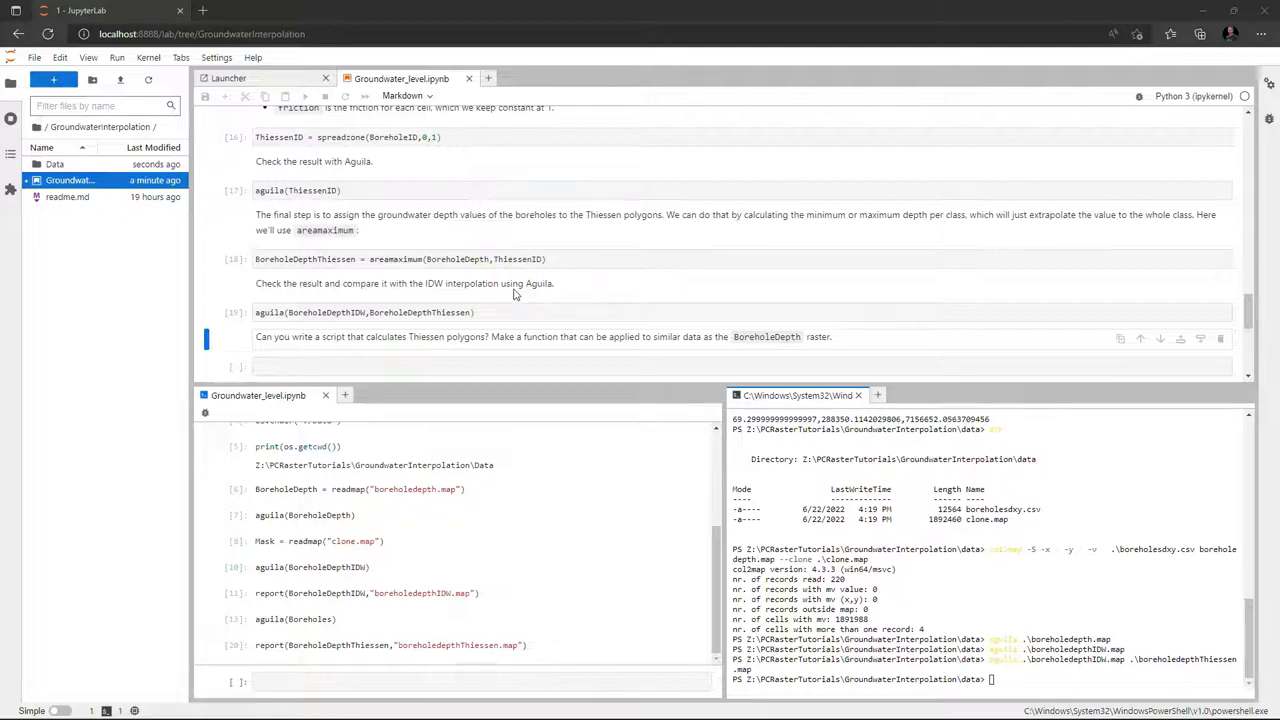
scroll("down", 3)
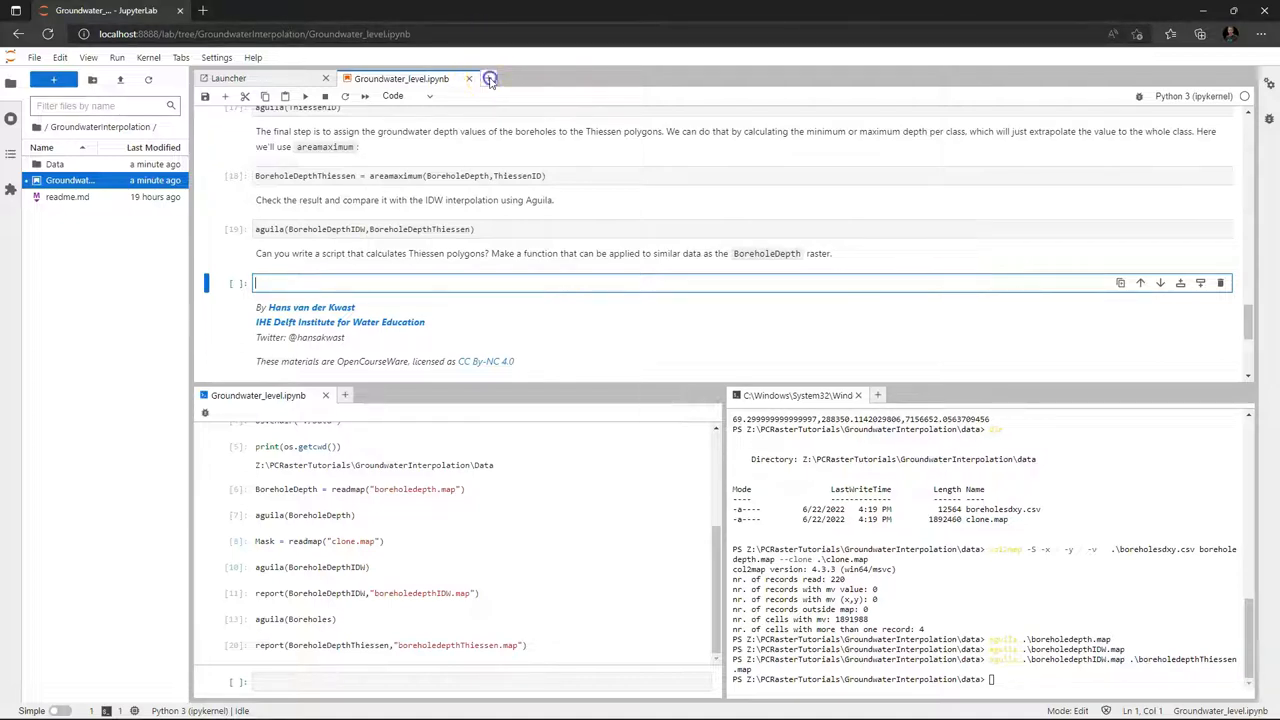
Create an empty untitled.py Python file and dock its editor beside the notebook
left_click(491, 78)
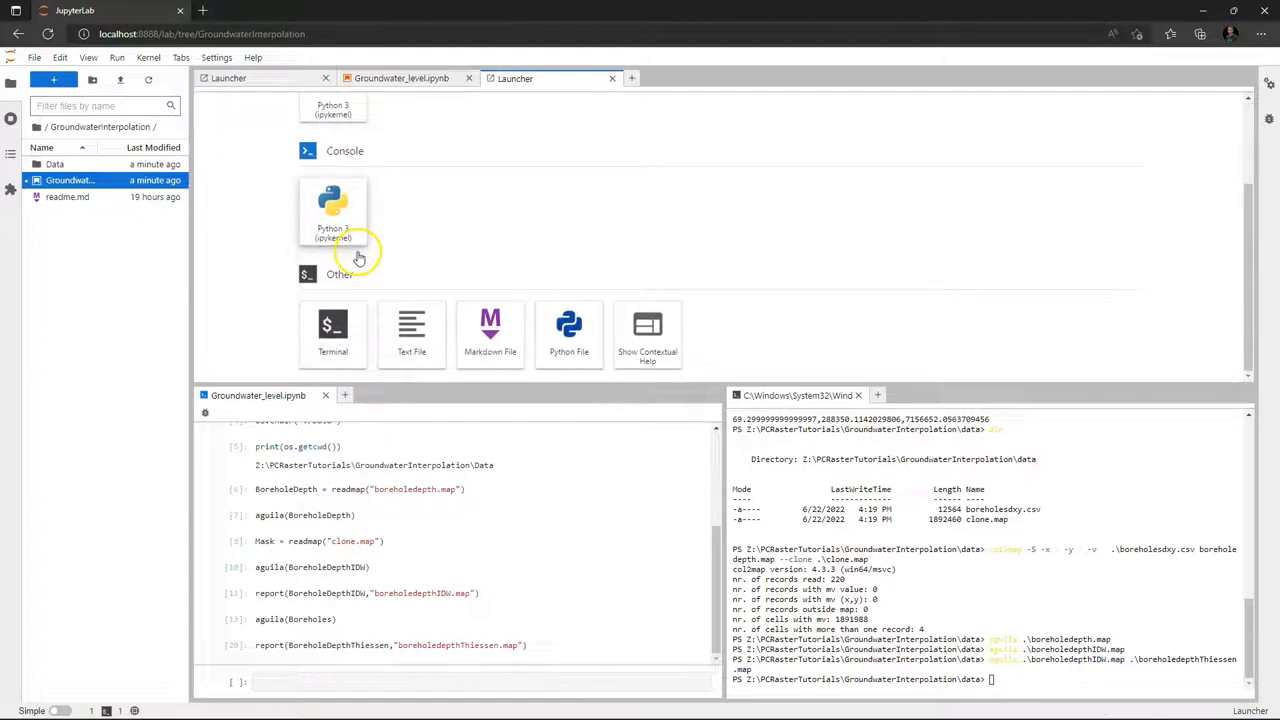
mouse_move(569, 325)
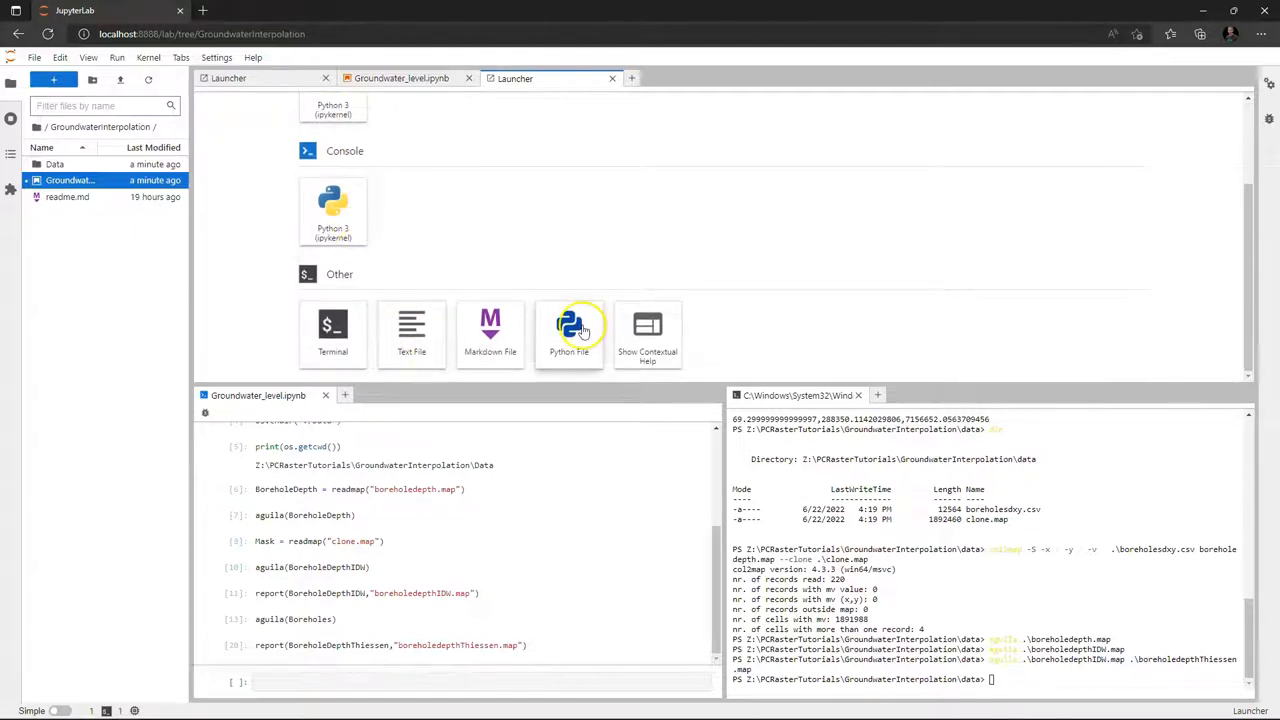
left_click(569, 325)
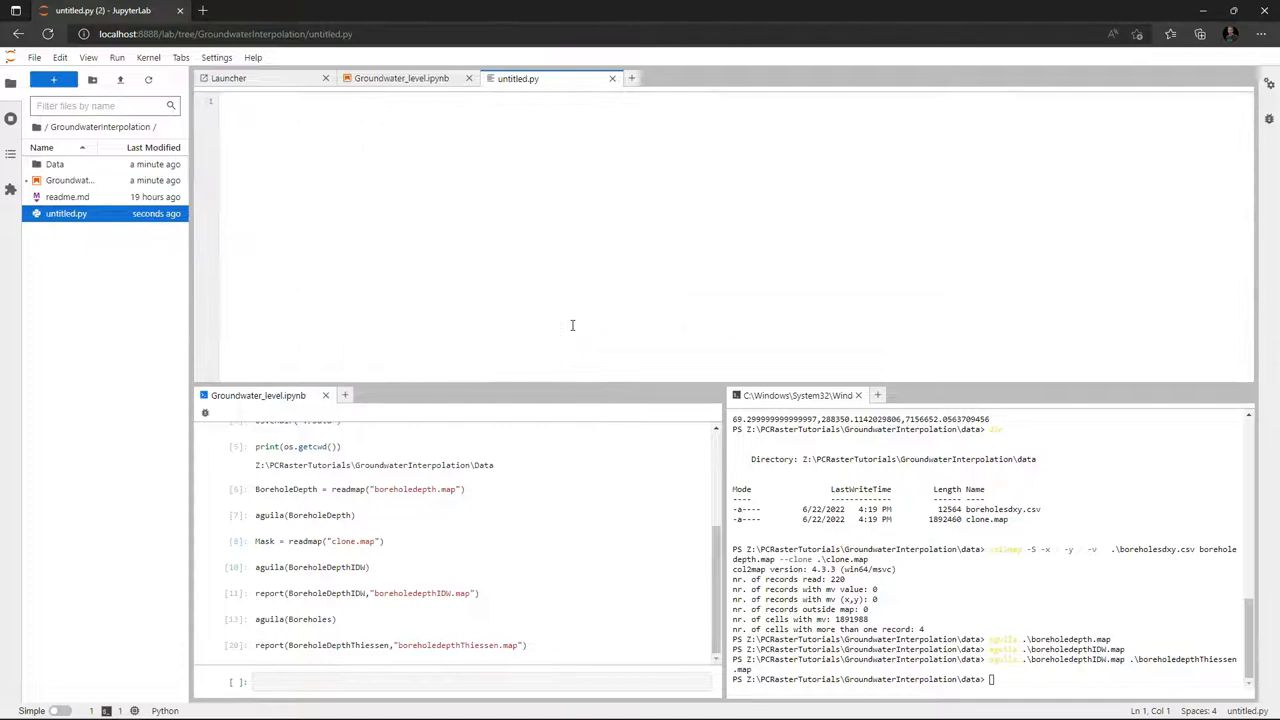
left_click_drag(518, 78, 737, 170)
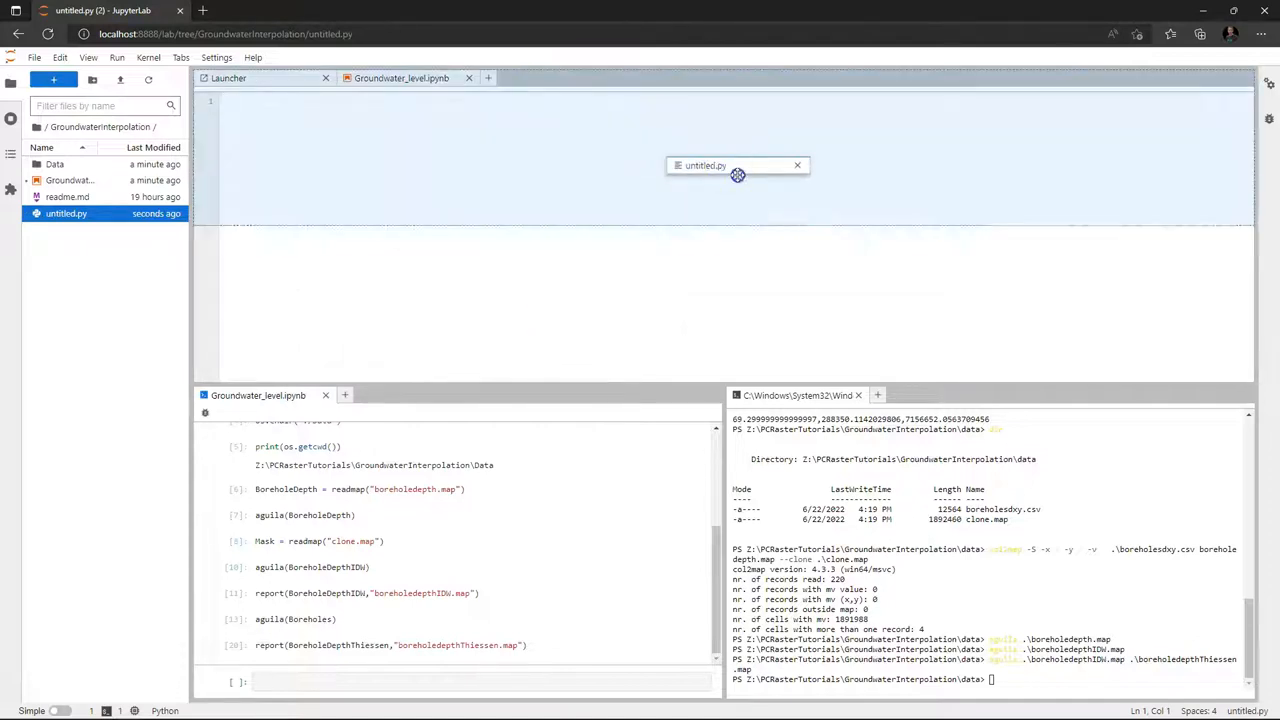
left_click_drag(738, 165, 760, 78)
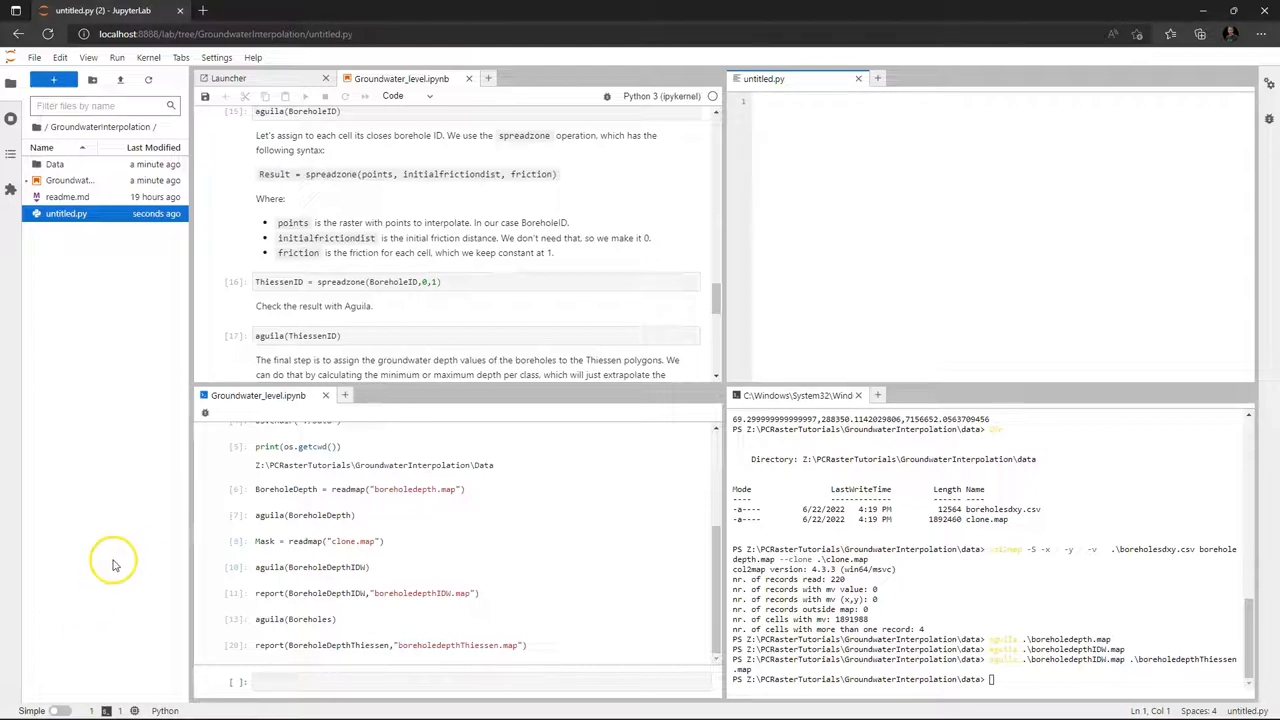
Import pcraster and start a thiessen(BoreholeDepth) function computing ThiessenID with spreadzone
type("from pcraster import *")
type("def")
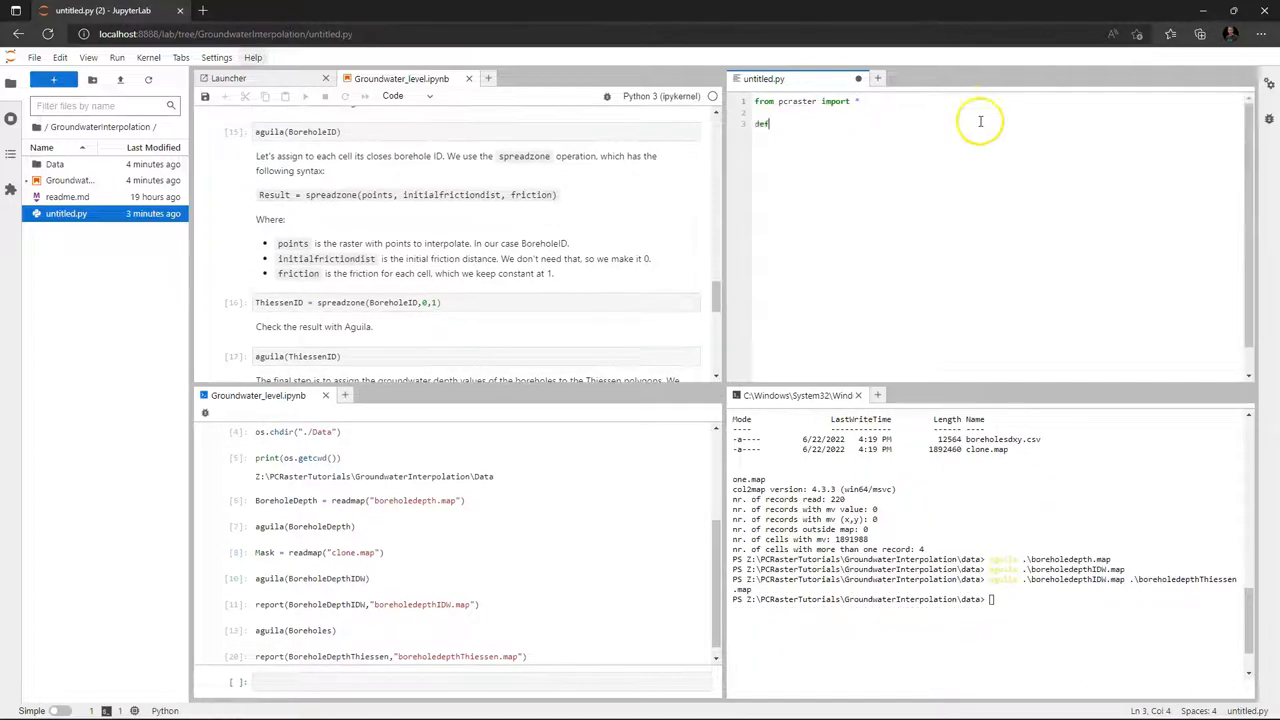
type("thiessen")
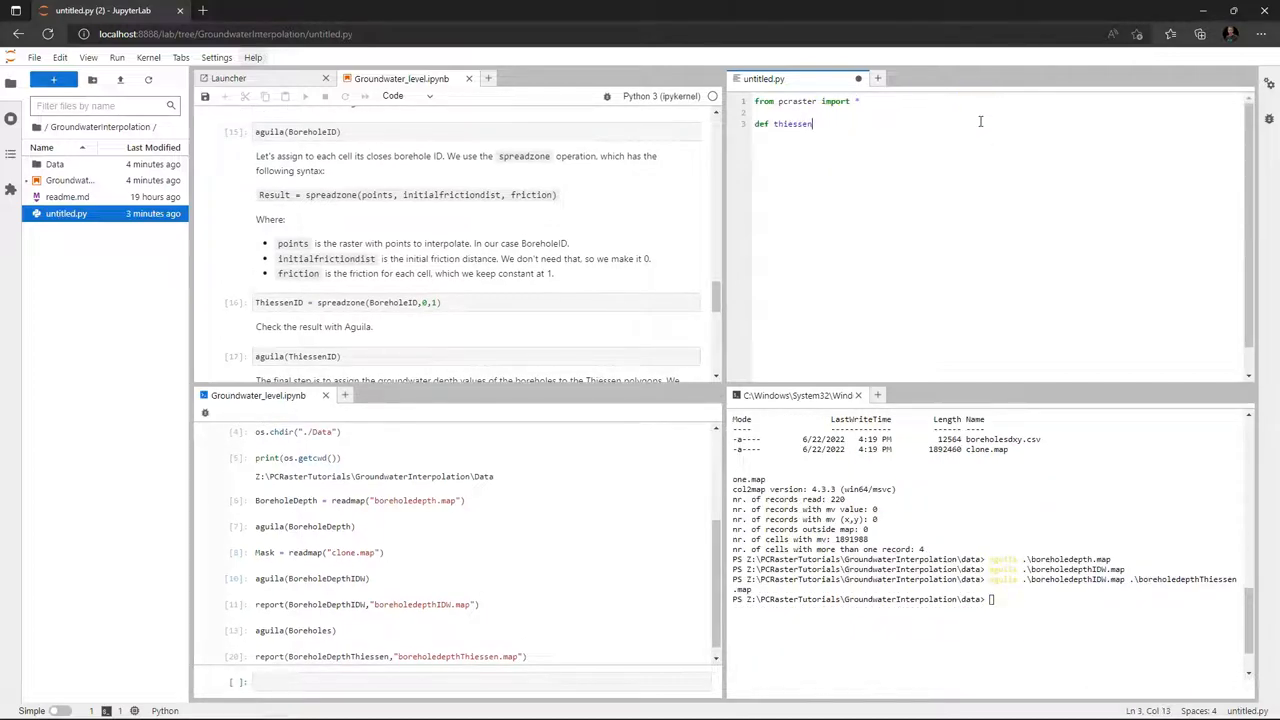
type("(")
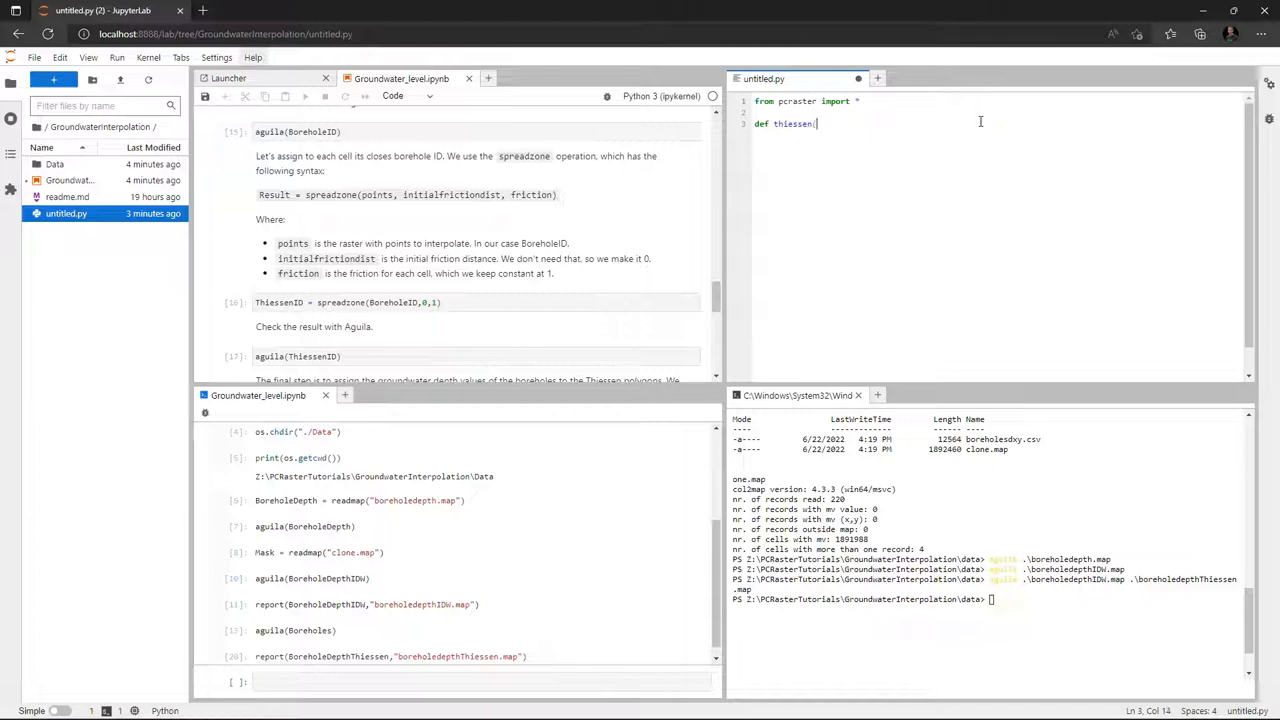
type("(Bore")
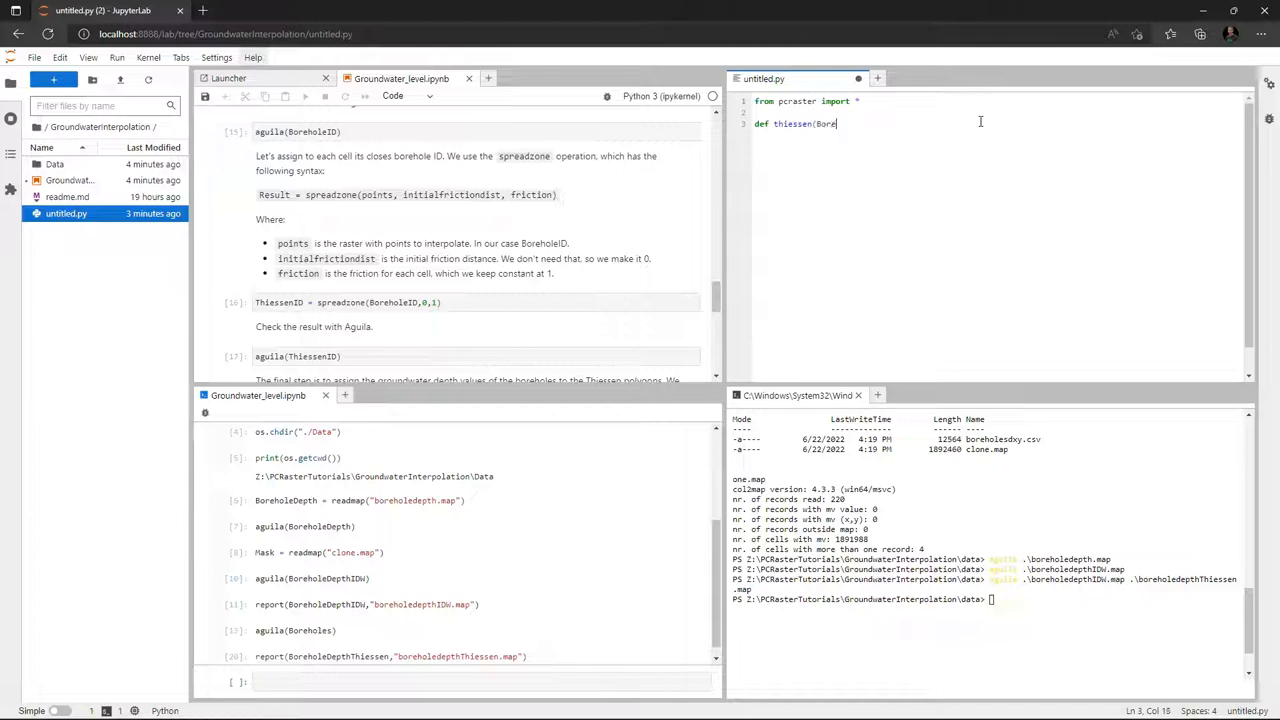
type("Depth")
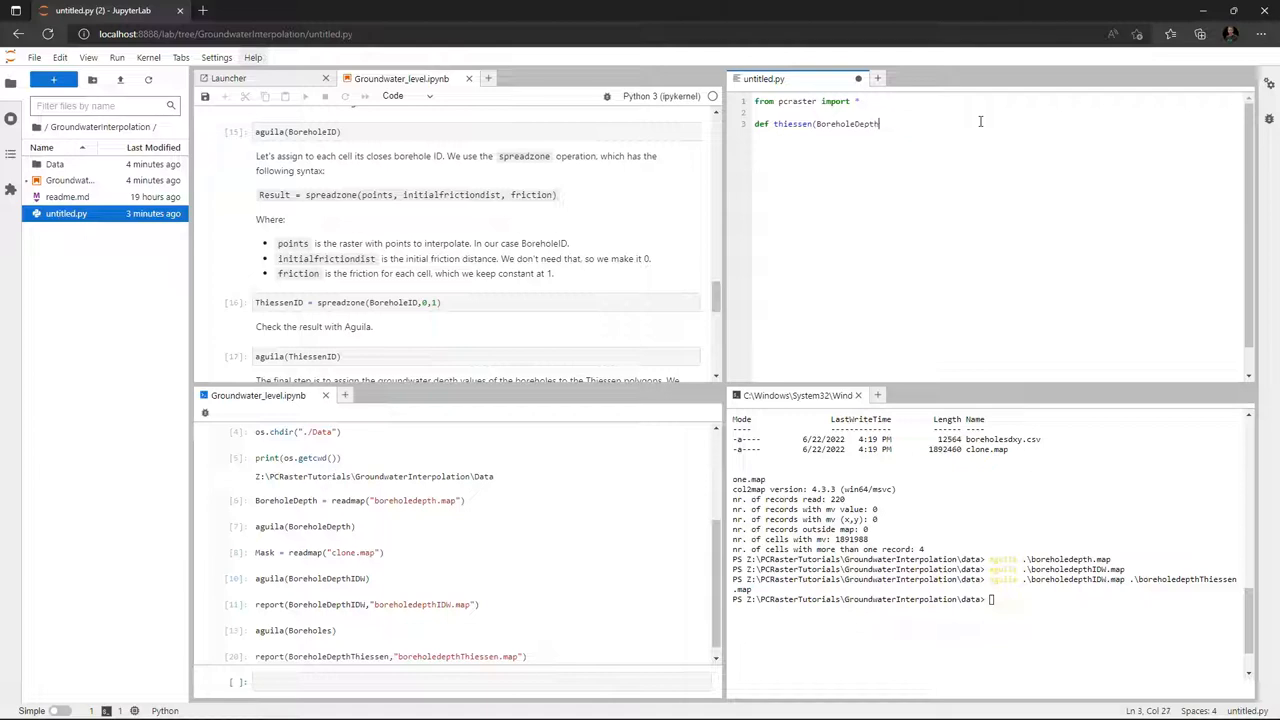
type("):")
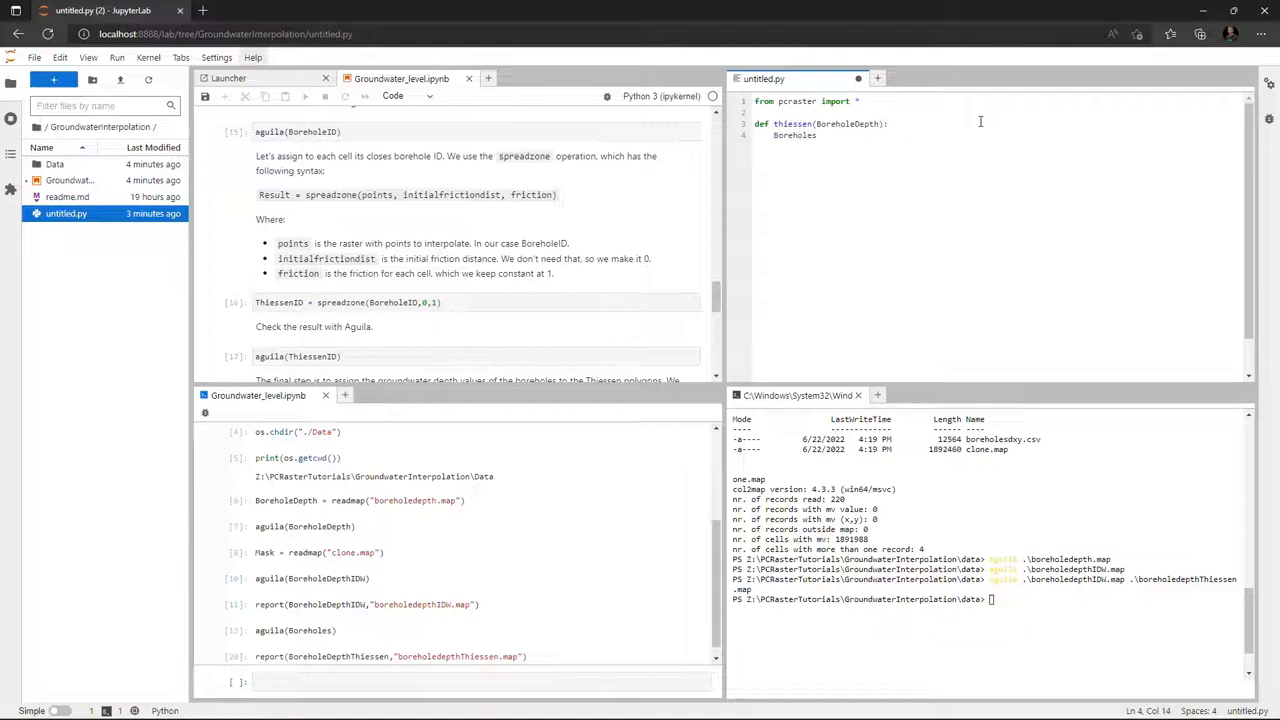
type("= defined(Bor")
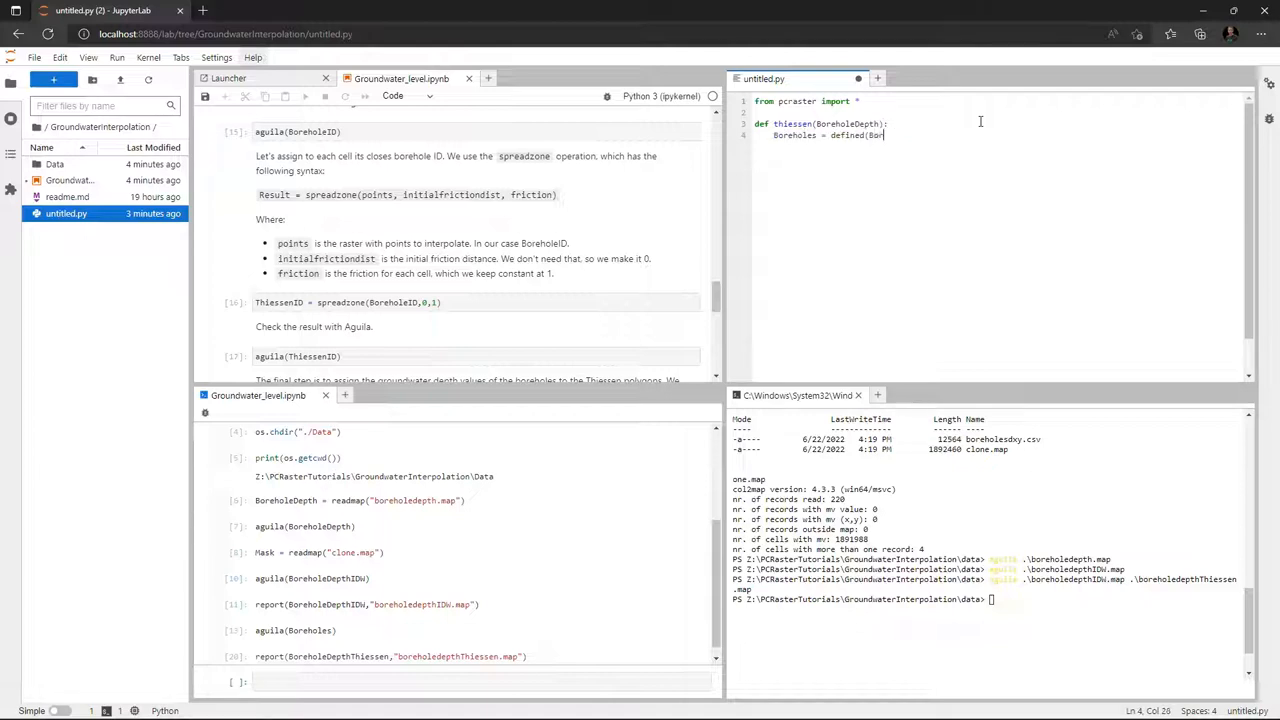
type("eholeDep")
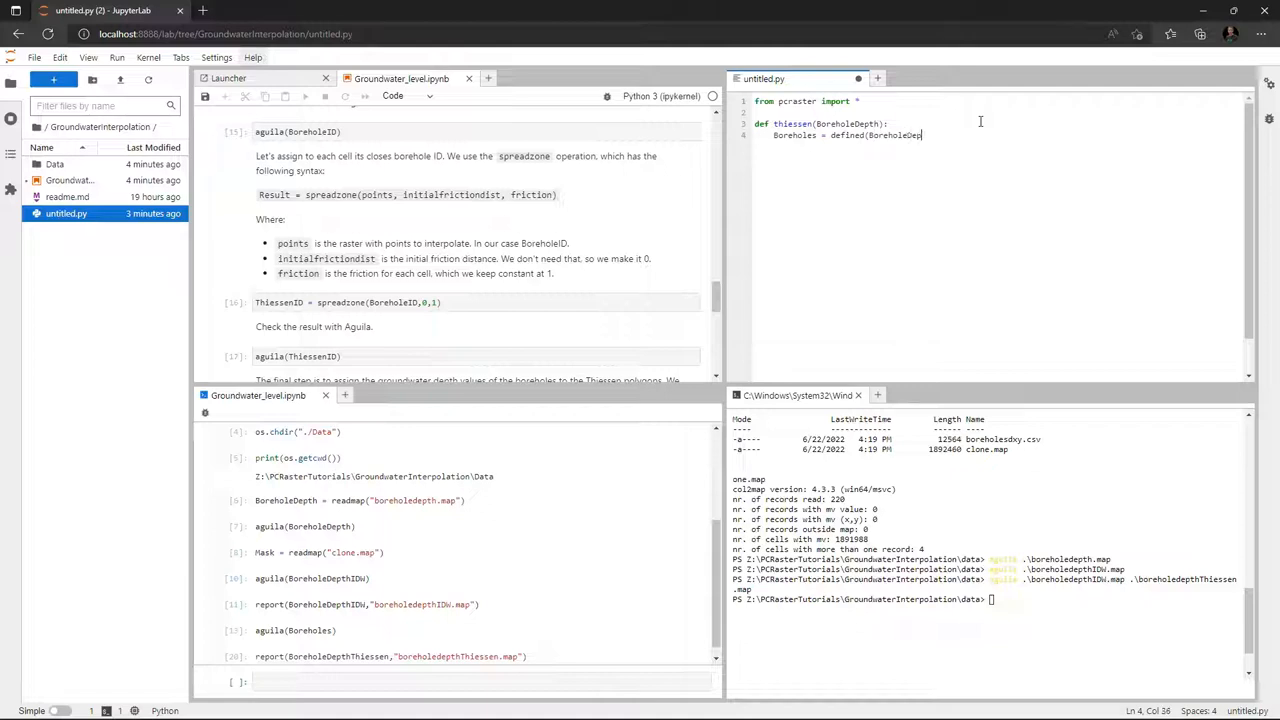
type("th)")
type("B")
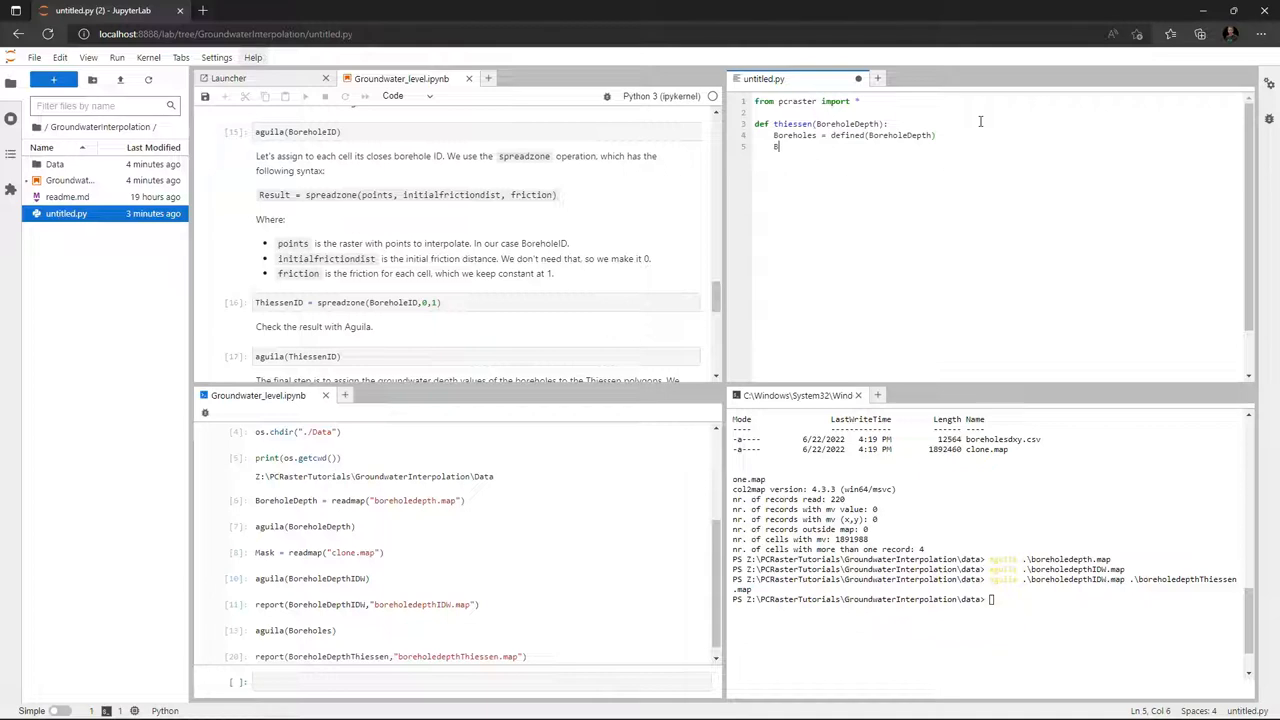
type("oreholeID =")
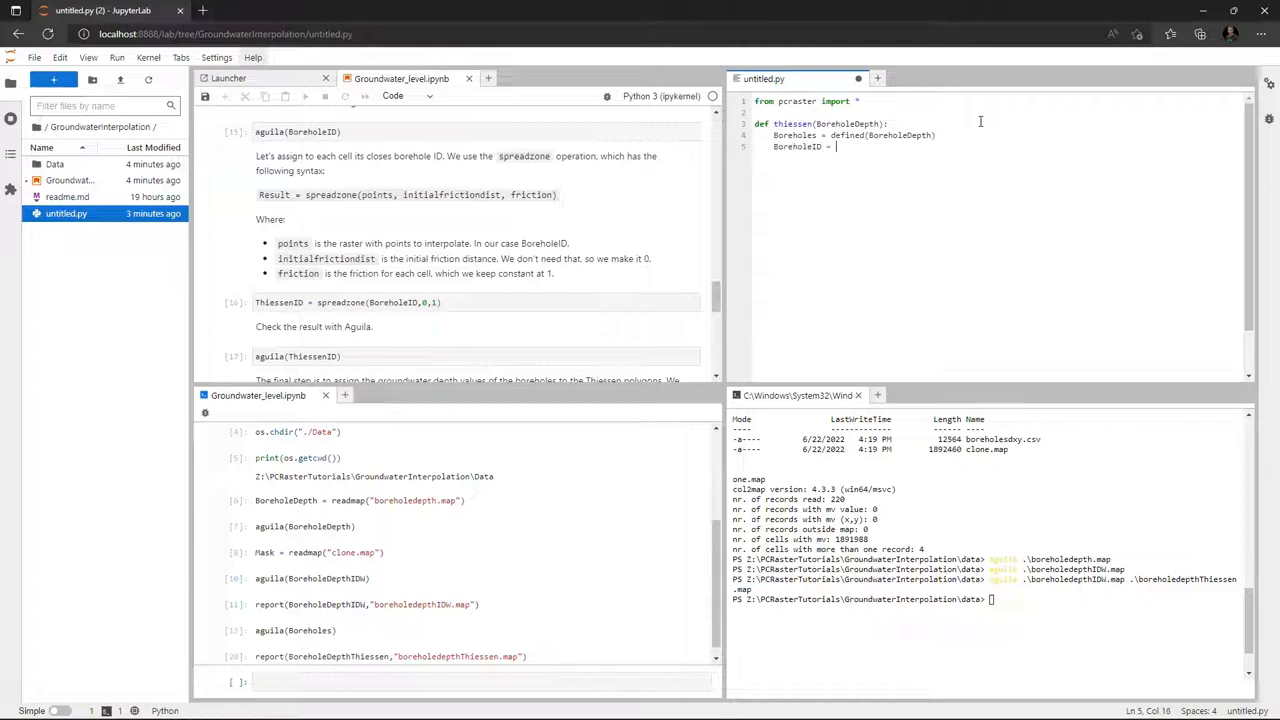
type("nominal(")
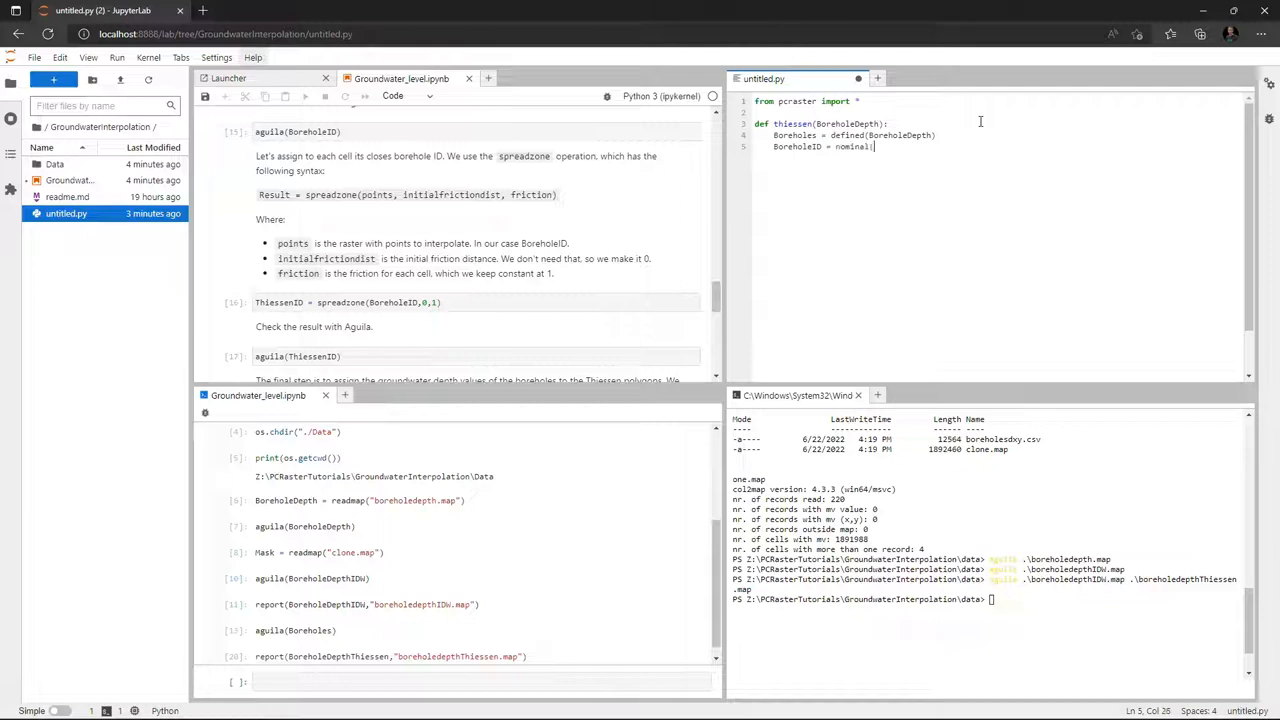
type("uniqueid(")
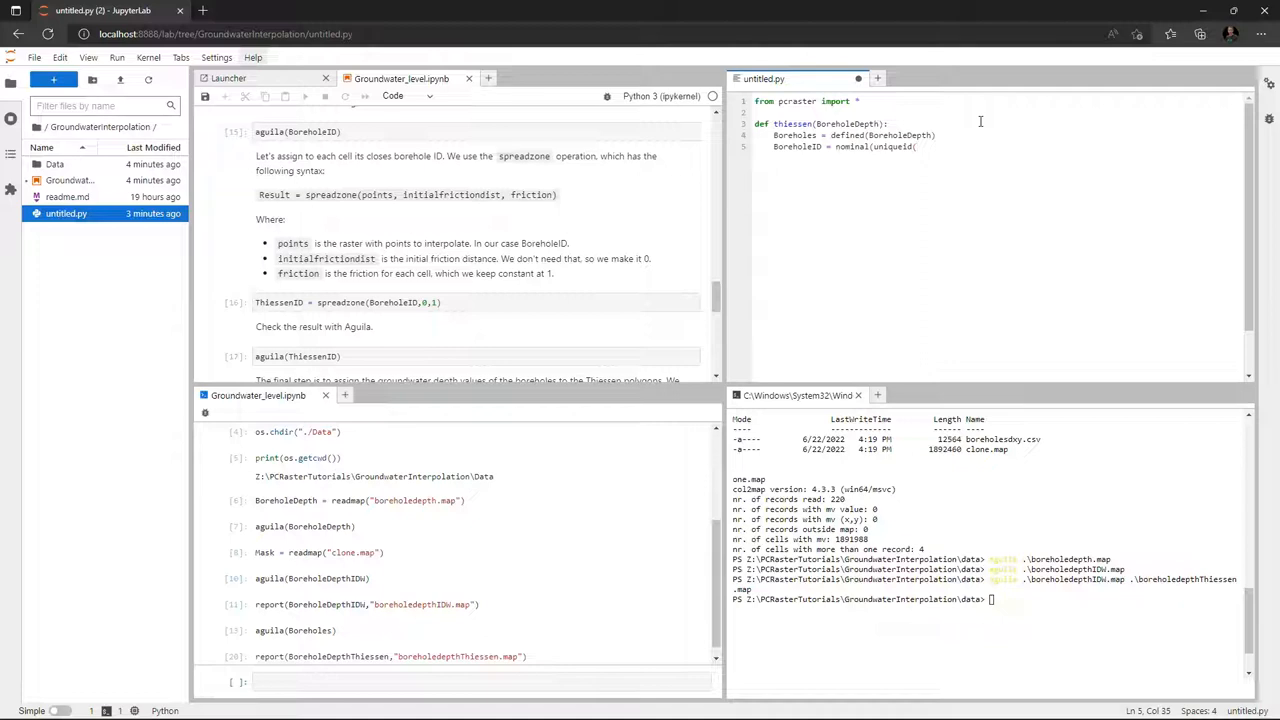
type("Boreholes")
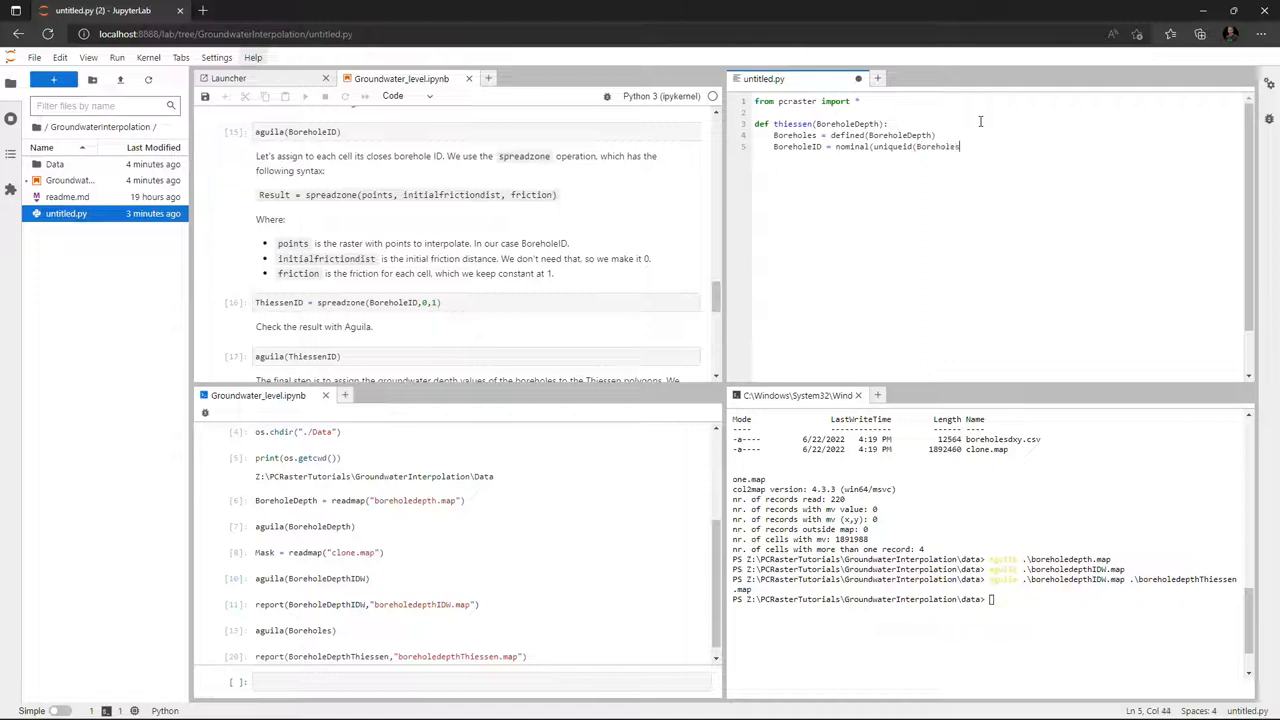
type("Th")
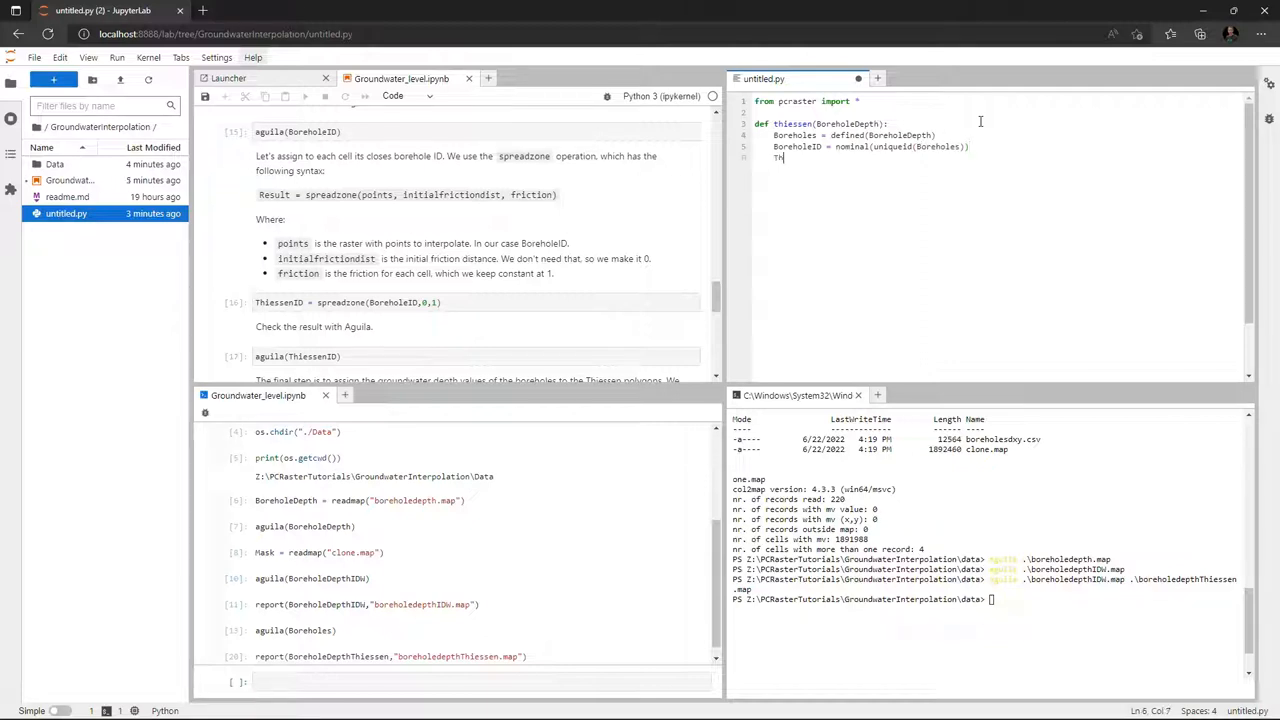
type("ThiessenID =")
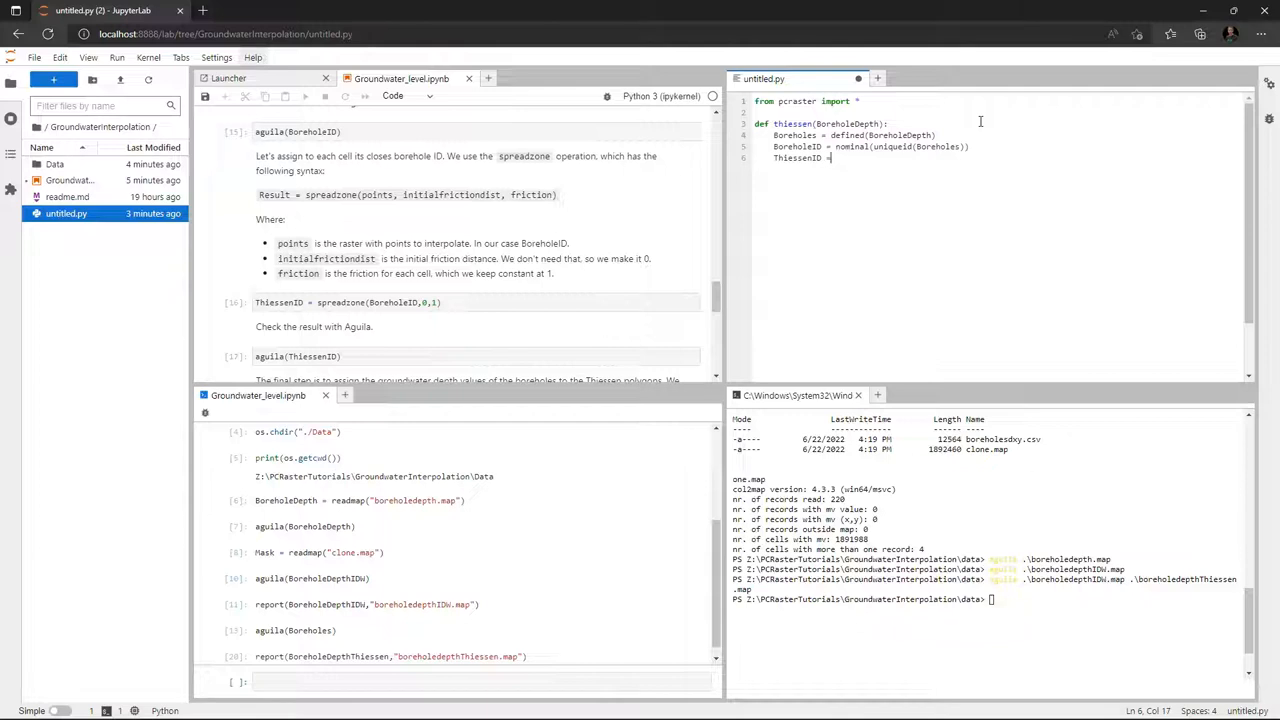
type("spreads")
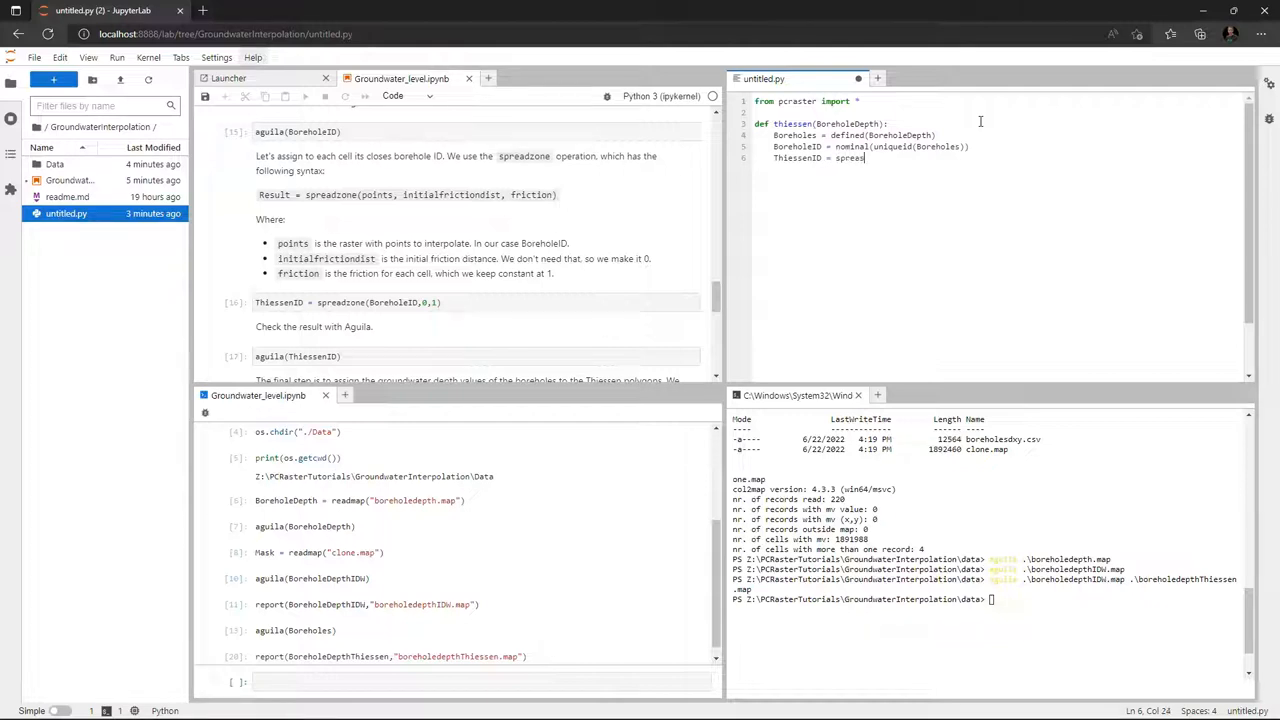
type("zone")
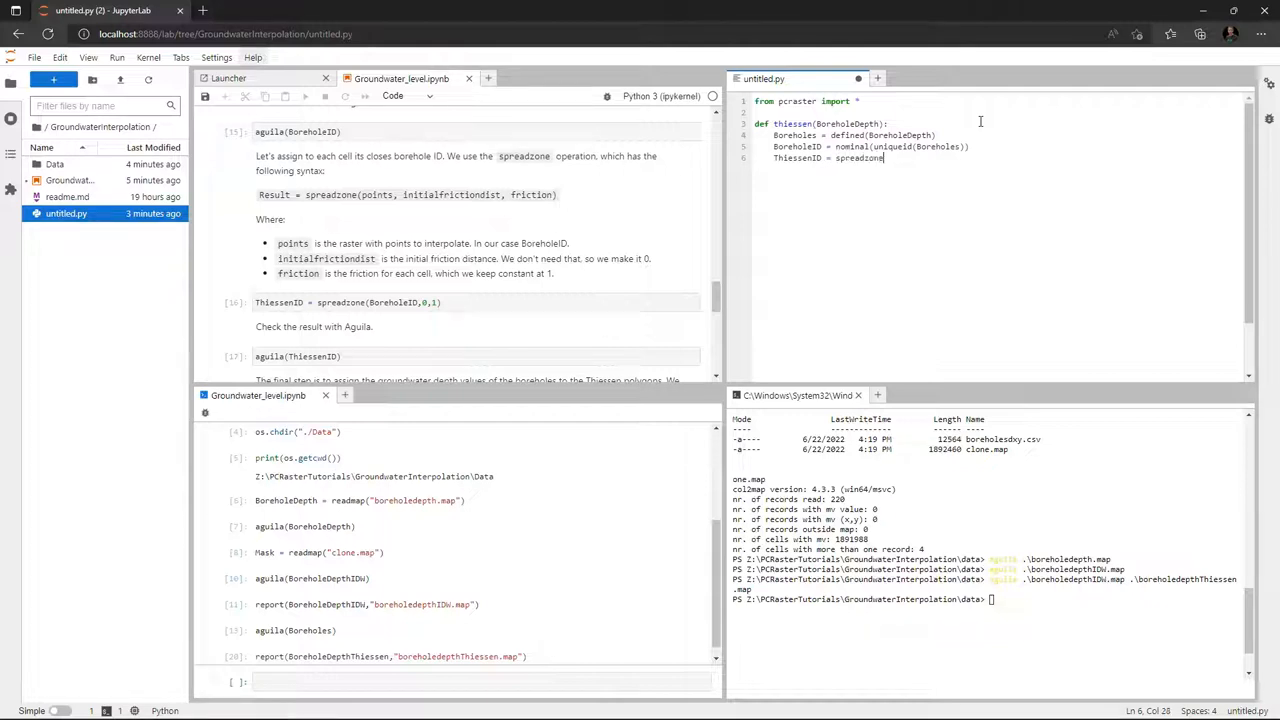
type("(")
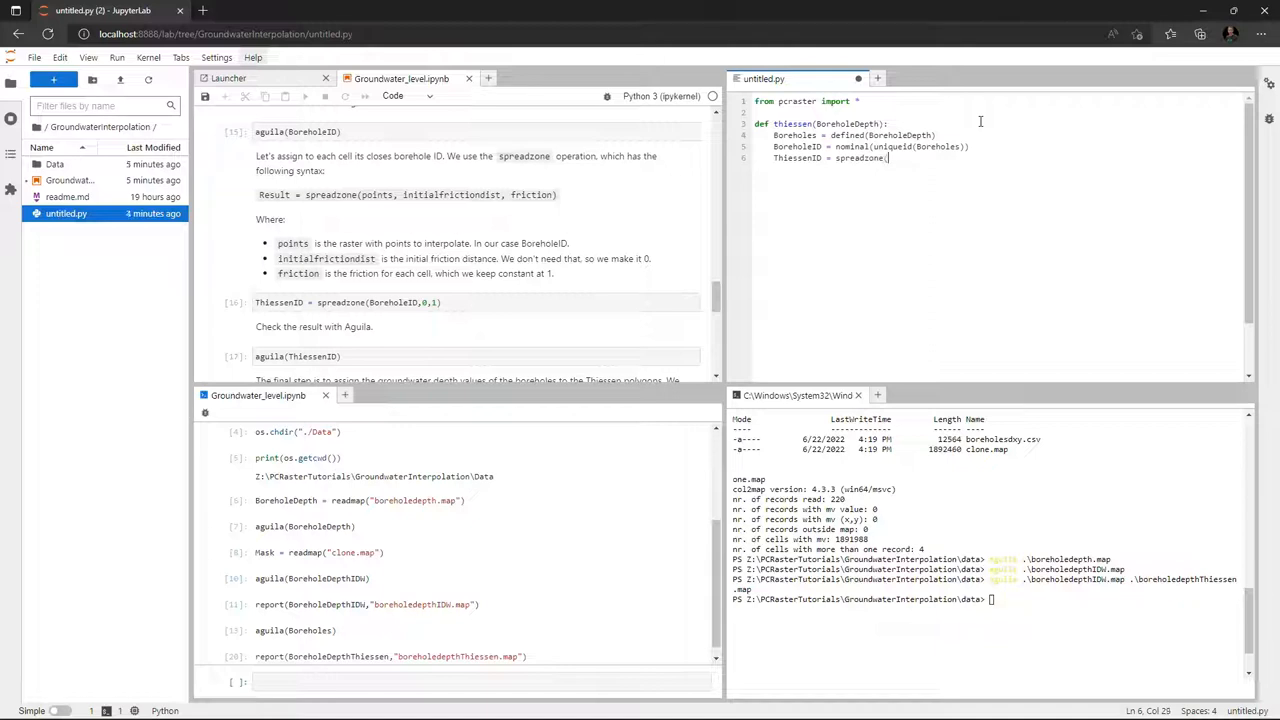
type("BoreholeID,0,1")
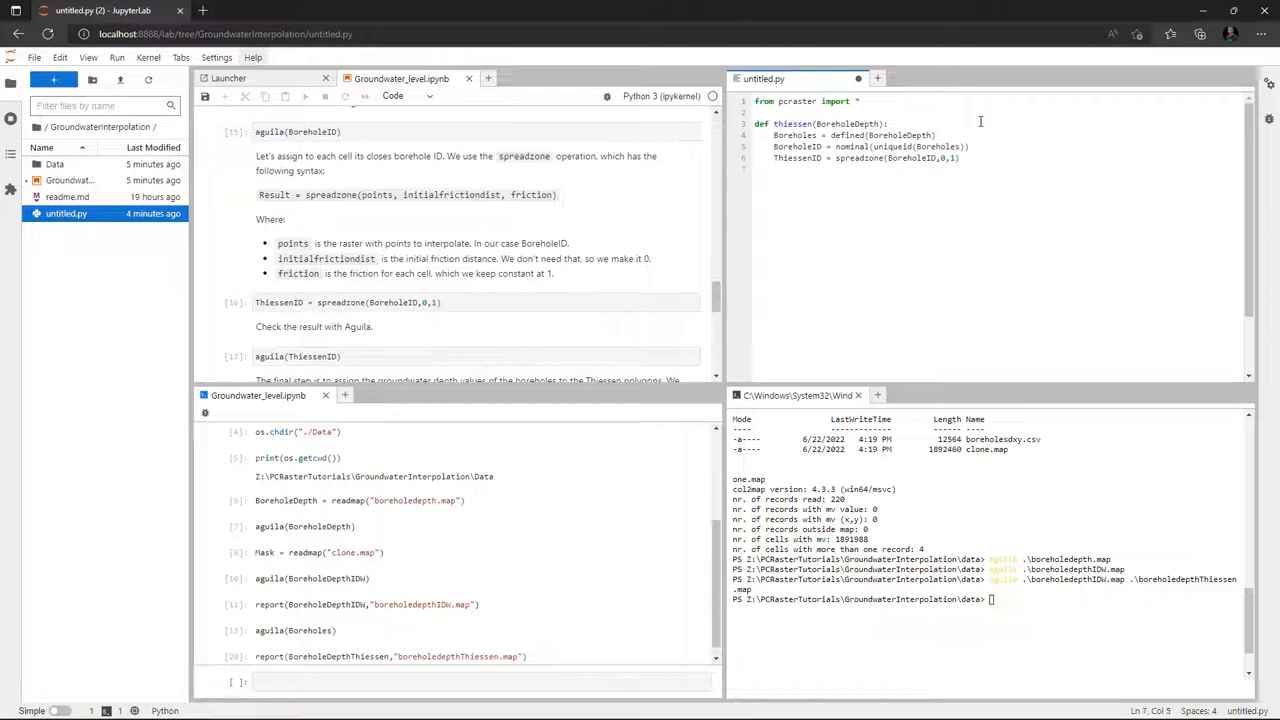
Finish the function: areamaximum of BoreholeDepth over ThiessenID, returned as BoreholeDepth
type("BoreholeDepthThiessen")
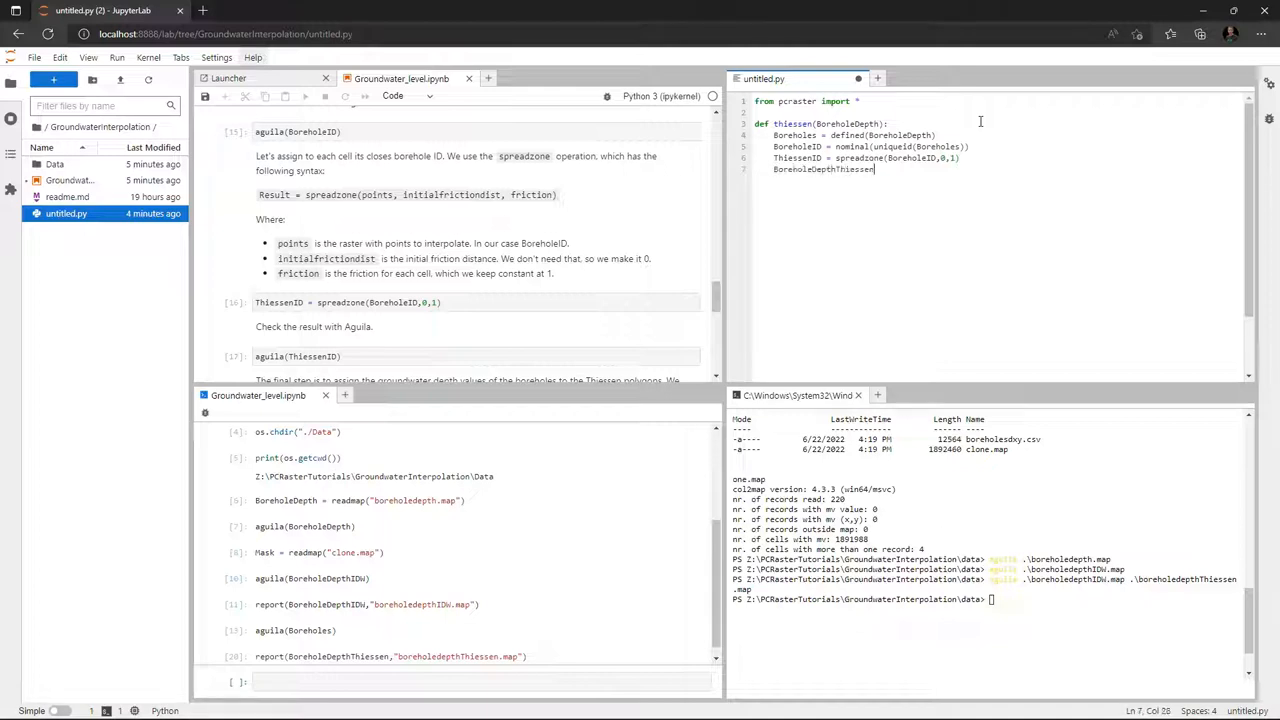
type("=")
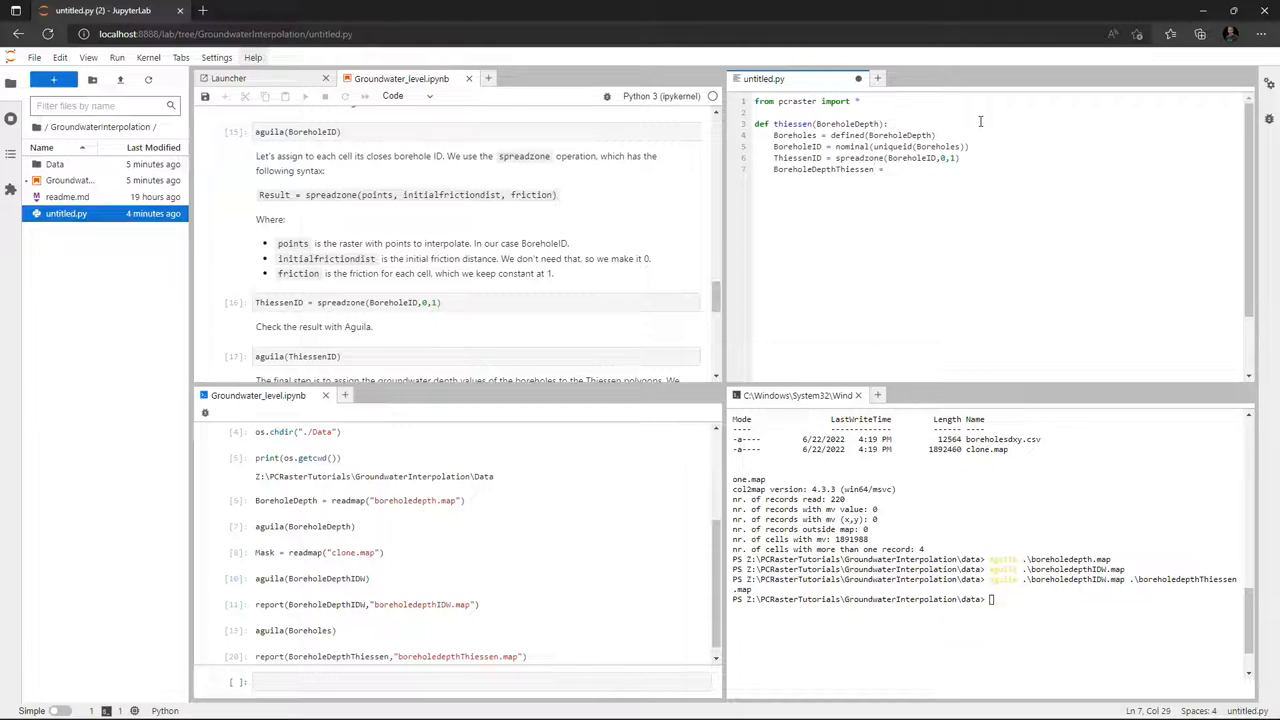
type("areamaximum(")
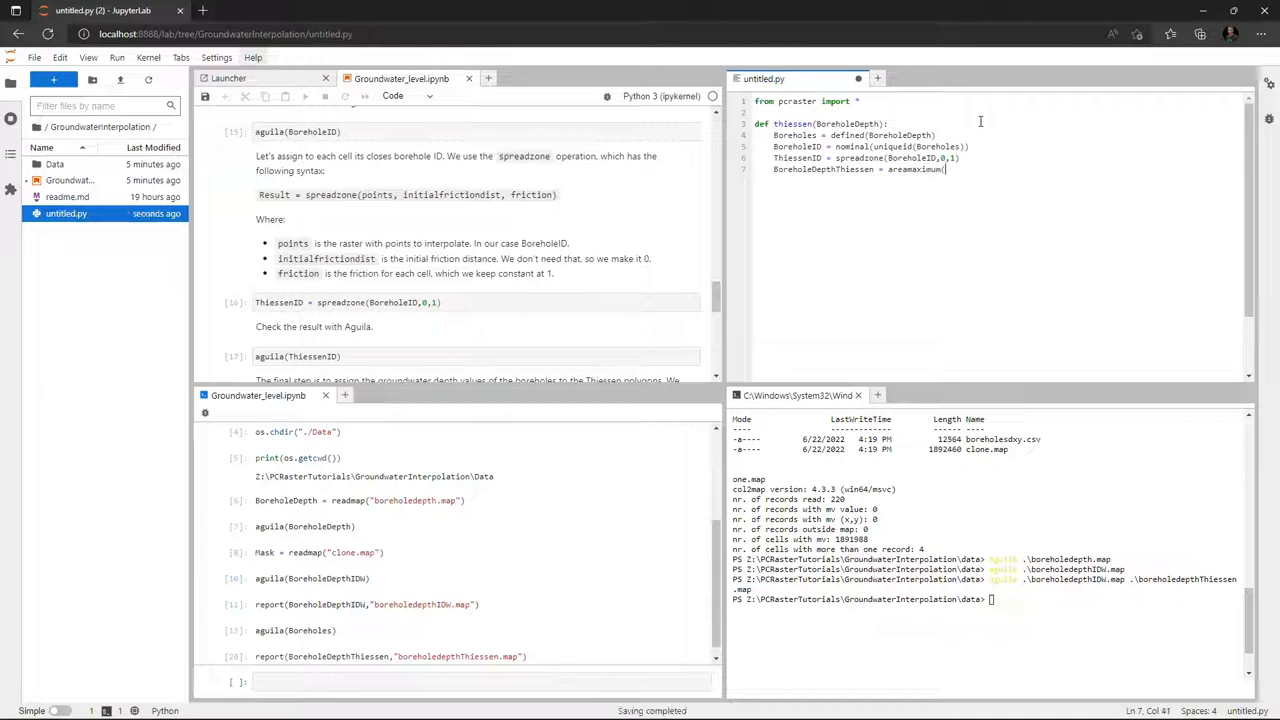
type("Borehole")
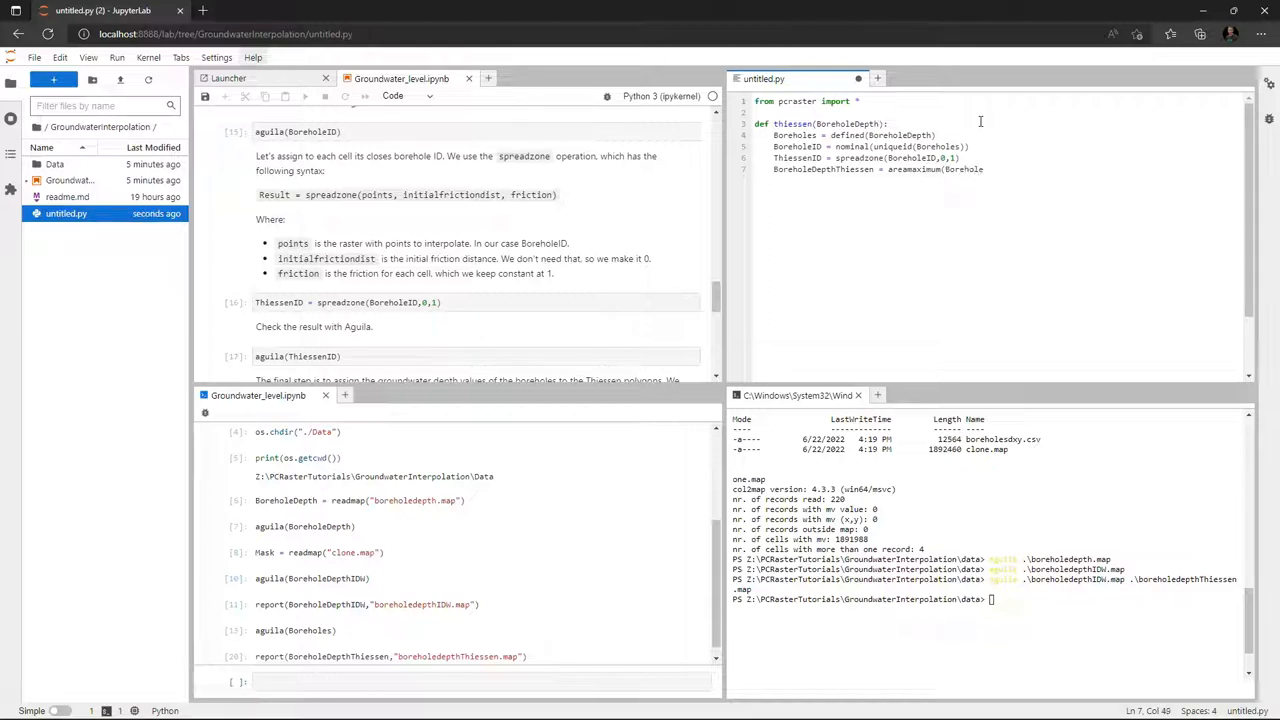
type("Depth")
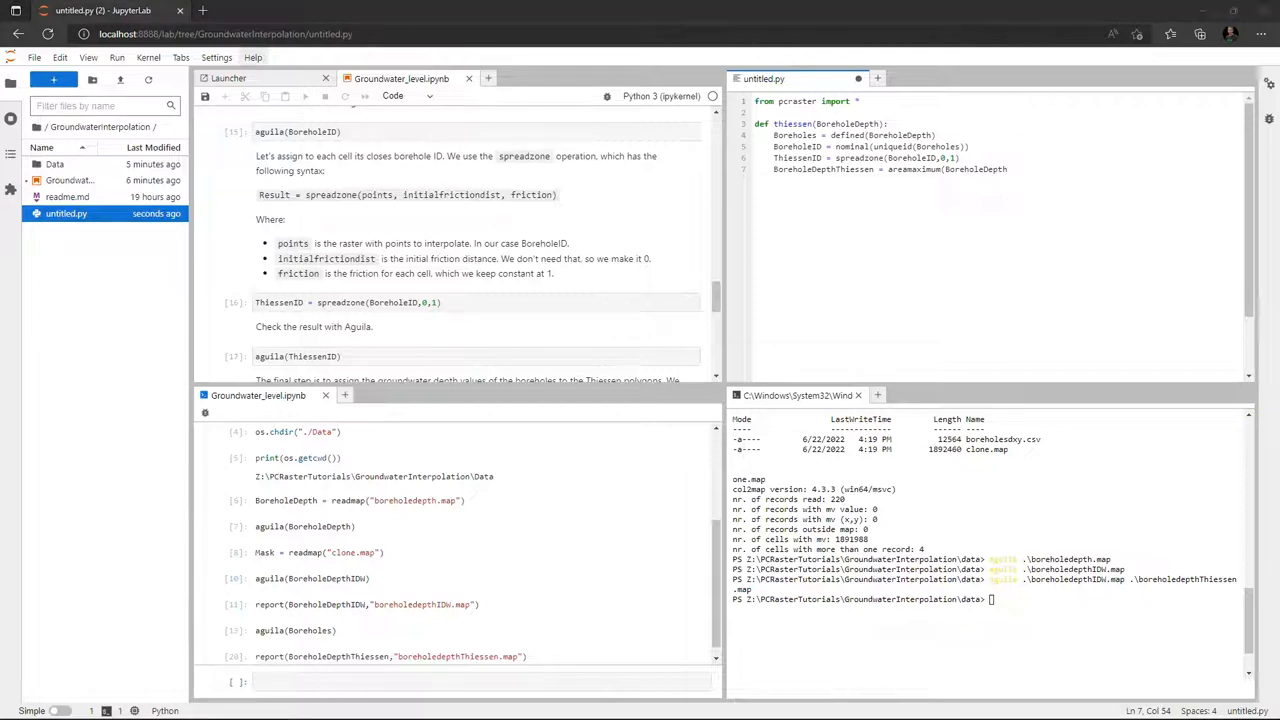
type(",ThiessenID)")
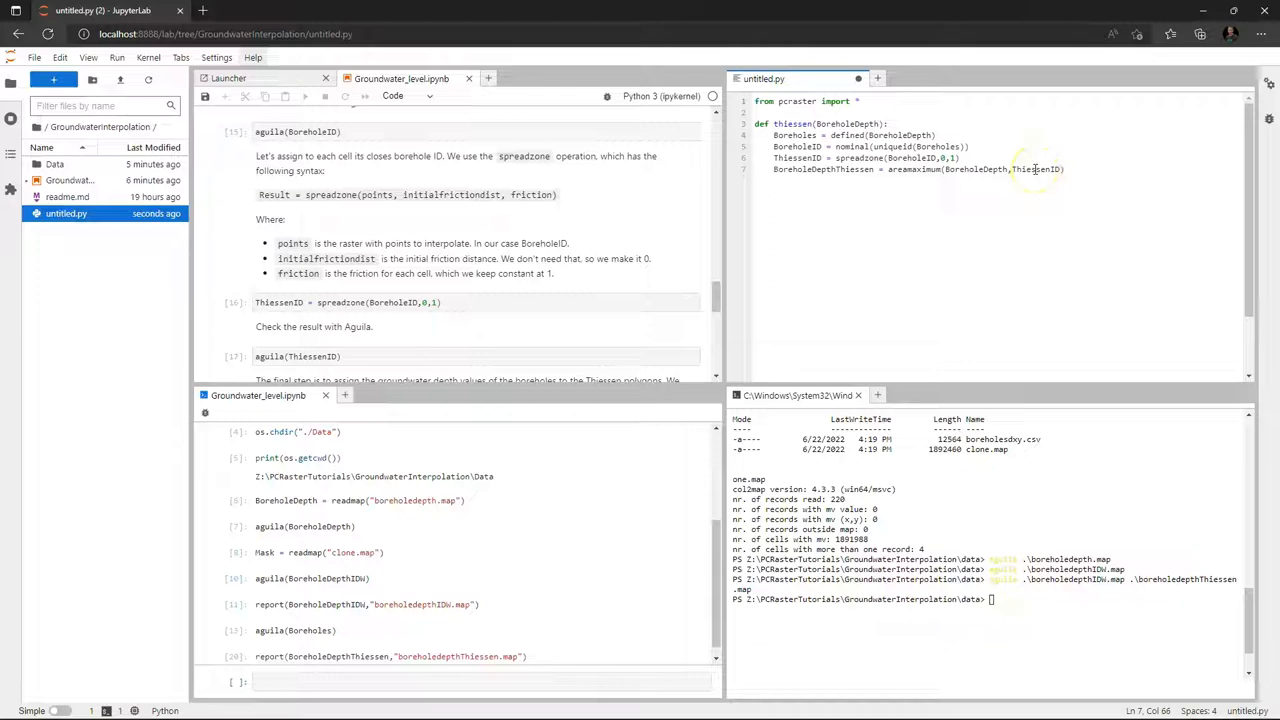
type("ret")
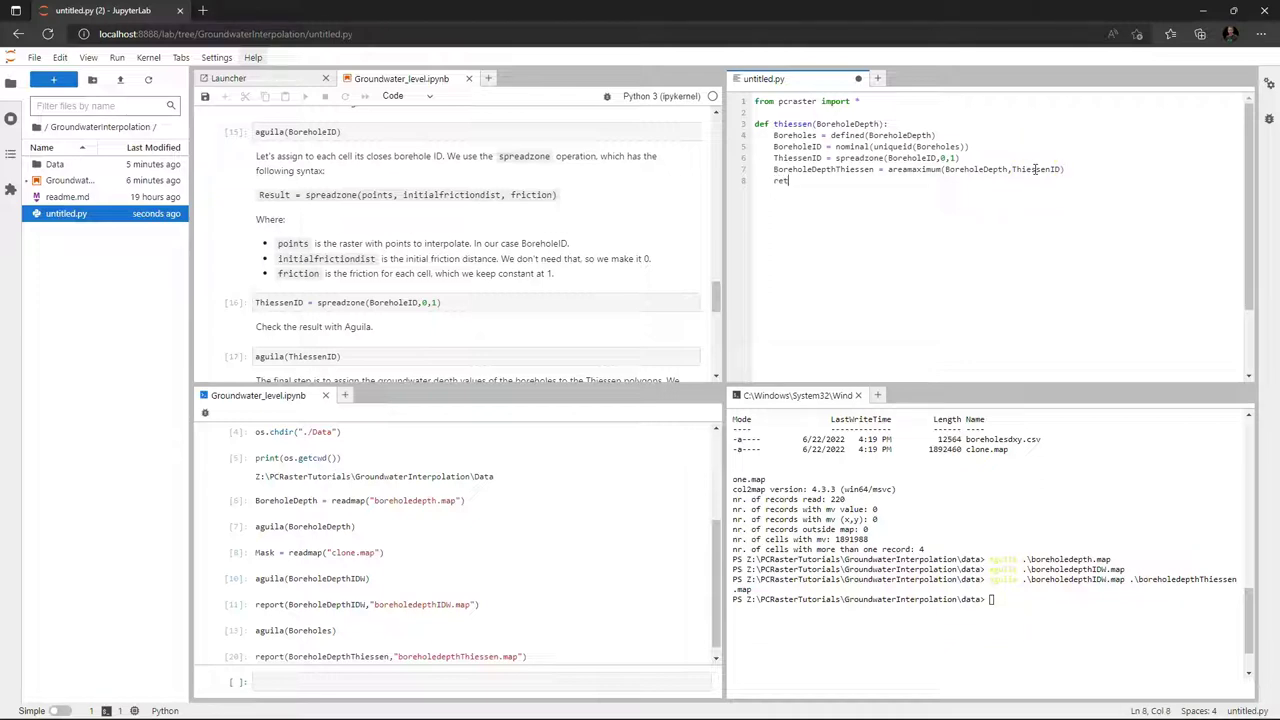
type("urn B")
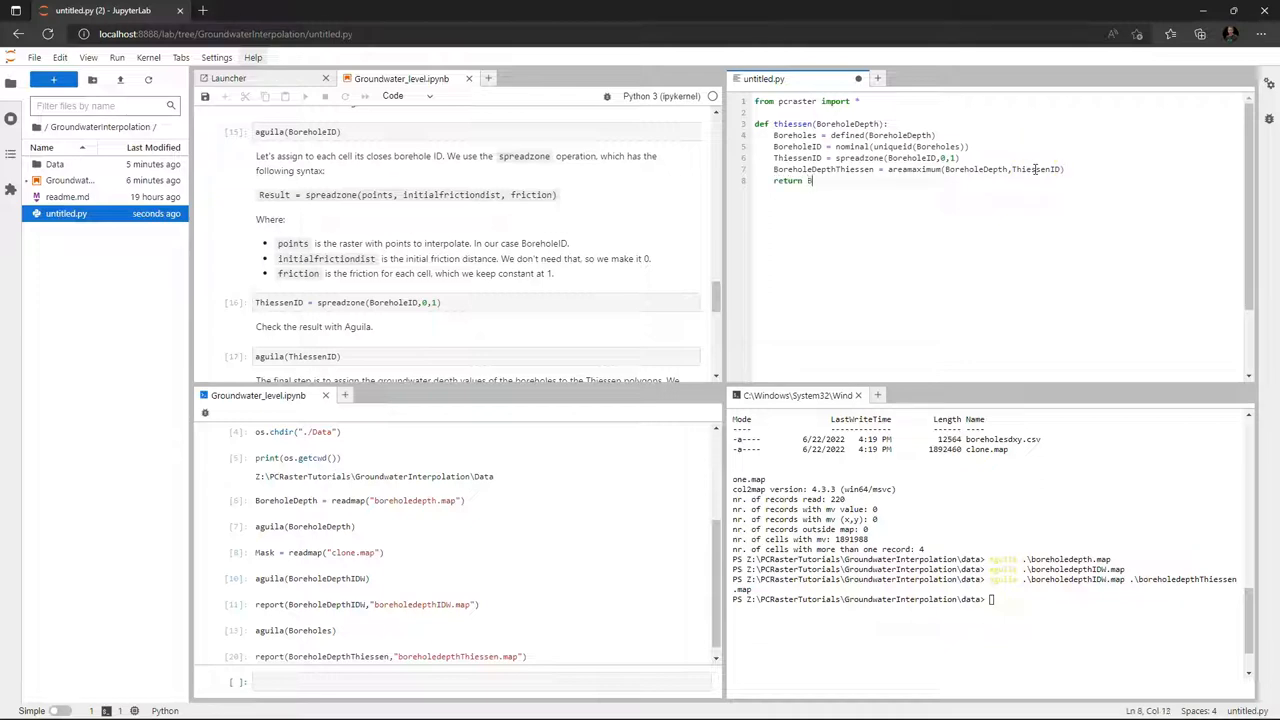
type("oreholeDepthThiessen")
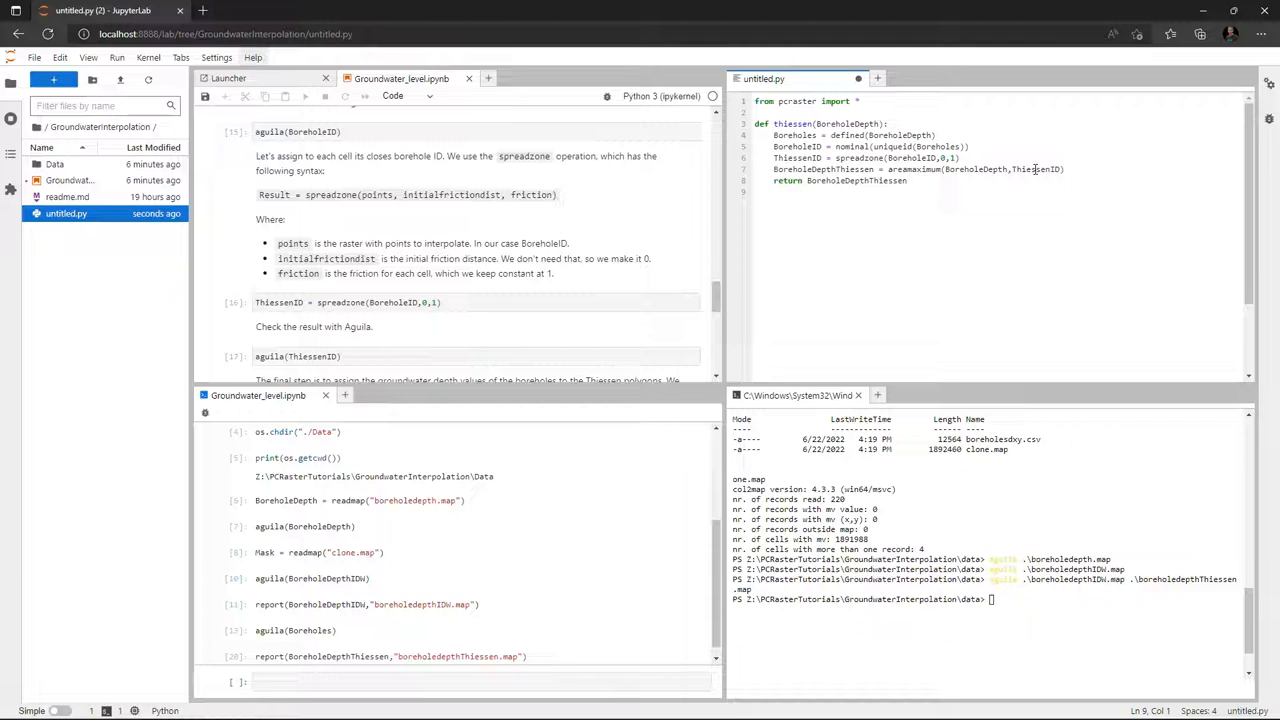
type("Depth")
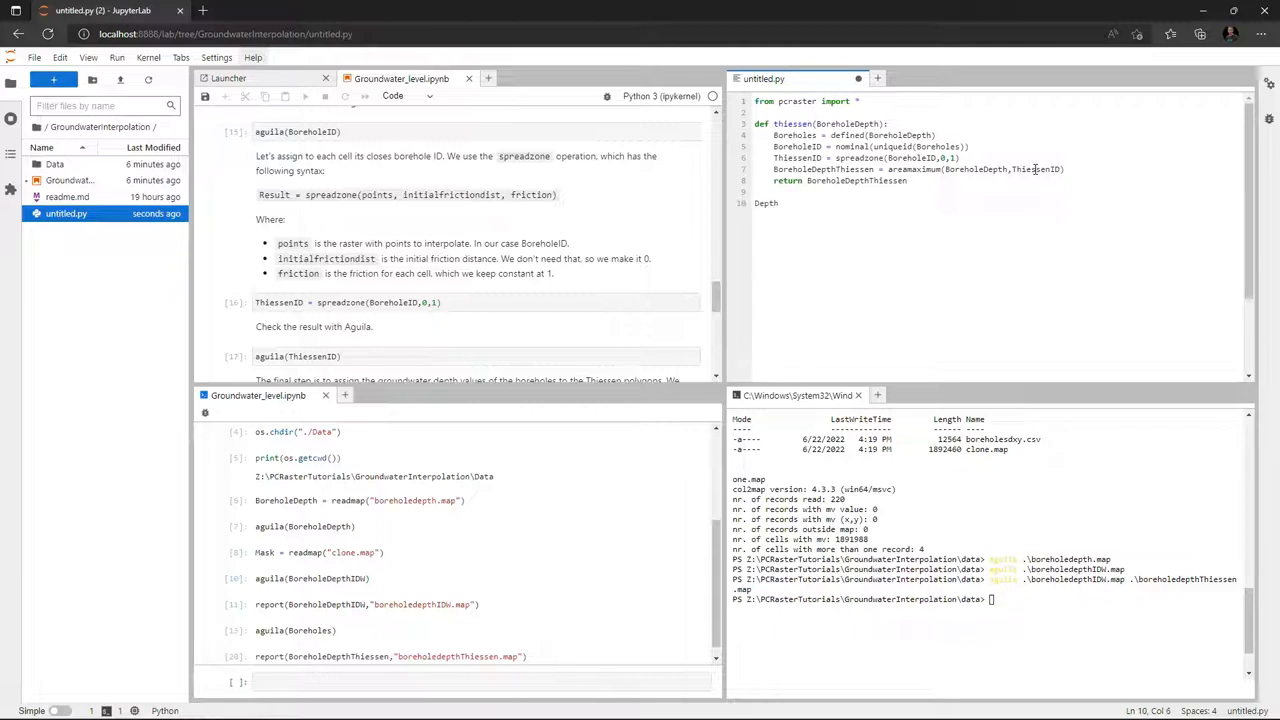
Read boreholedepth.map into Depth and compute DepthThiessen = thiessen(Depth)
type("= readmap")
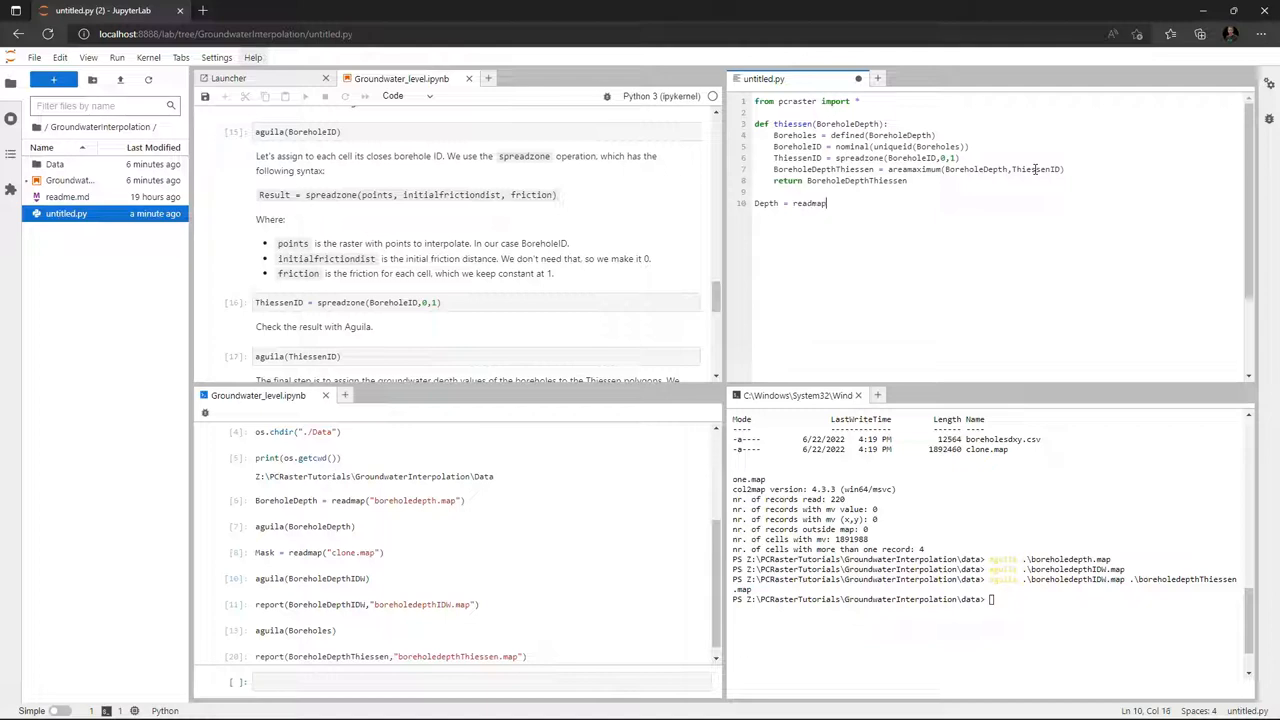
type("(")
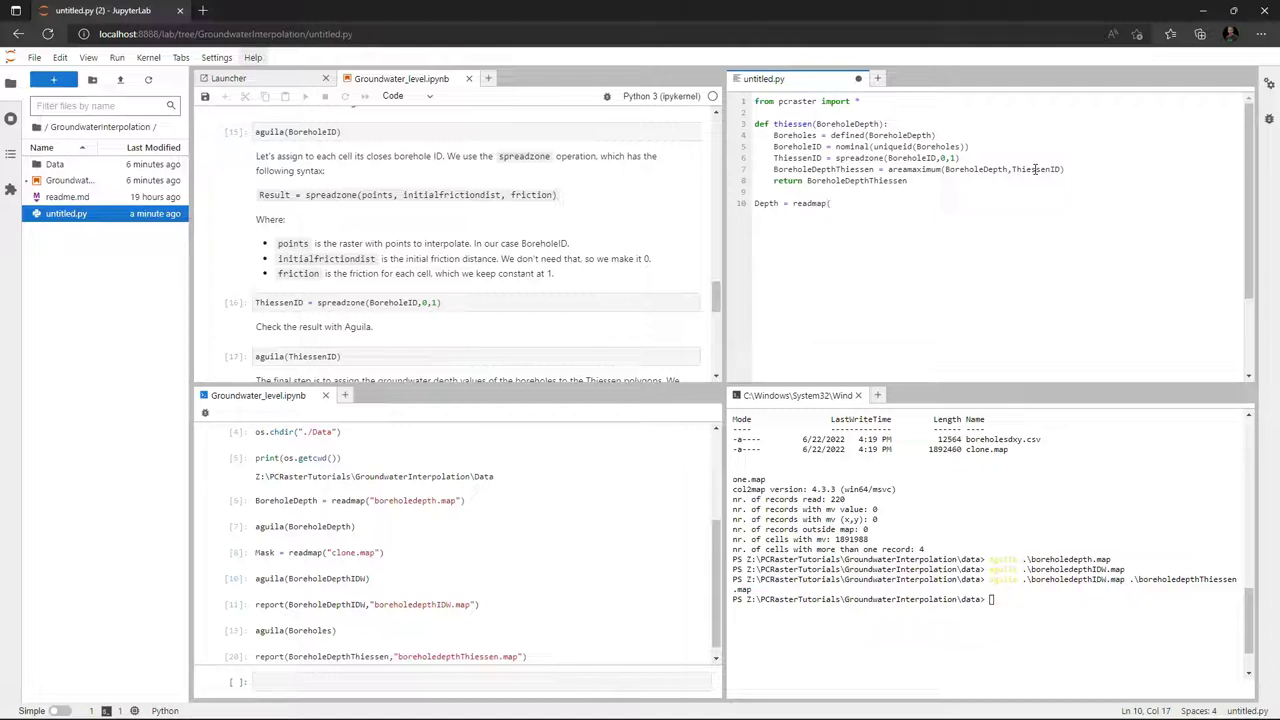
type("\"borehole")
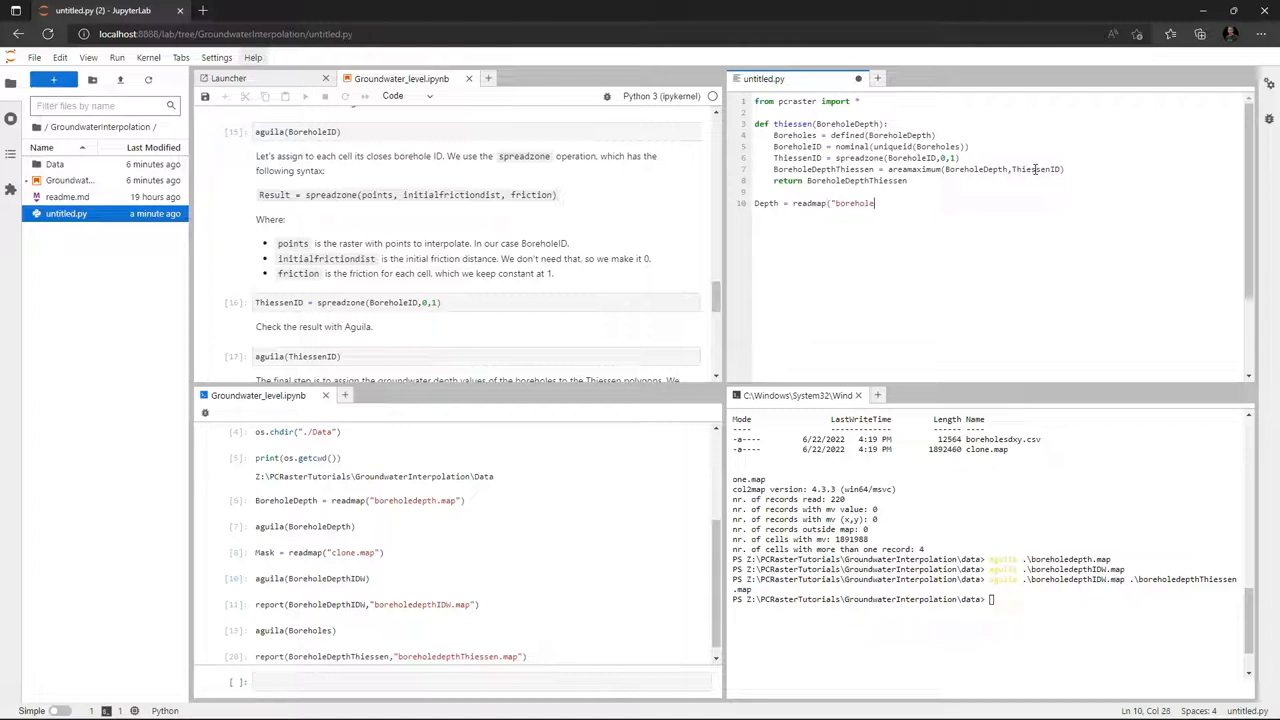
type("depth.map")
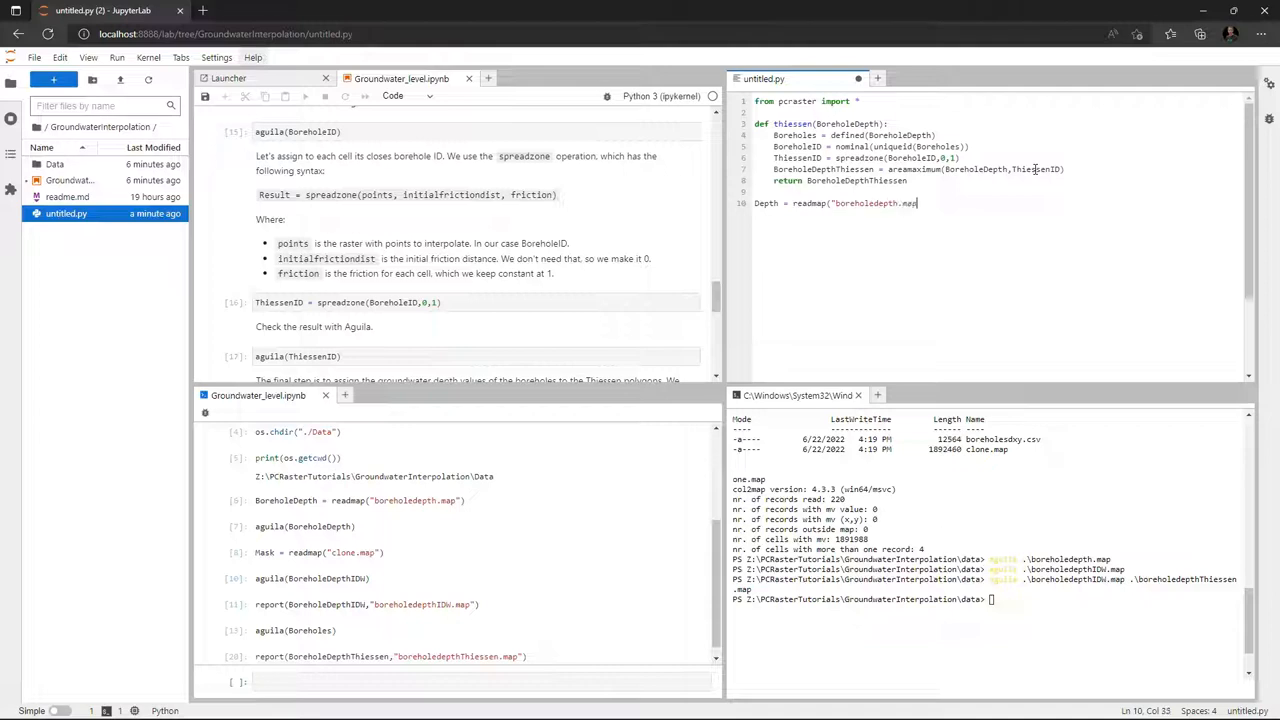
type("\")")
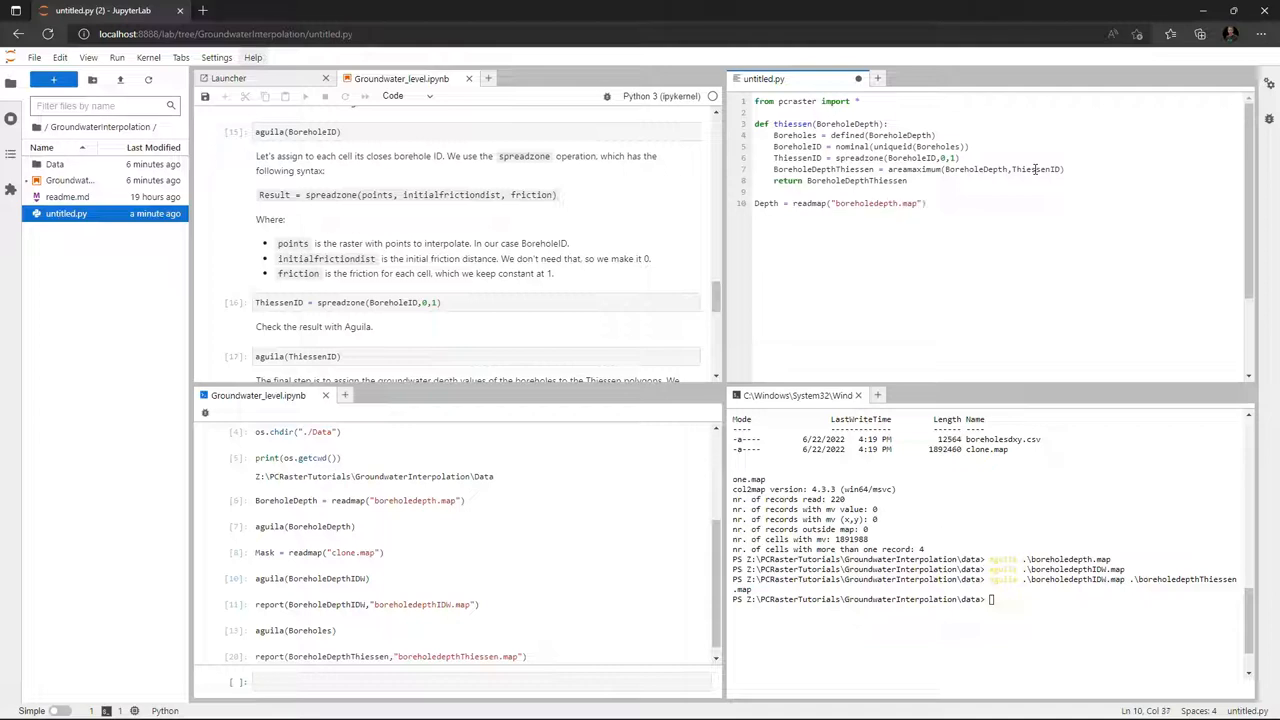
key("Enter")
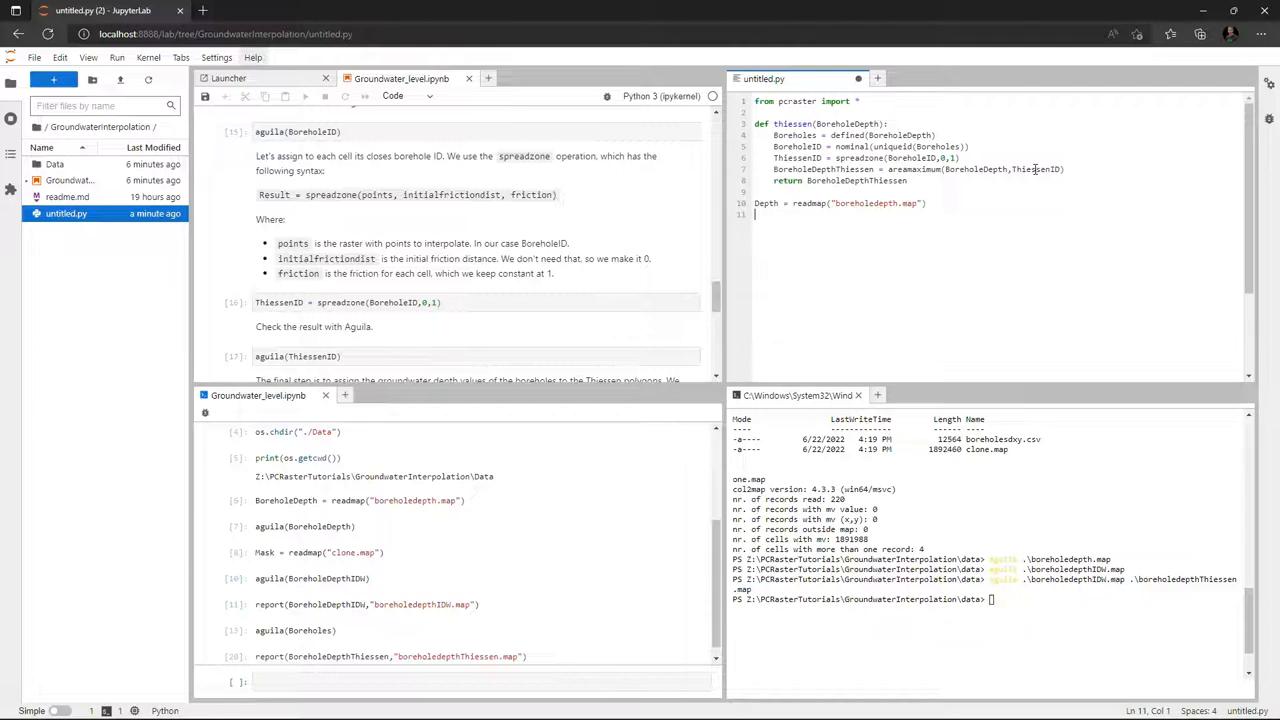
type("DepthThiessen =")
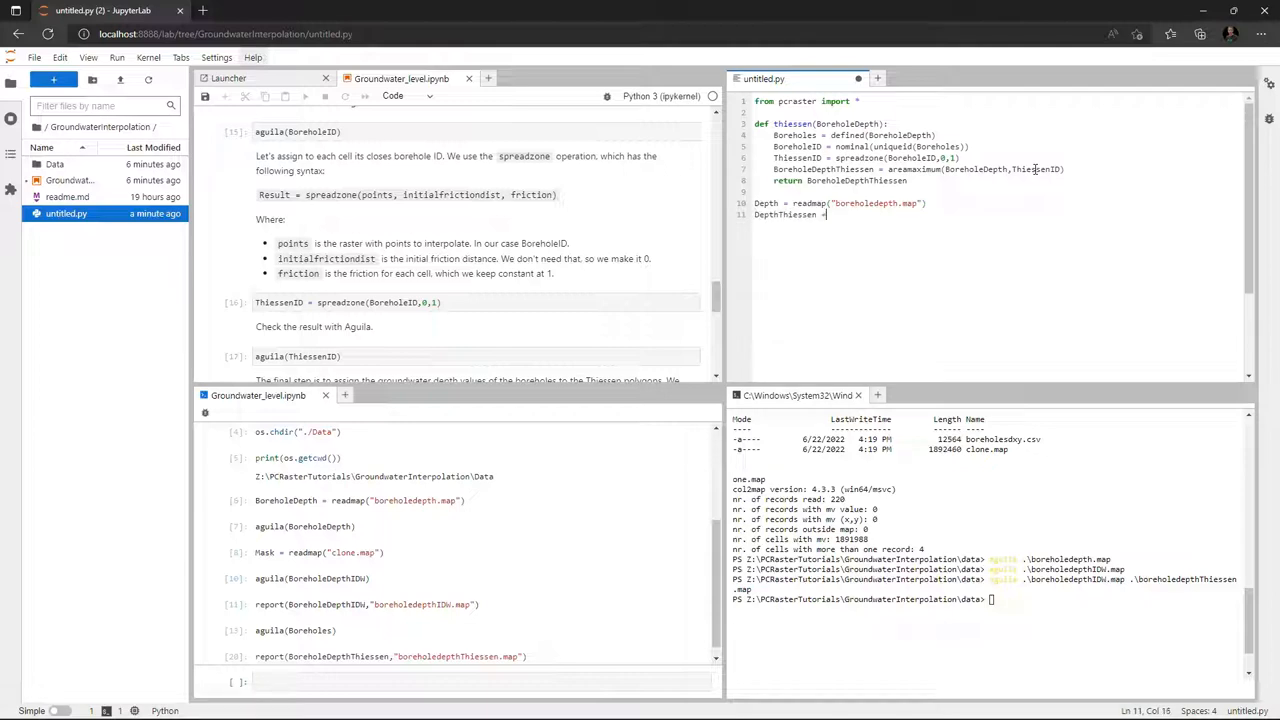
type("thie")
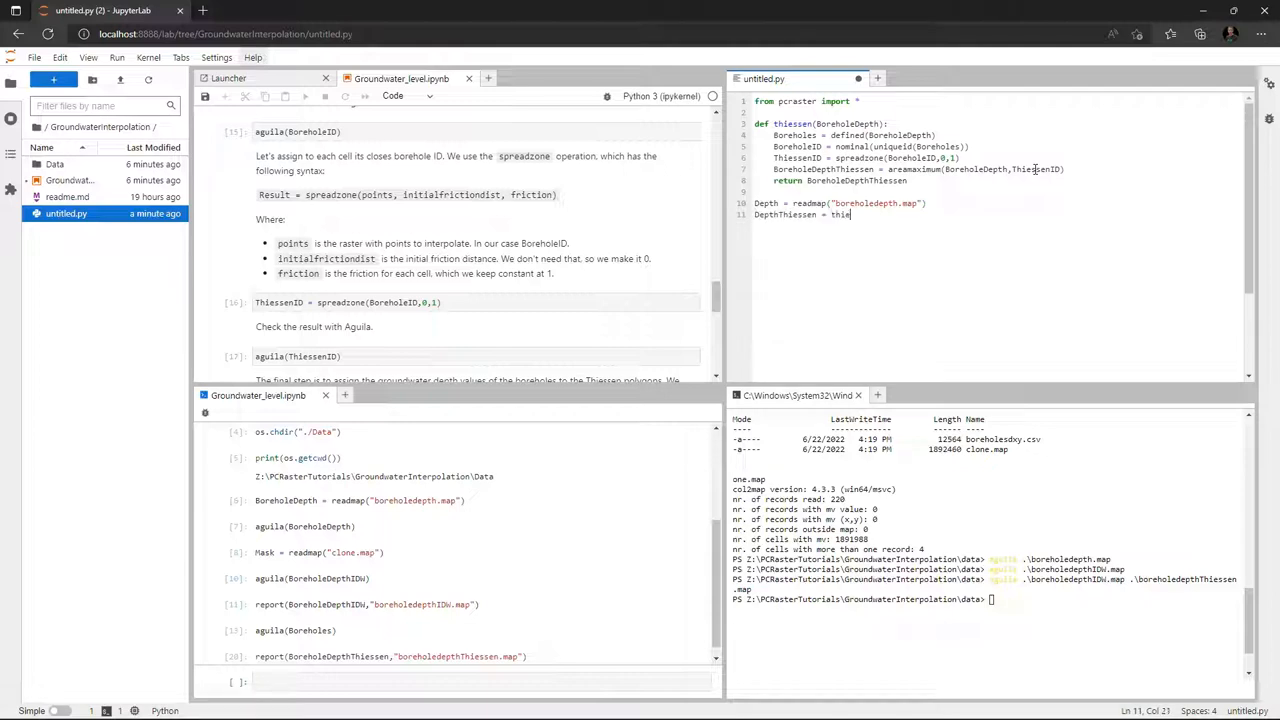
type("sse")
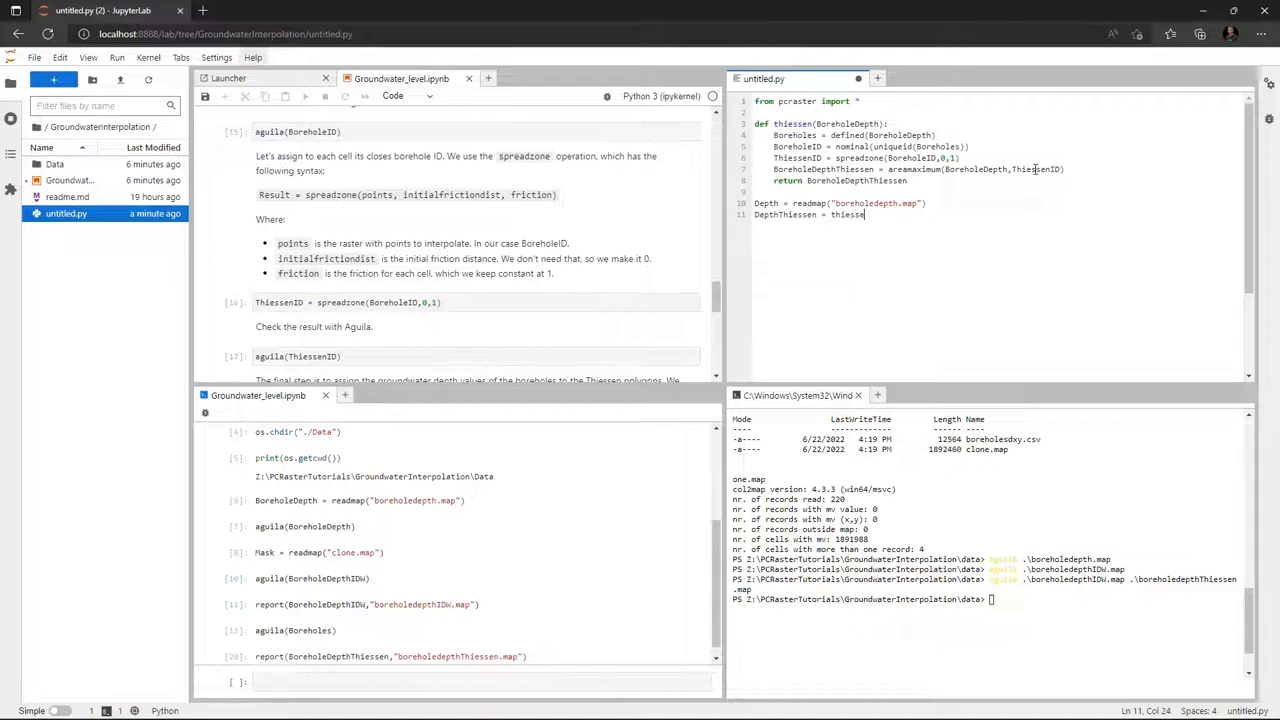
type("(")
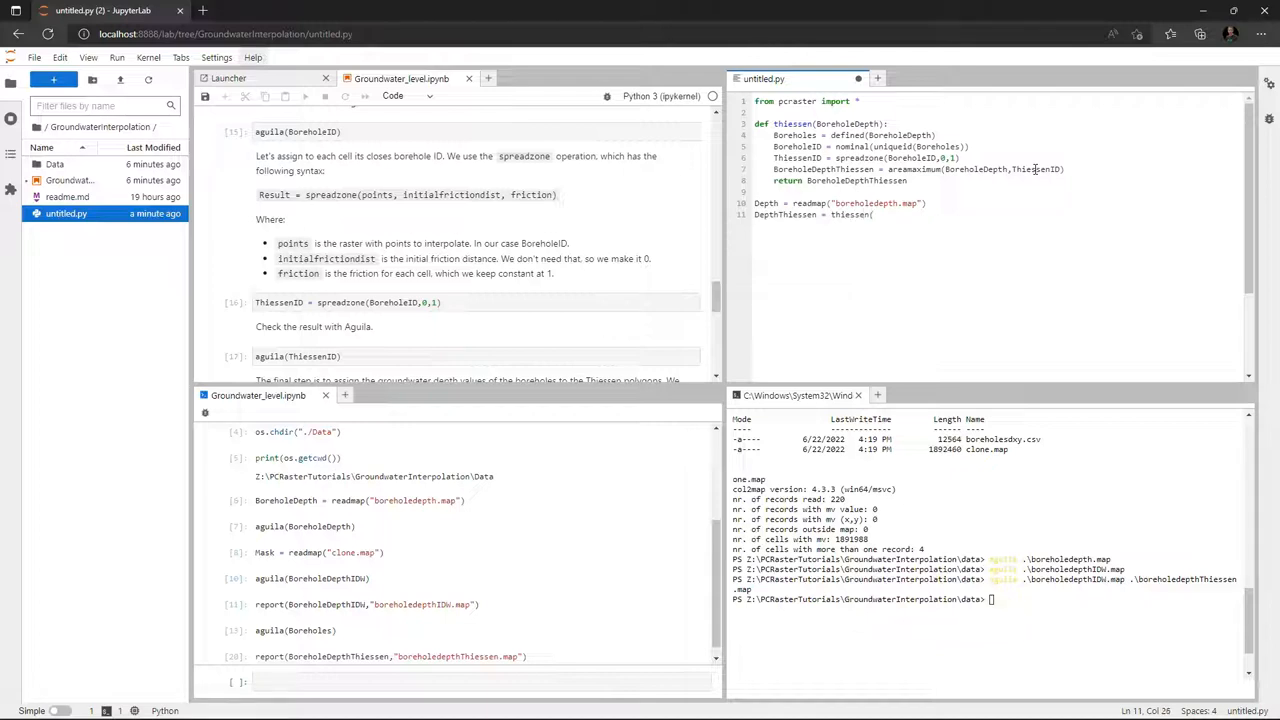
type("(Depth")
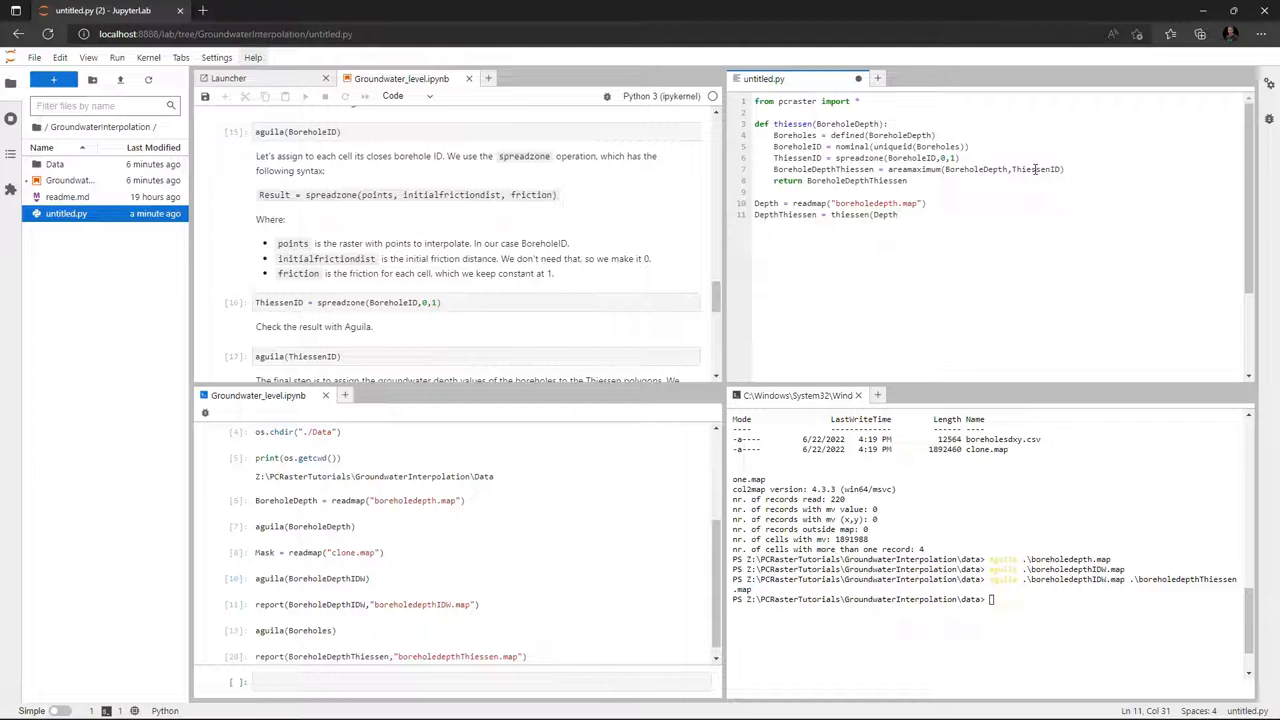
key("Enter")
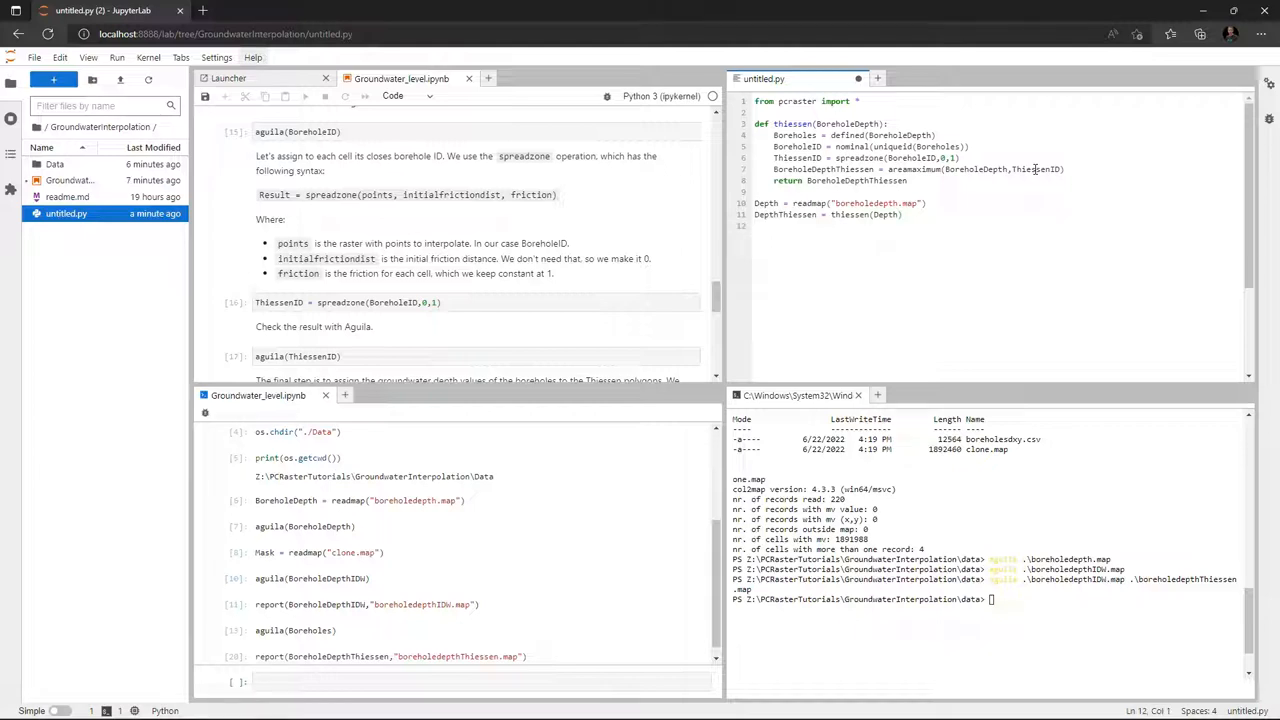
Add aguila(DepthThiessen) and report DepthThiessen to depththiessen.map
type("aguila")
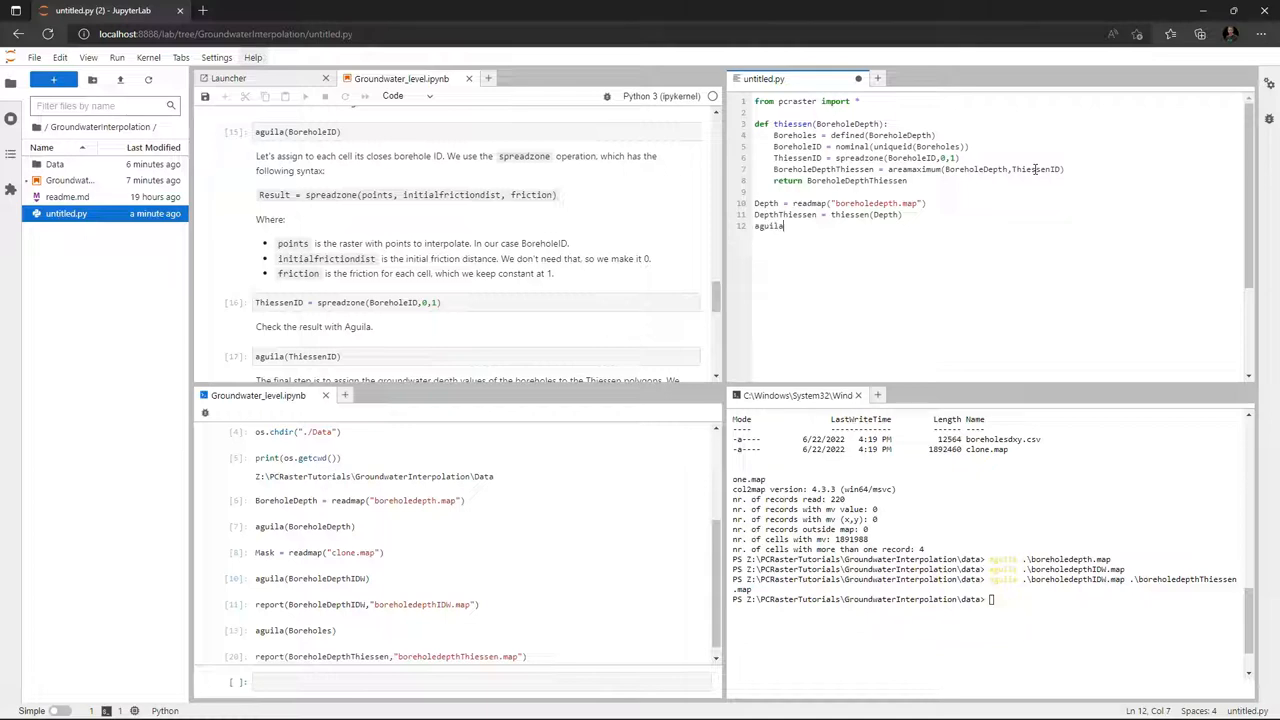
type("(DepthThiessen")
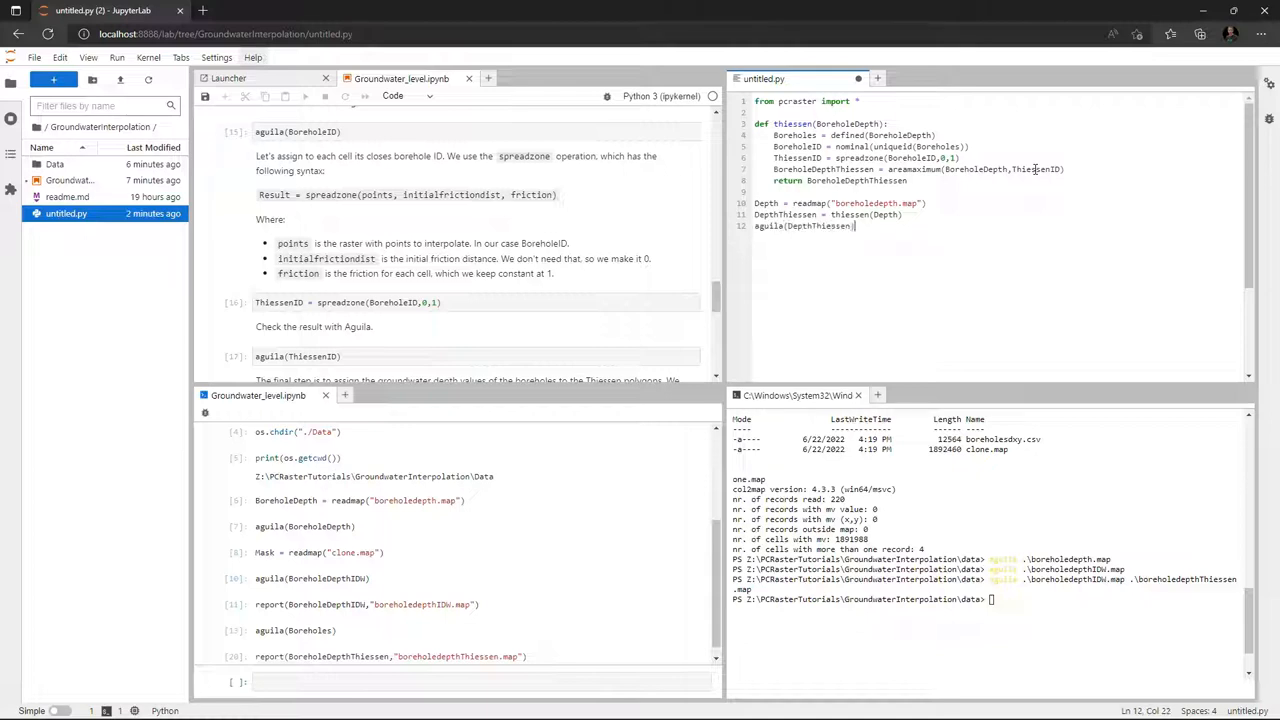
type("report")
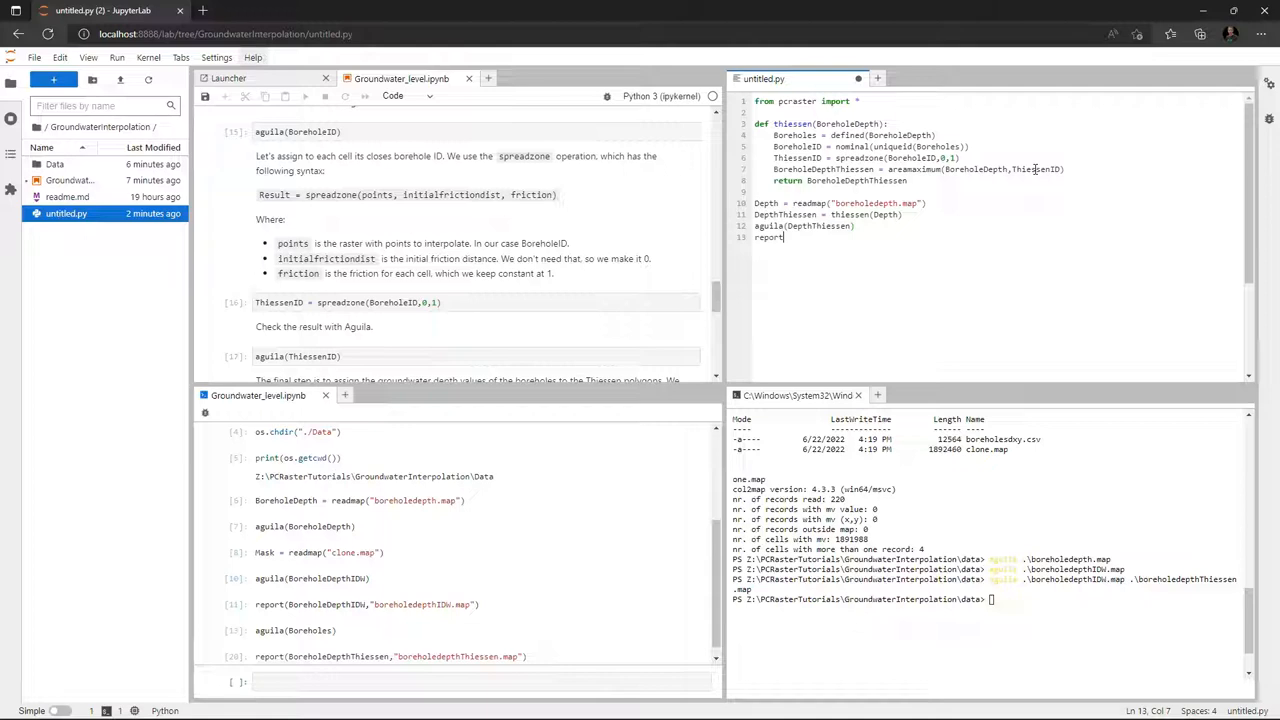
type("(DepthThiessen")
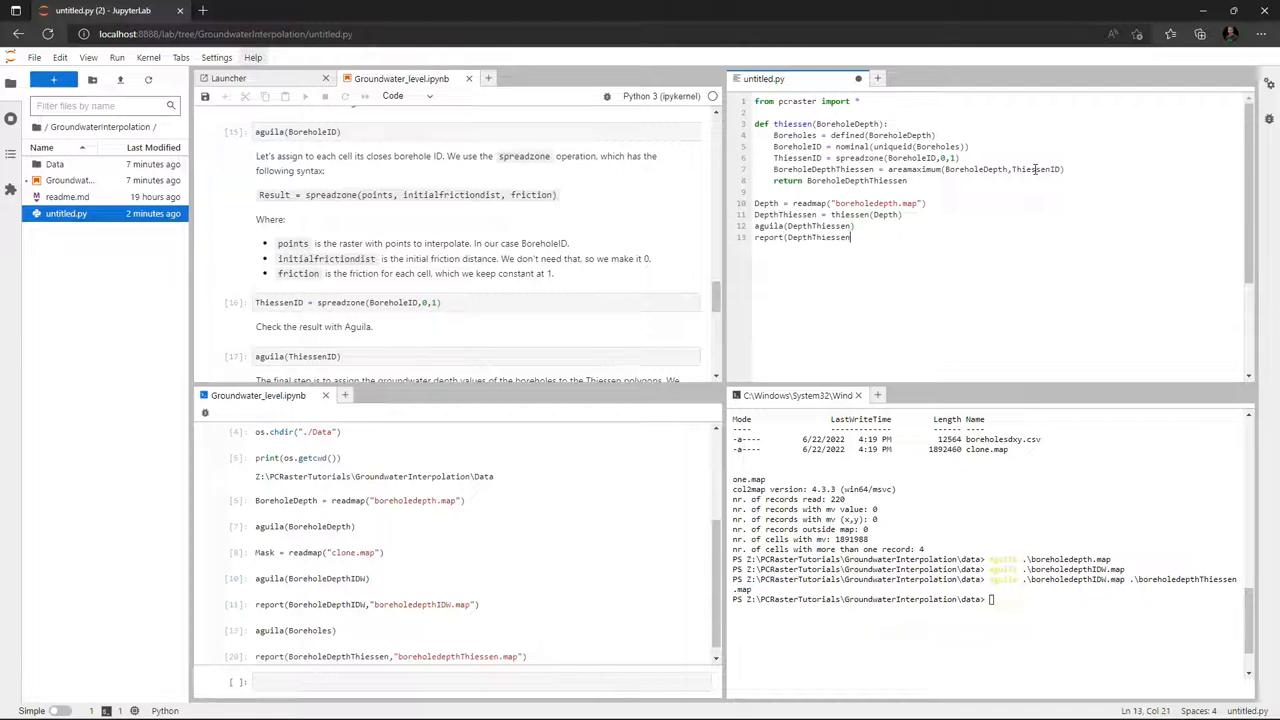
type(",\"depththiessen.map\")")
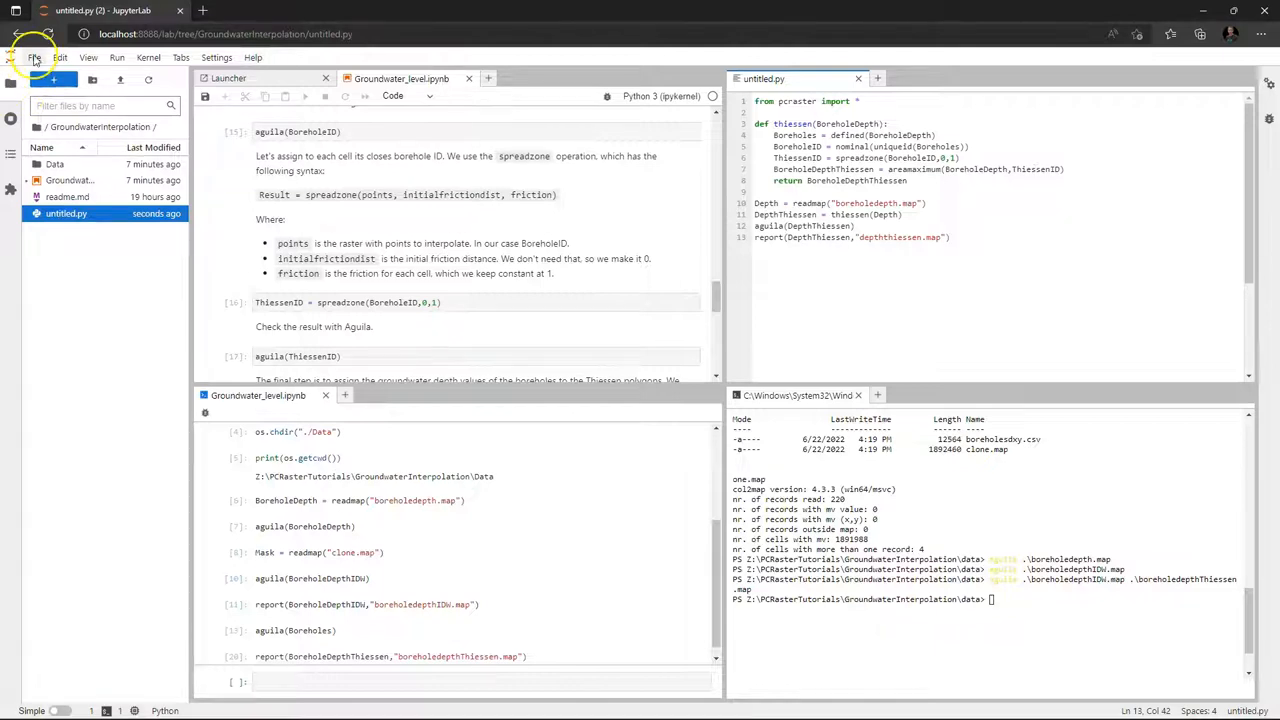
left_click(34, 57)
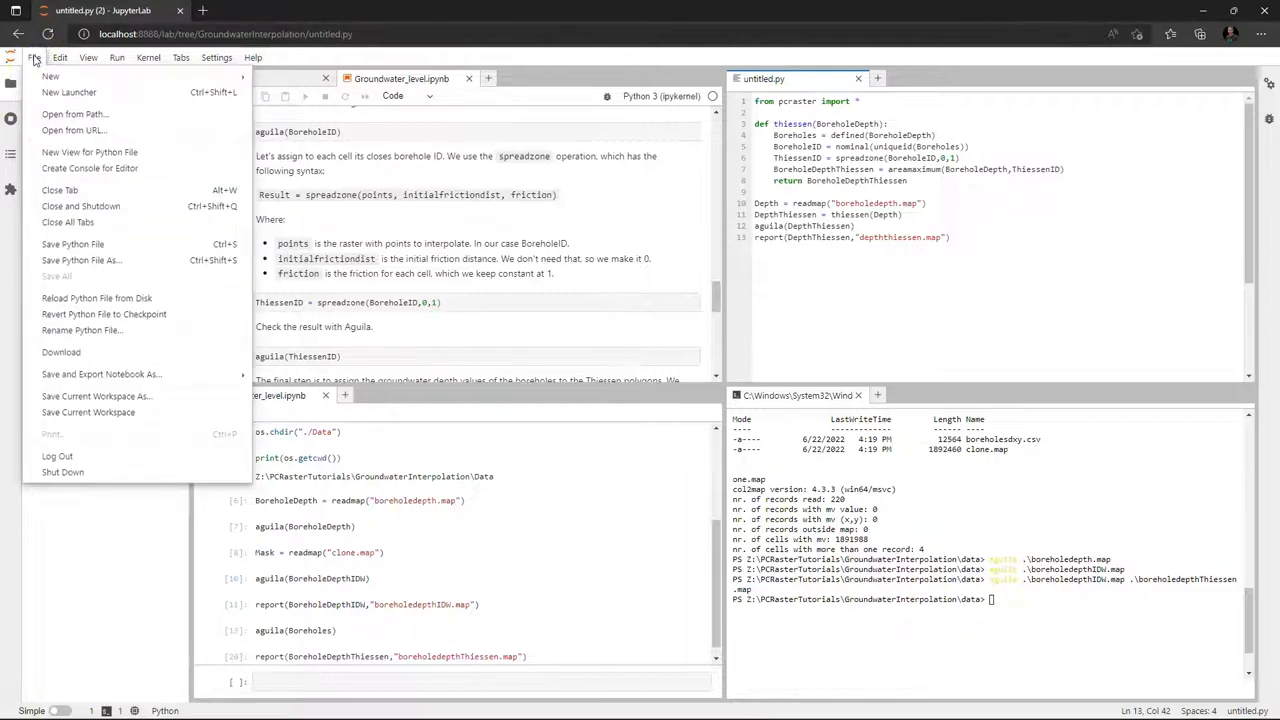
mouse_move(95, 260)
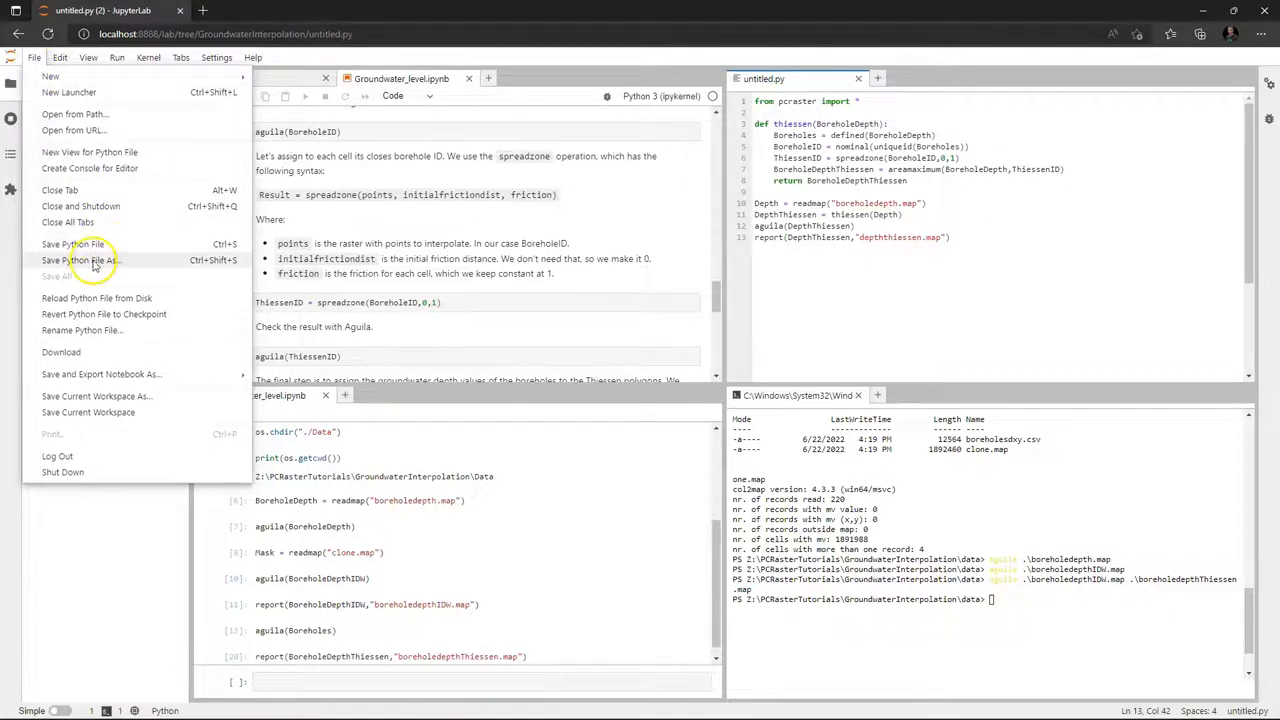
Save the script as GroundwaterInterpolation/Data/thiessen.py
left_click(80, 260)
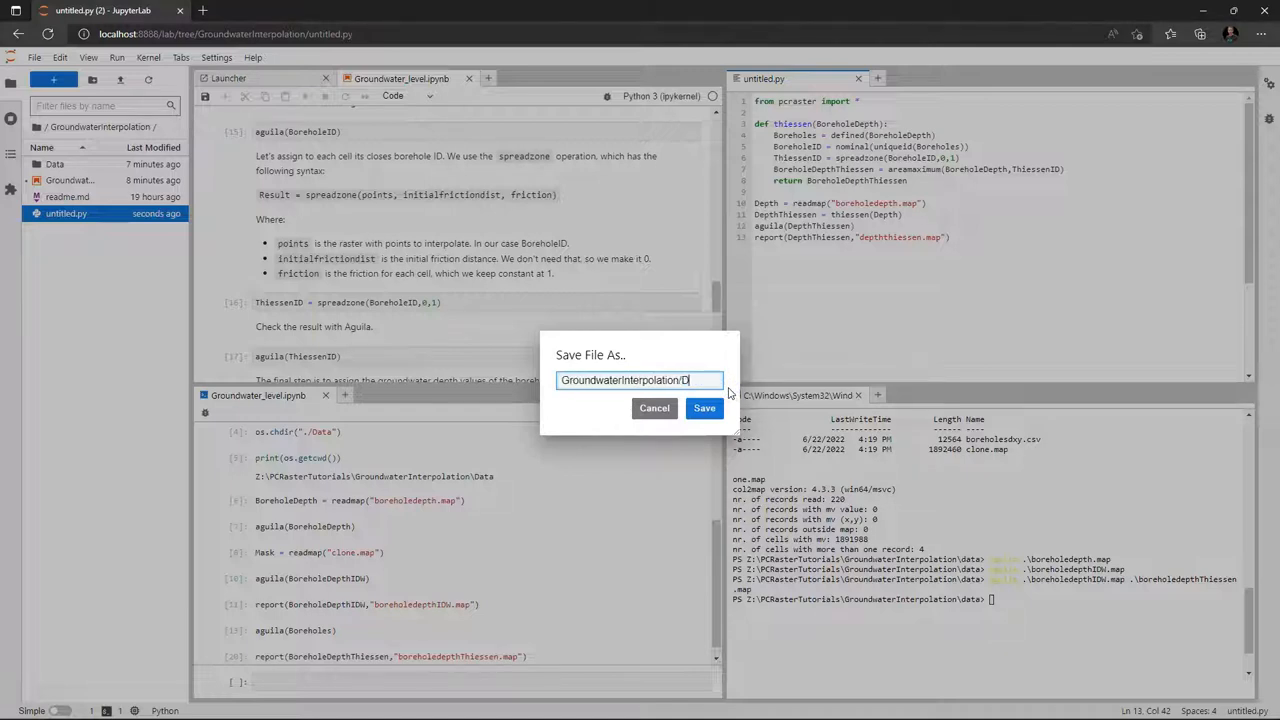
type("ata")
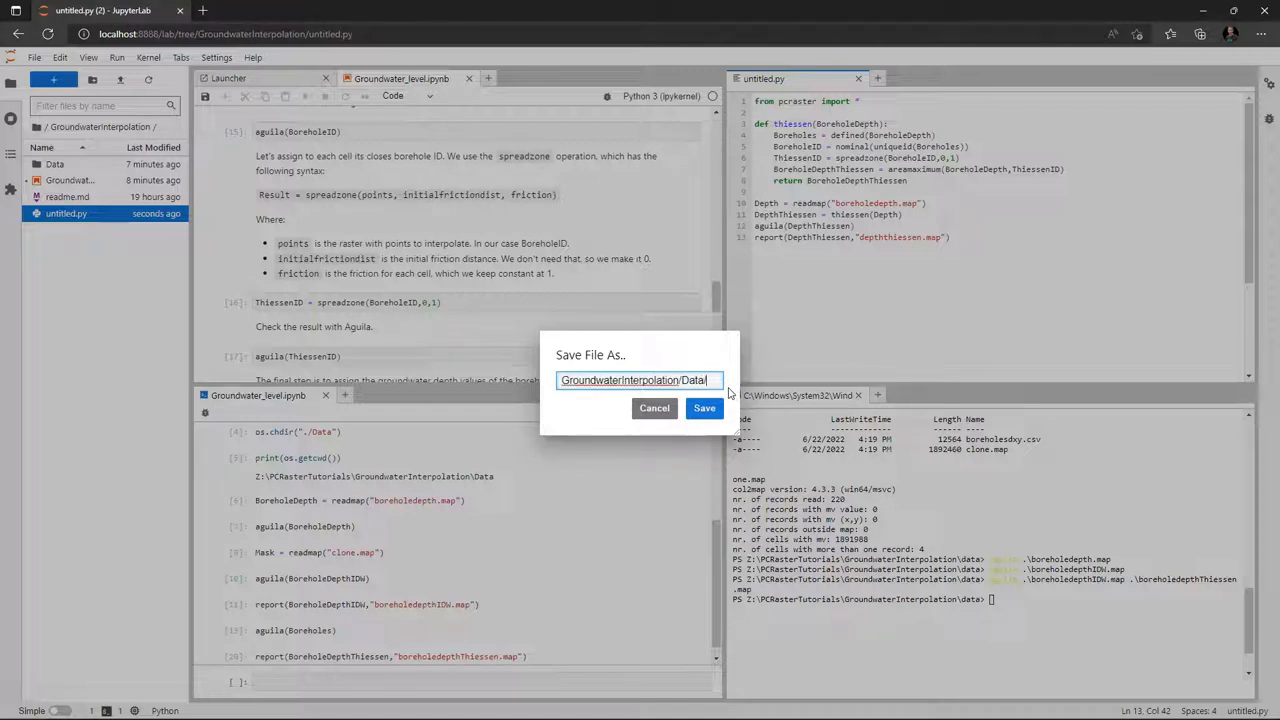
type("thie")
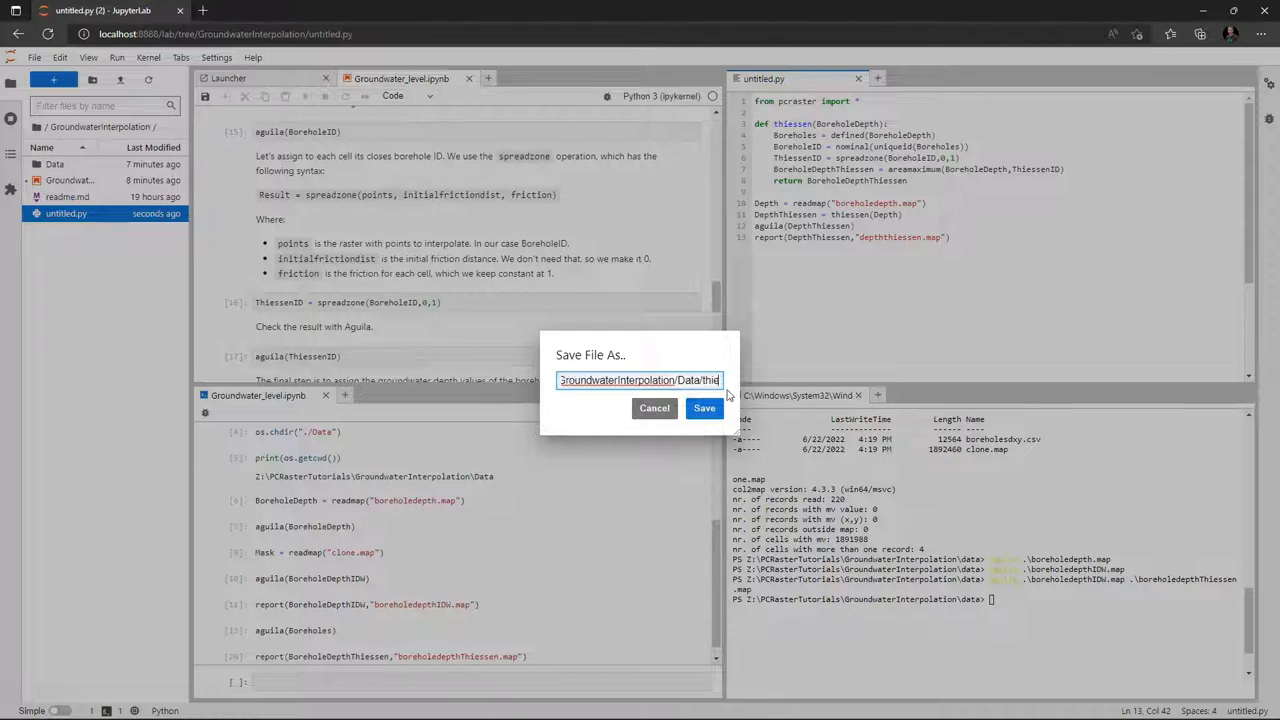
type("thiessen")
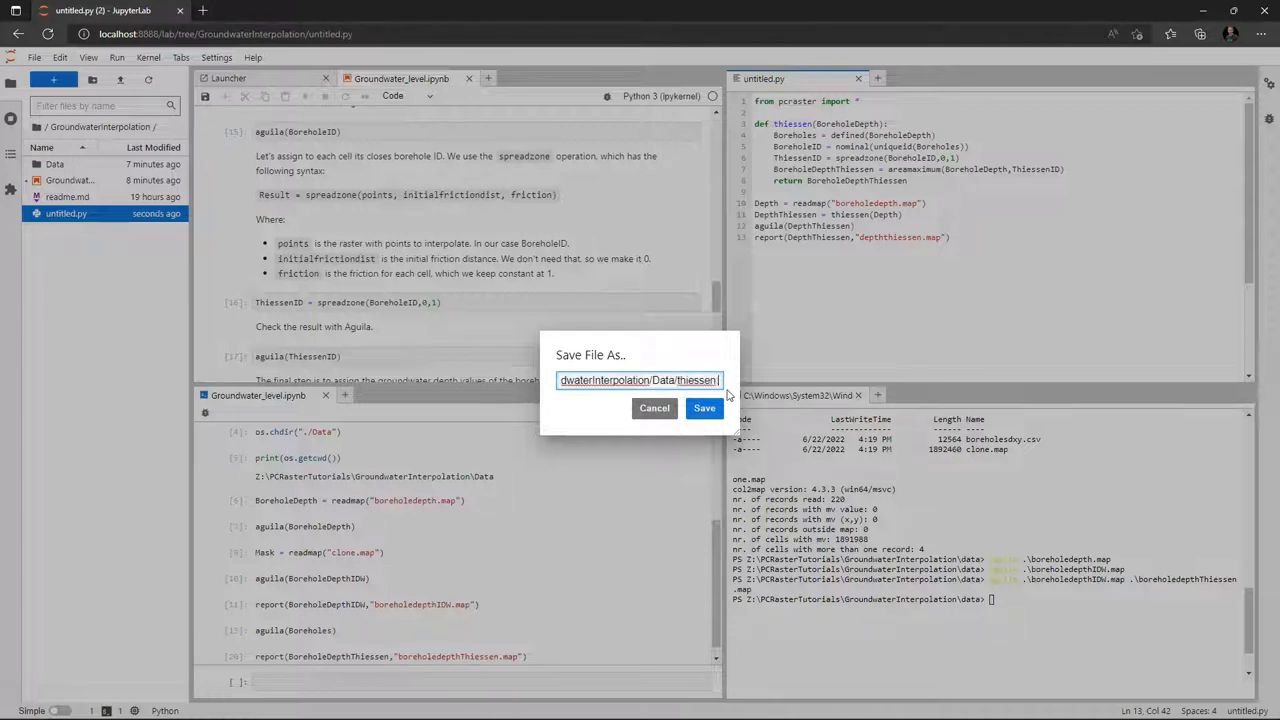
left_click(704, 408)
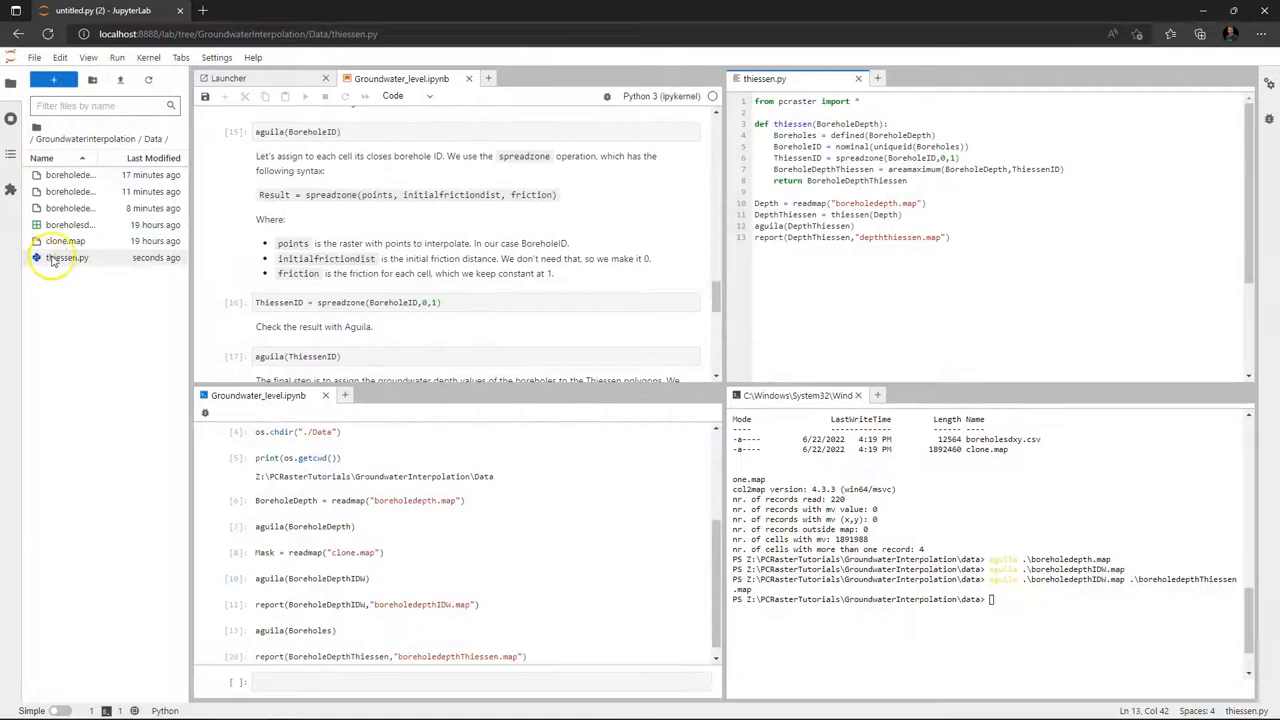
Attach a Python 3 console to thiessen.py and run all of its code
right_click(1011, 243)
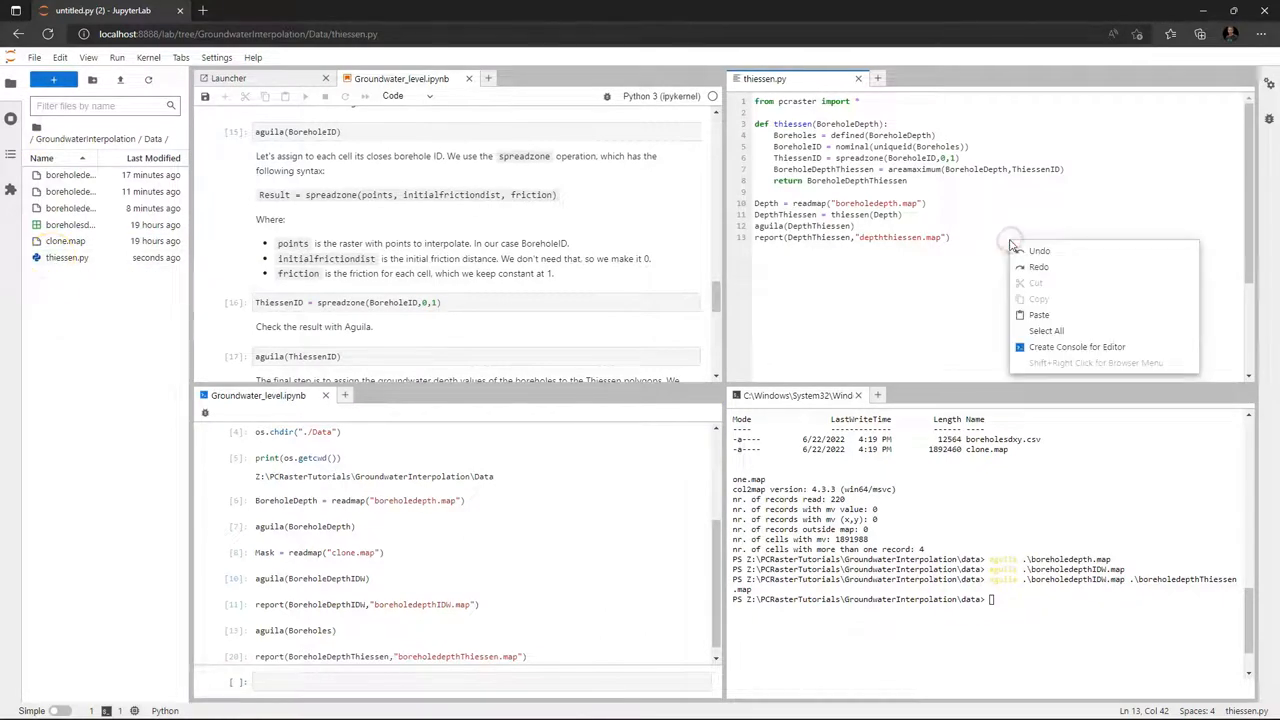
left_click(1077, 346)
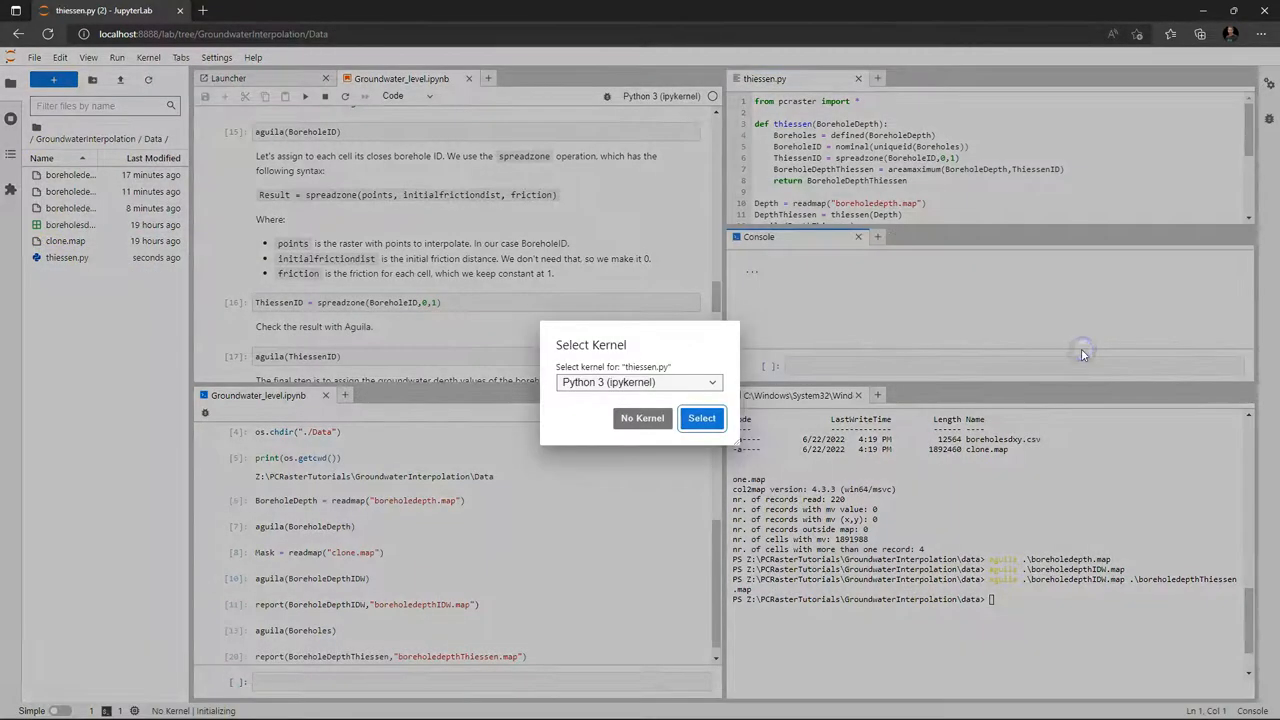
left_click(701, 418)
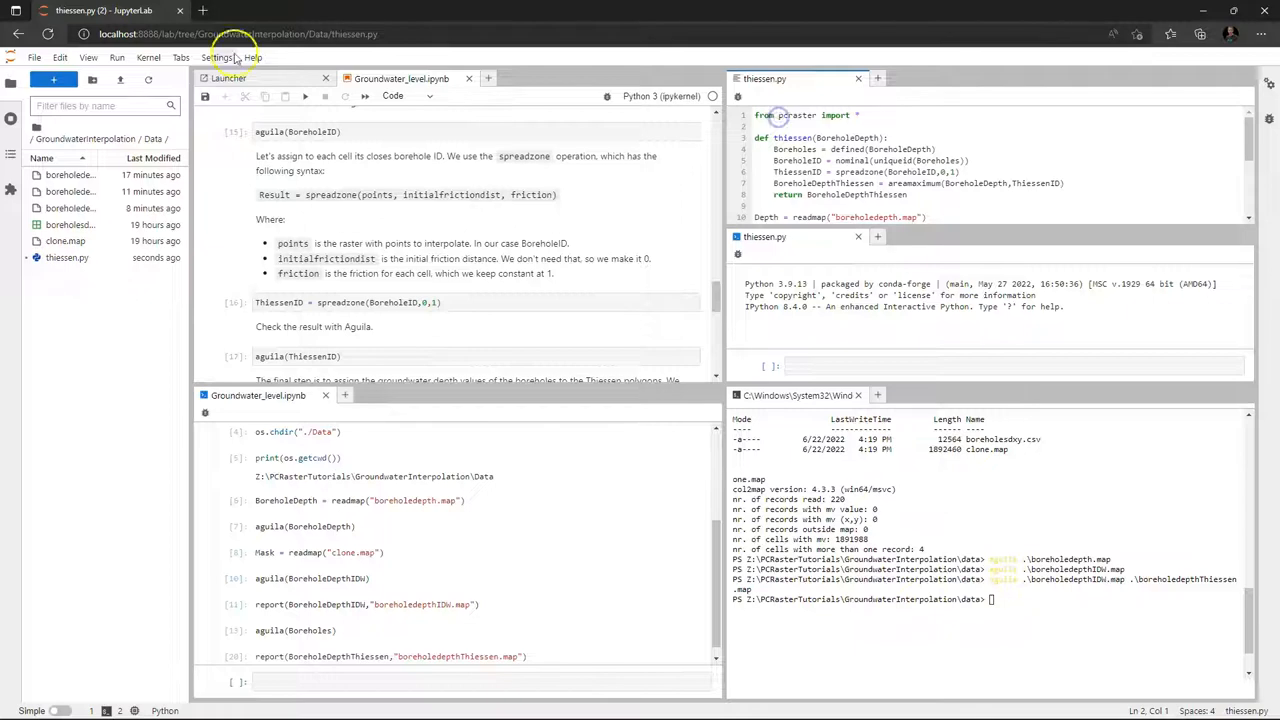
left_click(124, 57)
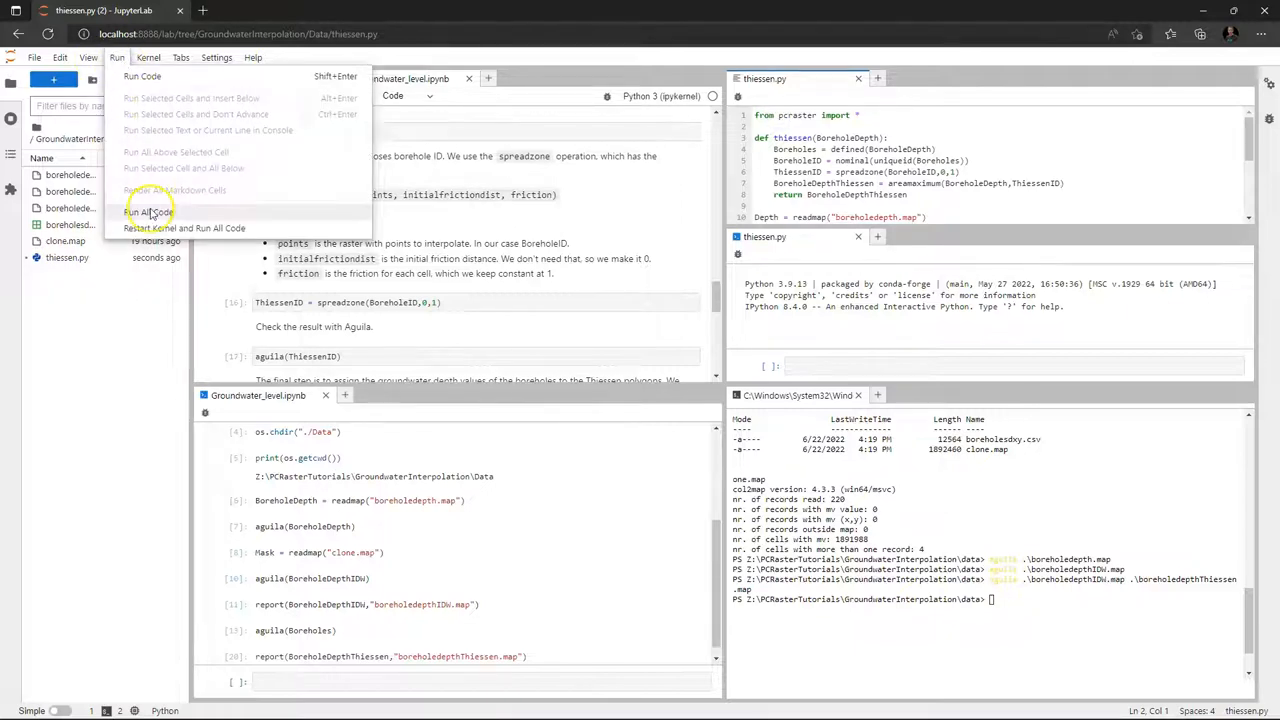
left_click(144, 211)
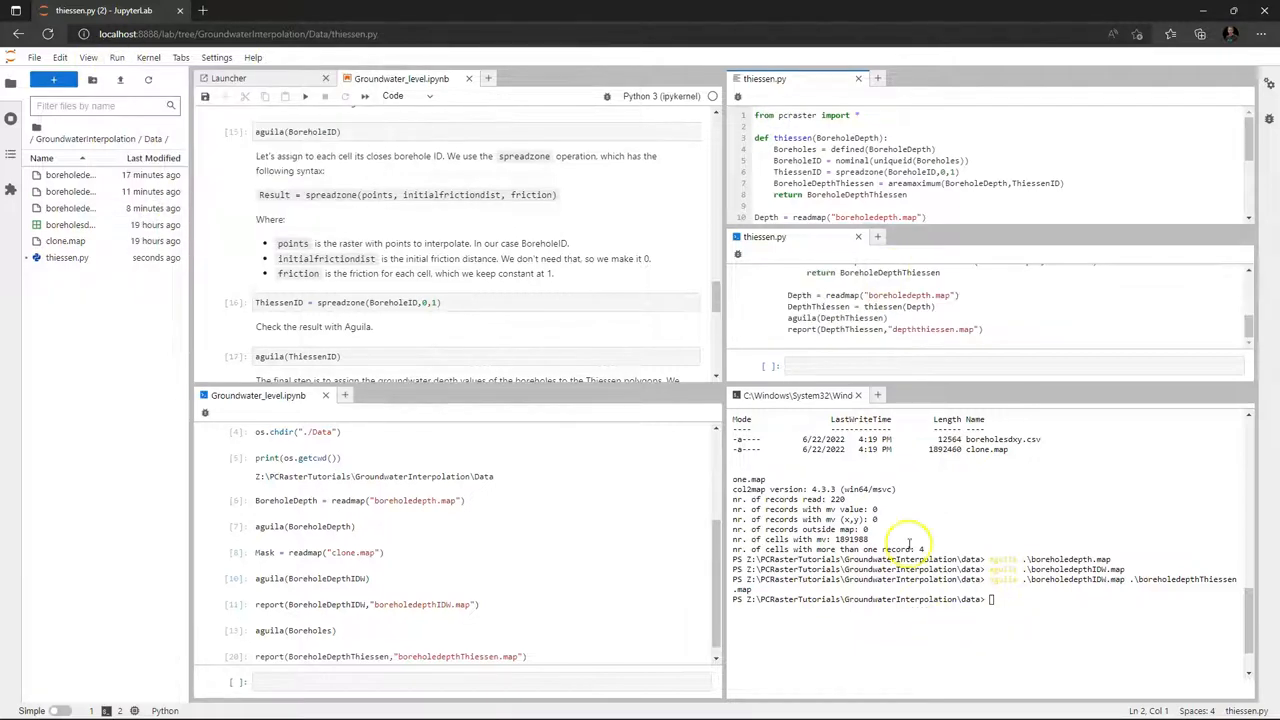
left_click(844, 703)
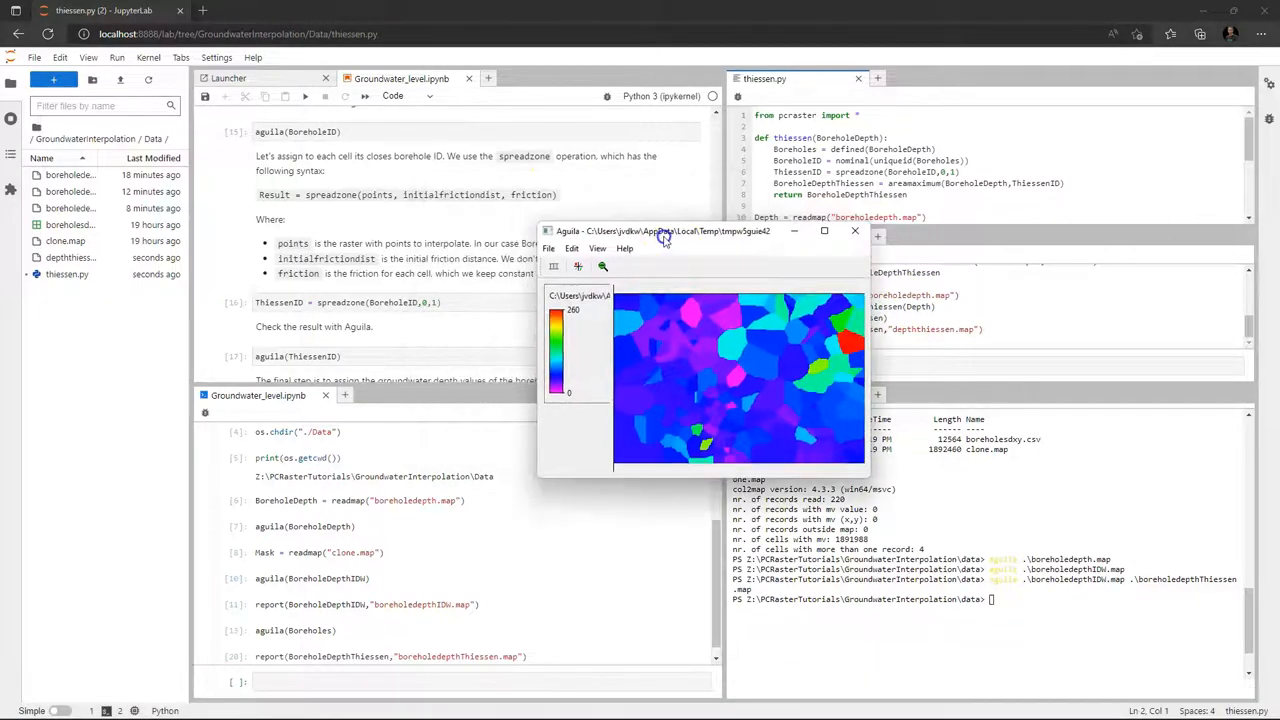
Exit the Aguila Thiessen depth map viewer from its File menu
left_click(548, 248)
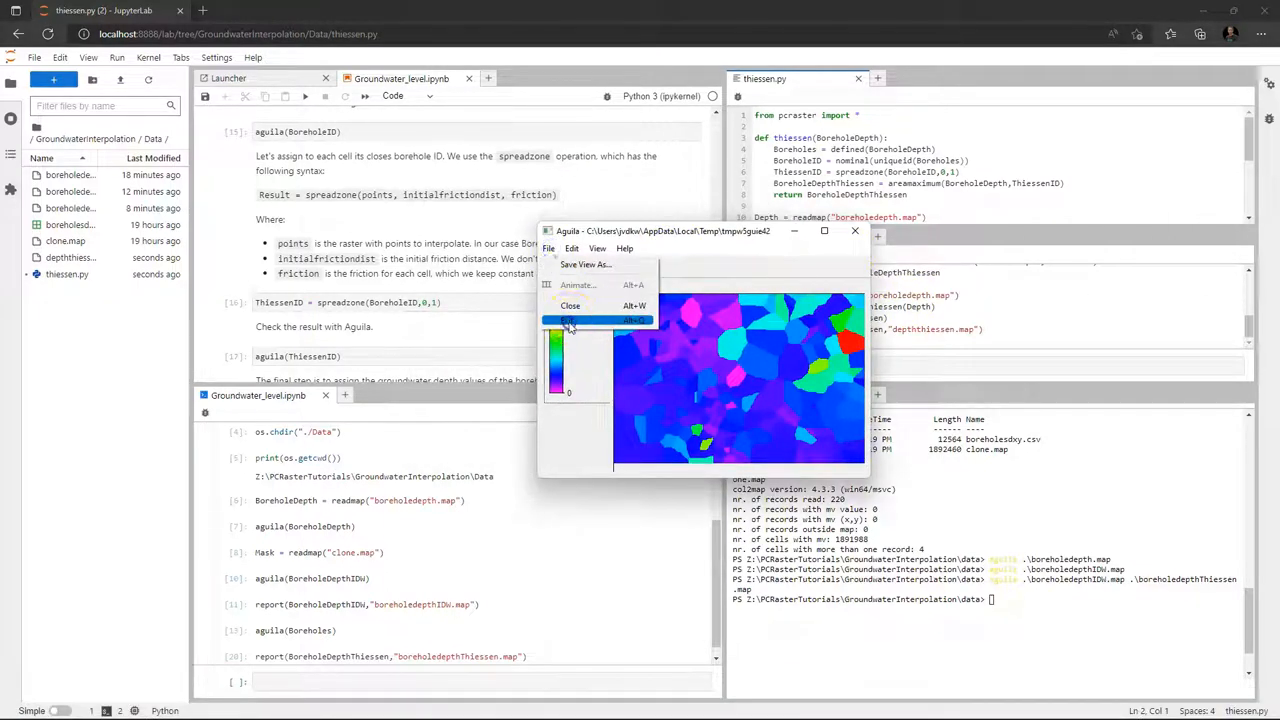
left_click(568, 320)
type("aguila")
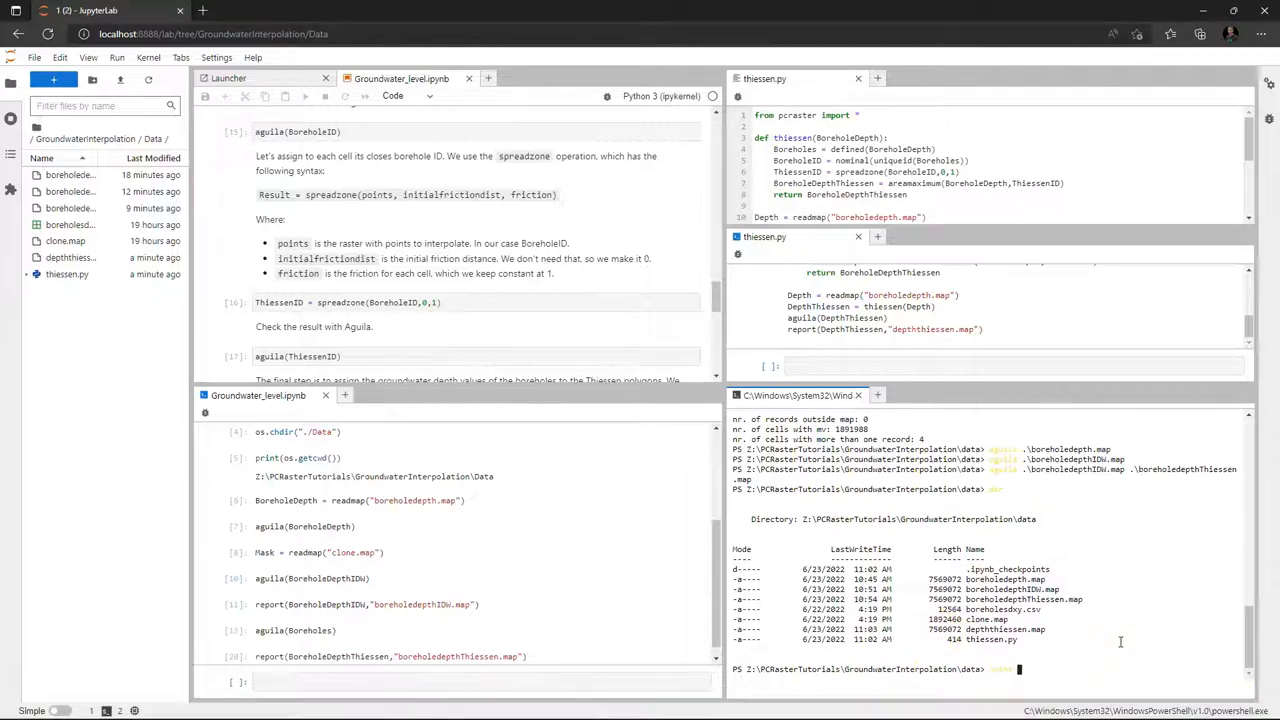
Run python thiessen.py in the terminal and close the resulting Aguila map window
type("thiessen.py")
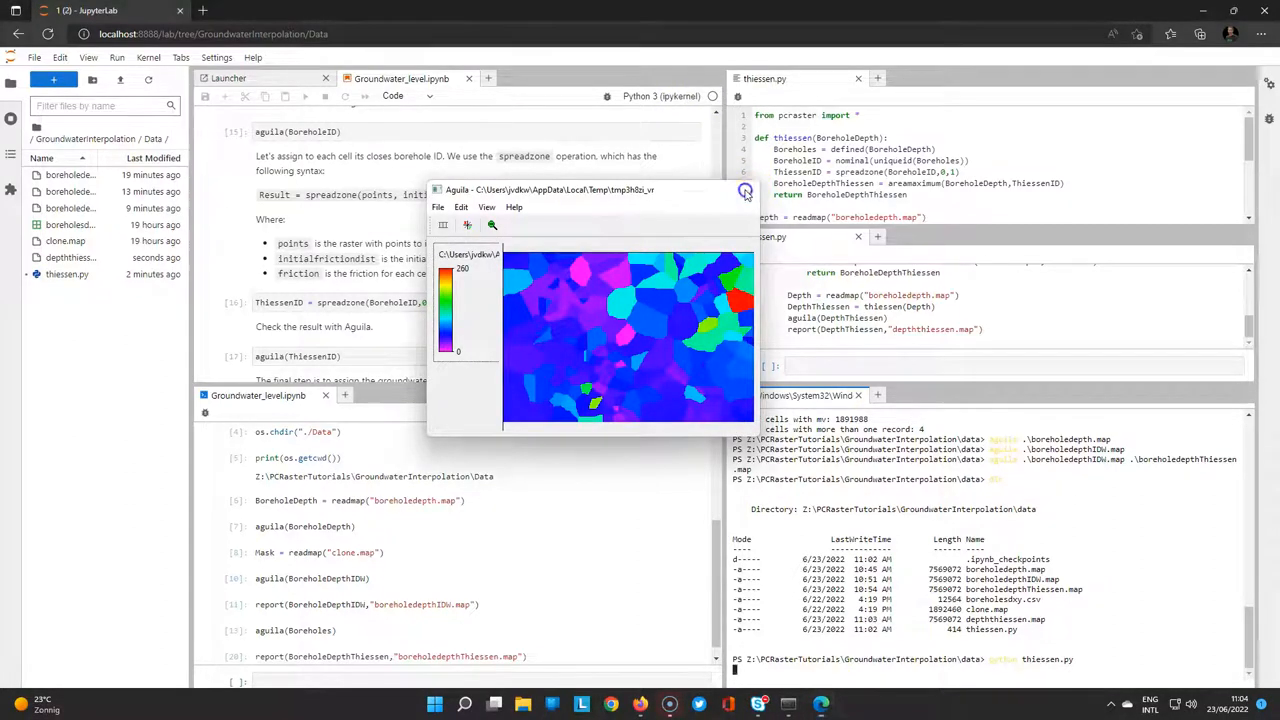
left_click(744, 190)
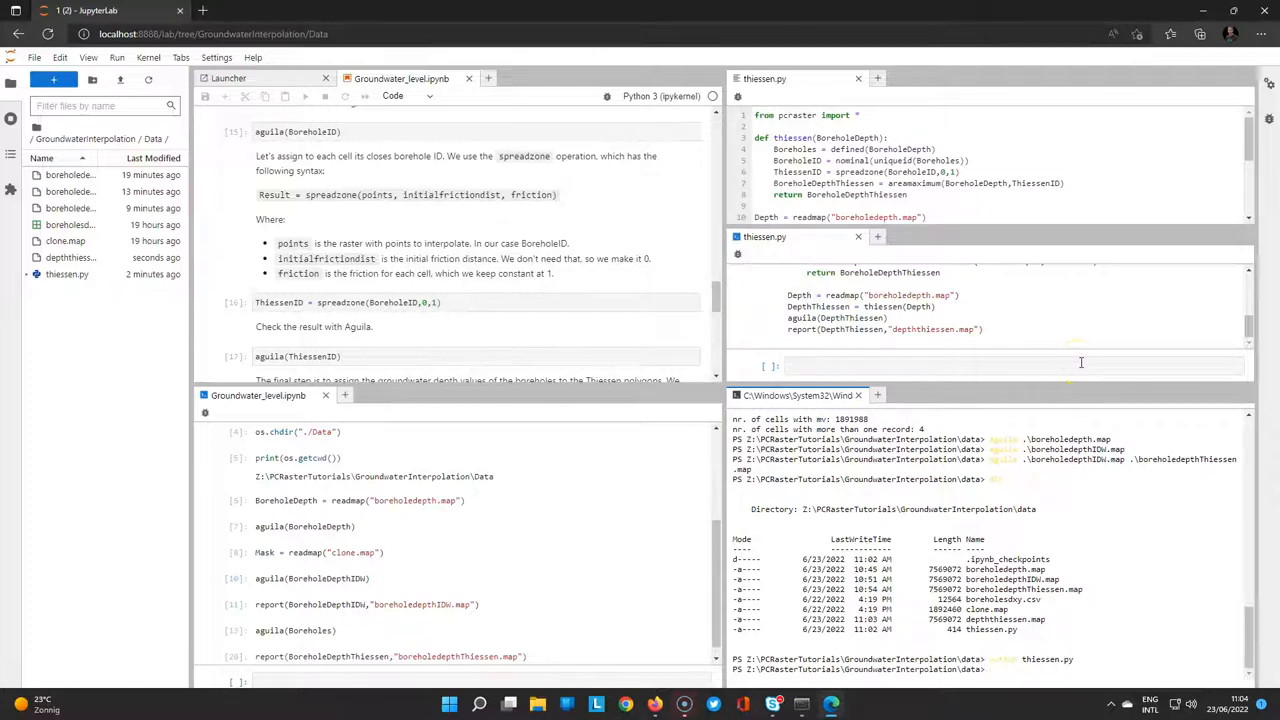